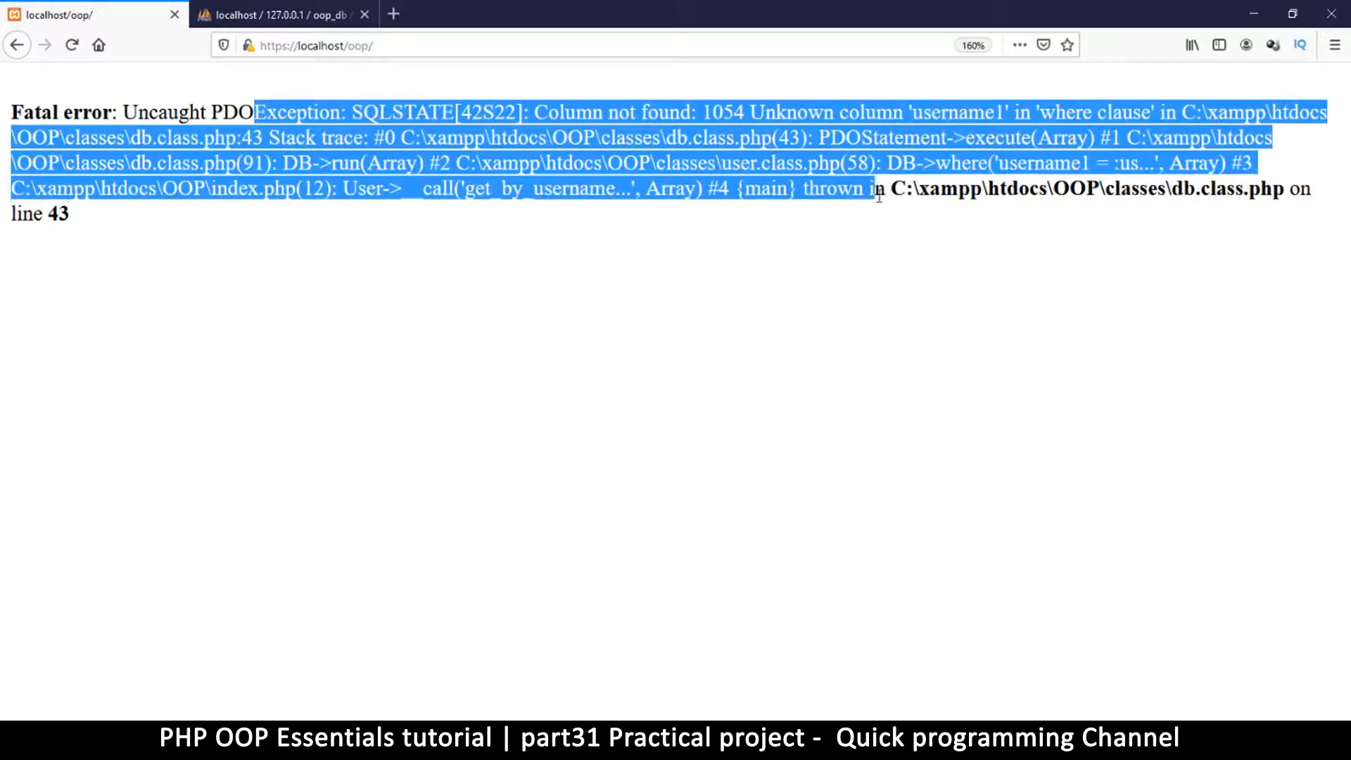
Switch from the Firefox 'username1' unknown-column error to the Sublime Text editor
{"action": "left_click", "coordinate": [628, 518]}
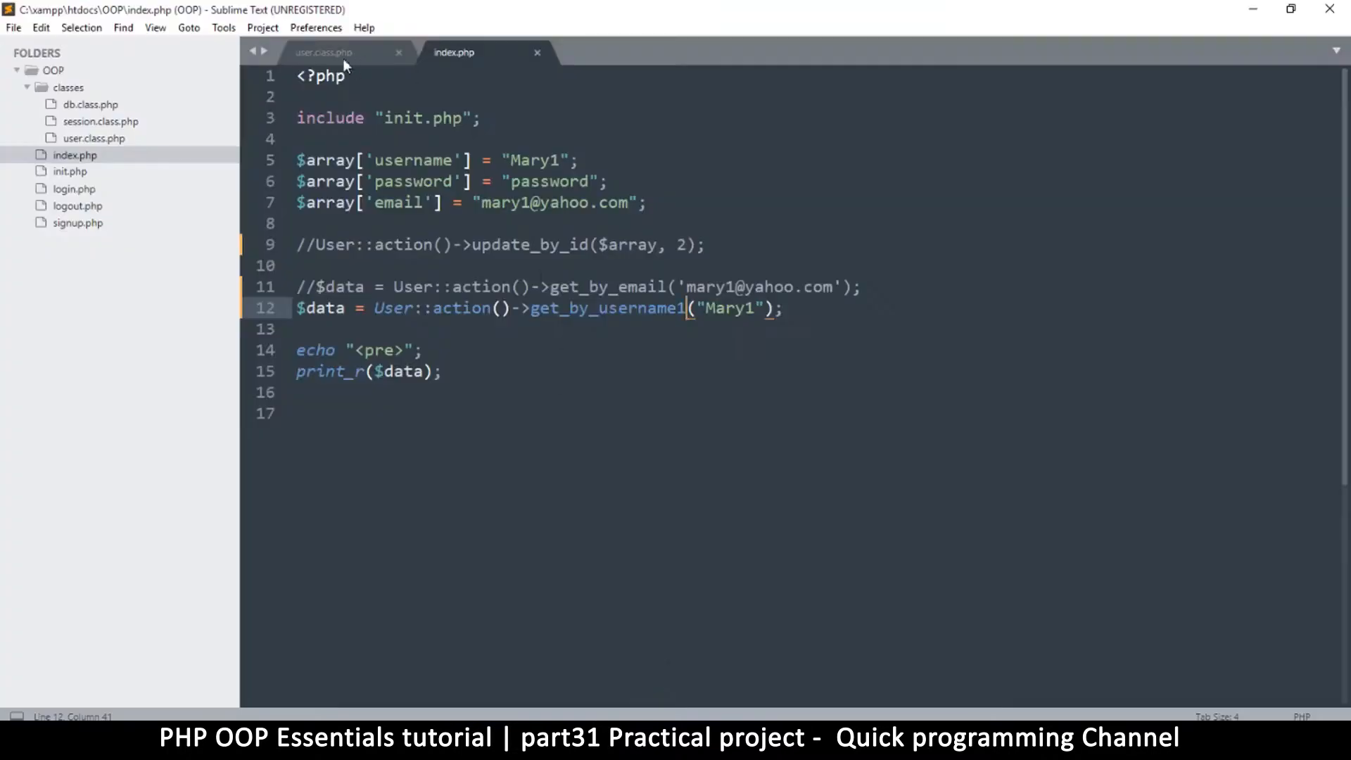
Review __call in user.class.php, then scroll db.class.php down to the empty query() method
{"action": "left_click", "coordinate": [330, 53]}
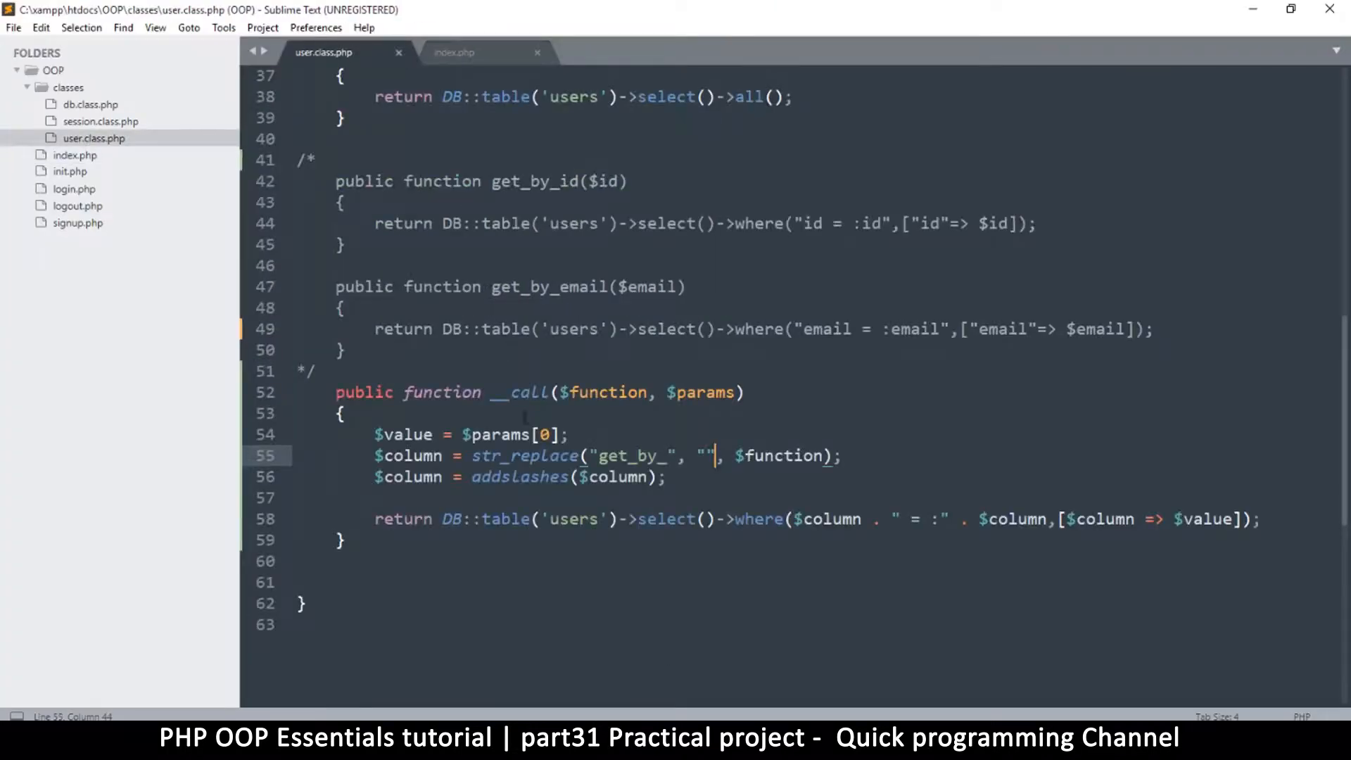
{"action": "key", "text": "ctrl+s"}
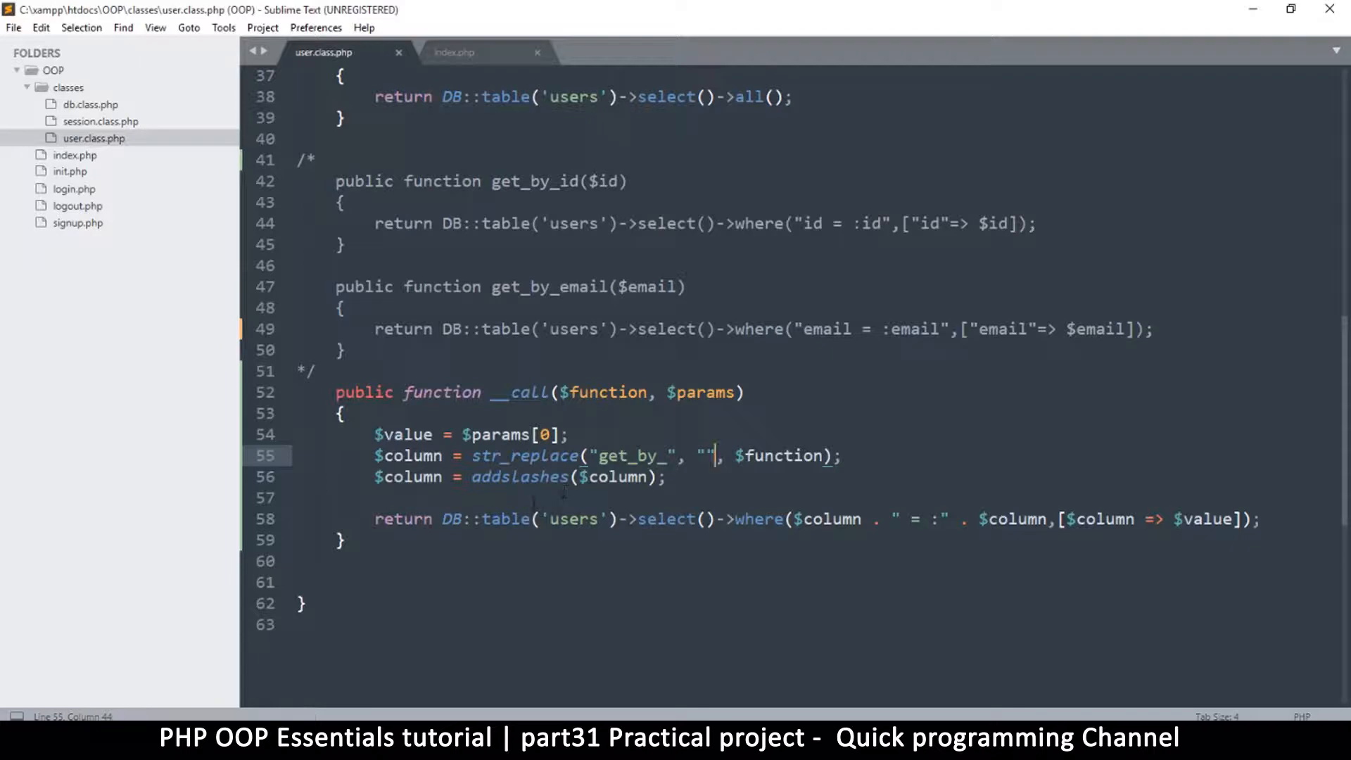
{"action": "mouse_move", "coordinate": [533, 498]}
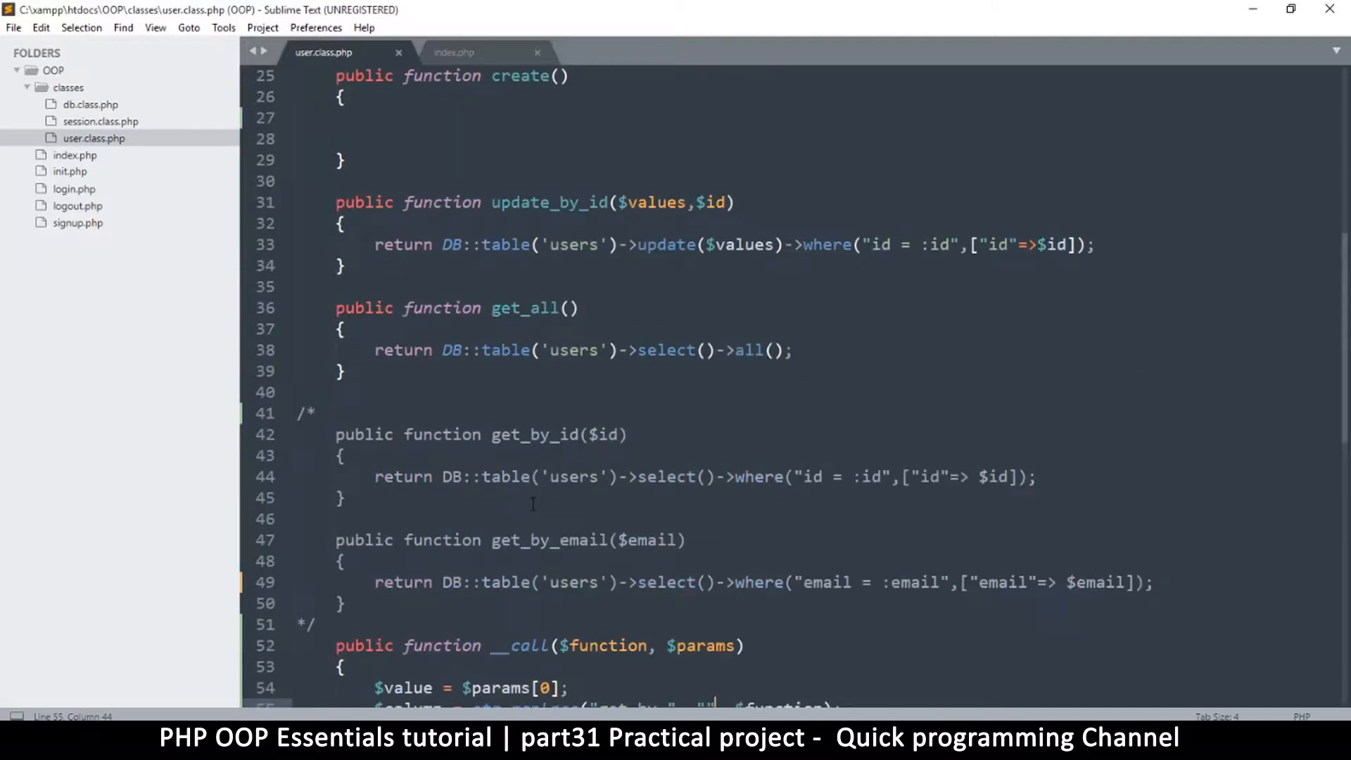
{"action": "scroll", "scroll_direction": "down", "scroll_amount": 3}
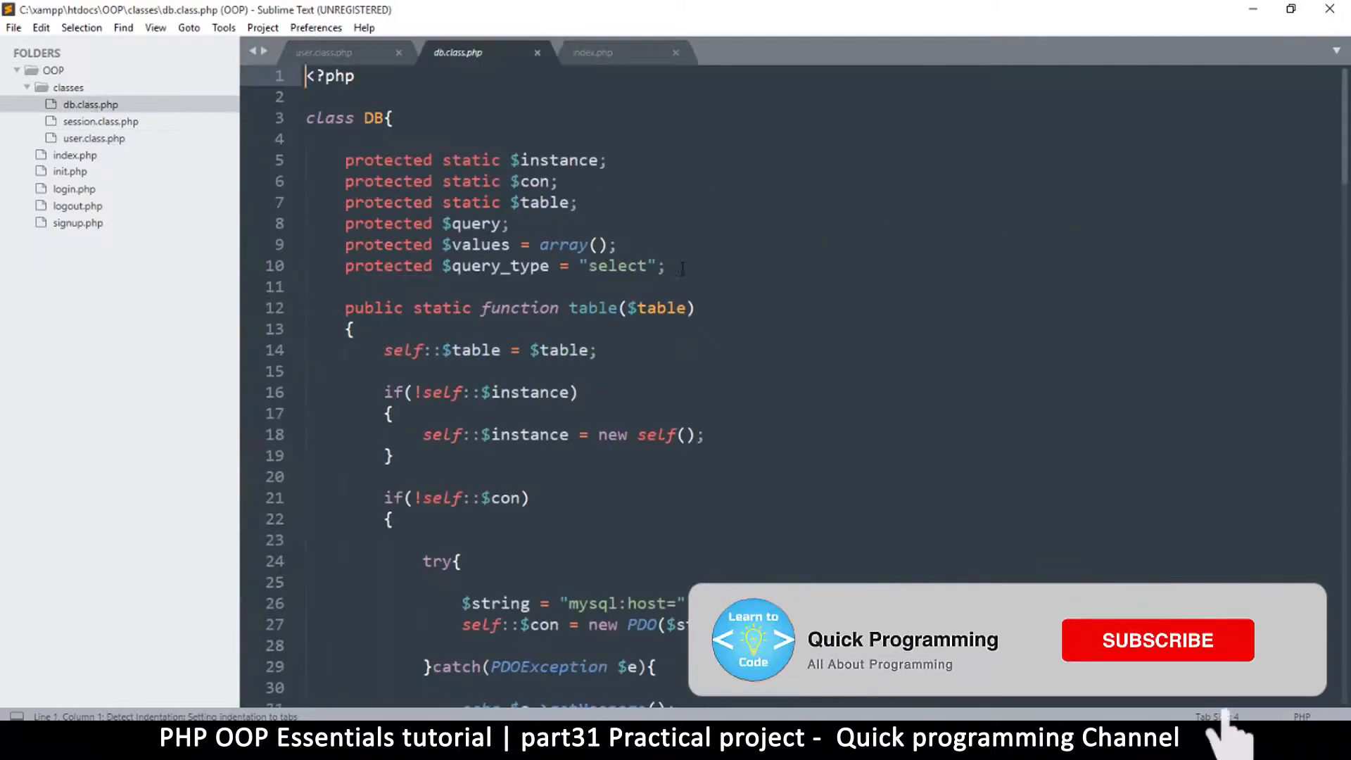
{"action": "scroll", "scroll_direction": "down", "scroll_amount": 3}
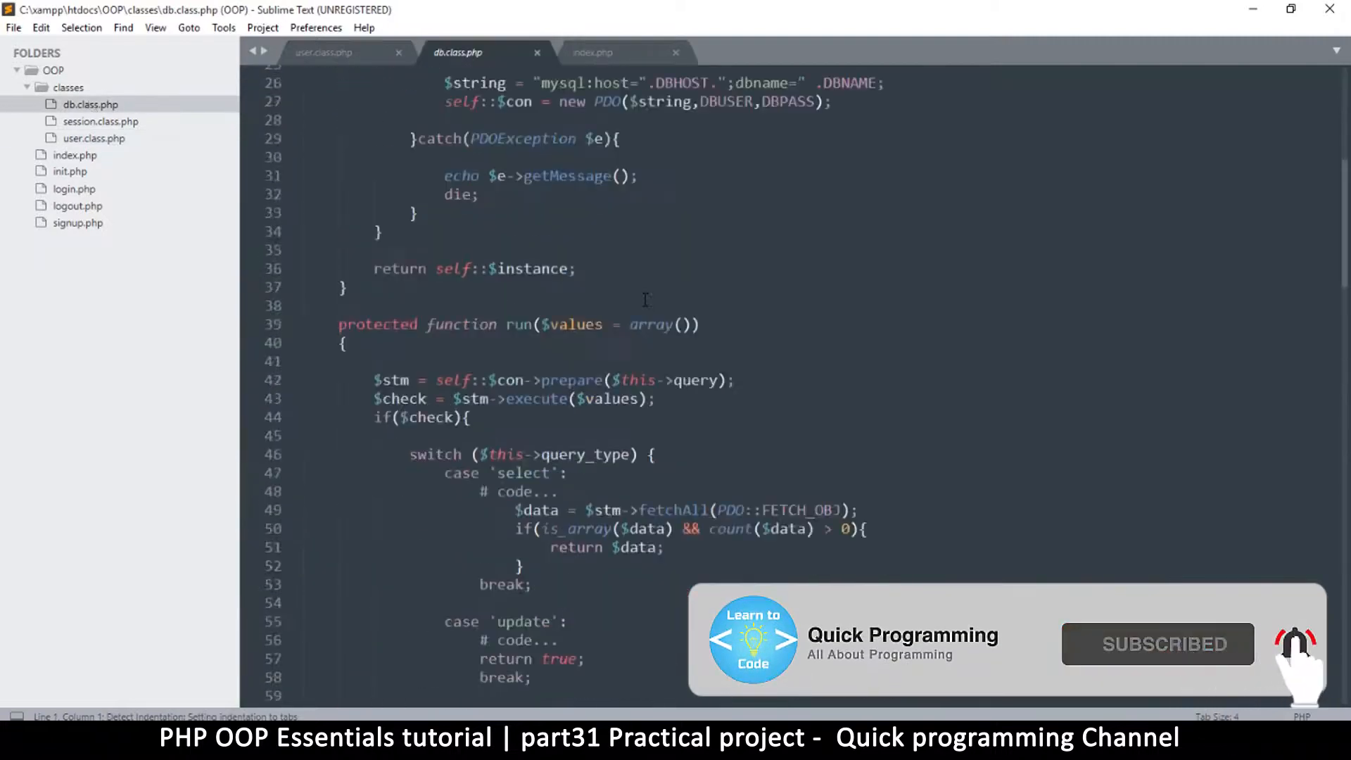
{"action": "scroll", "scroll_direction": "down", "scroll_amount": 3}
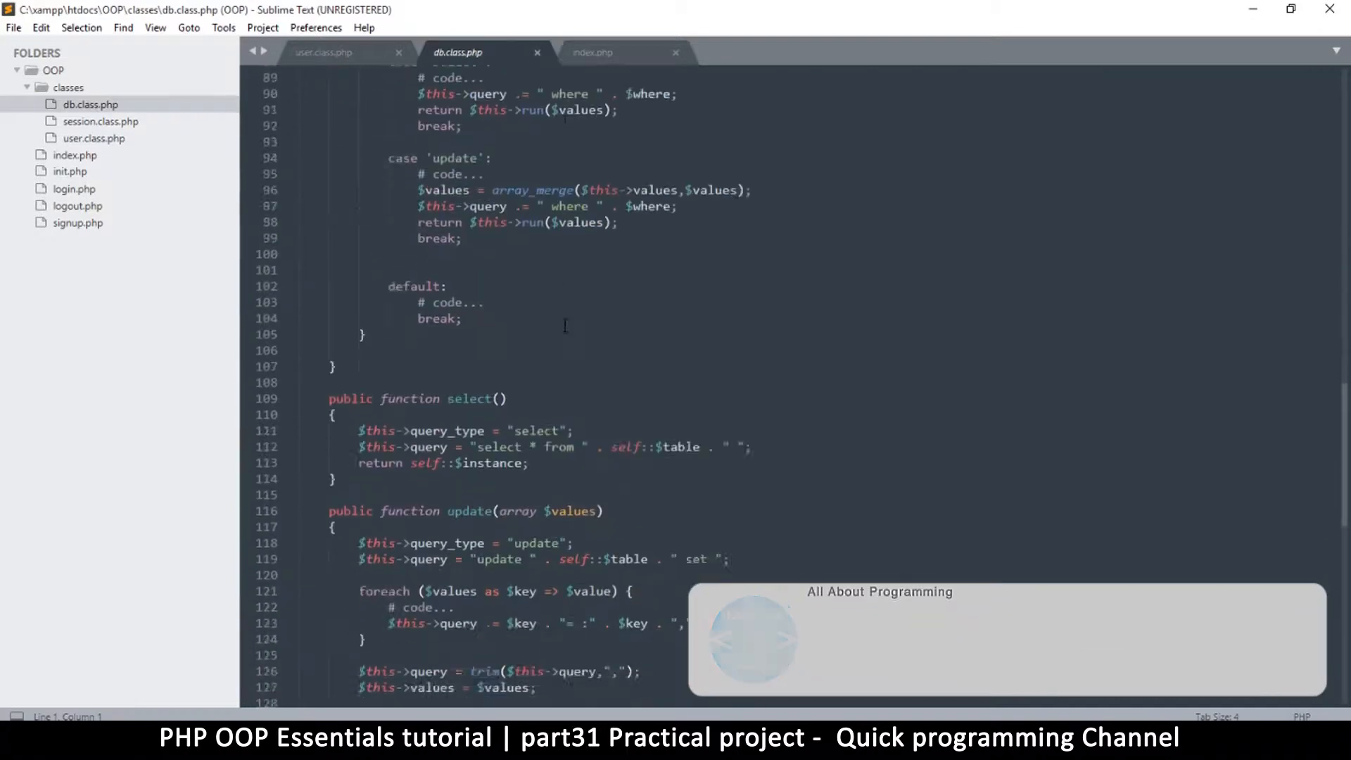
{"action": "scroll", "scroll_direction": "down", "scroll_amount": 3}
{"action": "type", "text": "public function query($query, $values = array())"}
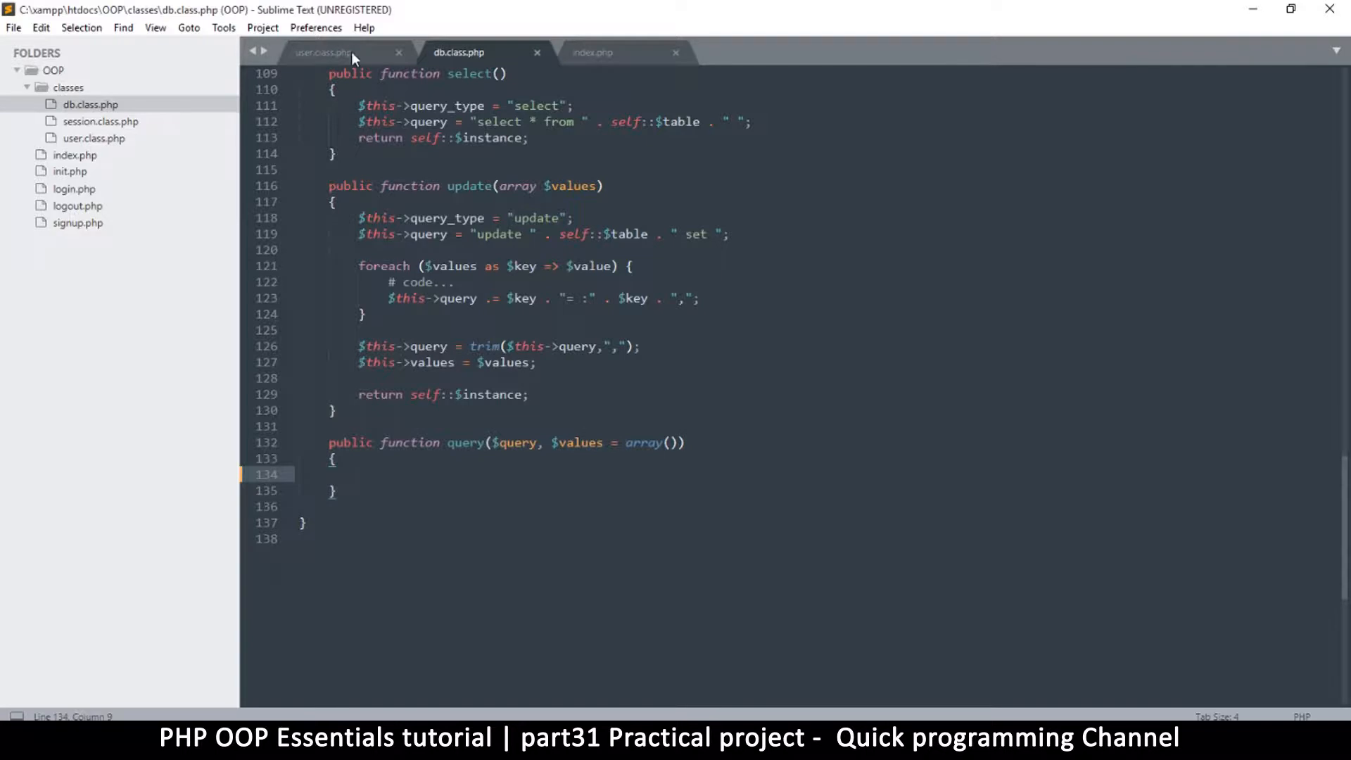
{"action": "left_click", "coordinate": [330, 52]}
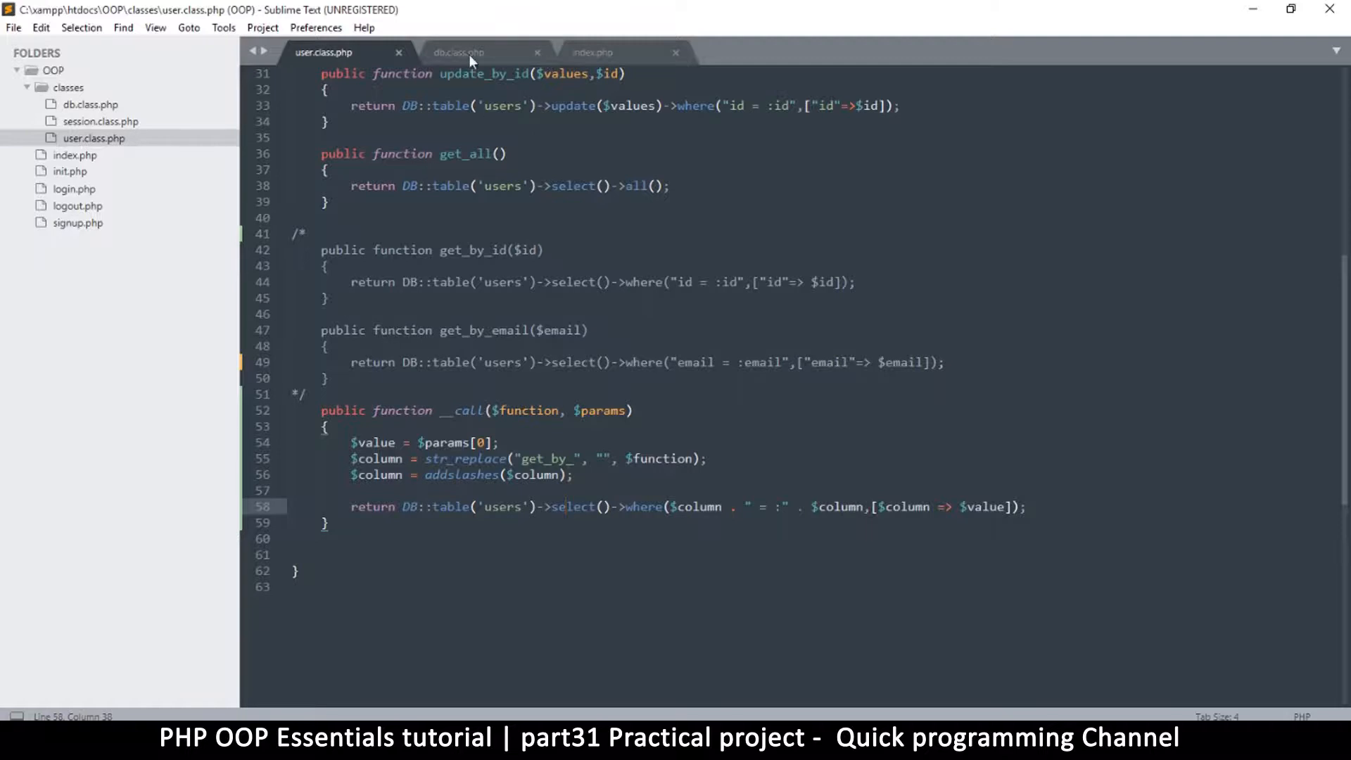
{"action": "left_click", "coordinate": [459, 53]}
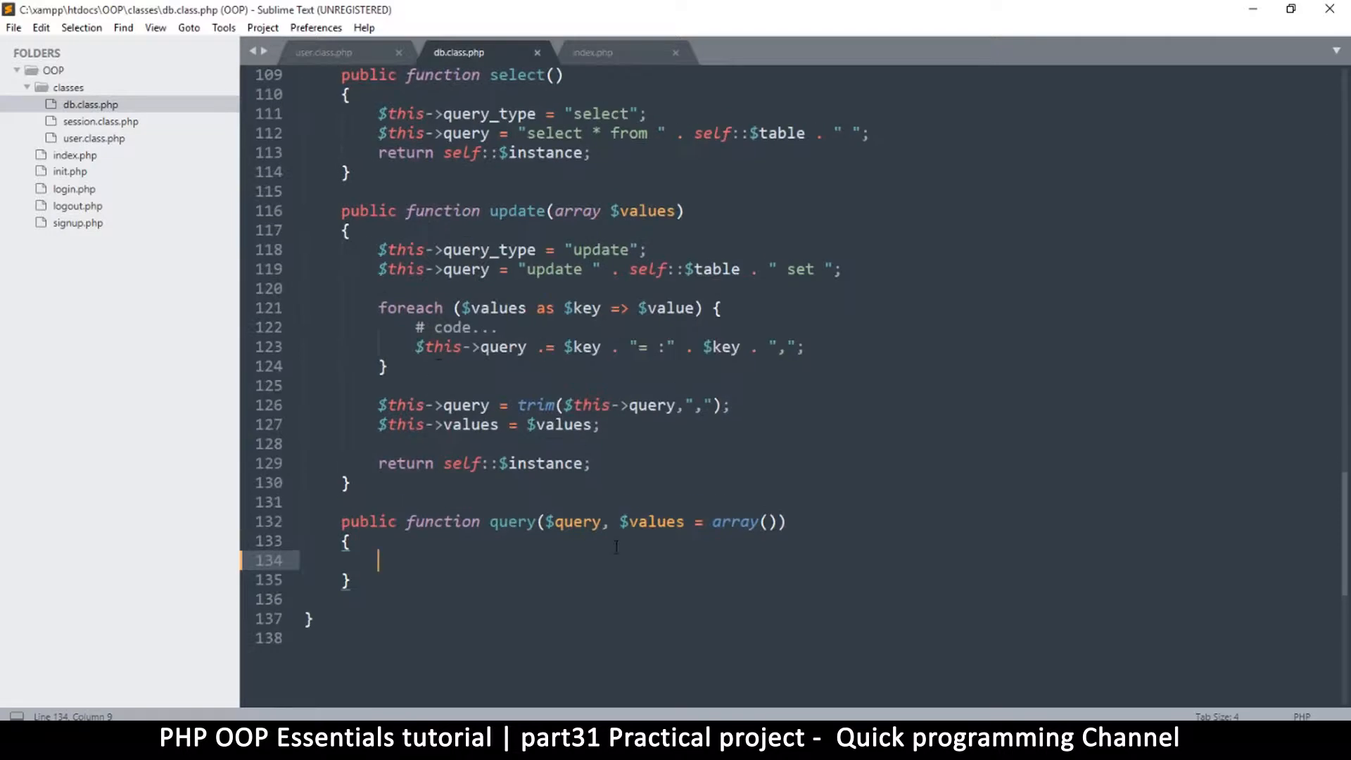
{"action": "mouse_move", "coordinate": [335, 59]}
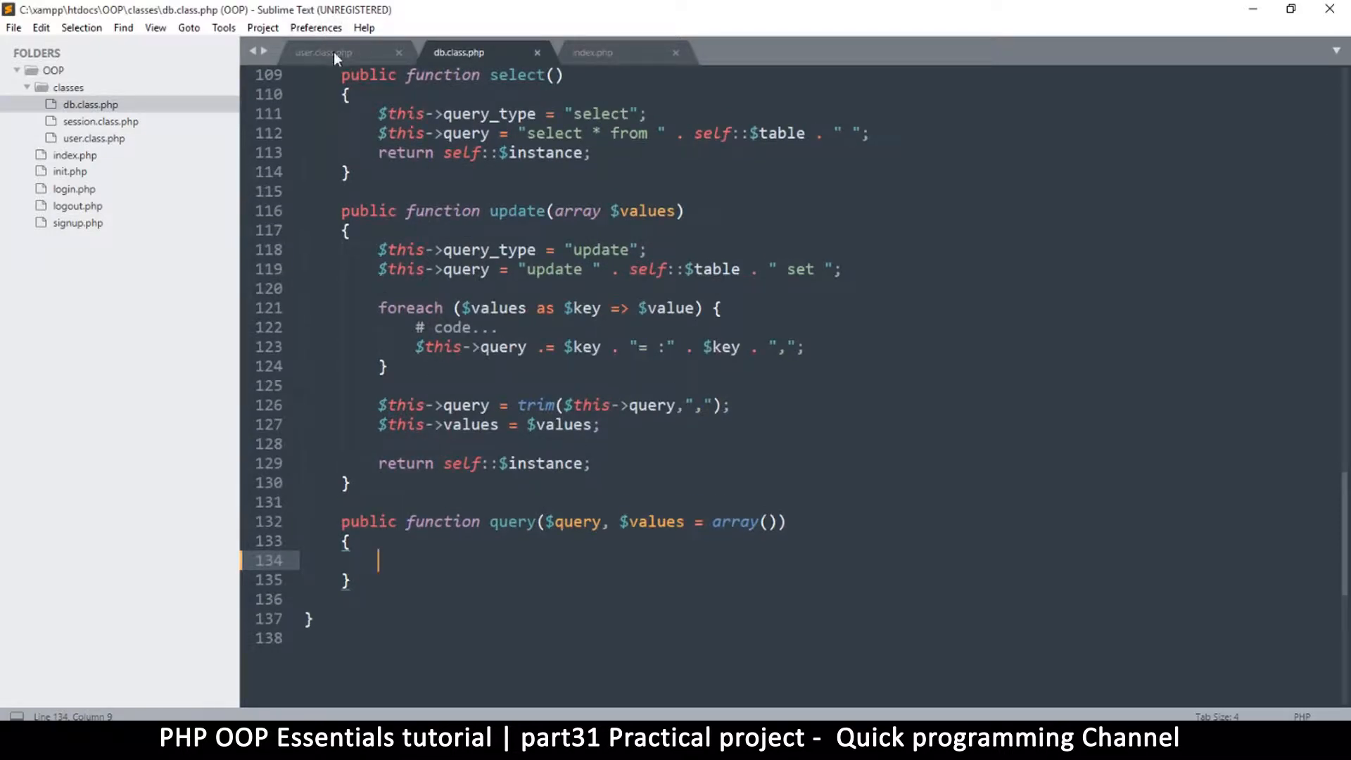
{"action": "scroll", "scroll_direction": "up", "scroll_amount": 3}
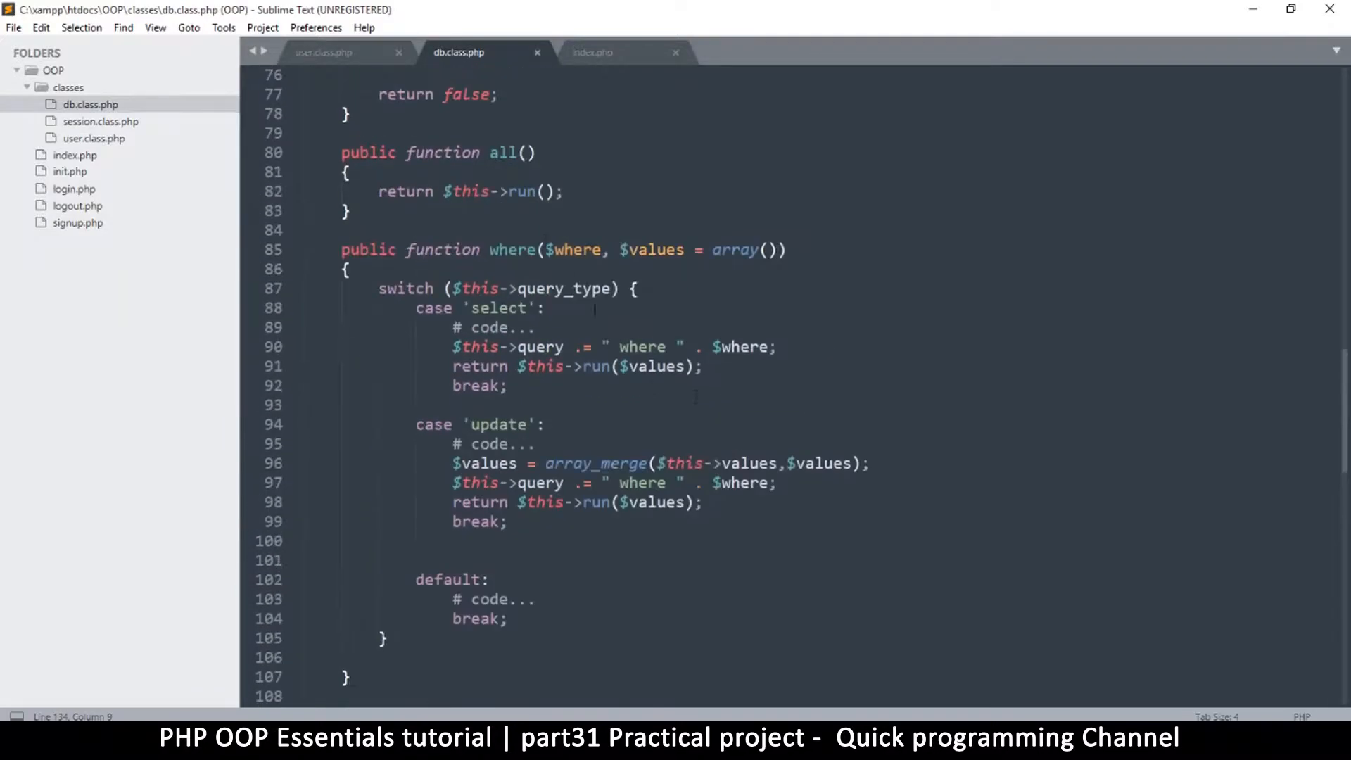
{"action": "scroll", "scroll_direction": "up", "scroll_amount": 3}
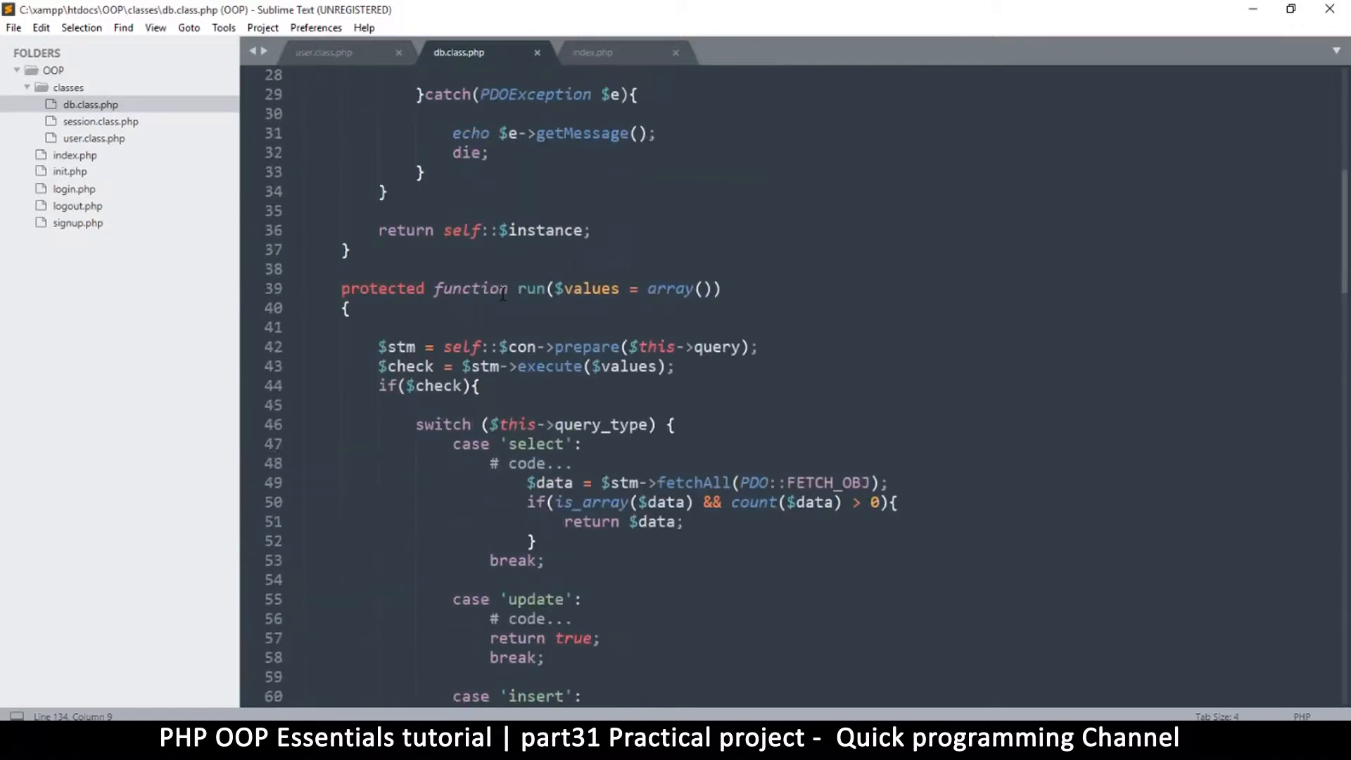
{"action": "scroll", "scroll_direction": "up", "scroll_amount": 3}
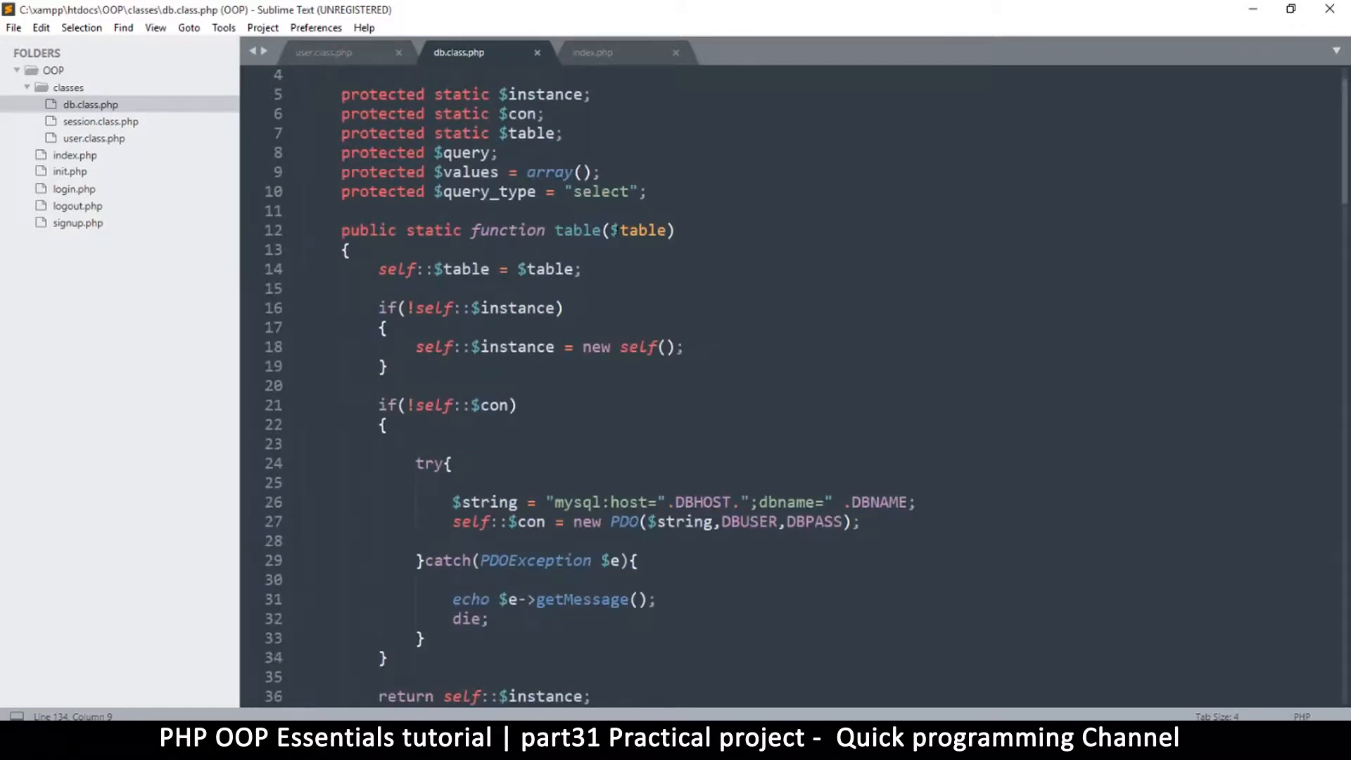
{"action": "double_click", "coordinate": [578, 231]}
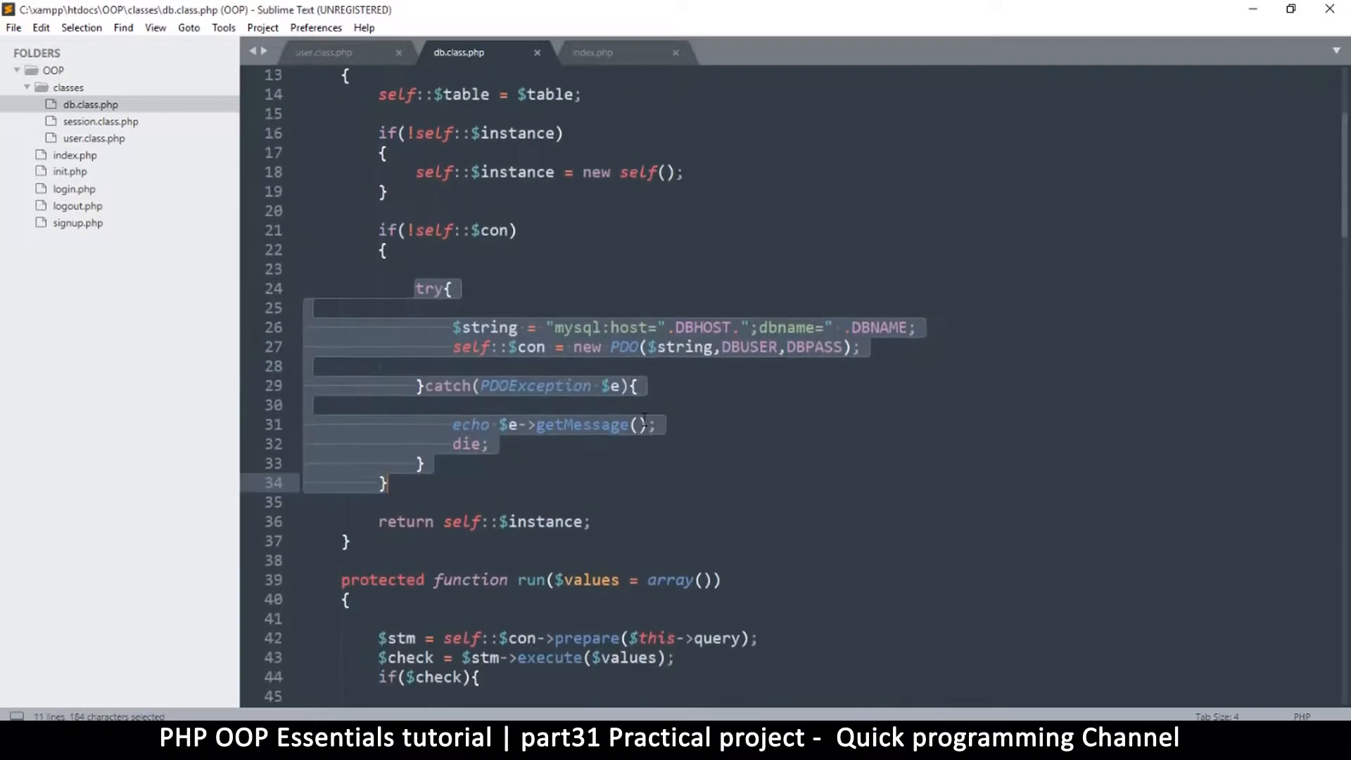
{"action": "scroll", "scroll_direction": "down", "scroll_amount": 3}
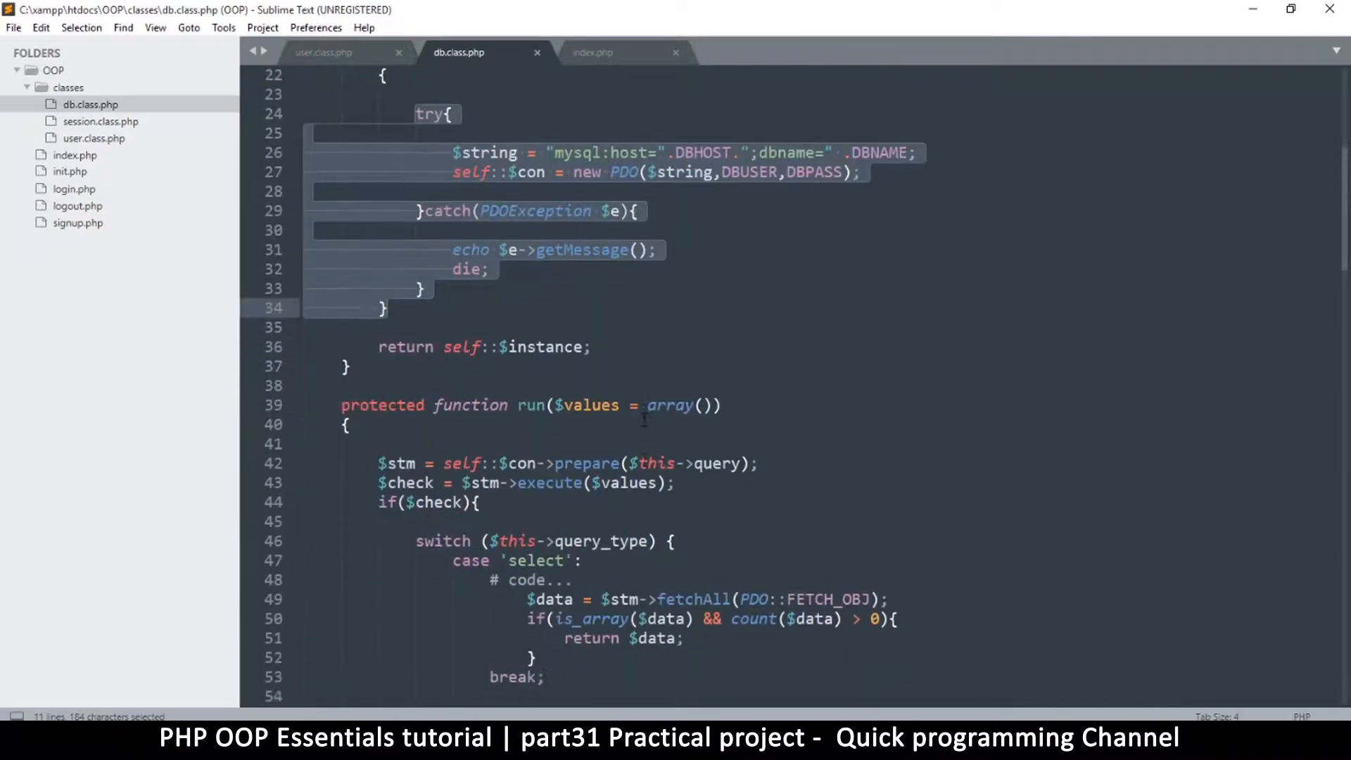
{"action": "scroll", "scroll_direction": "down", "scroll_amount": 3}
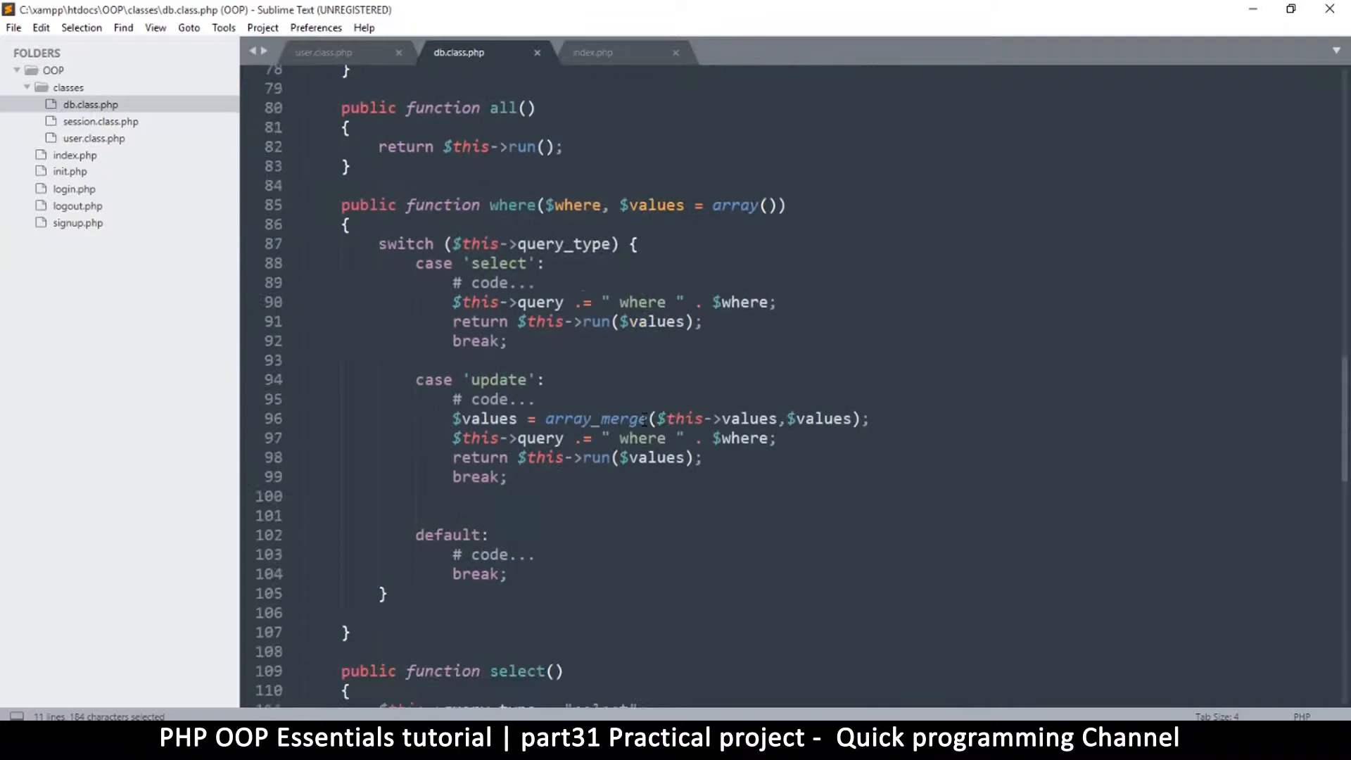
{"action": "scroll", "scroll_direction": "down", "scroll_amount": 3}
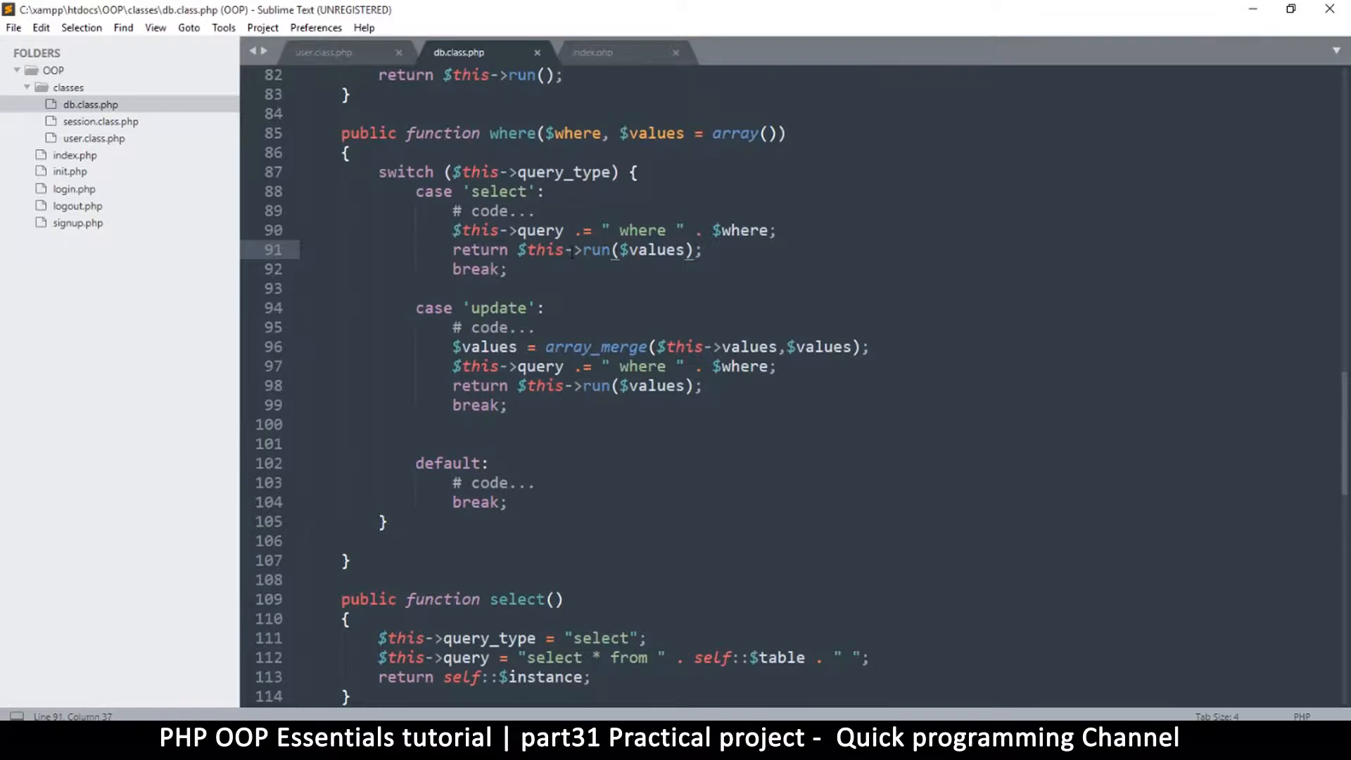
{"action": "scroll", "scroll_direction": "down", "scroll_amount": 3}
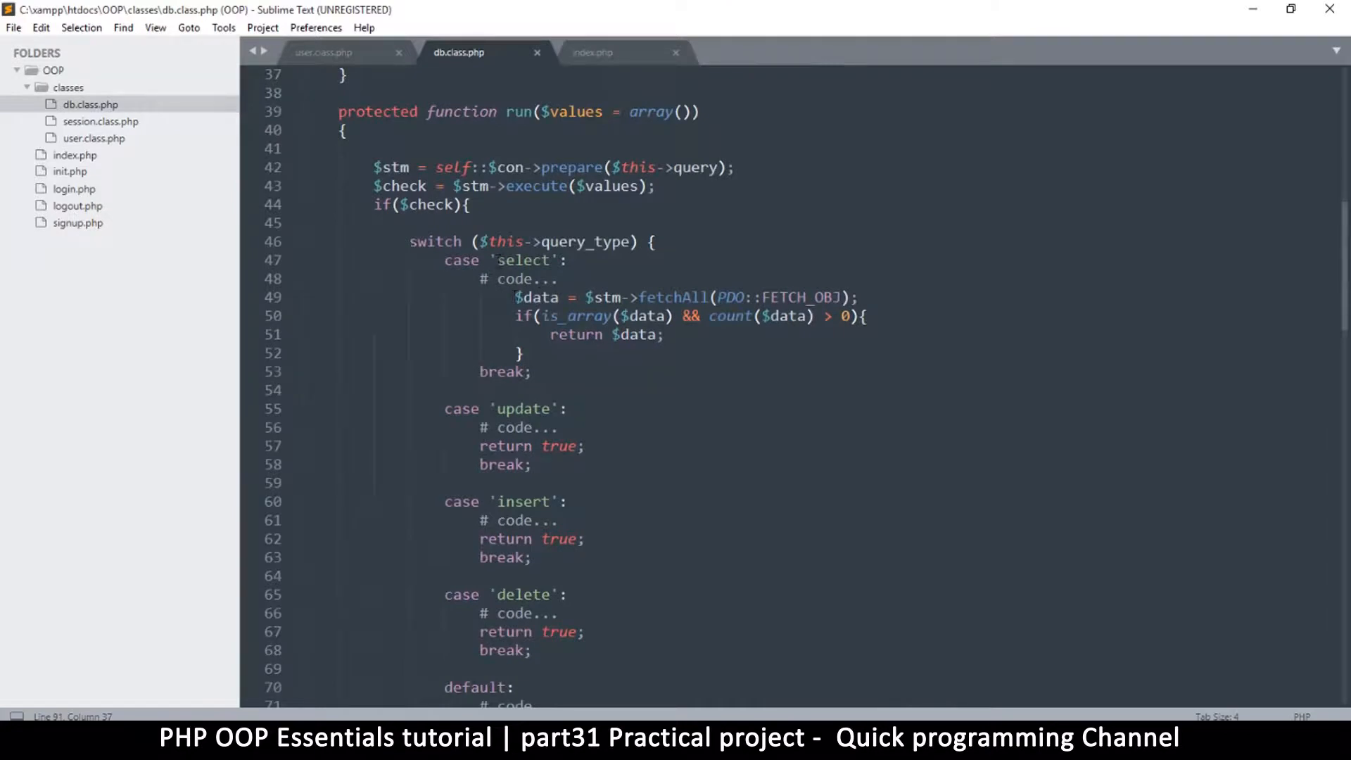
{"action": "double_click", "coordinate": [522, 261]}
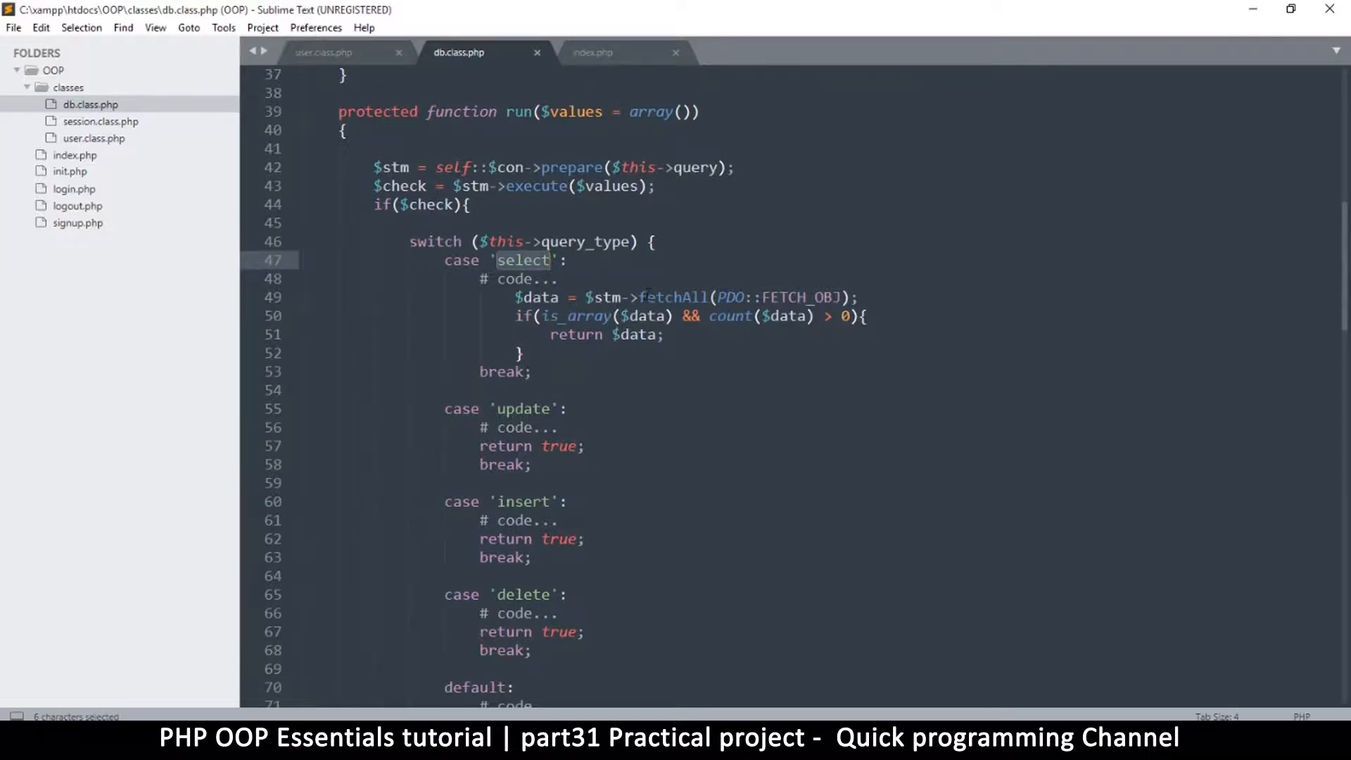
{"action": "scroll", "scroll_direction": "down", "scroll_amount": 3}
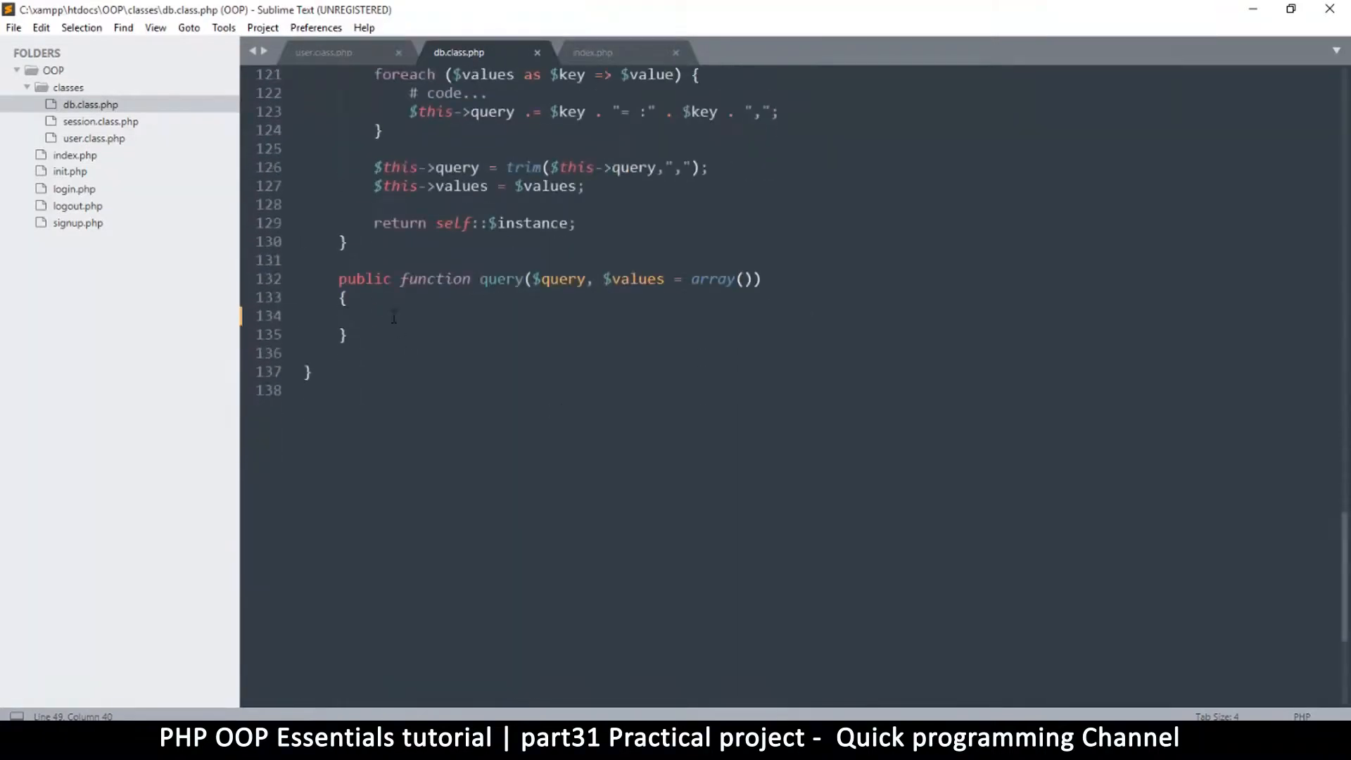
Copy run()'s prepare/execute/fetchAll lines into query() and delete the leftover switch/case lines
{"action": "key", "text": "Enter"}
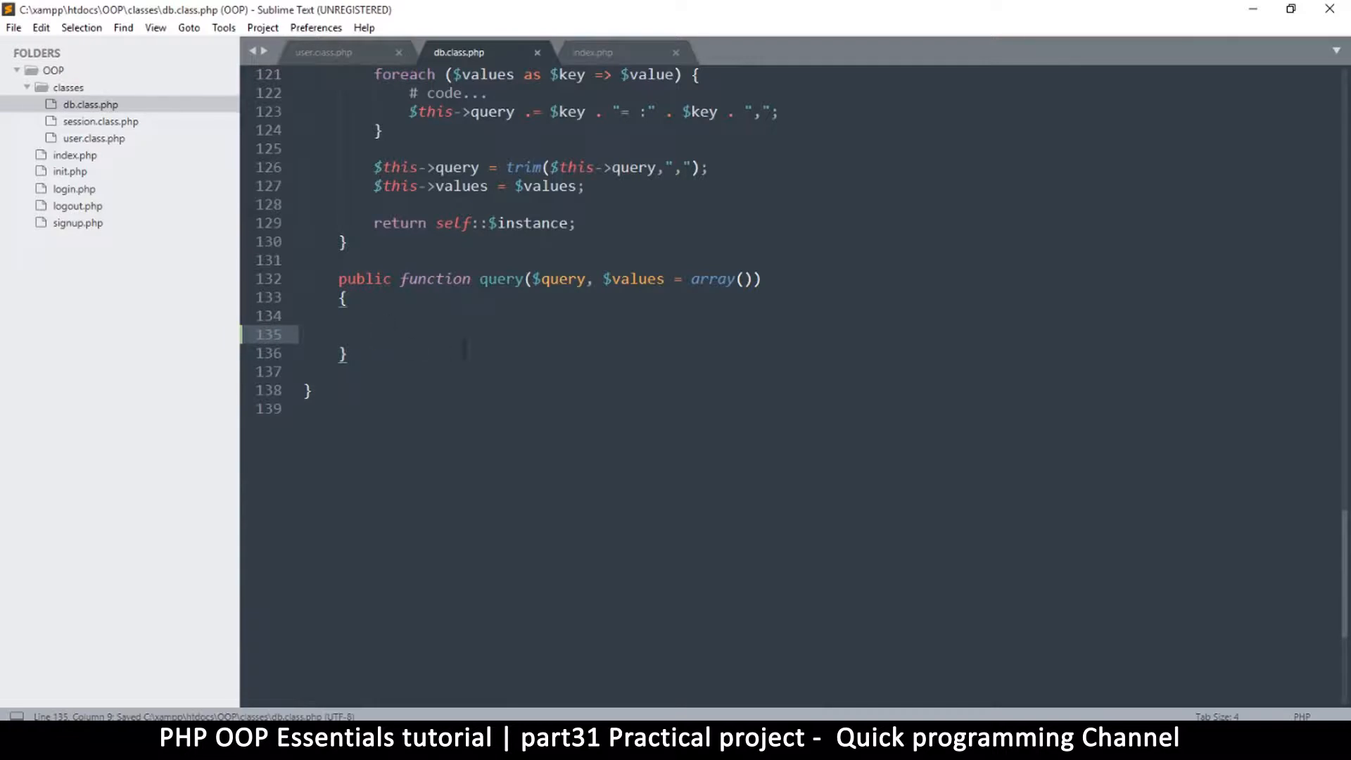
{"action": "double_click", "coordinate": [501, 279]}
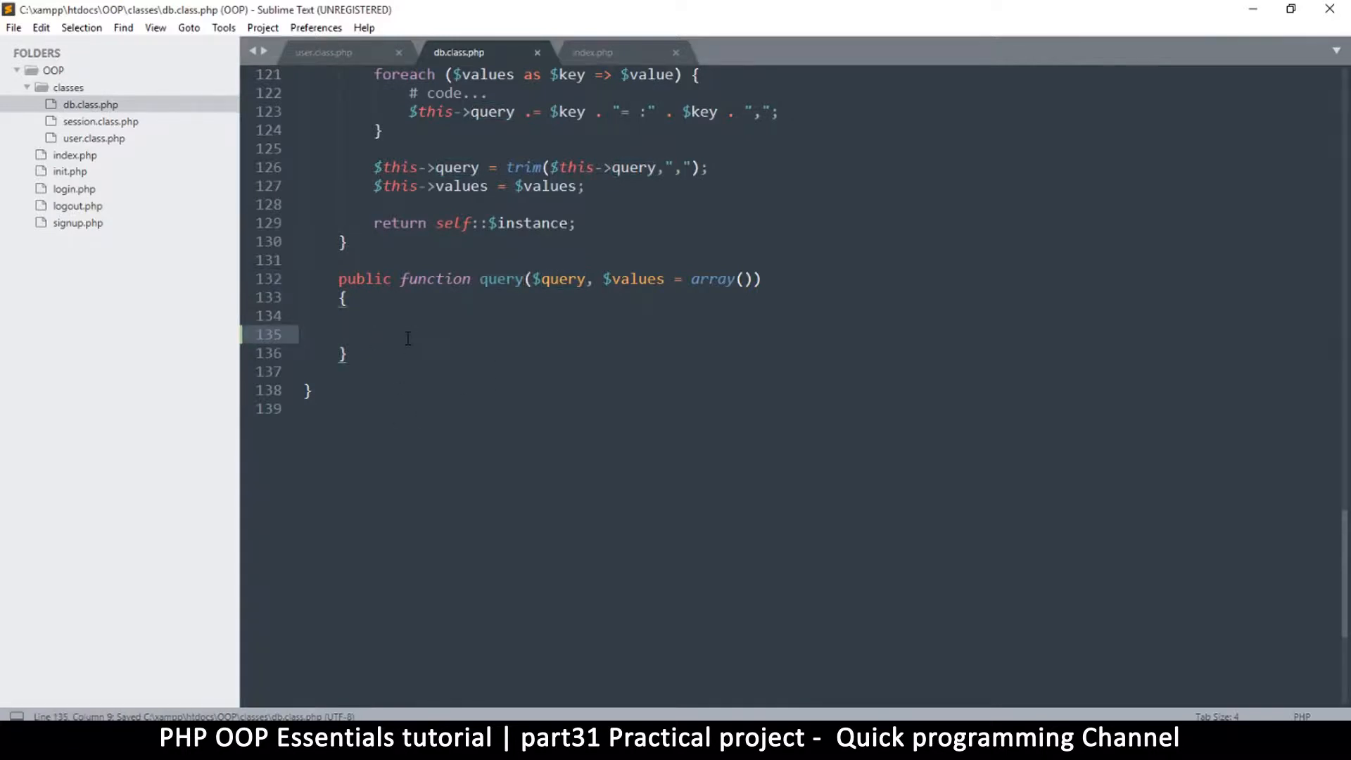
{"action": "type", "text": "$"}
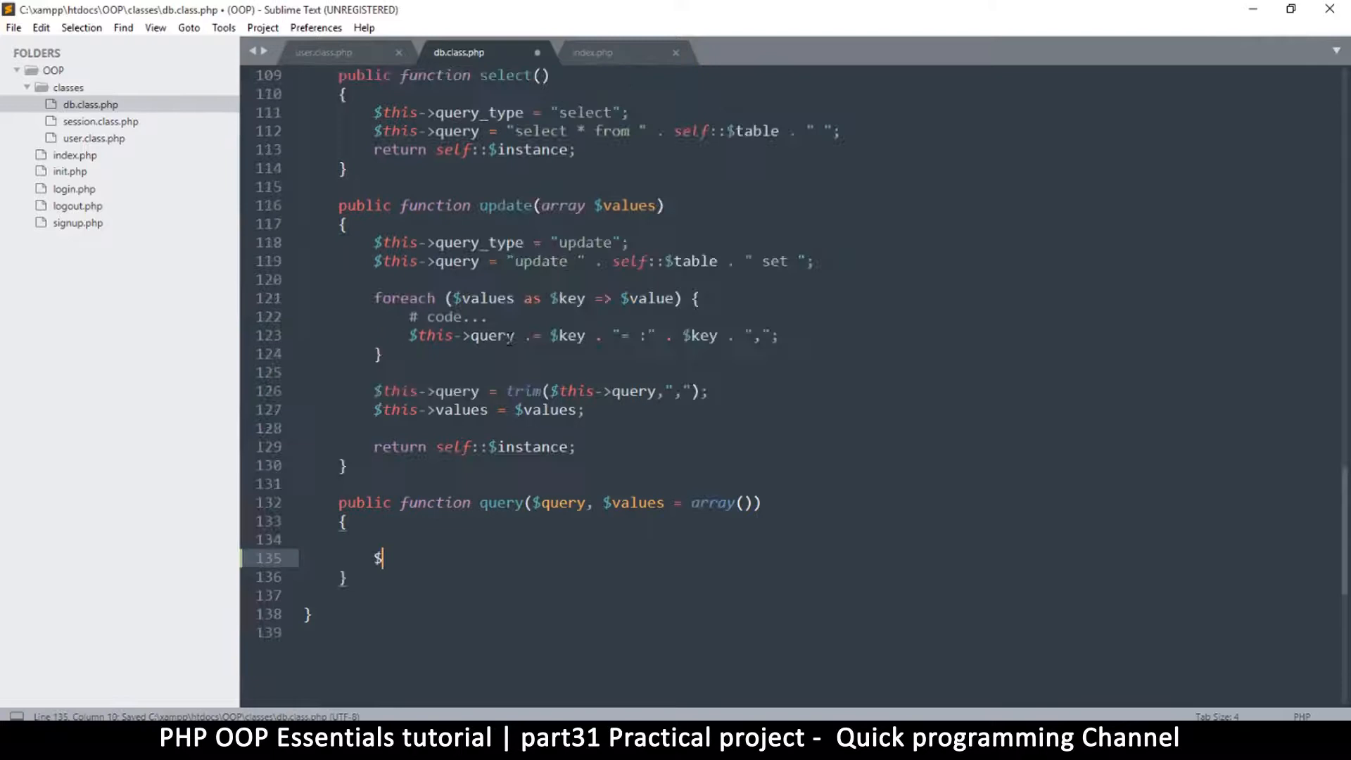
{"action": "scroll", "scroll_direction": "up", "scroll_amount": 3}
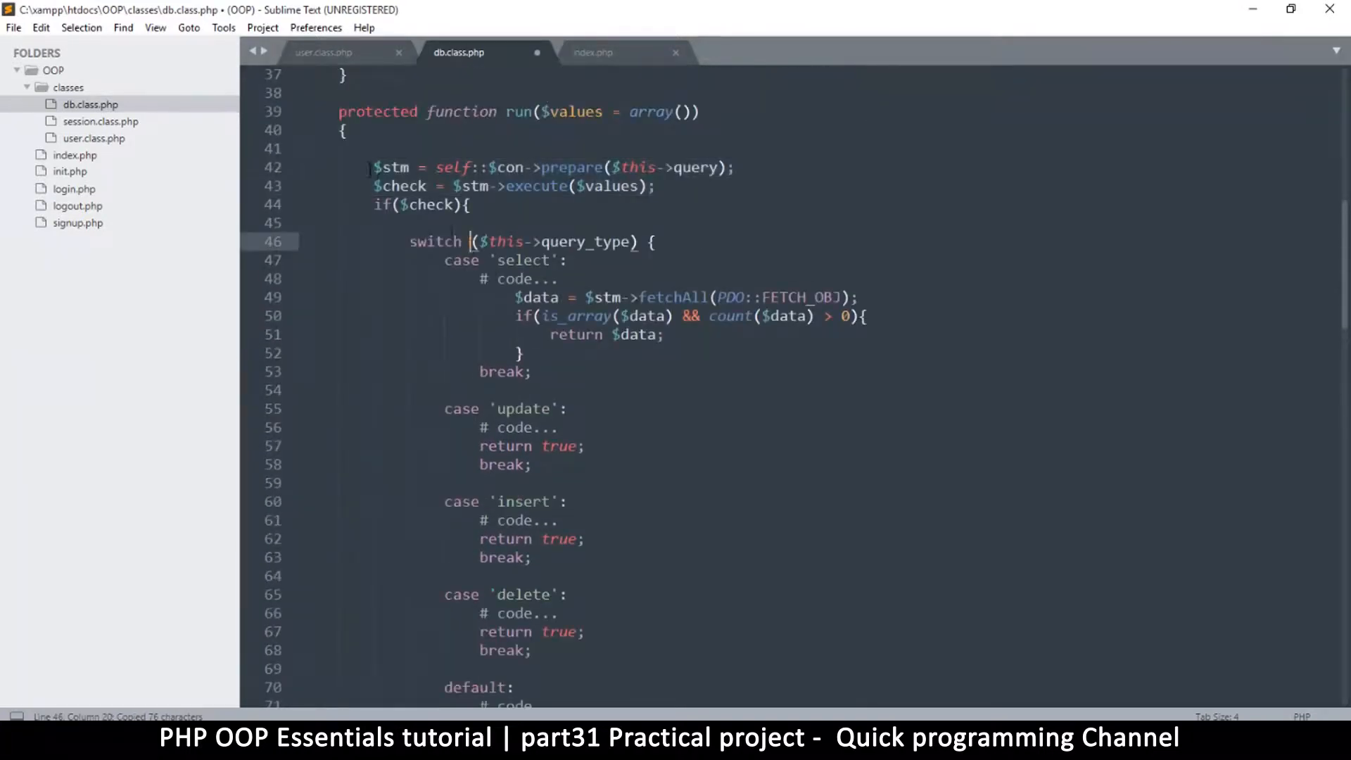
{"action": "left_click_drag", "start_coordinate": [375, 168], "coordinate": [859, 297]}
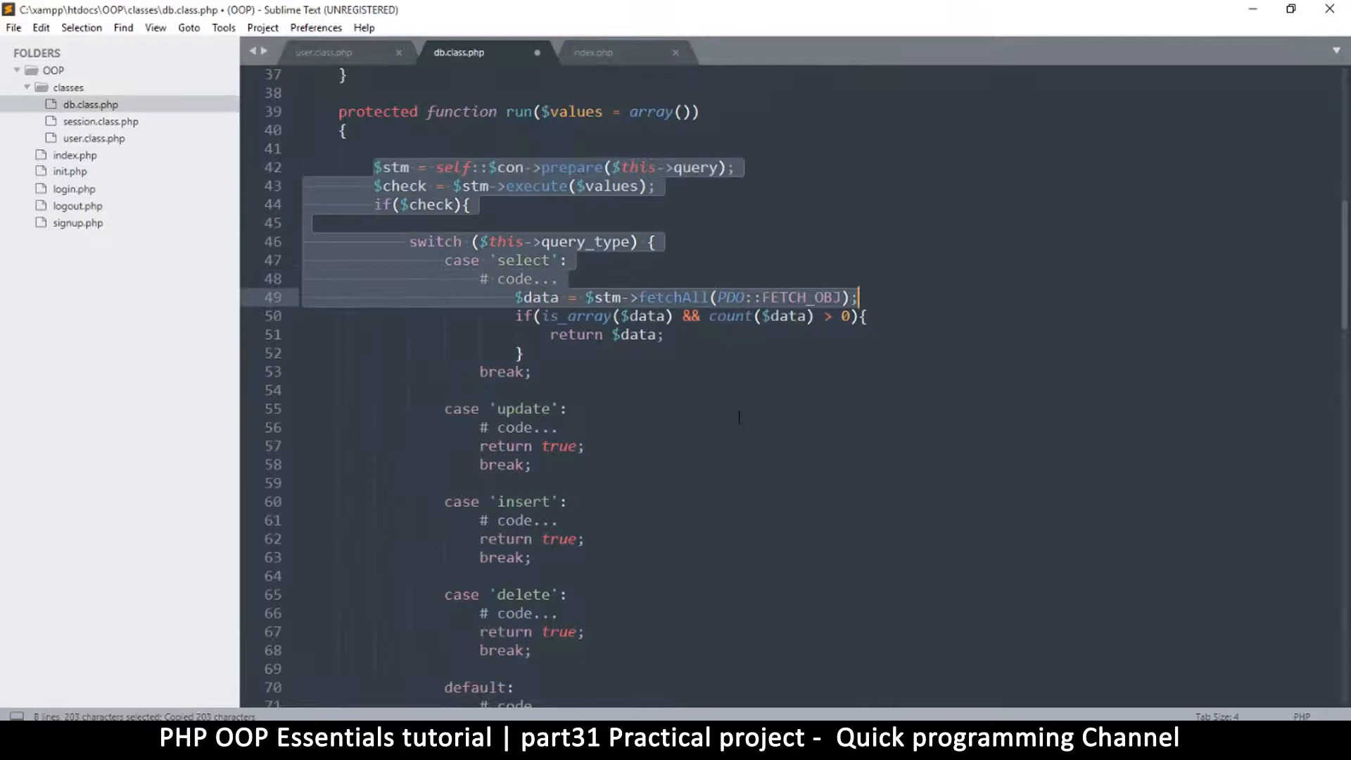
{"action": "scroll", "scroll_direction": "down", "scroll_amount": 3}
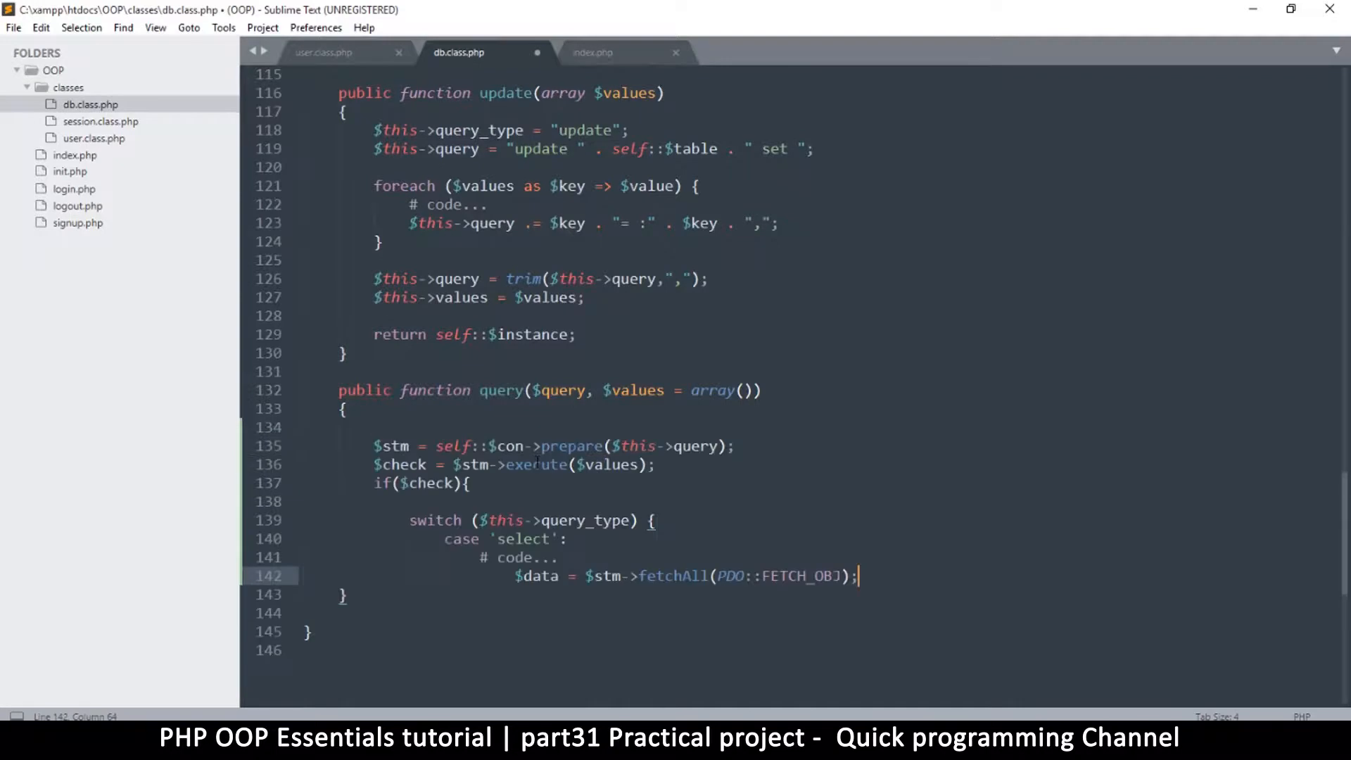
{"action": "scroll", "scroll_direction": "down", "scroll_amount": 3}
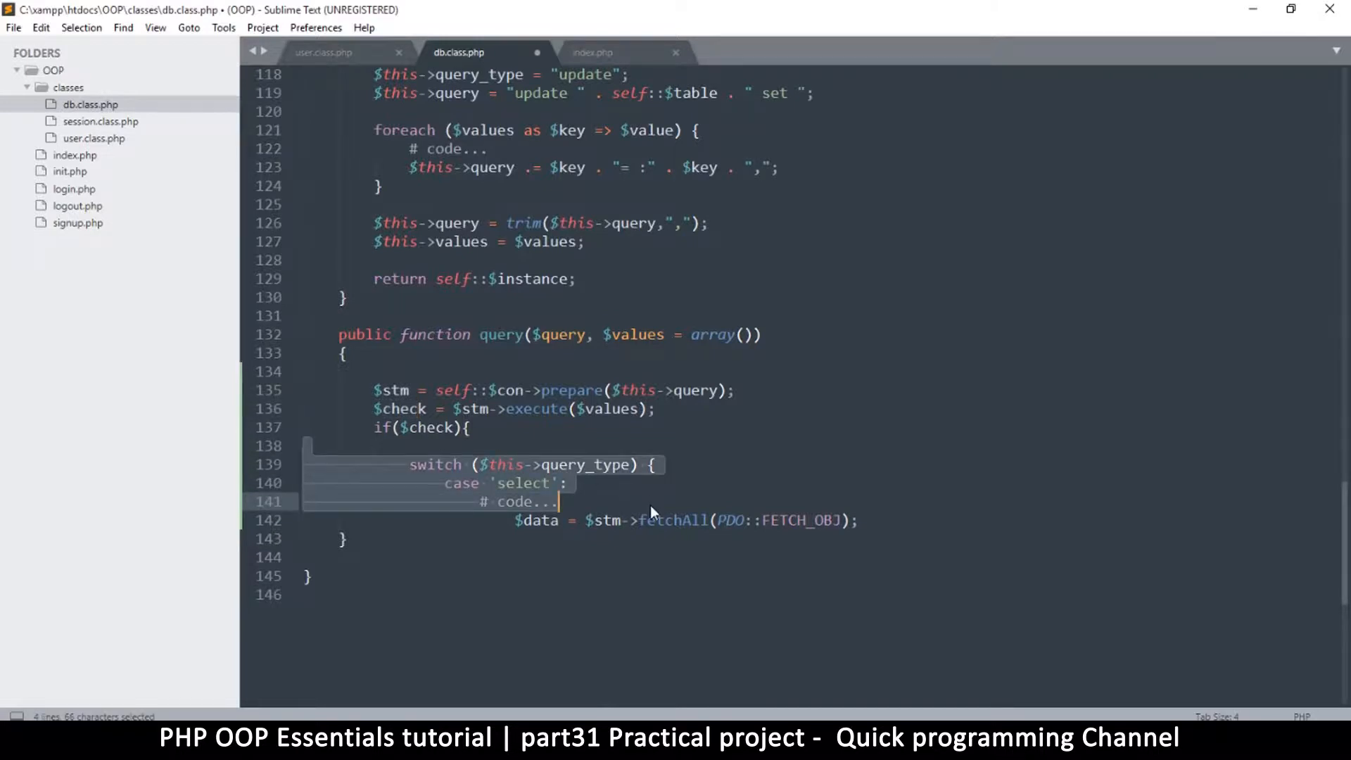
{"action": "key", "text": "Delete"}
{"action": "type", "text": "}"}
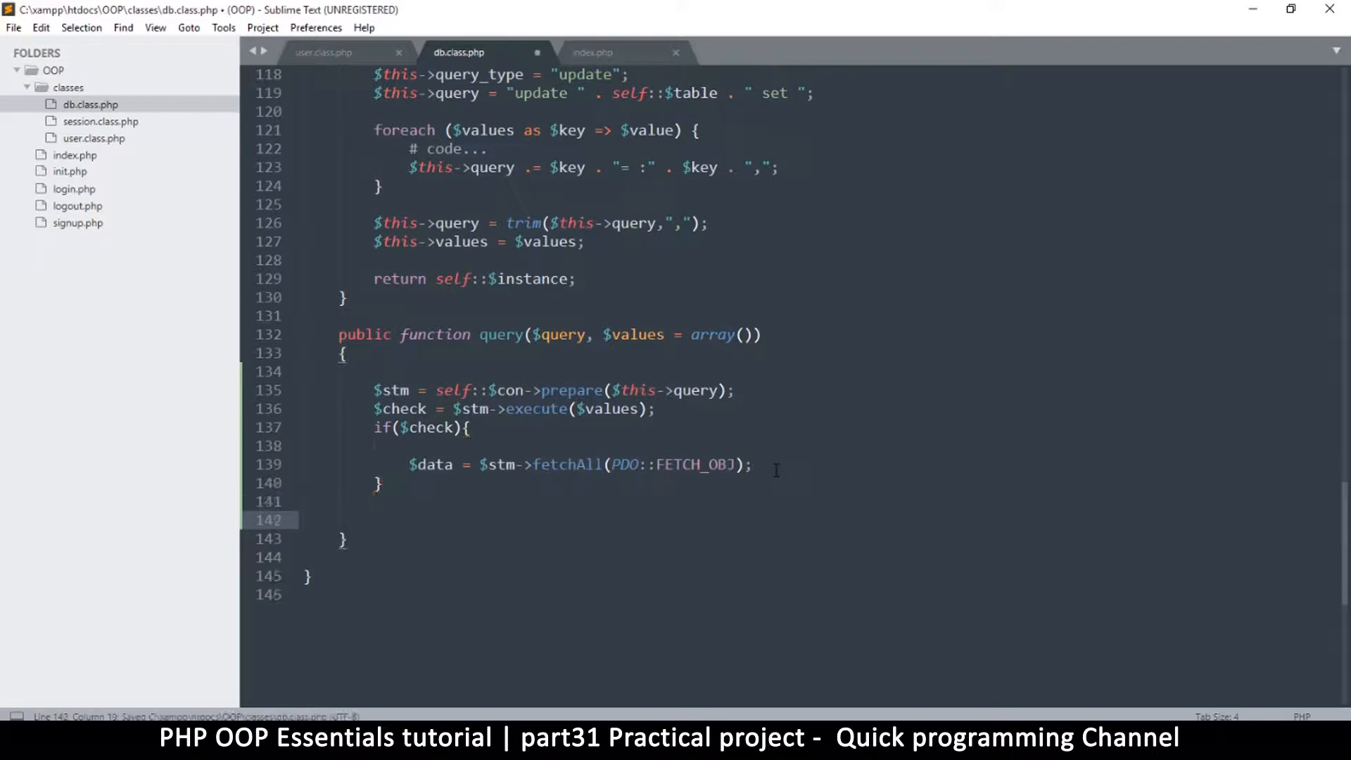
Return the fetched $data only when it is a non-empty array, otherwise false, and save
{"action": "type", "text": "return false;"}
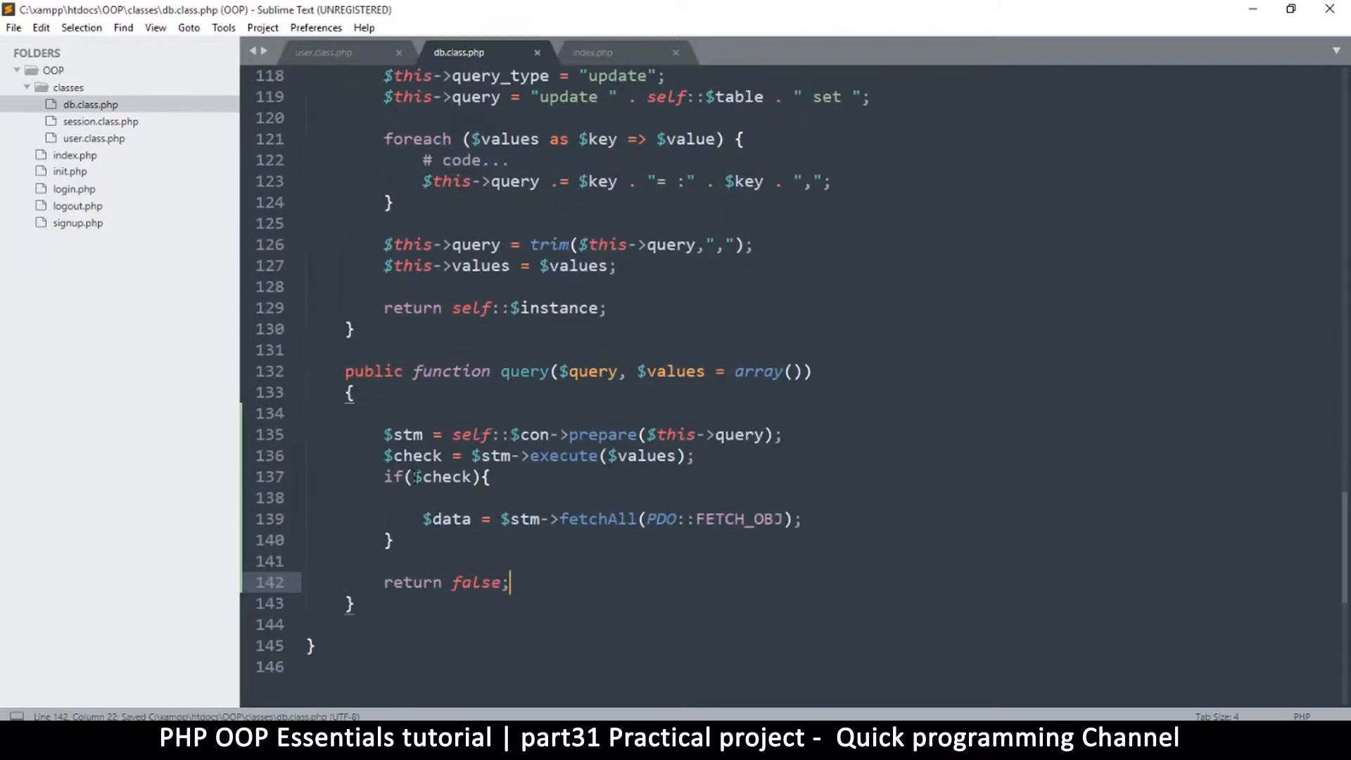
{"action": "double_click", "coordinate": [442, 477]}
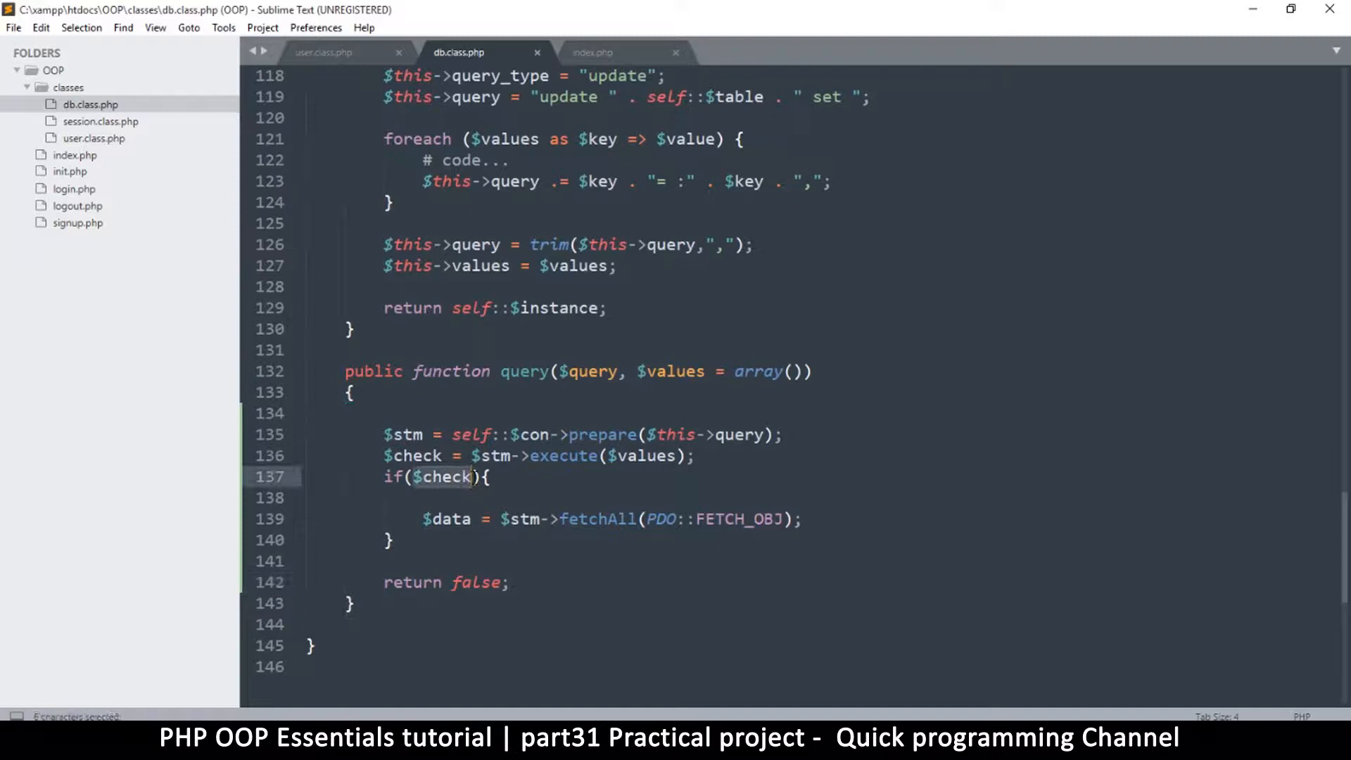
{"action": "left_click", "coordinate": [436, 518]}
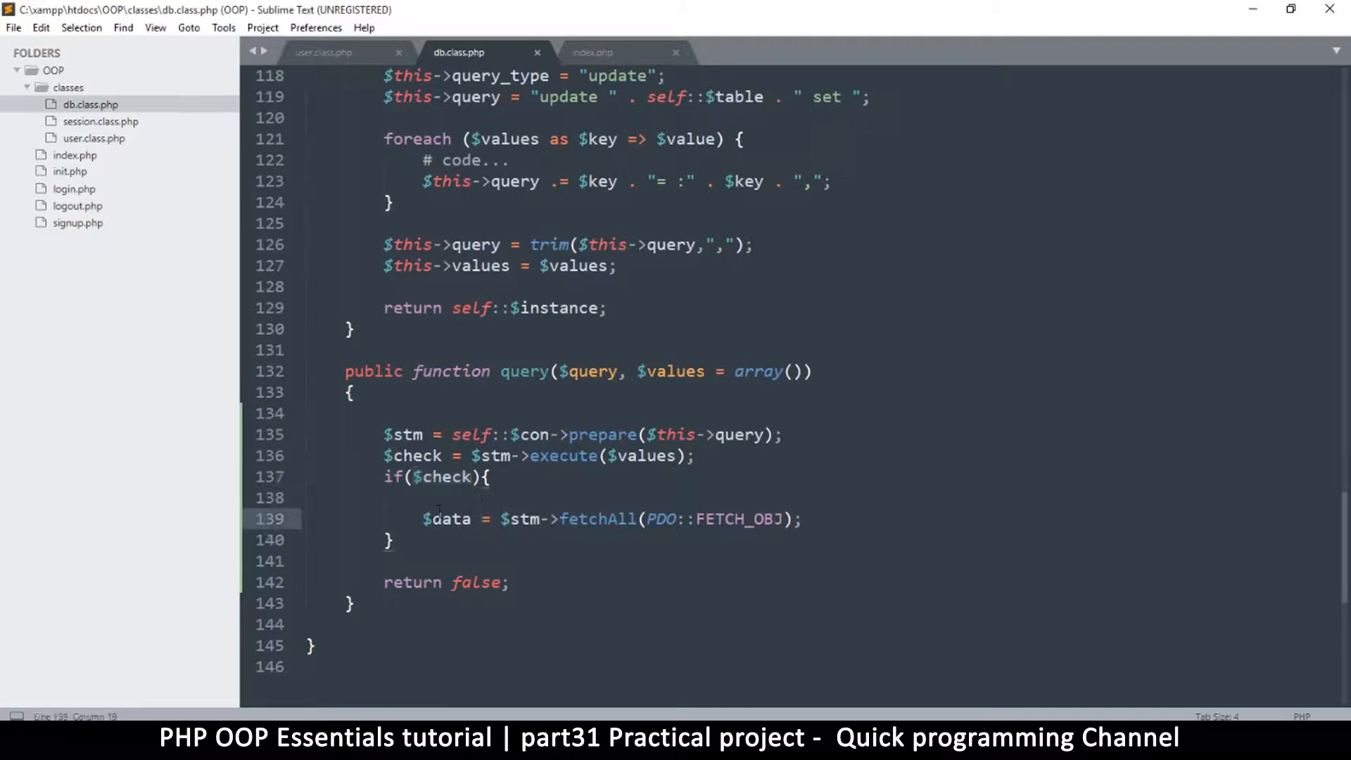
{"action": "double_click", "coordinate": [448, 518]}
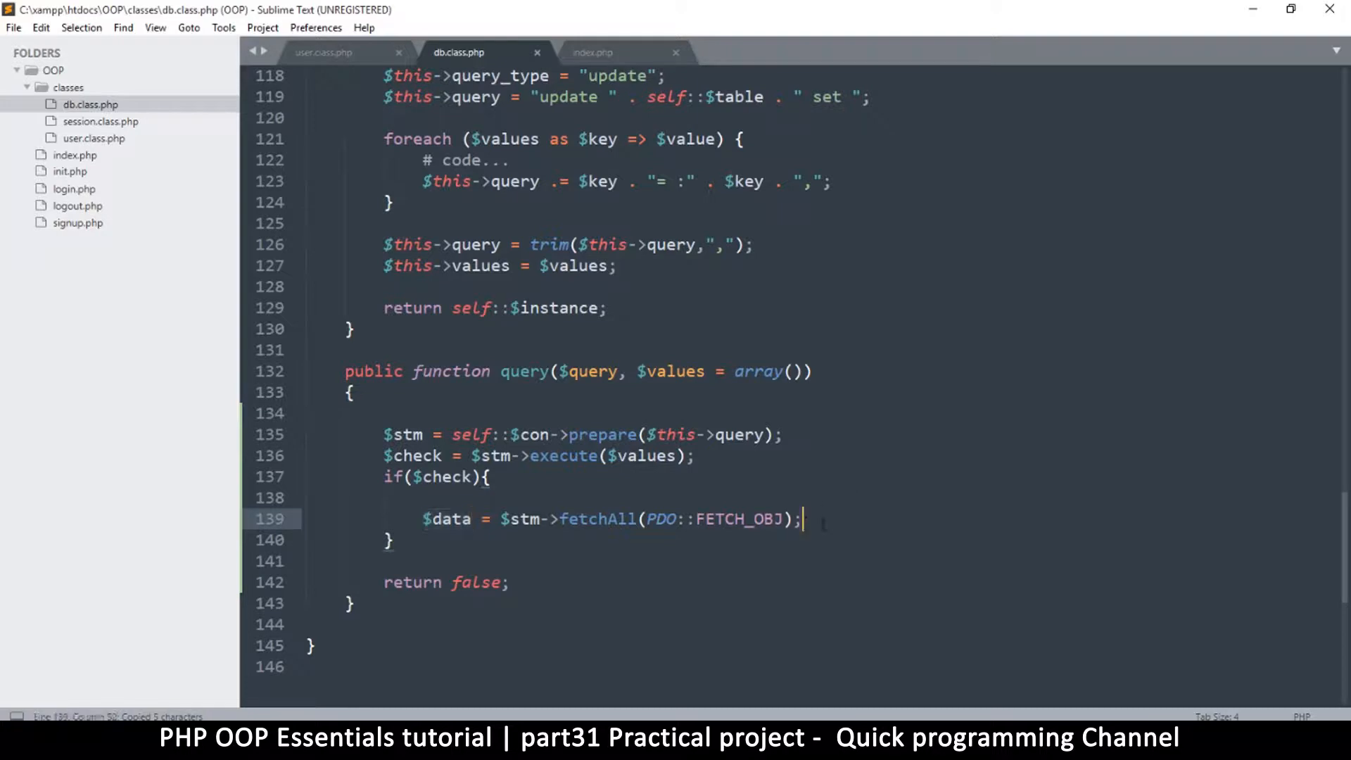
{"action": "mouse_move", "coordinate": [819, 506]}
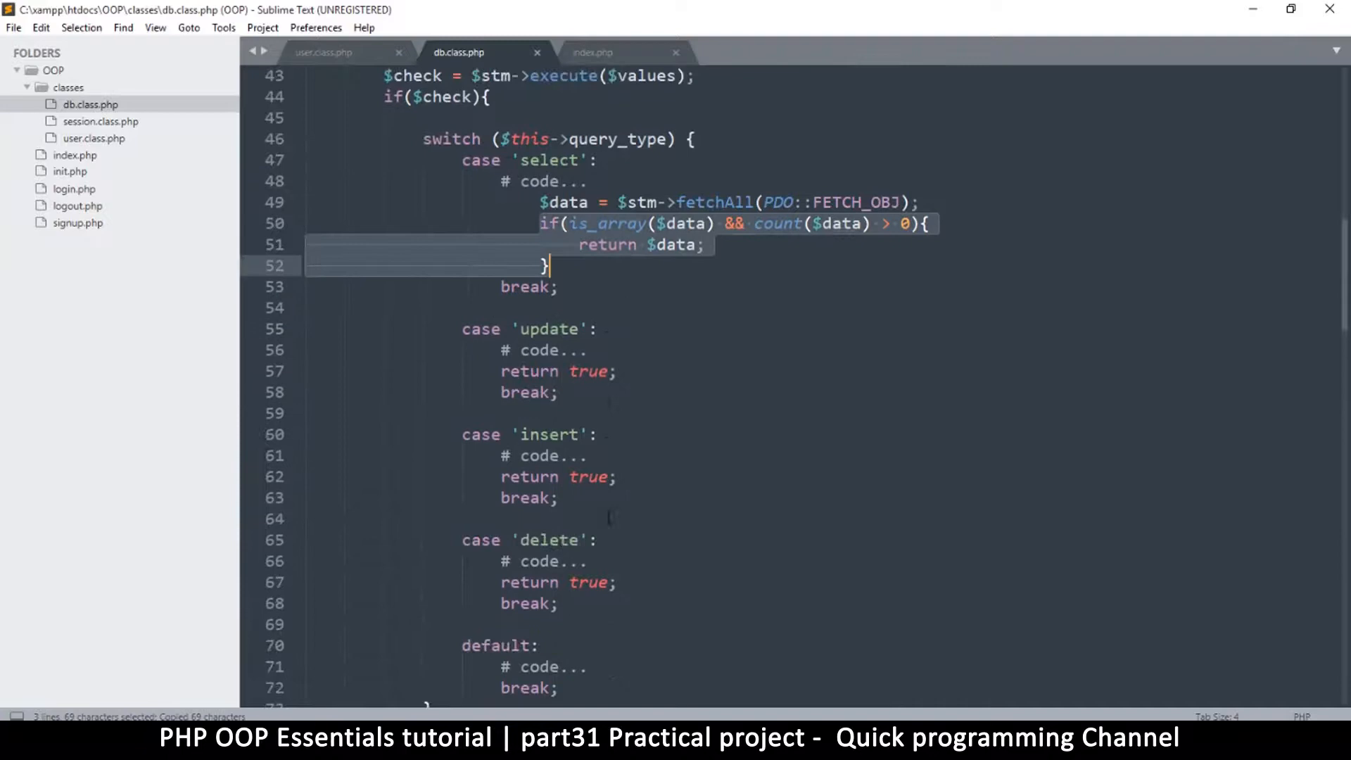
{"action": "scroll", "scroll_direction": "down", "scroll_amount": 3}
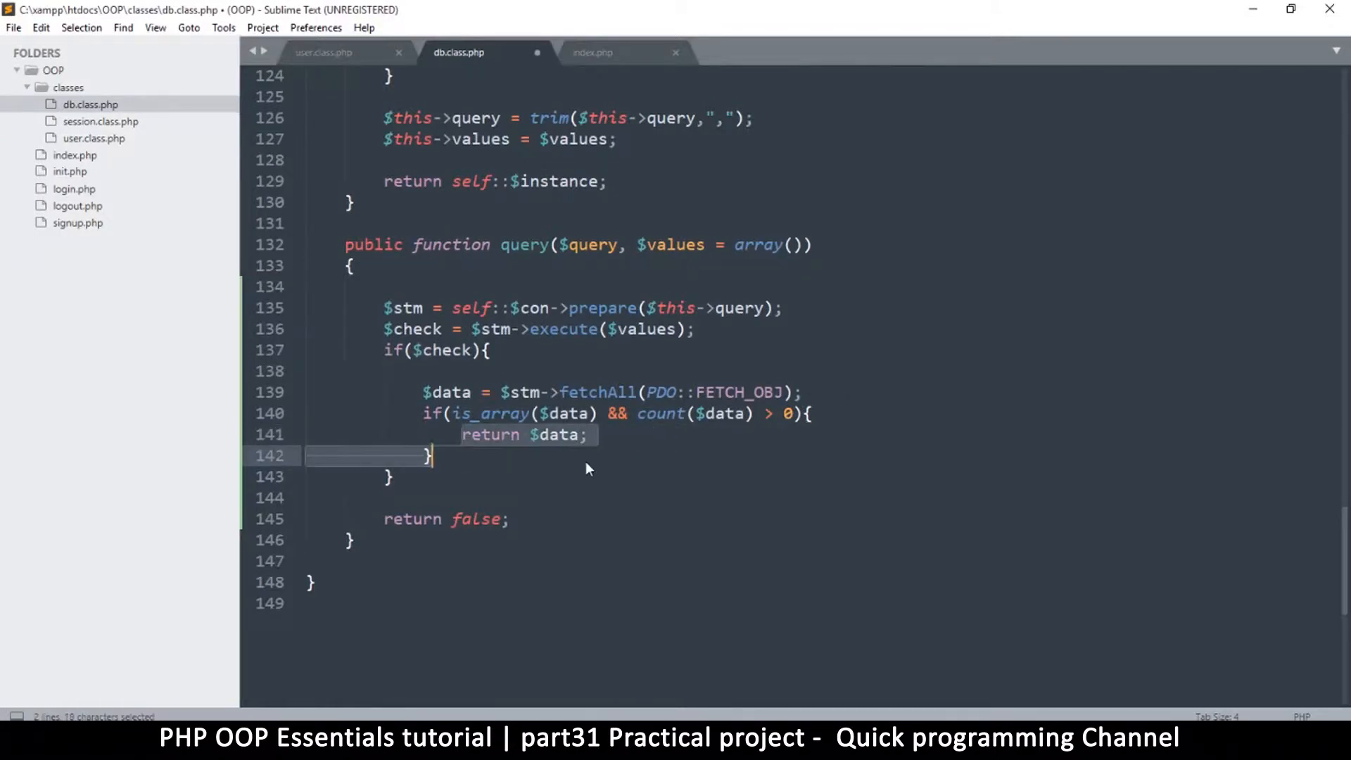
{"action": "key", "text": "ctrl+s"}
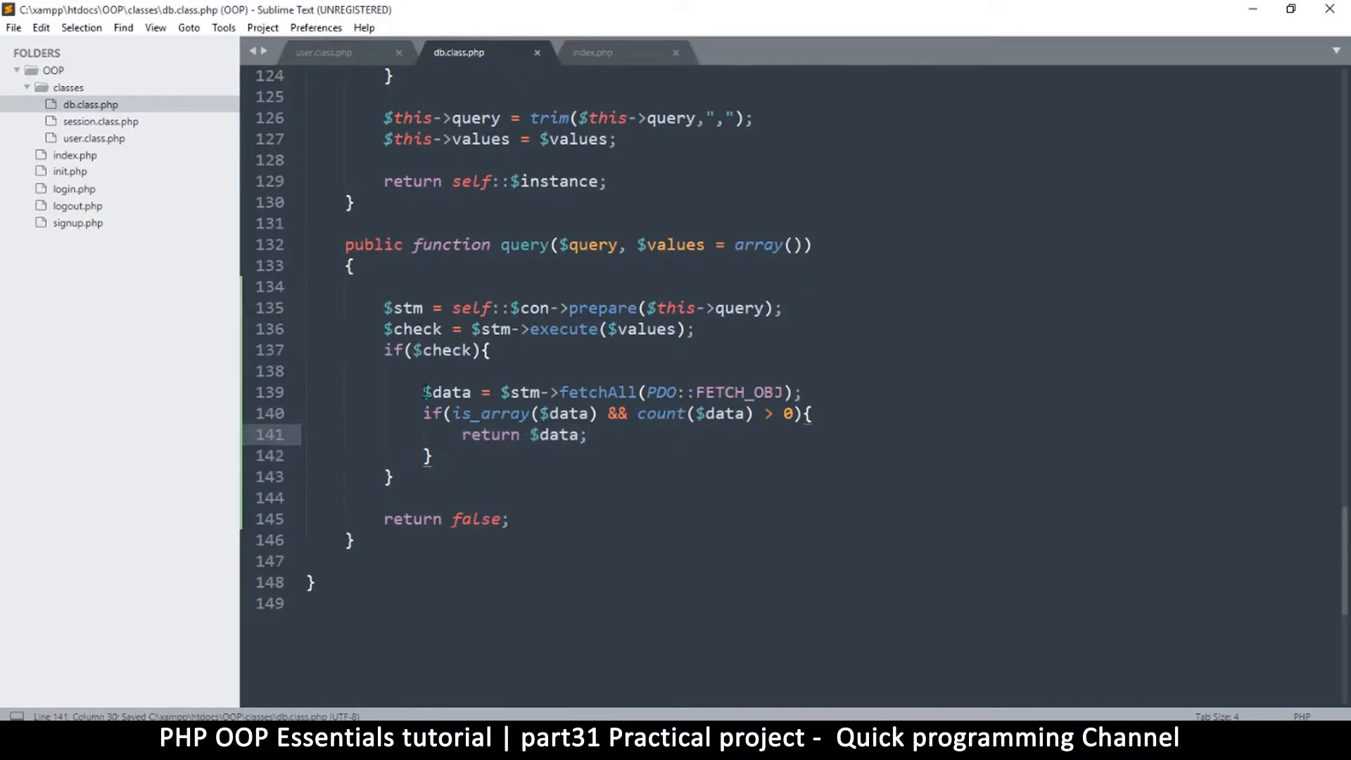
{"action": "left_click_drag", "start_coordinate": [421, 393], "coordinate": [801, 393]}
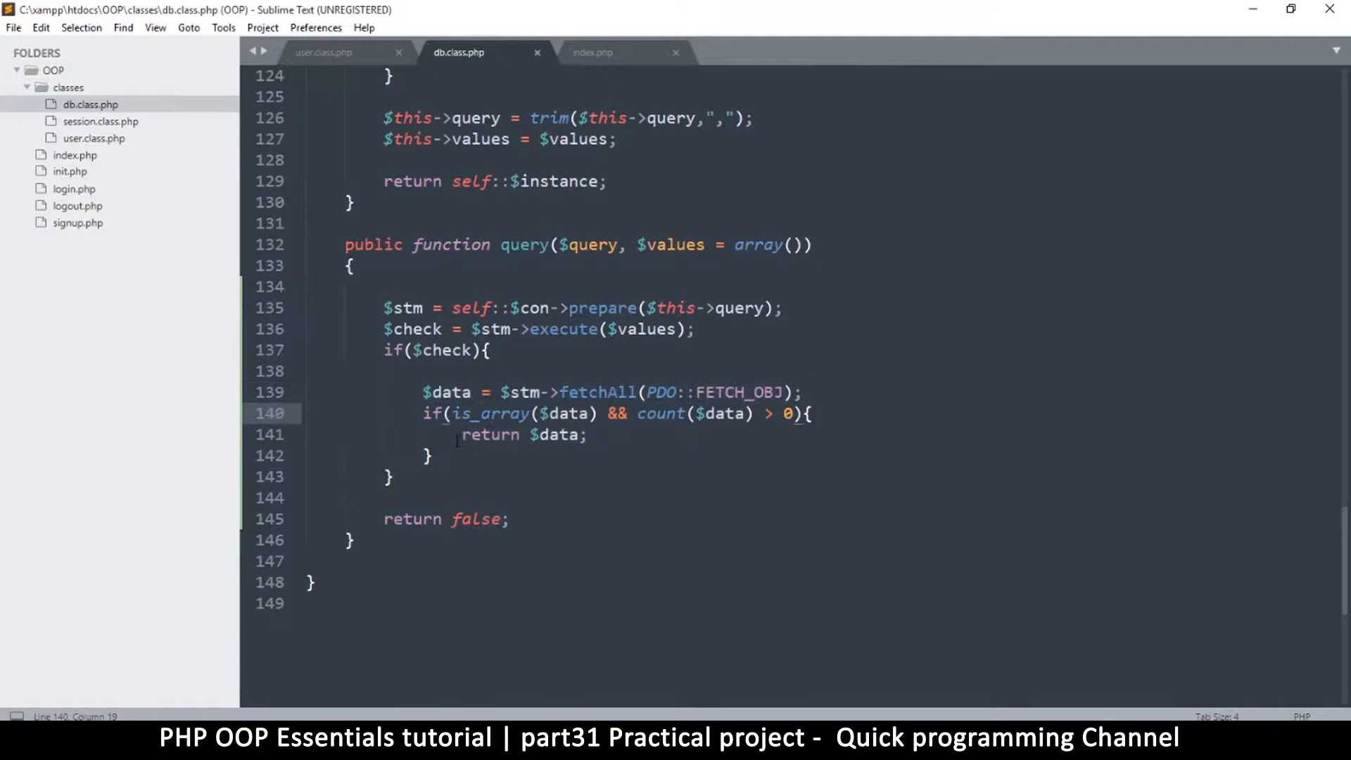
{"action": "key", "text": "ctrl+s"}
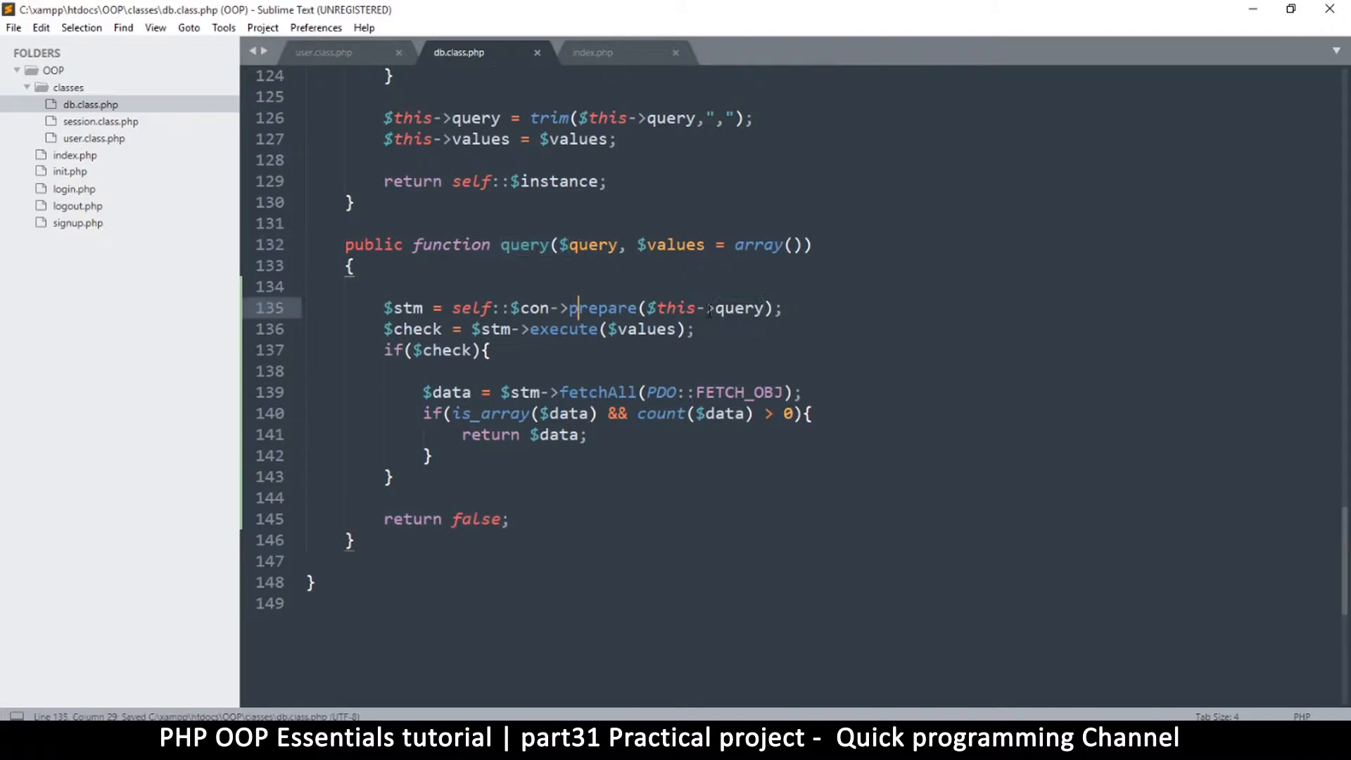
Prepare the passed-in $query parameter instead of $this->query
{"action": "left_click", "coordinate": [680, 309]}
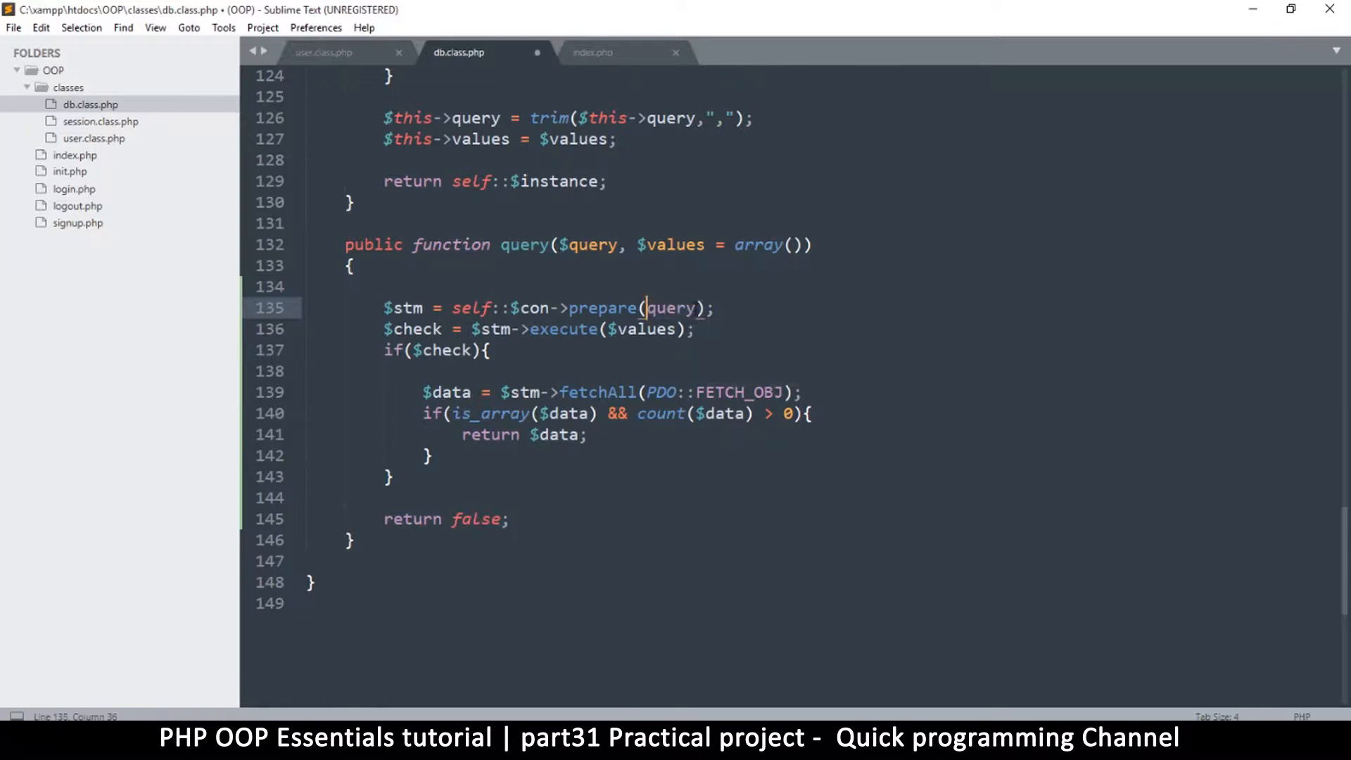
{"action": "type", "text": "$"}
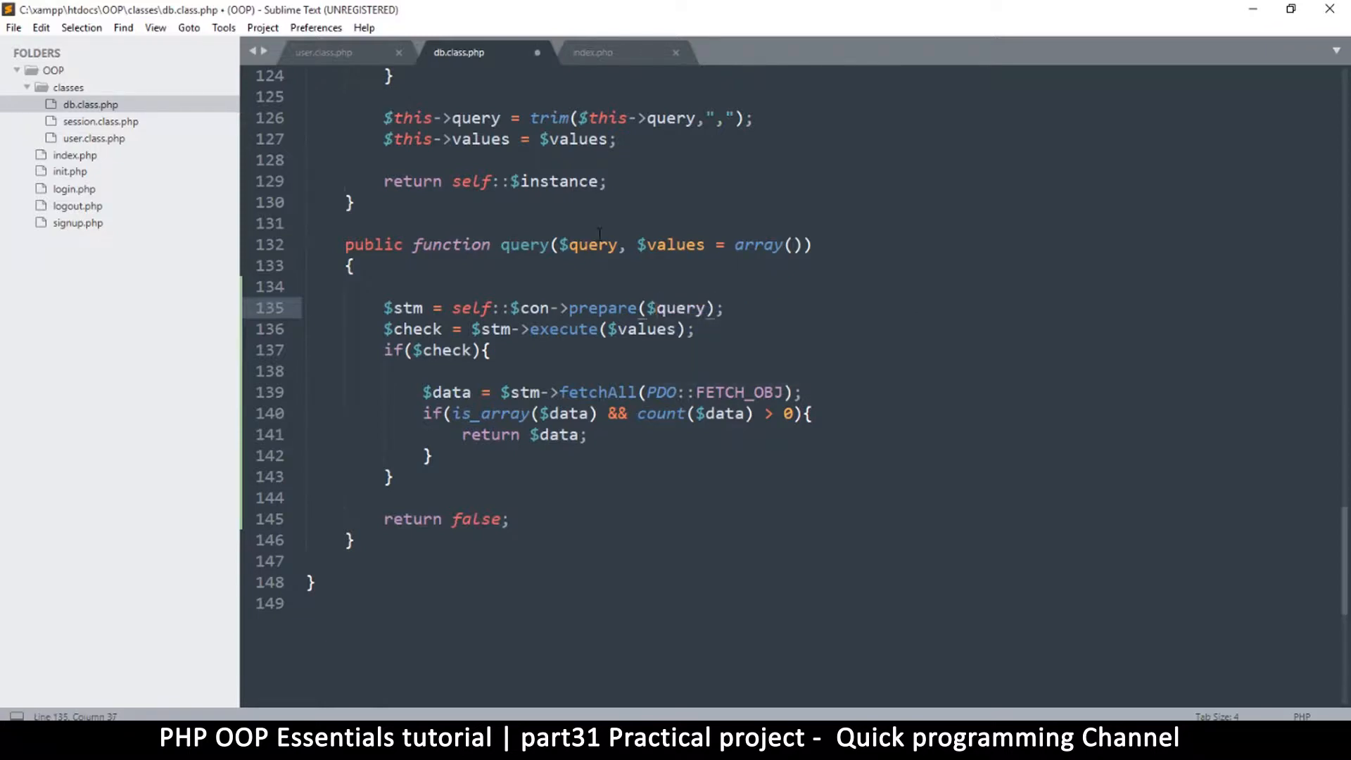
{"action": "double_click", "coordinate": [586, 245]}
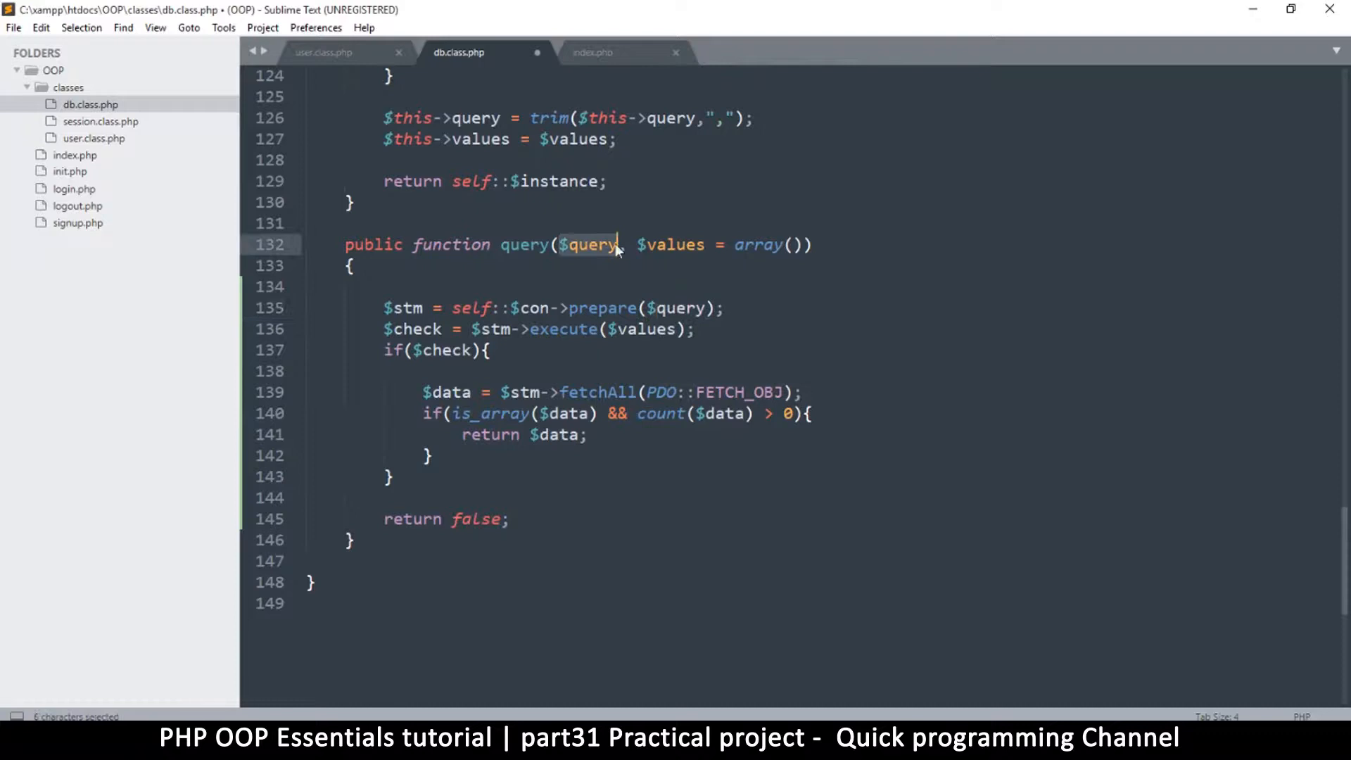
{"action": "left_click", "coordinate": [655, 244]}
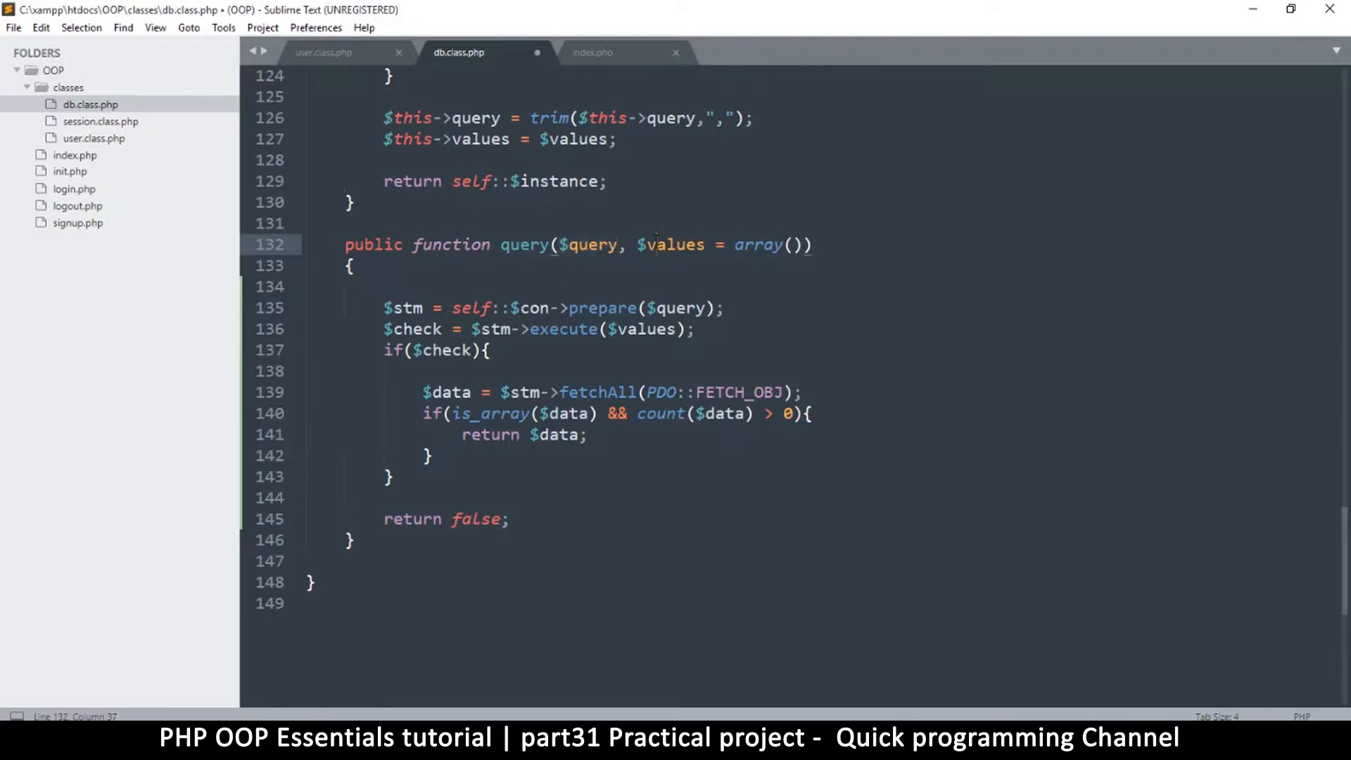
{"action": "double_click", "coordinate": [647, 330]}
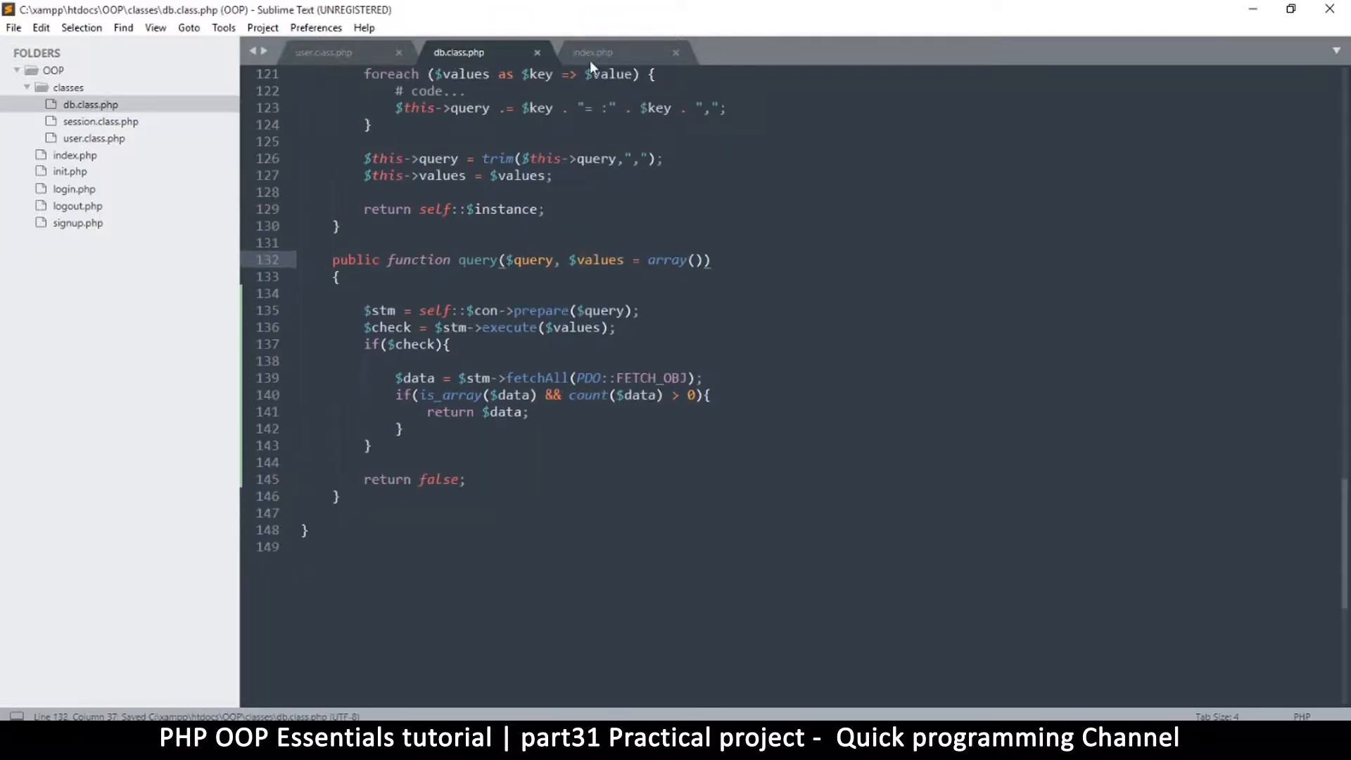
Run 'SELECT columns from users' in phpMyAdmin's SQL tab and read the unknown column error
{"action": "left_click", "coordinate": [327, 52]}
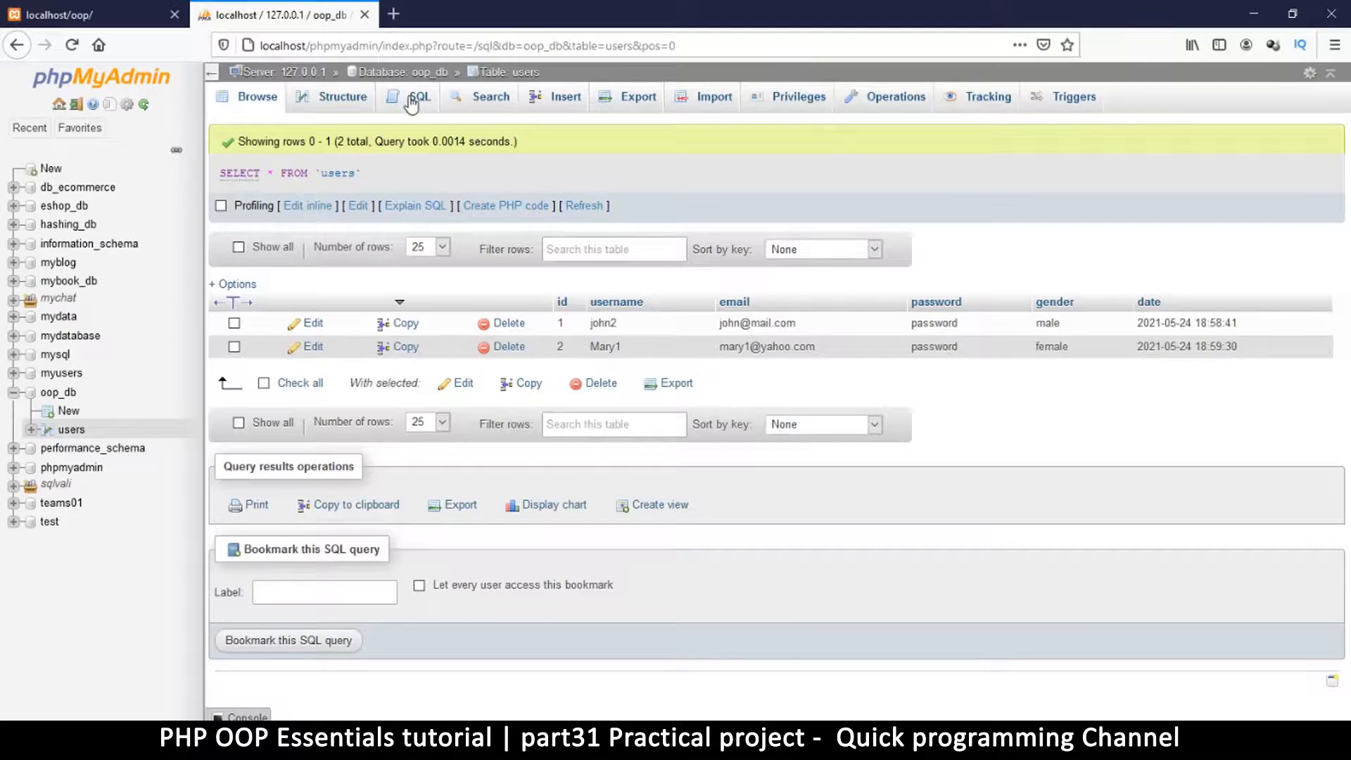
{"action": "left_click", "coordinate": [419, 96]}
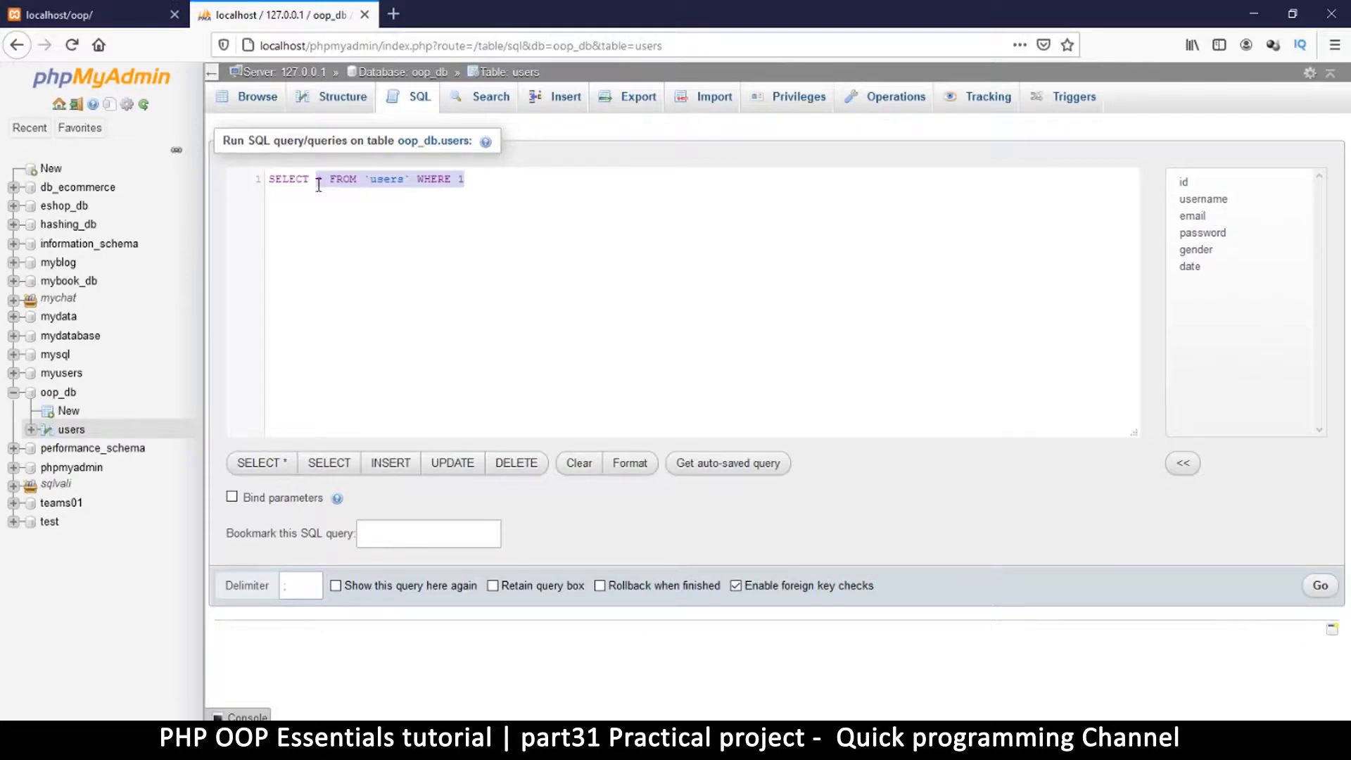
{"action": "type", "text": "roulum"}
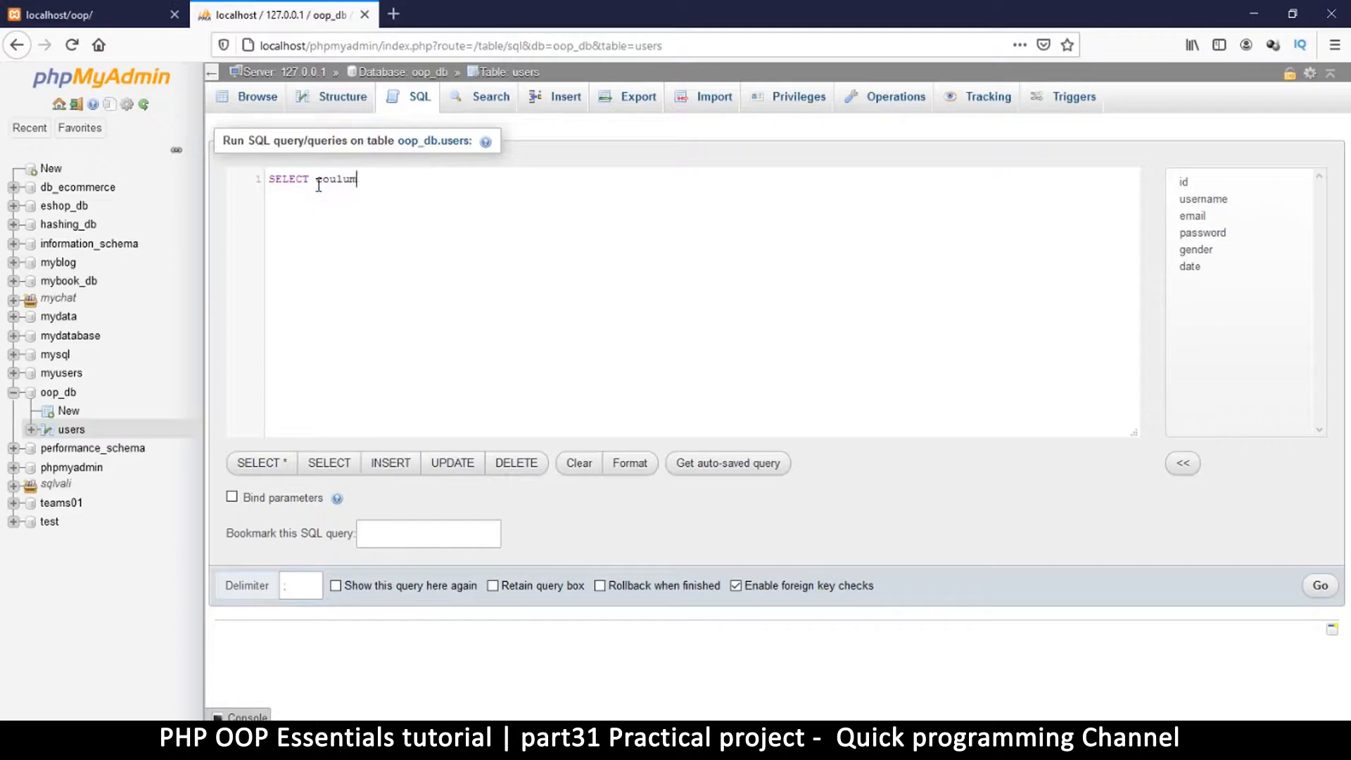
{"action": "type", "text": "ns from users"}
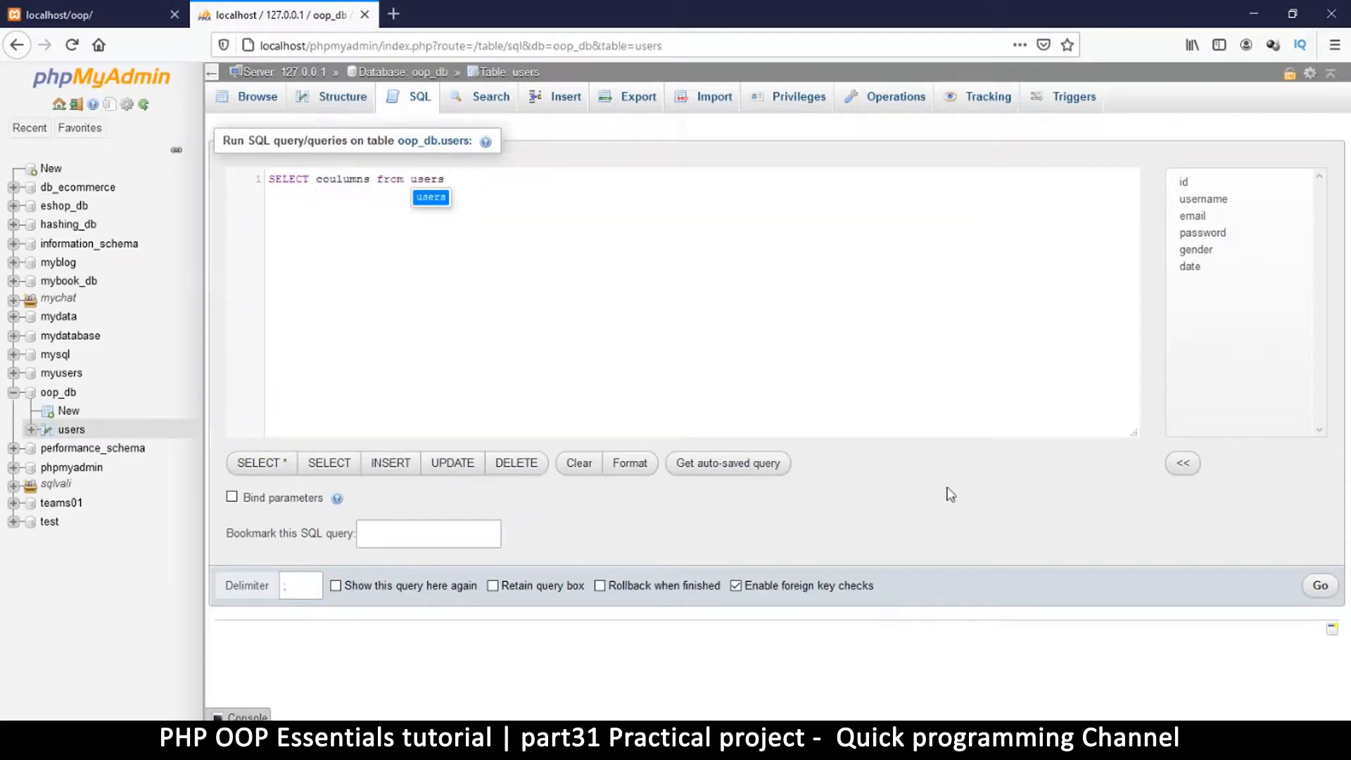
{"action": "mouse_move", "coordinate": [1320, 587]}
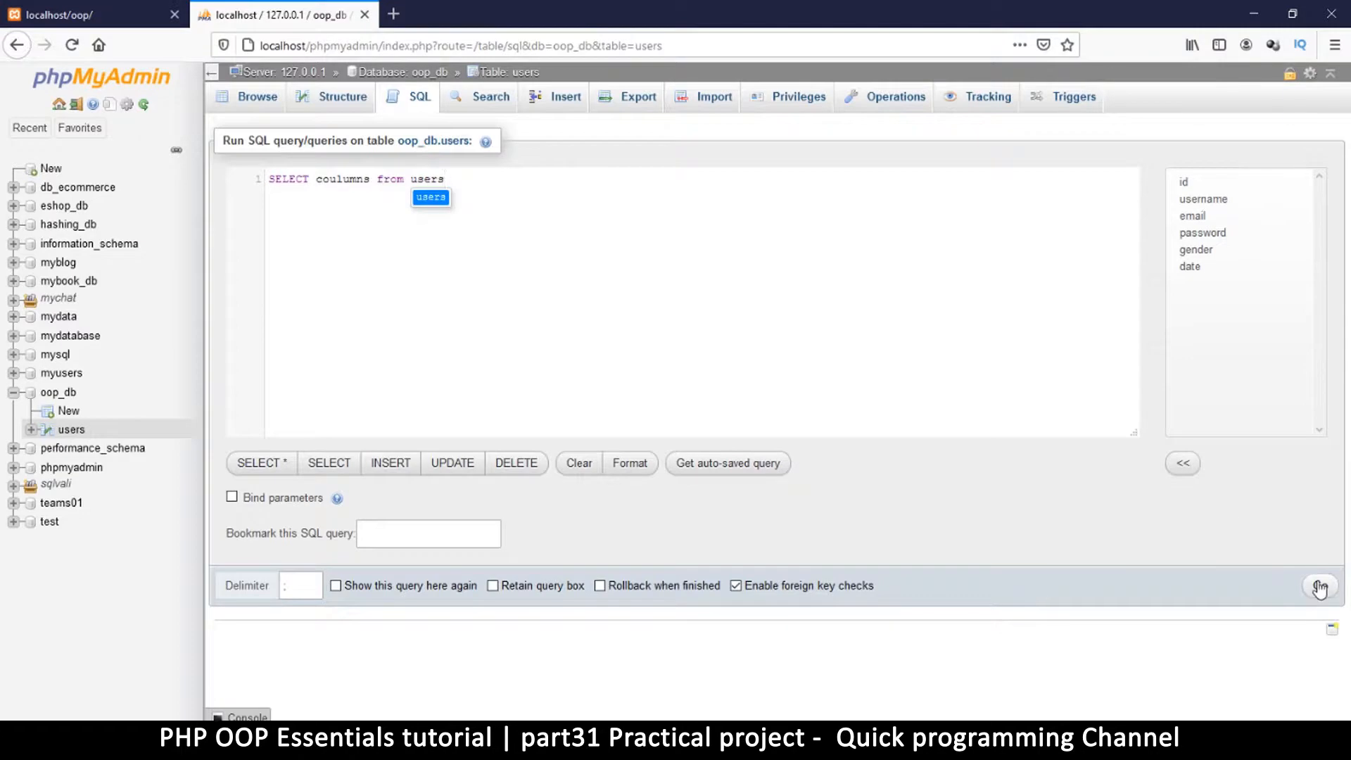
{"action": "left_click", "coordinate": [1320, 587]}
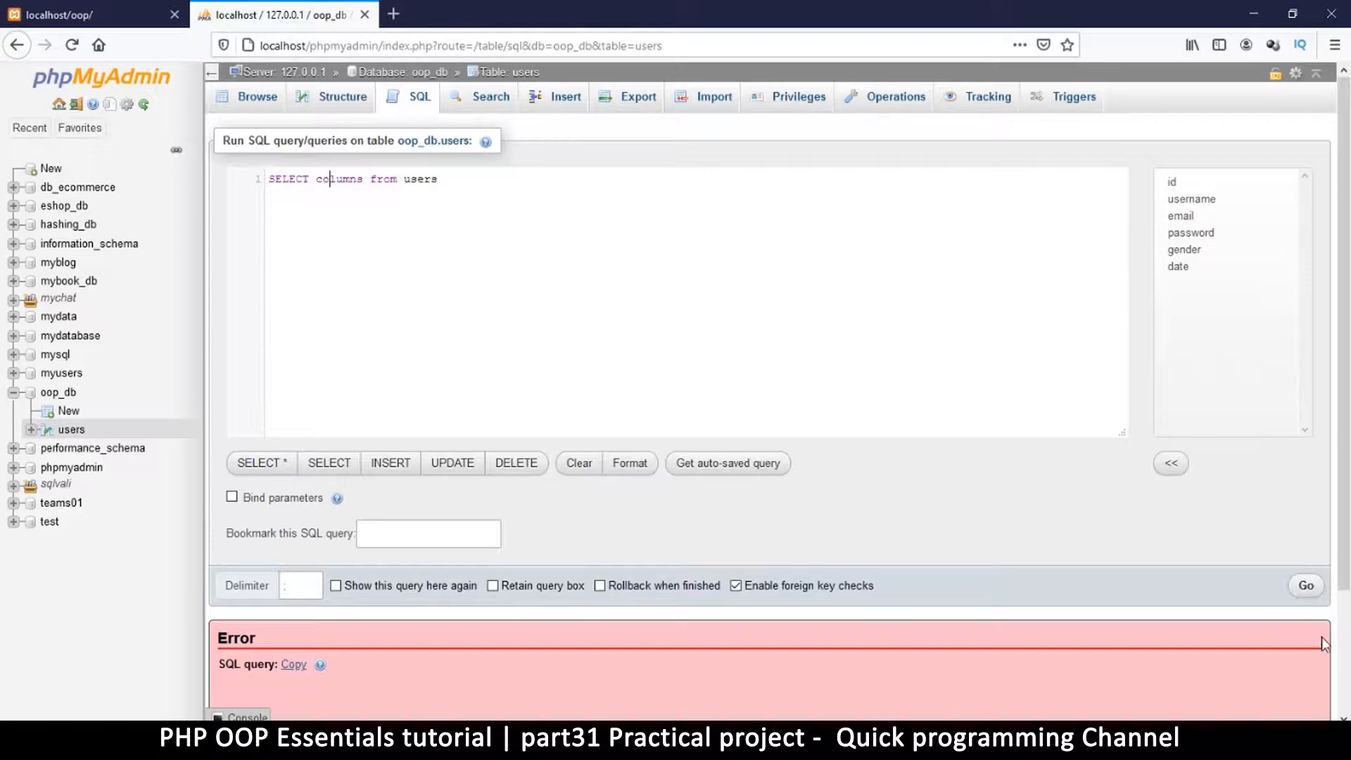
{"action": "scroll", "scroll_direction": "down", "scroll_amount": 3}
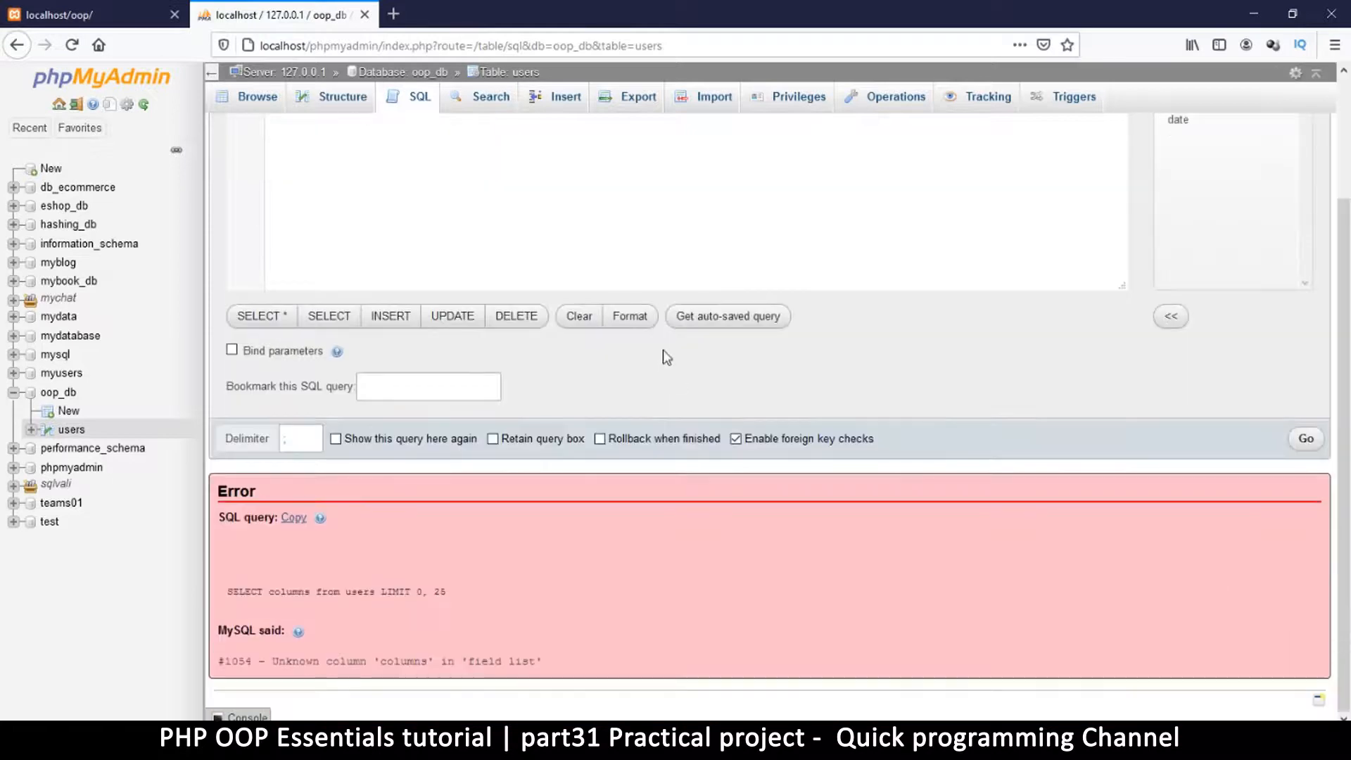
{"action": "mouse_move", "coordinate": [659, 496]}
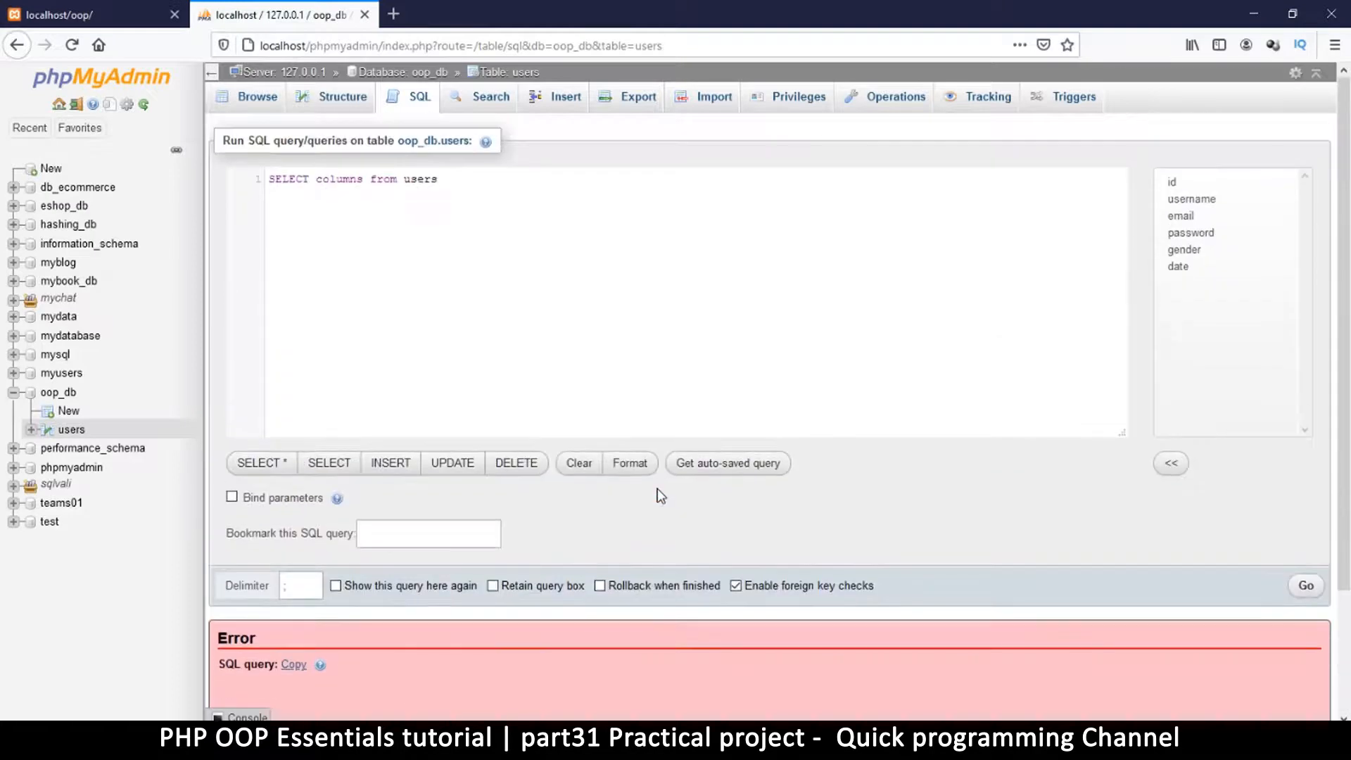
{"action": "mouse_move", "coordinate": [404, 15]}
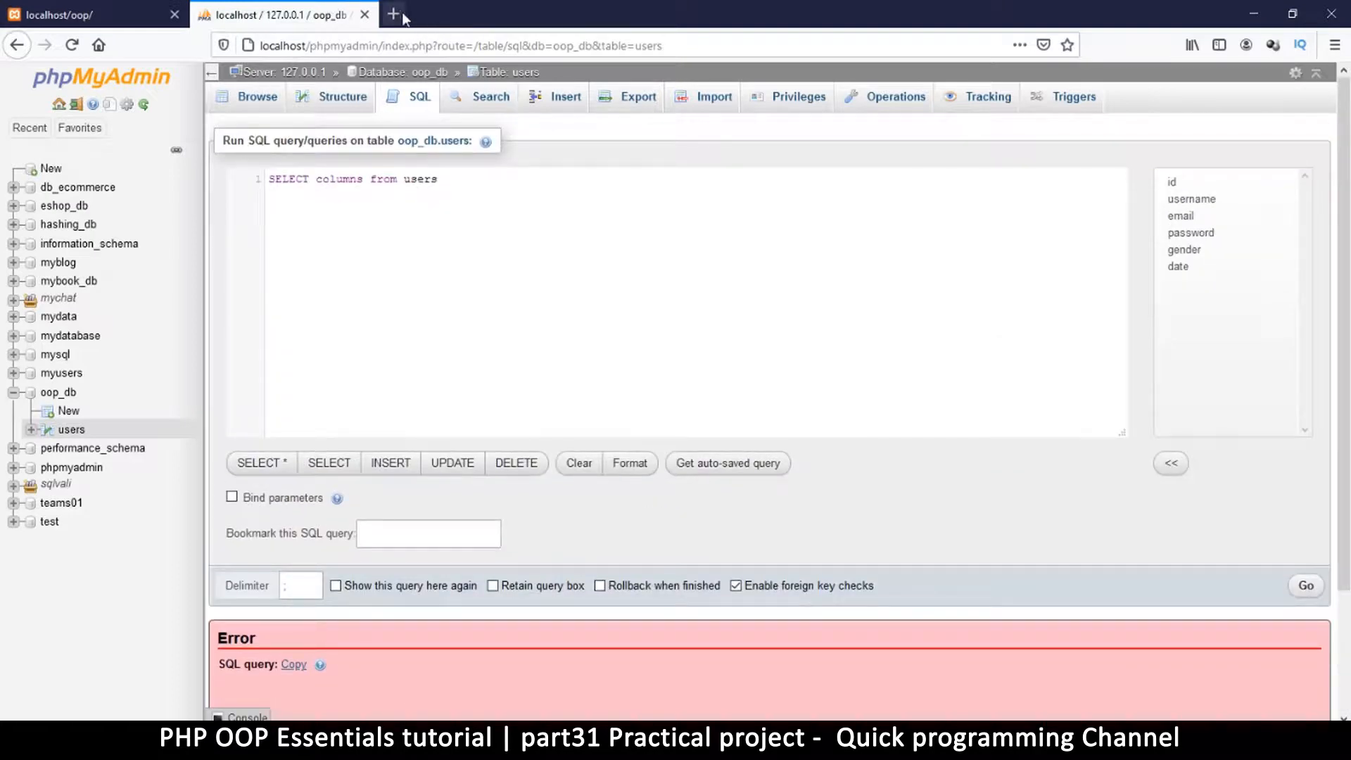
Google a mysql column-names query in a new tab and open the Stack Overflow result
{"action": "left_click", "coordinate": [397, 13]}
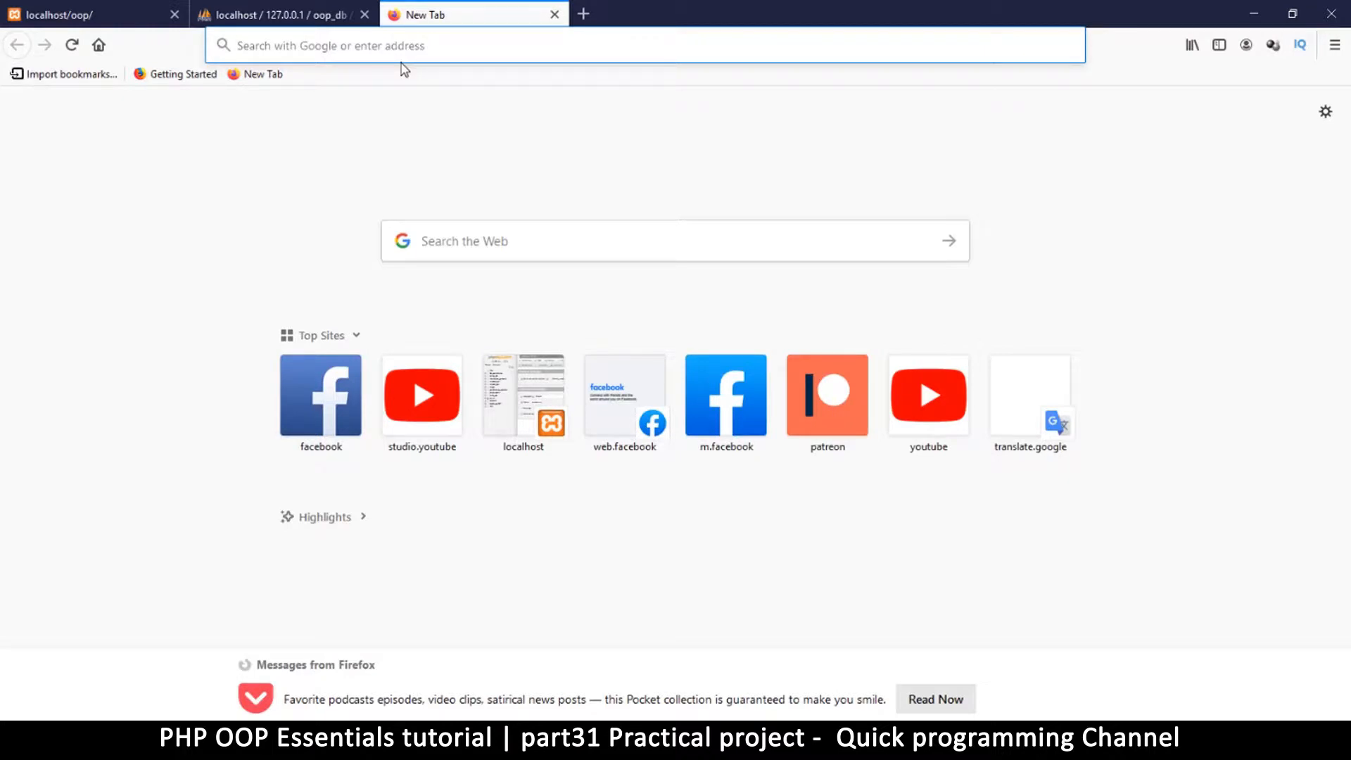
{"action": "type", "text": "mysql+query+columns+from+table"}
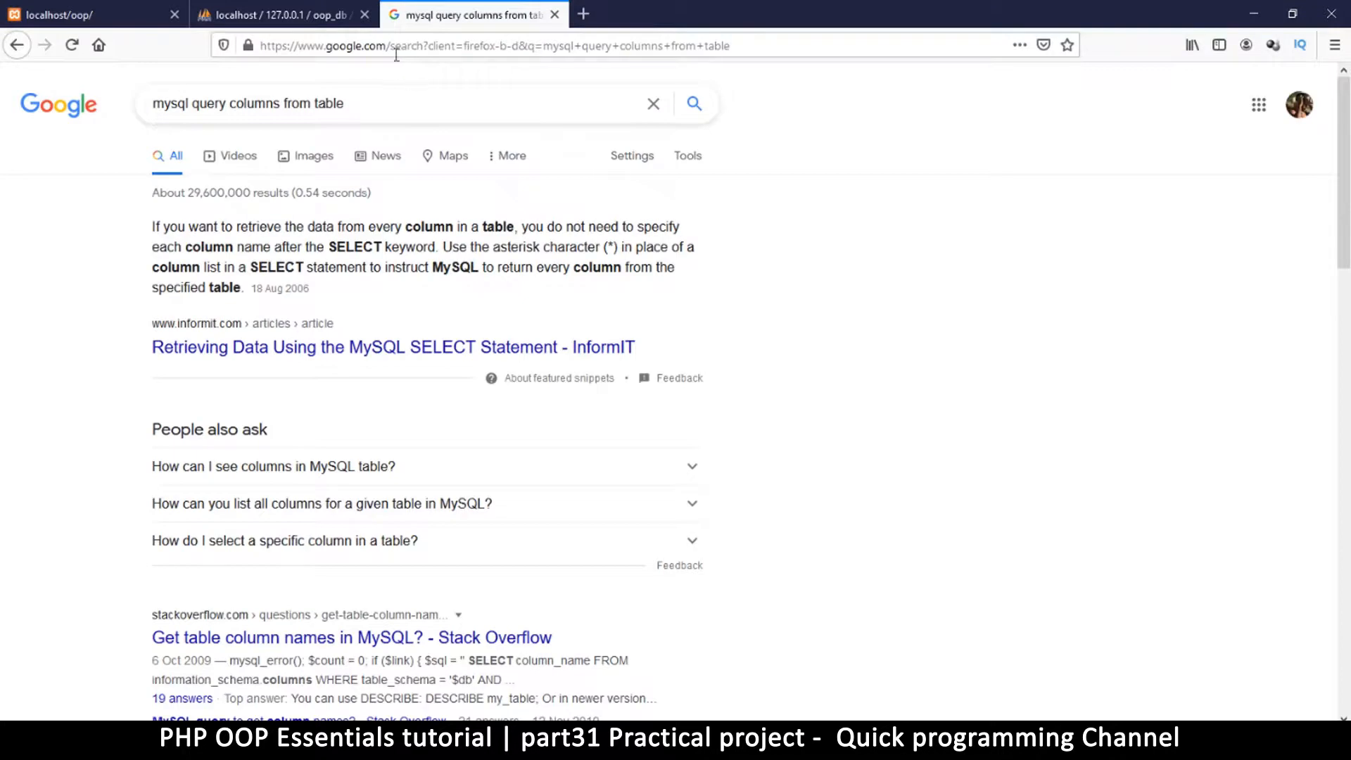
{"action": "scroll", "scroll_direction": "down", "scroll_amount": 3}
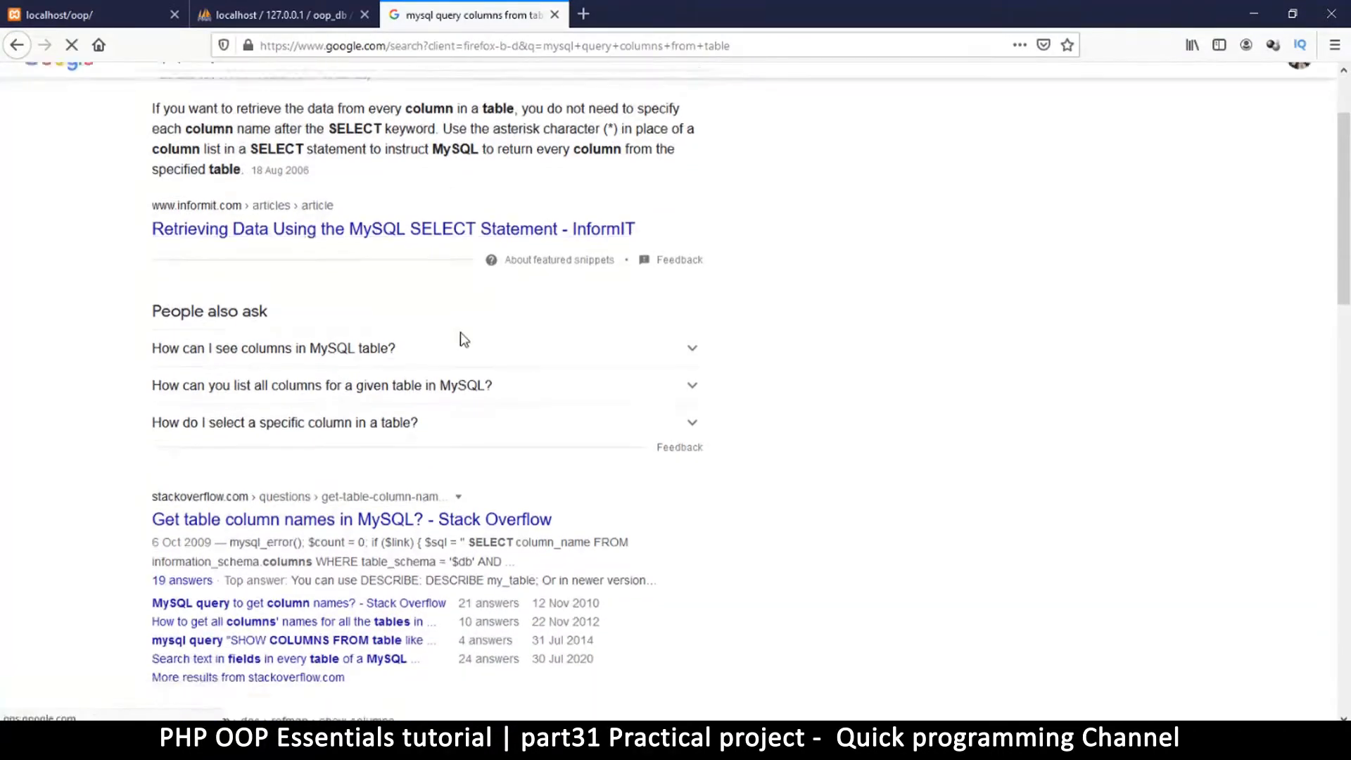
{"action": "scroll", "scroll_direction": "down", "scroll_amount": 3}
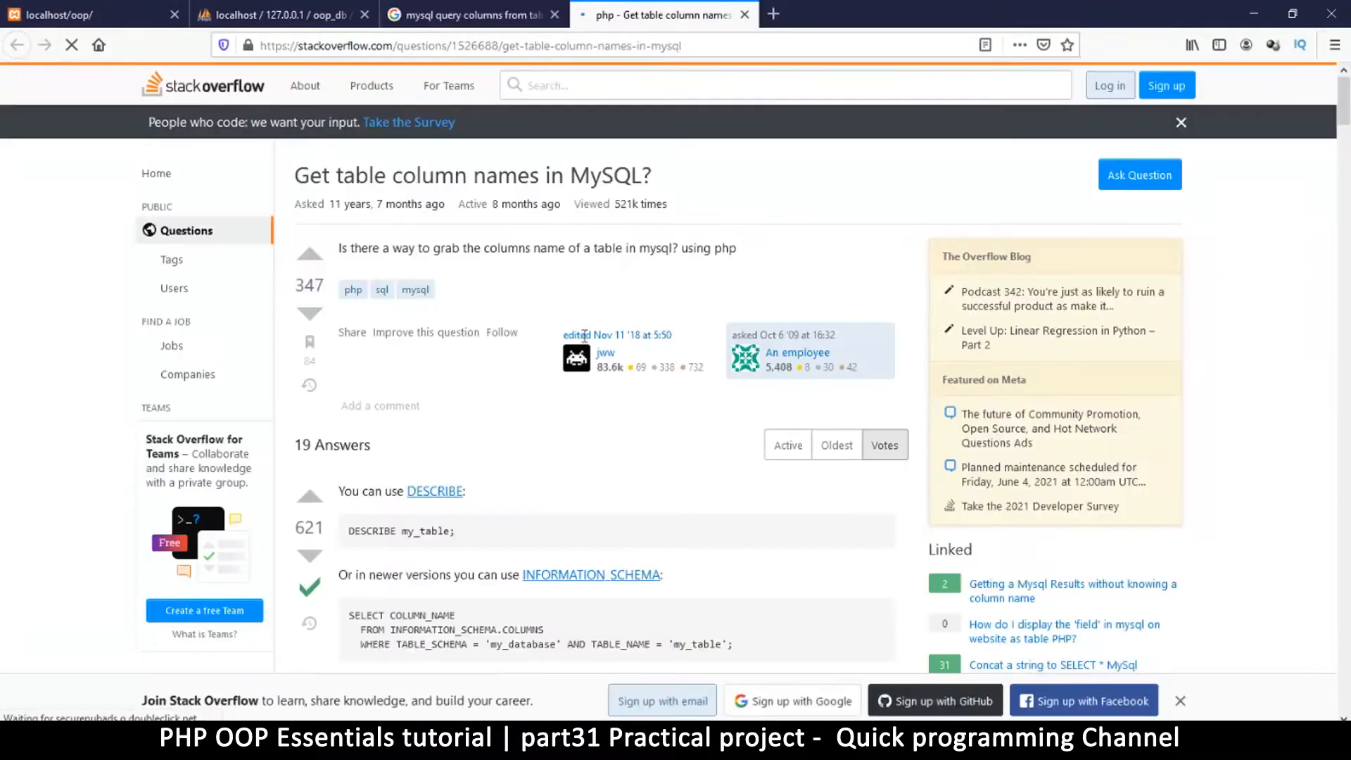
Highlight the DESCRIBE my_table and INFORMATION_SCHEMA table-name examples in the answer
{"action": "scroll", "scroll_direction": "down", "scroll_amount": 3}
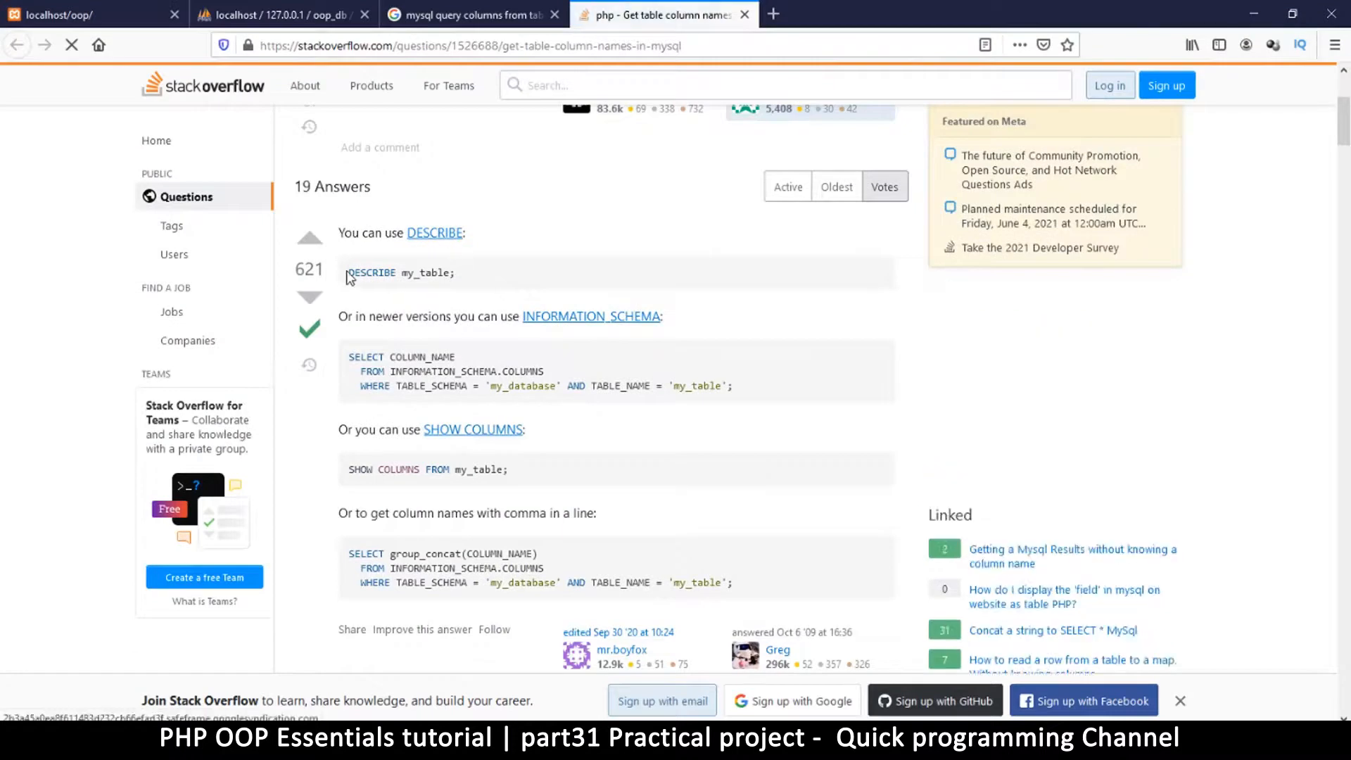
{"action": "left_click_drag", "start_coordinate": [347, 272], "coordinate": [454, 272]}
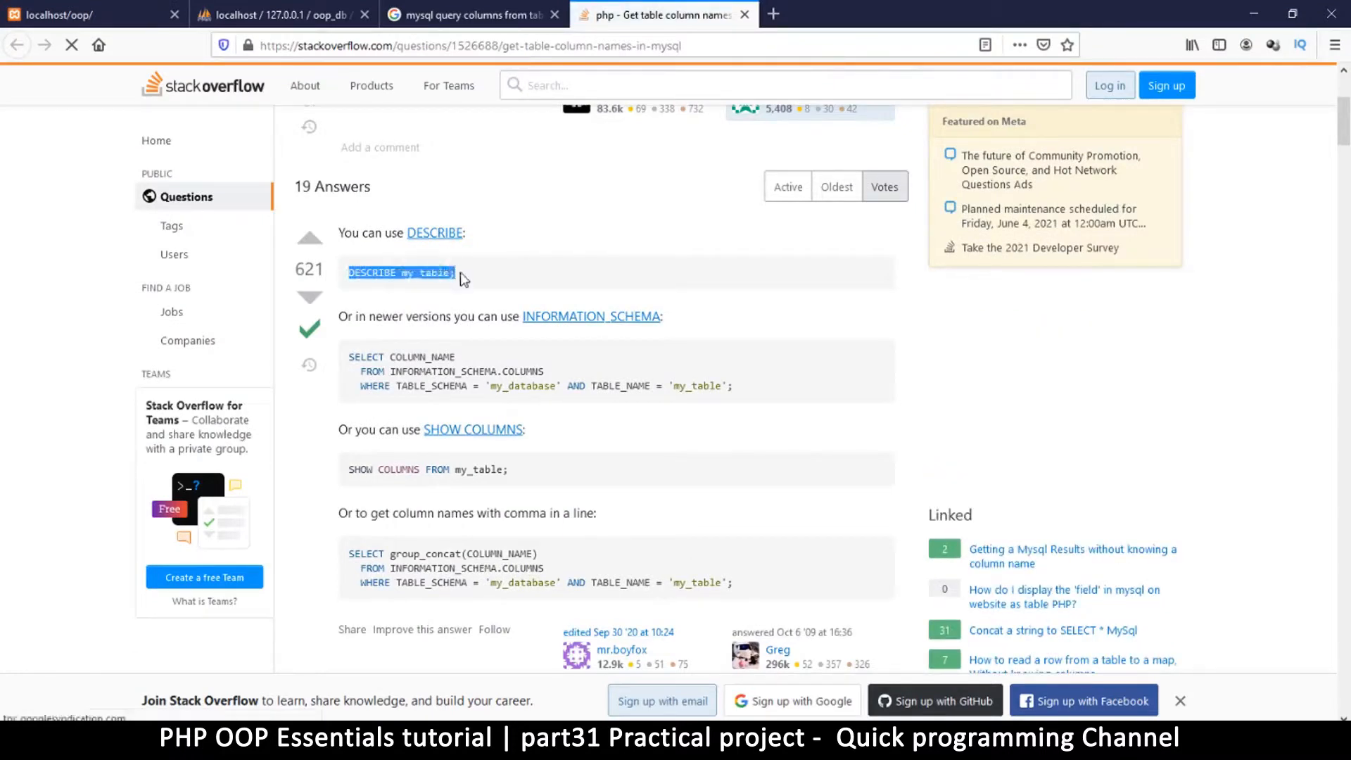
{"action": "scroll", "scroll_direction": "down", "scroll_amount": 3}
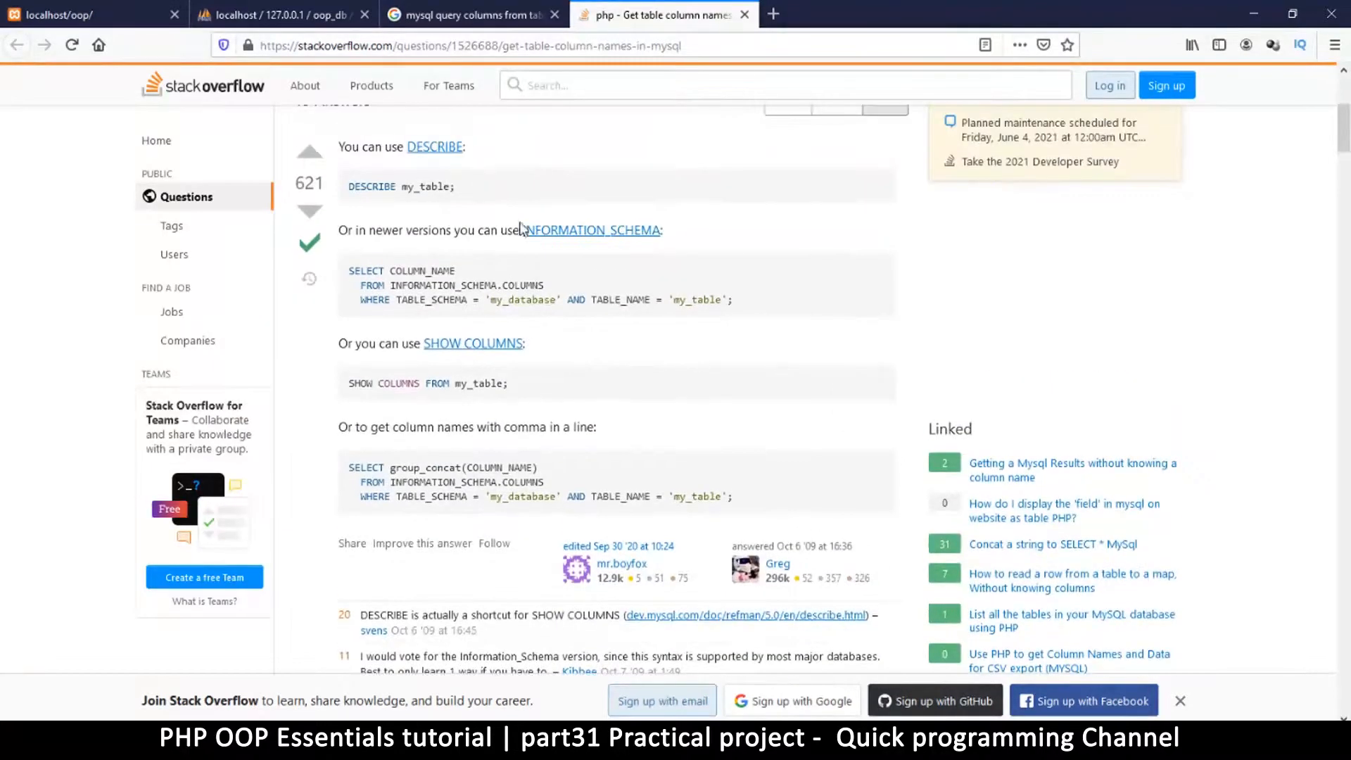
{"action": "mouse_move", "coordinate": [366, 236]}
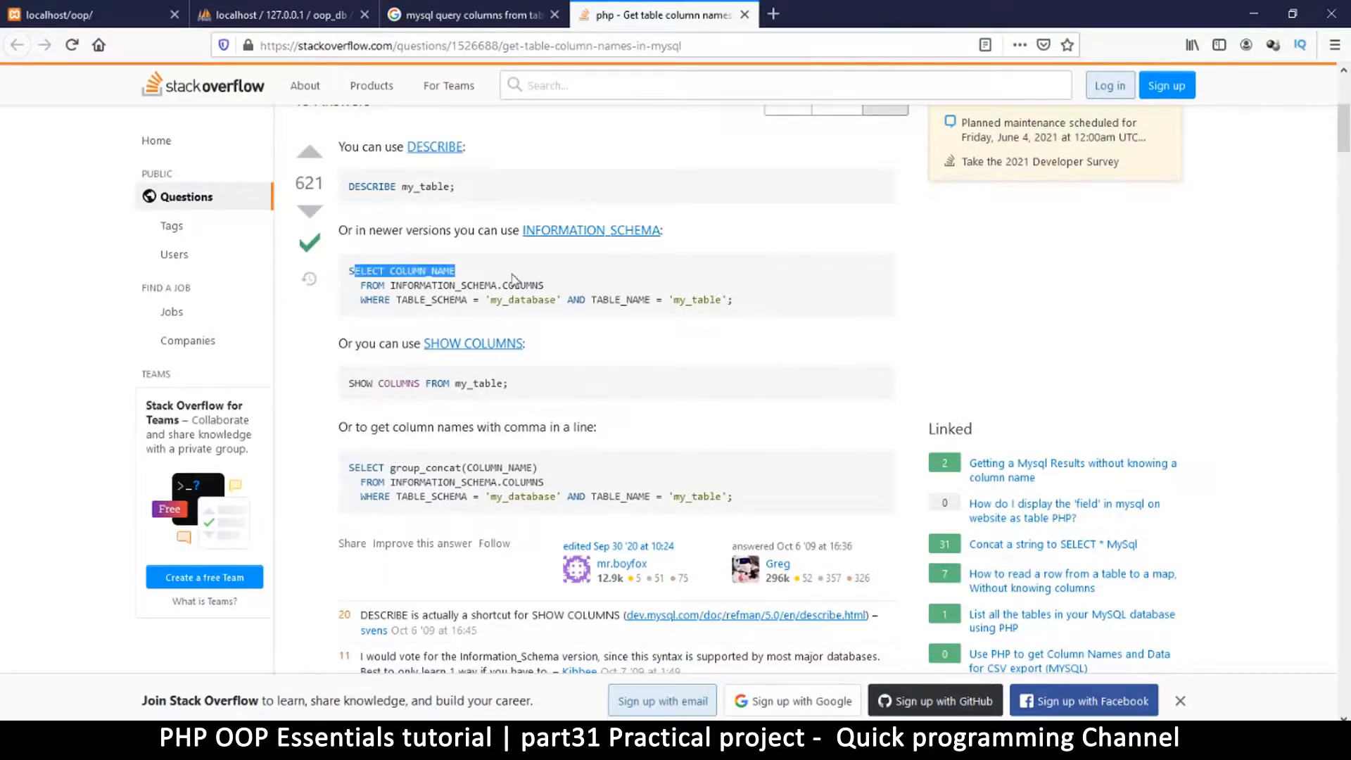
{"action": "left_click_drag", "start_coordinate": [353, 271], "coordinate": [663, 300]}
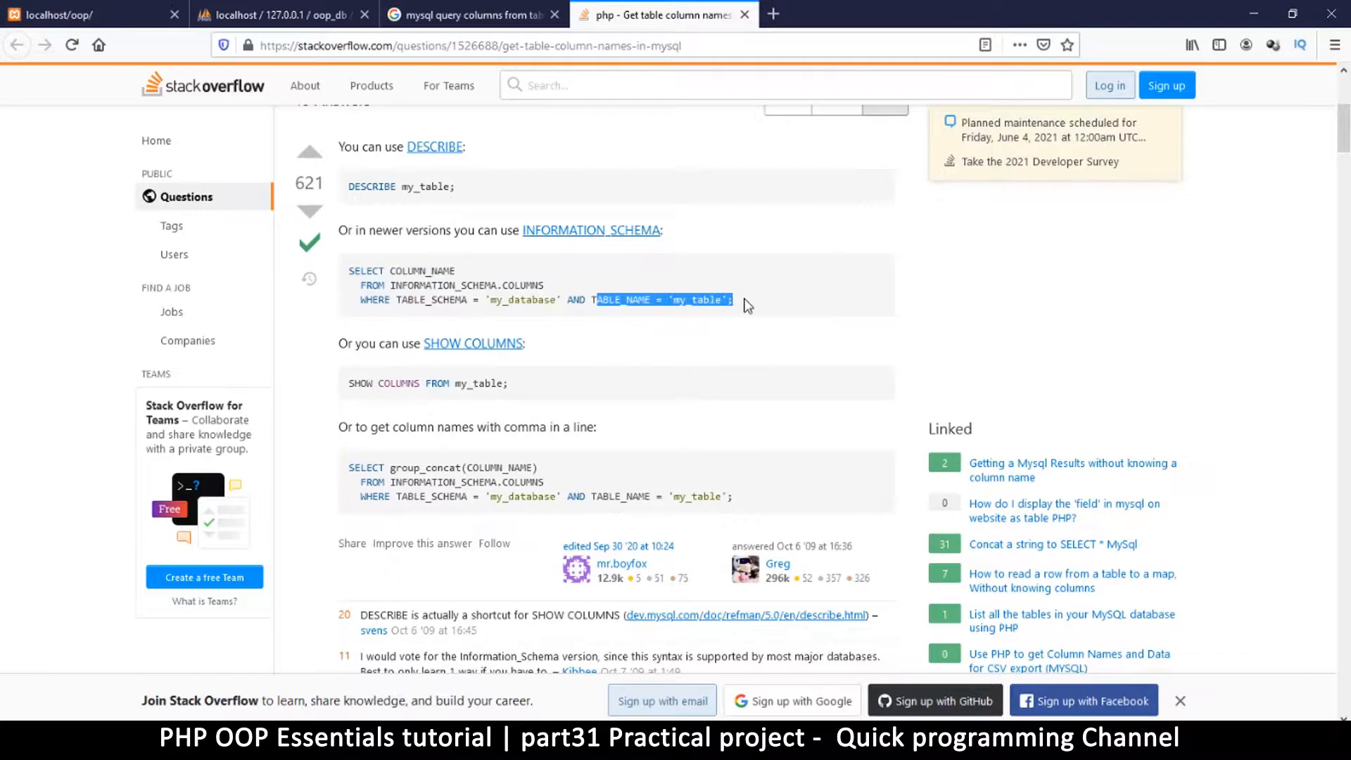
{"action": "mouse_move", "coordinate": [518, 352]}
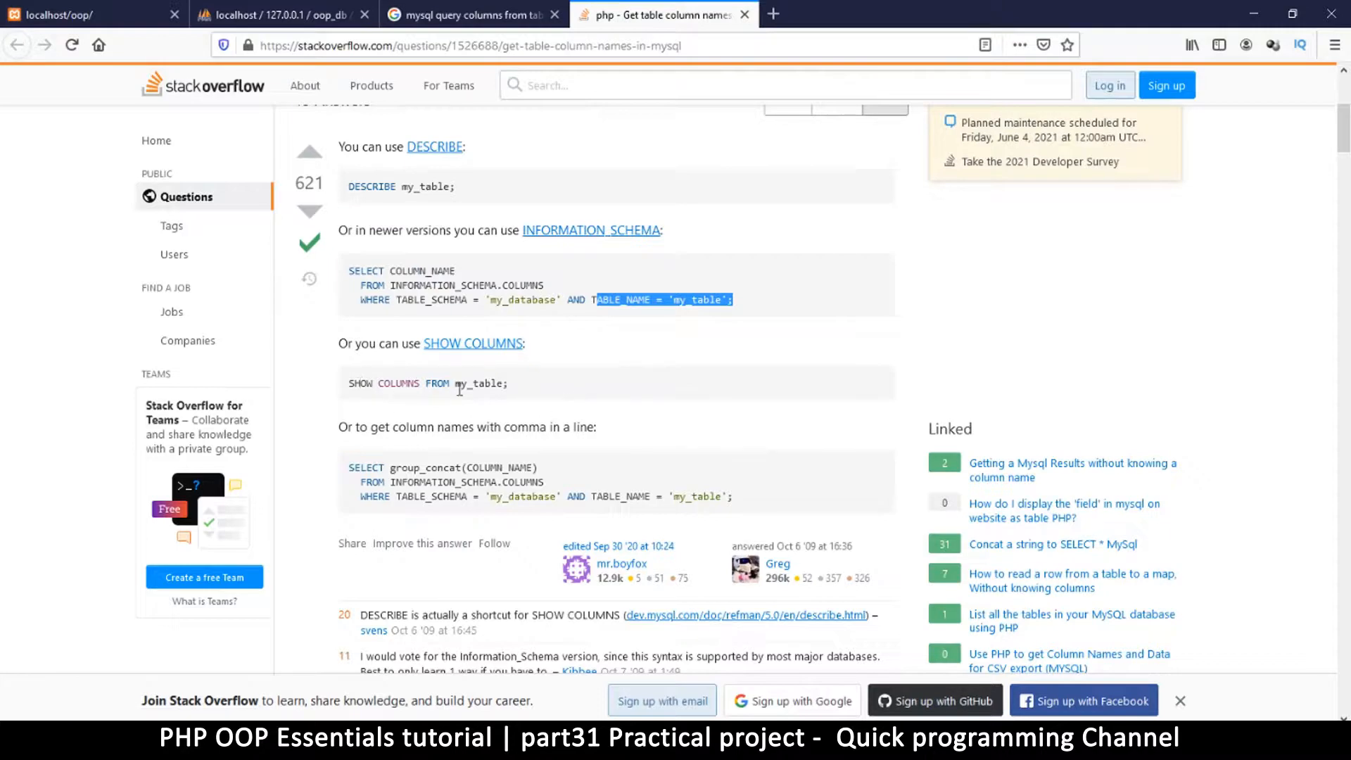
{"action": "mouse_move", "coordinate": [349, 65]}
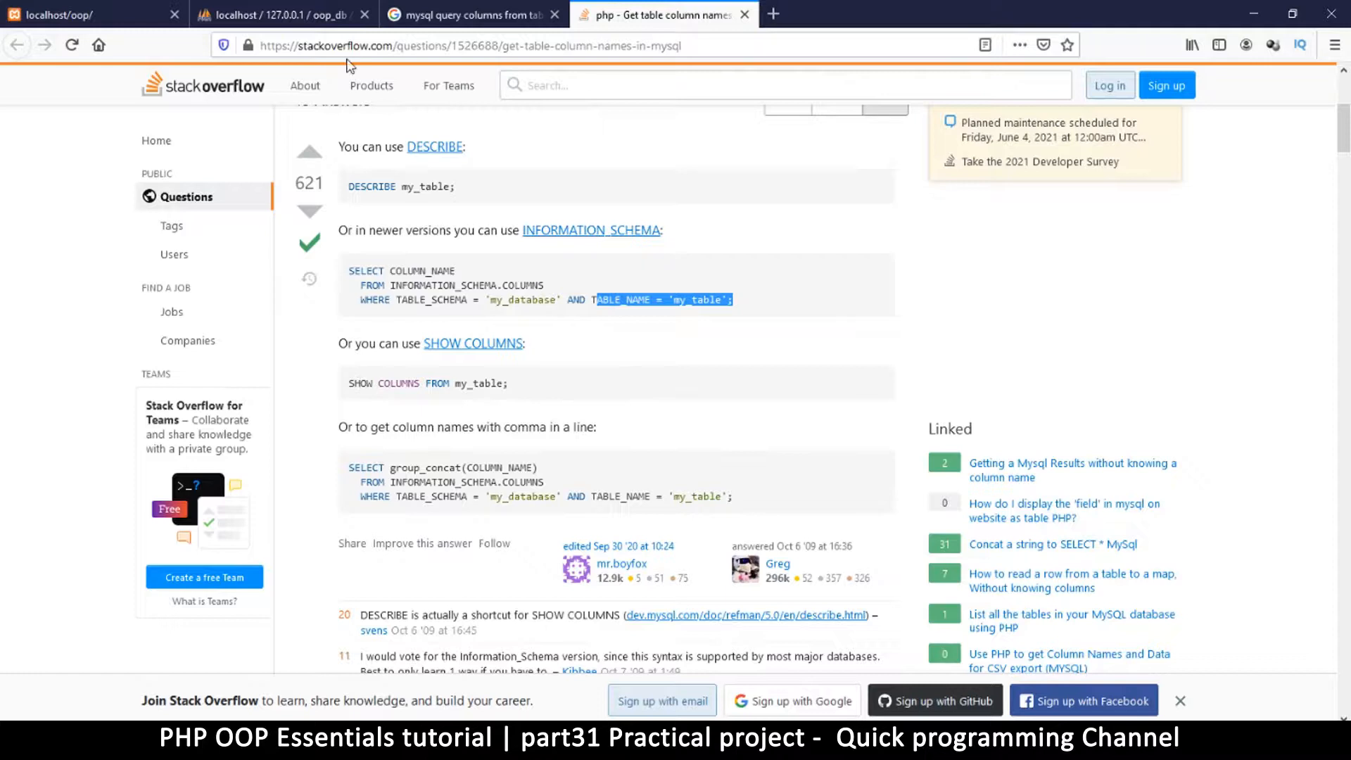
{"action": "mouse_move", "coordinate": [453, 210]}
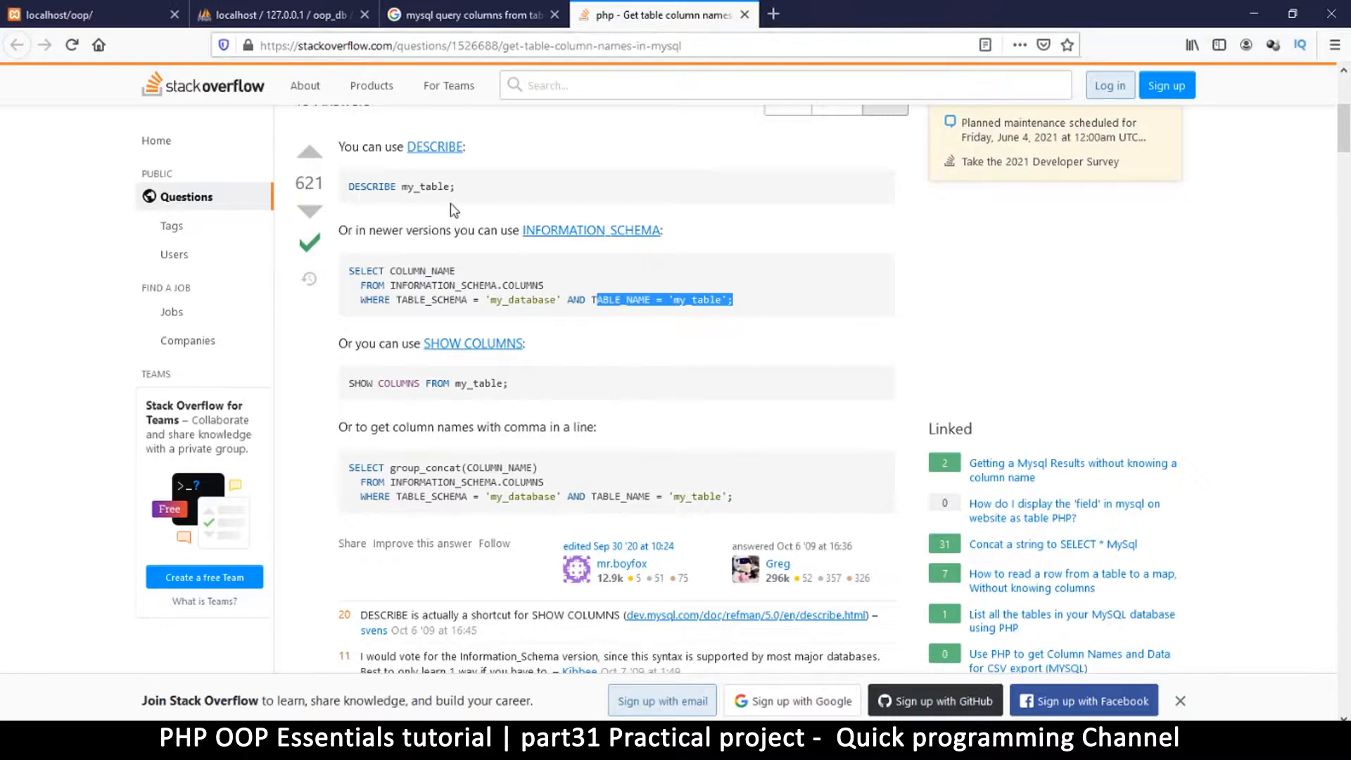
{"action": "mouse_move", "coordinate": [577, 231]}
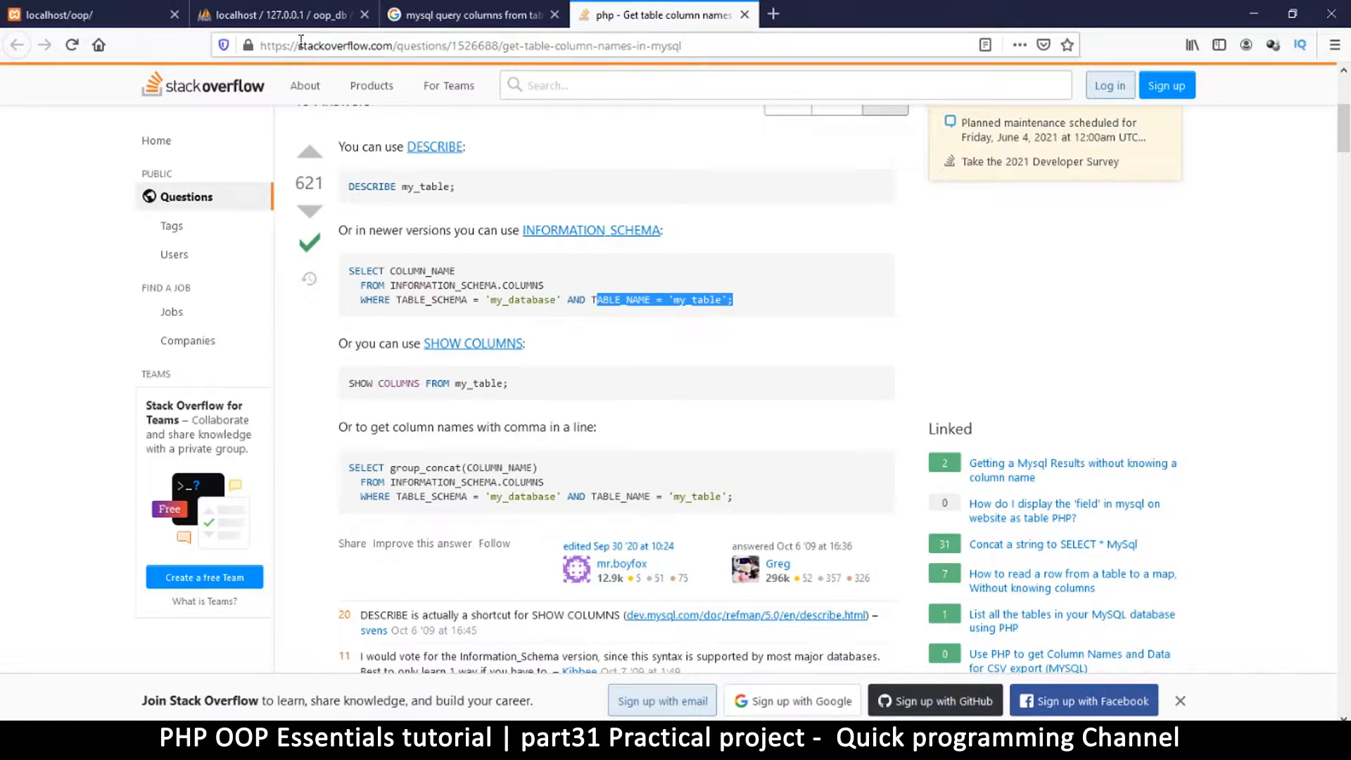
{"action": "mouse_move", "coordinate": [272, 8]}
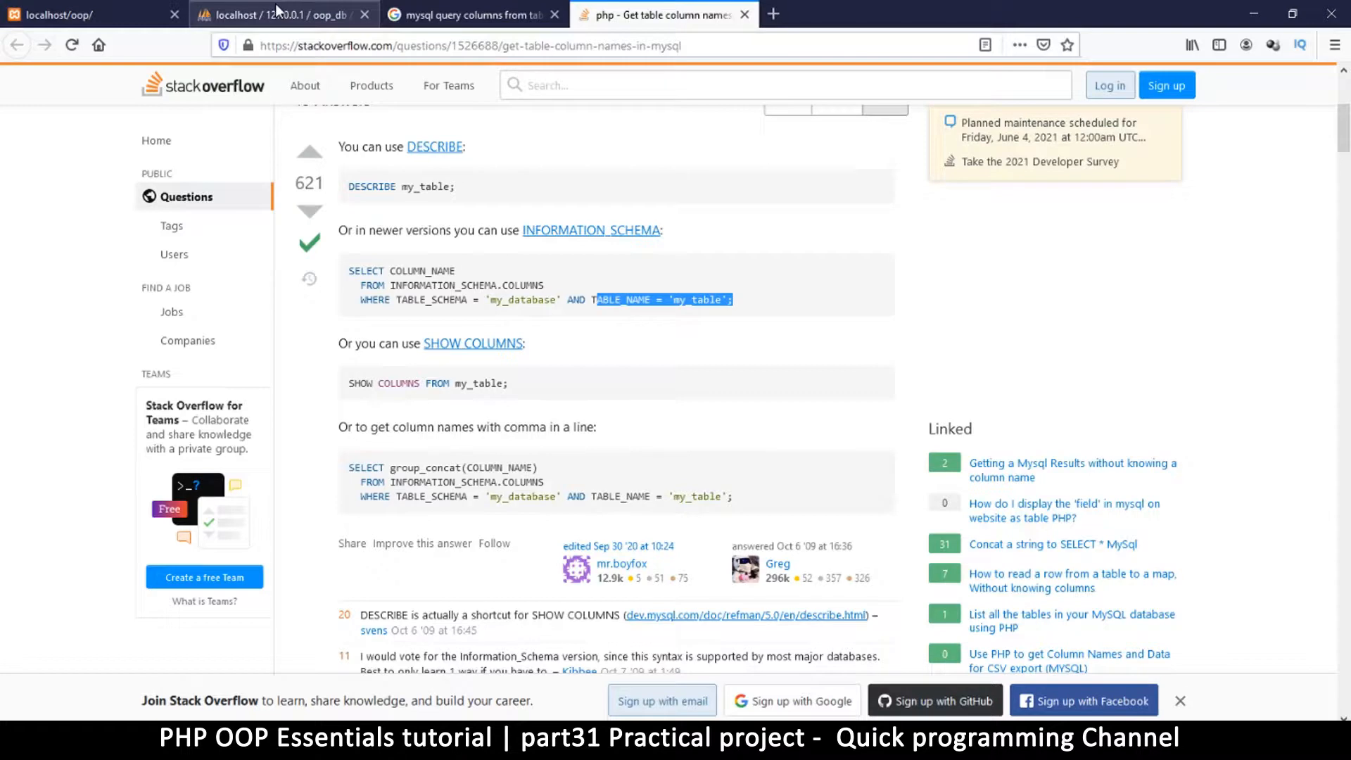
Run 'show columns from users' in phpMyAdmin, listing the users table's fields
{"action": "left_click", "coordinate": [84, 14]}
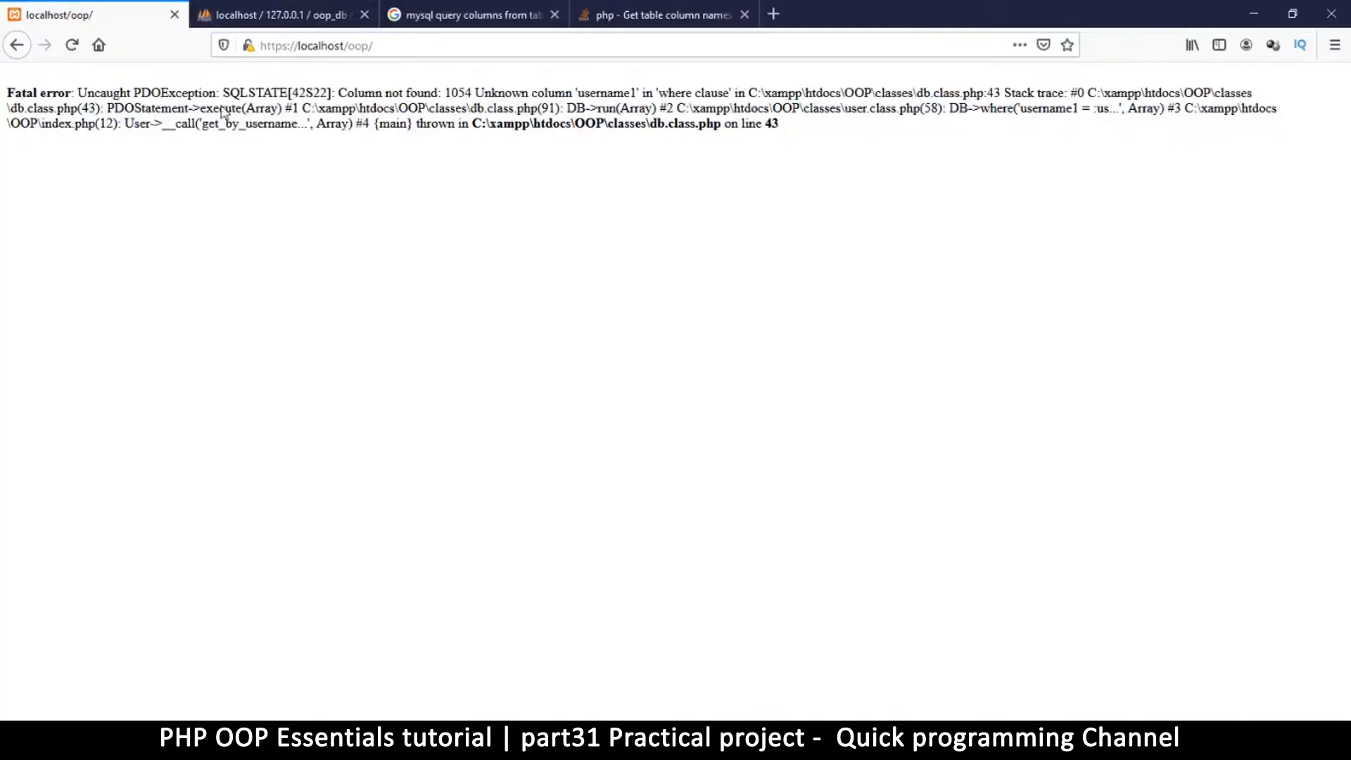
{"action": "left_click", "coordinate": [279, 14]}
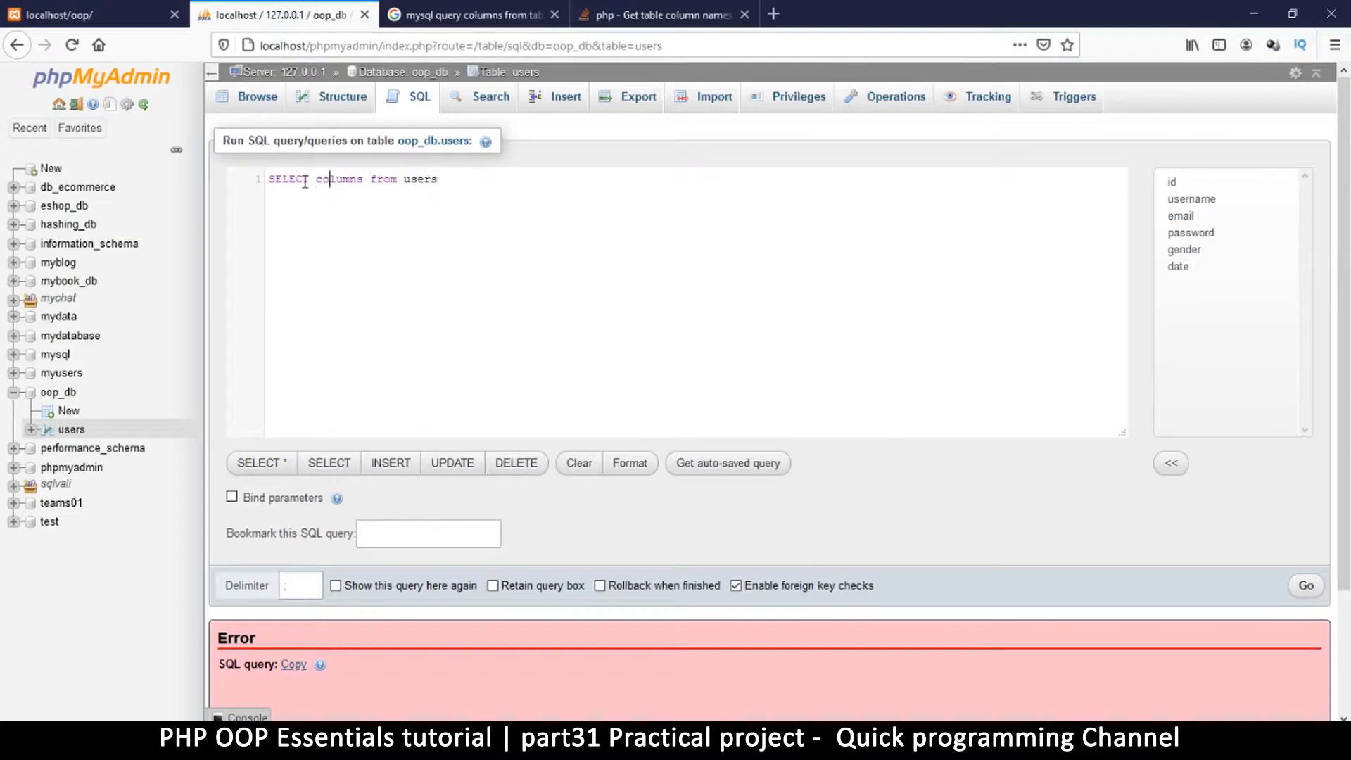
{"action": "double_click", "coordinate": [287, 179]}
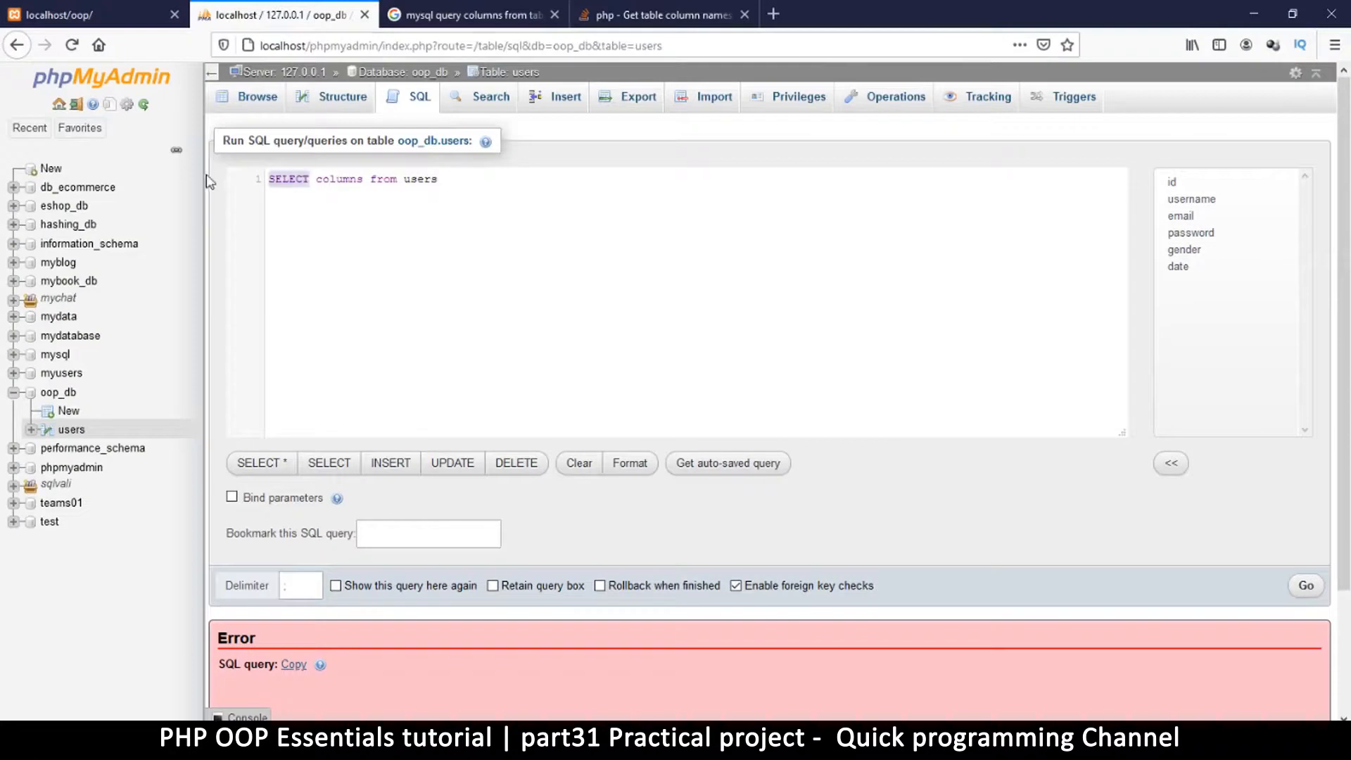
{"action": "type", "text": "show columns from users"}
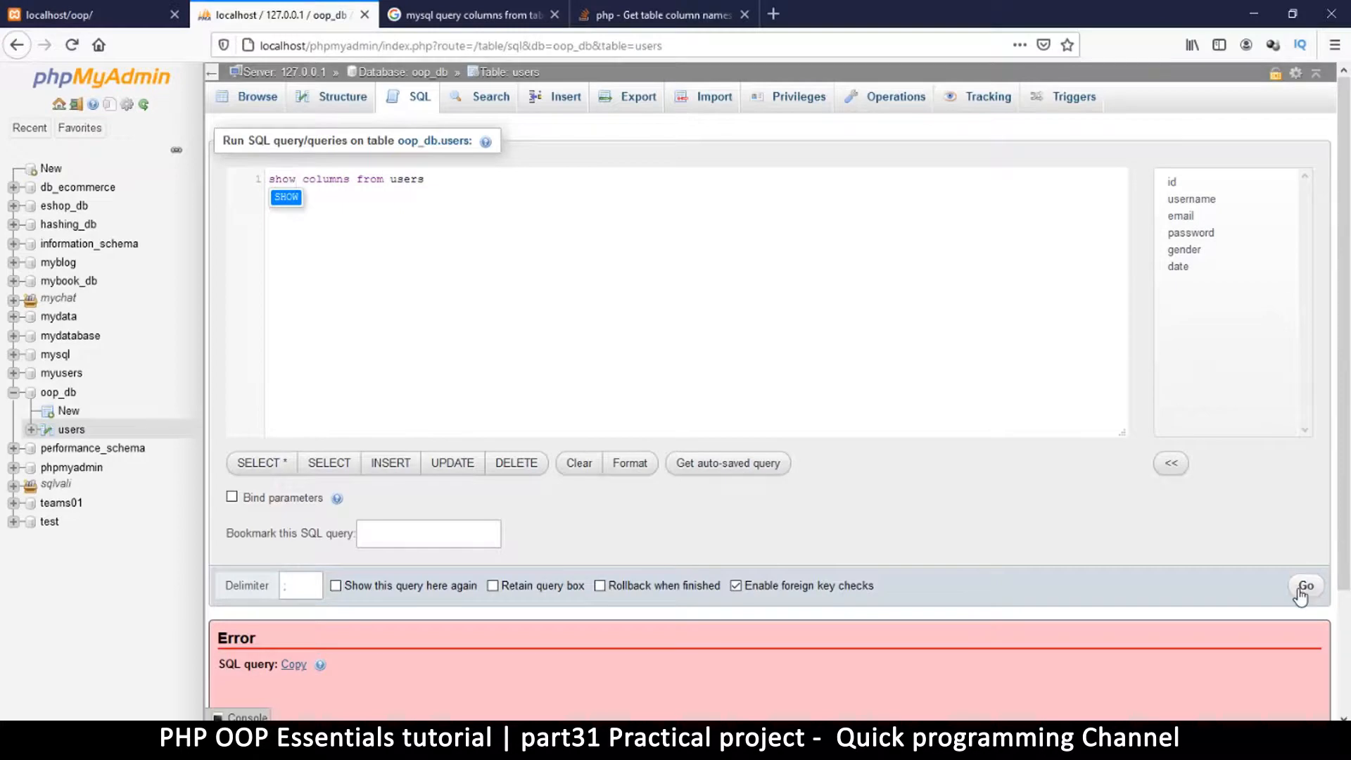
{"action": "left_click", "coordinate": [1309, 586]}
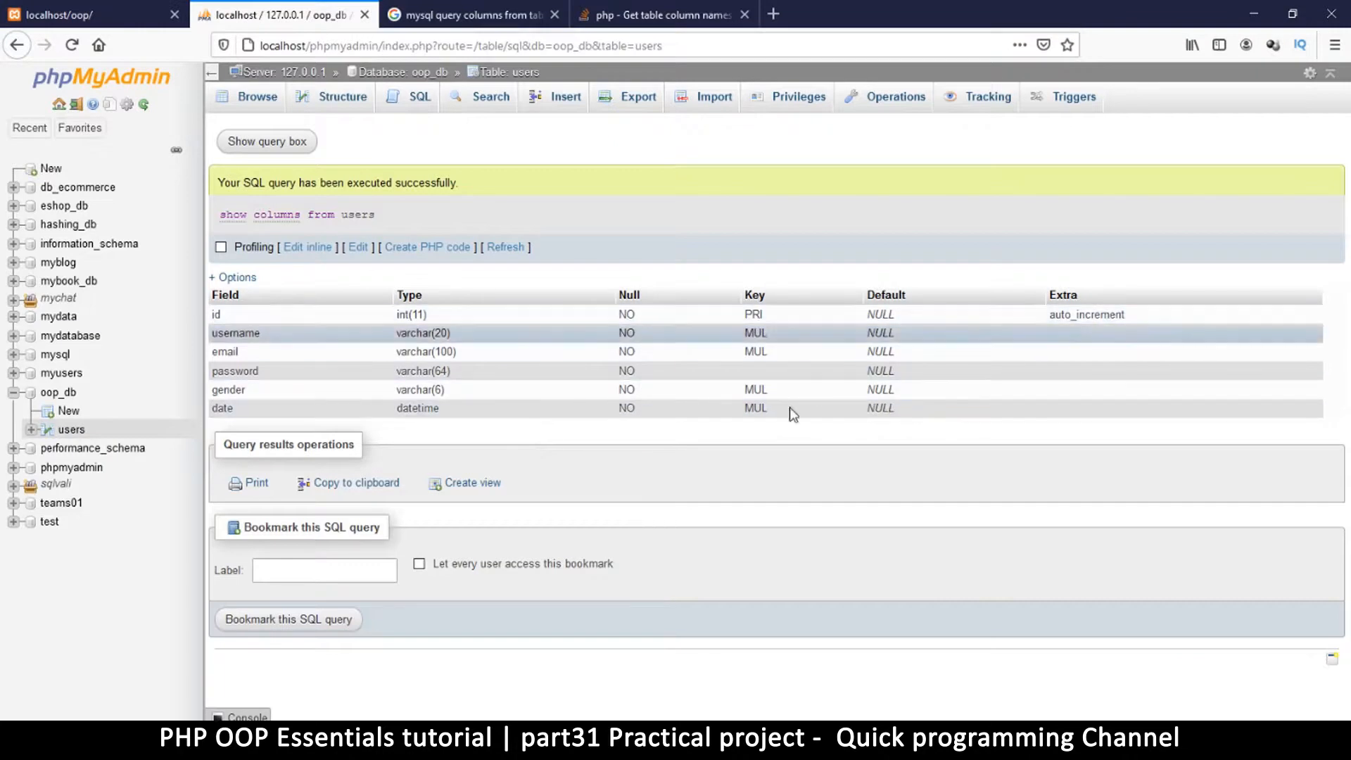
{"action": "mouse_move", "coordinate": [224, 296]}
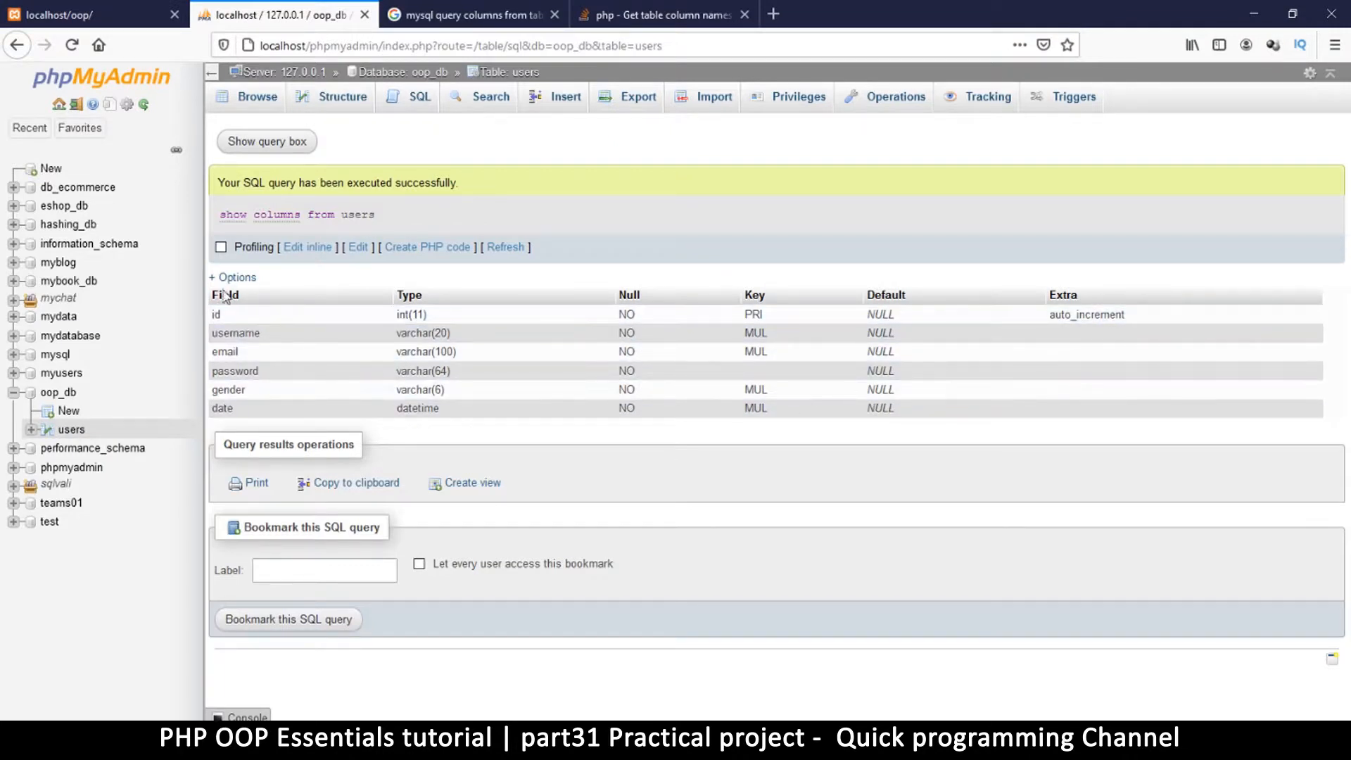
{"action": "mouse_move", "coordinate": [231, 287]}
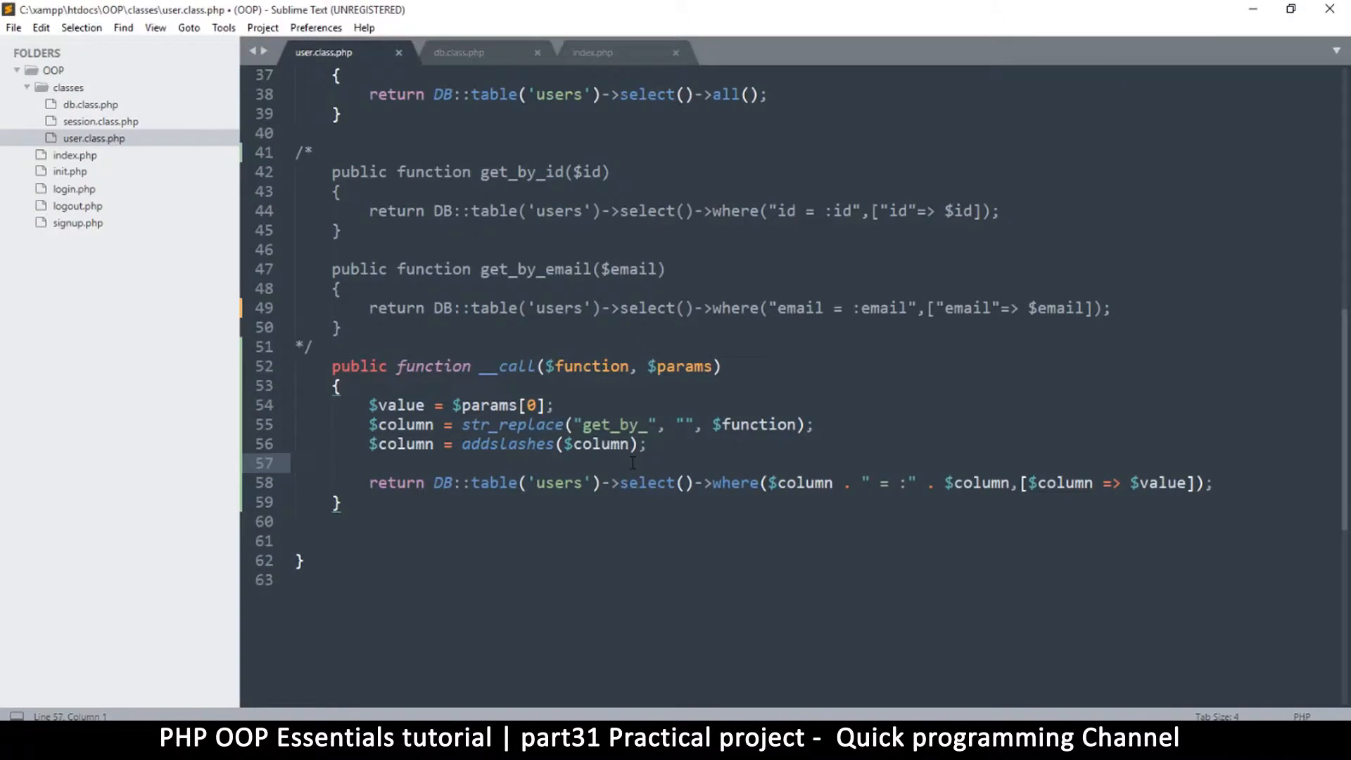
Add a '//check if column exists' comment and start a $check = DB::table('users') line below it
{"action": "type", "text": "/"}
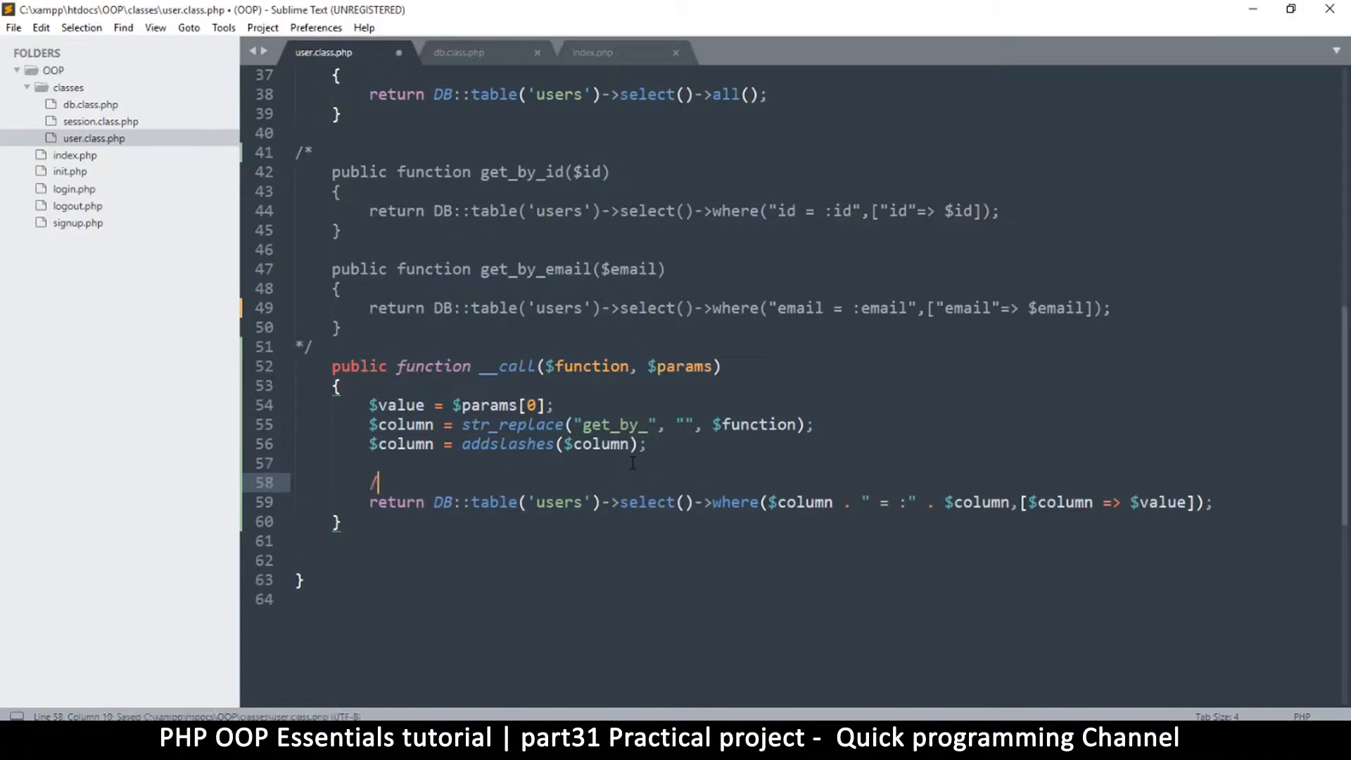
{"action": "type", "text": "/check if col"}
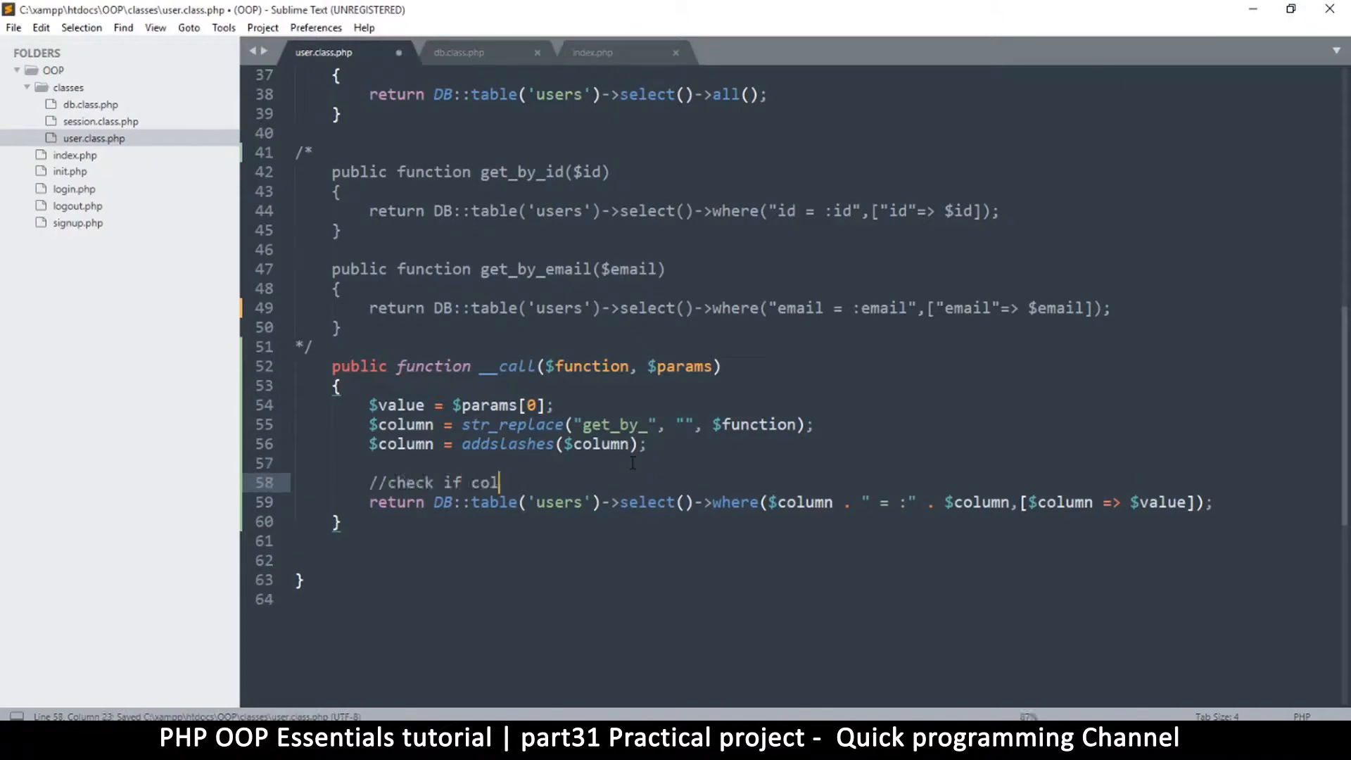
{"action": "type", "text": "umn exists"}
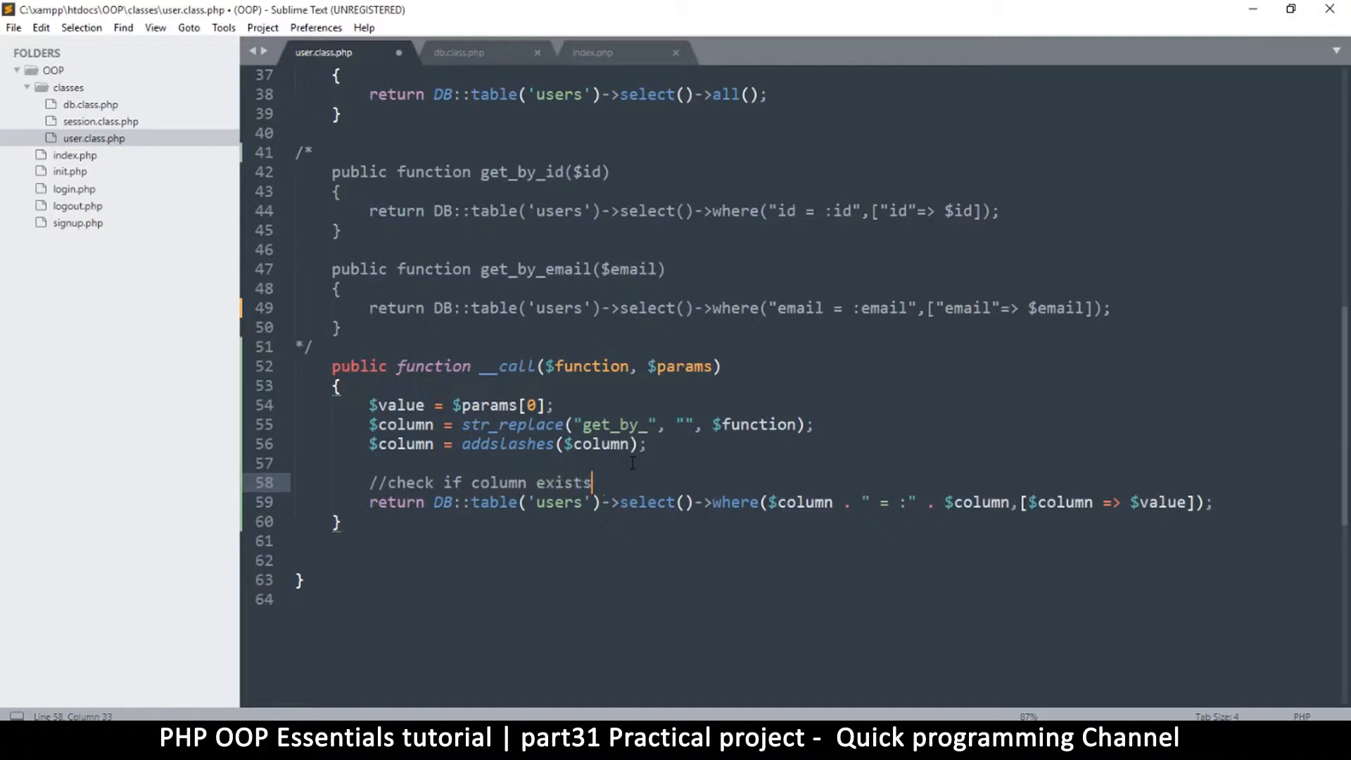
{"action": "key", "text": "Enter"}
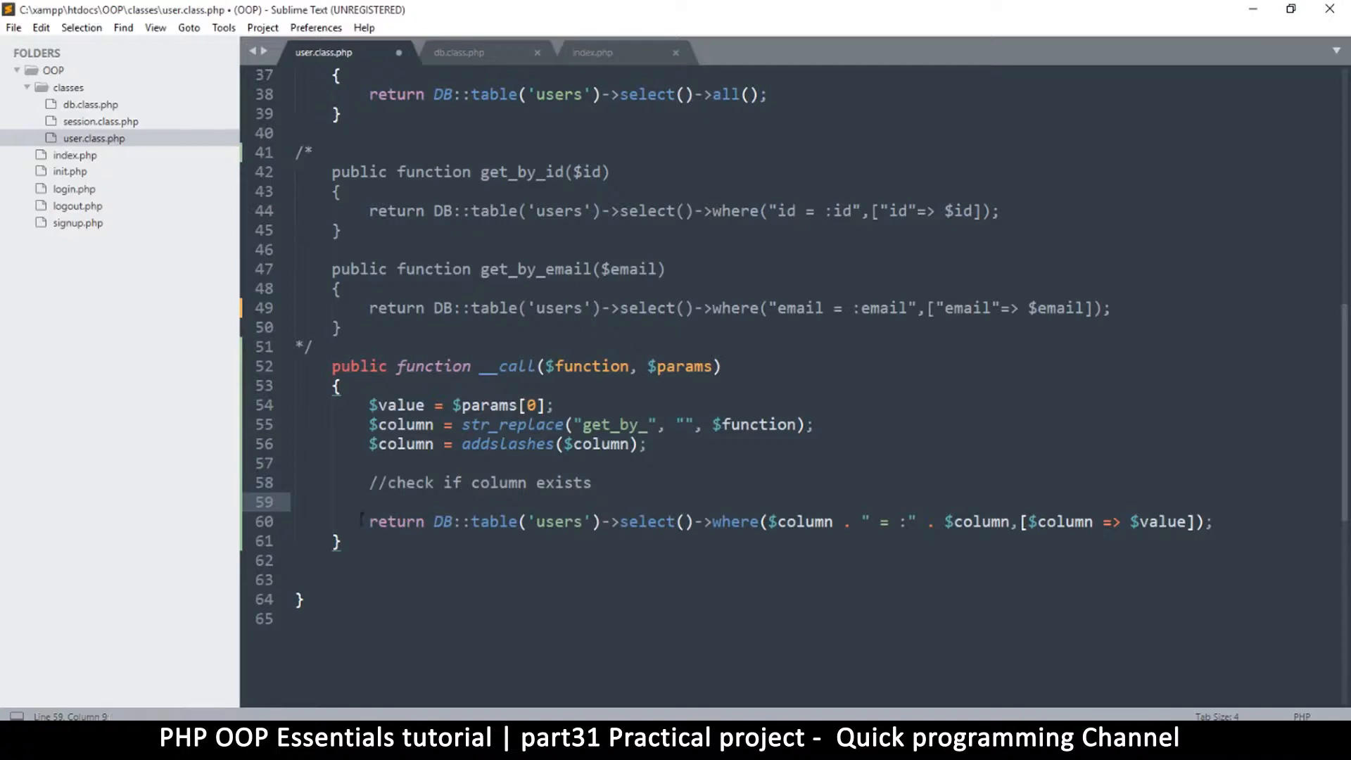
{"action": "left_click_drag", "start_coordinate": [369, 520], "coordinate": [601, 521]}
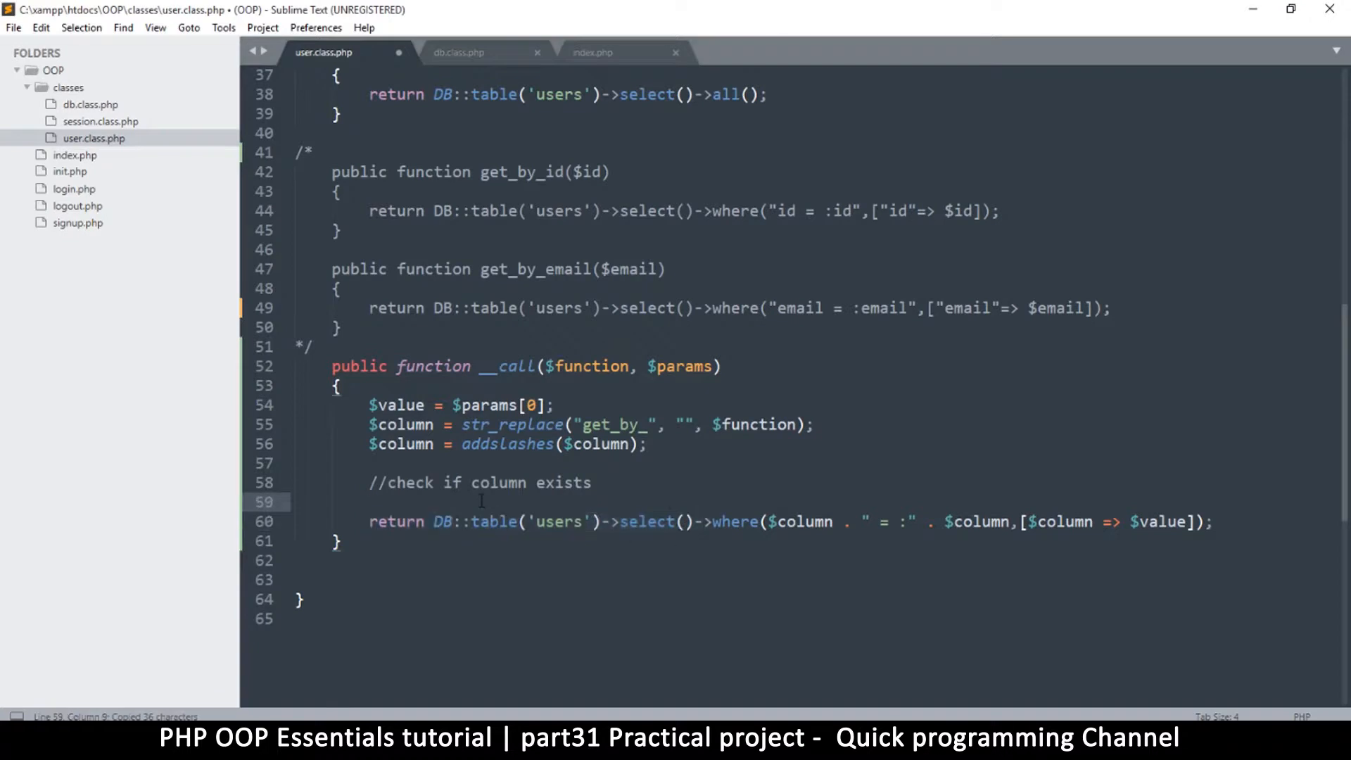
{"action": "type", "text": "return DB::table('users')->select()-"}
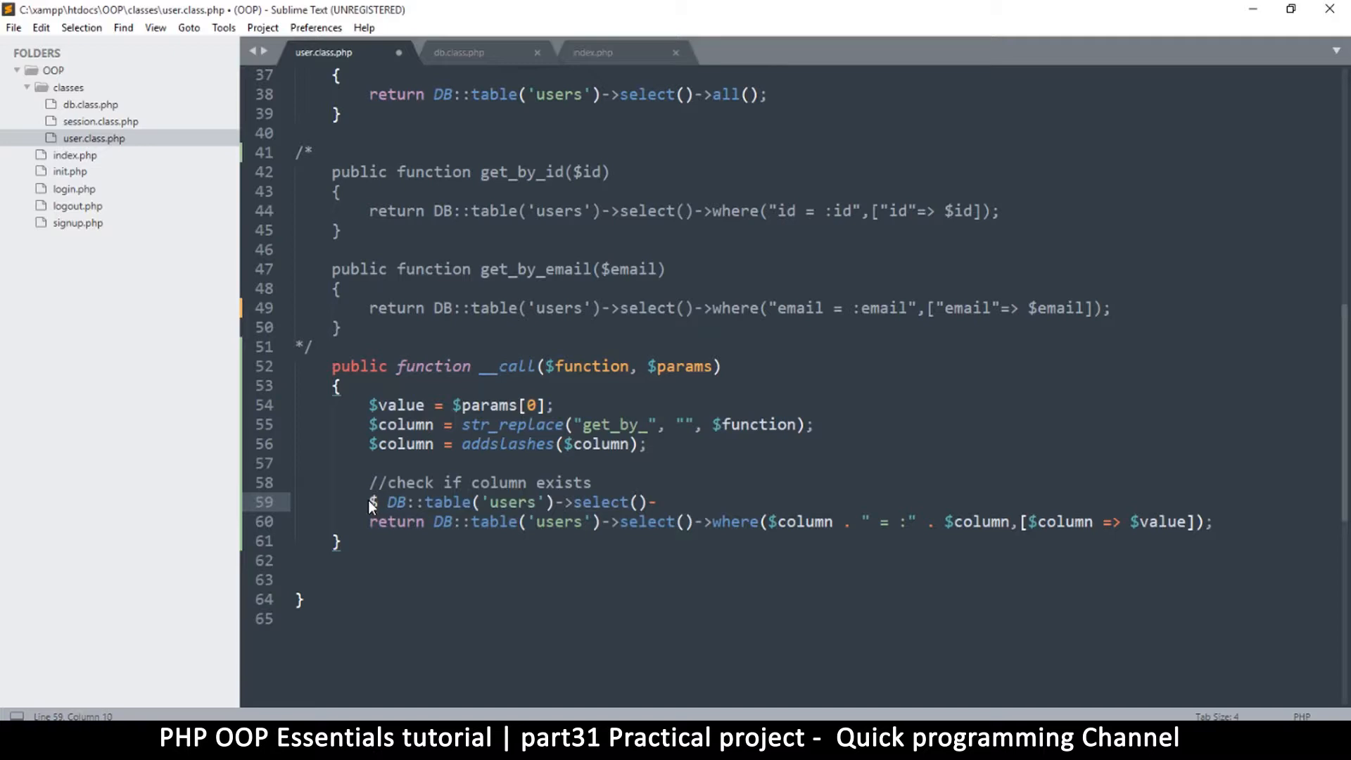
{"action": "type", "text": "check ="}
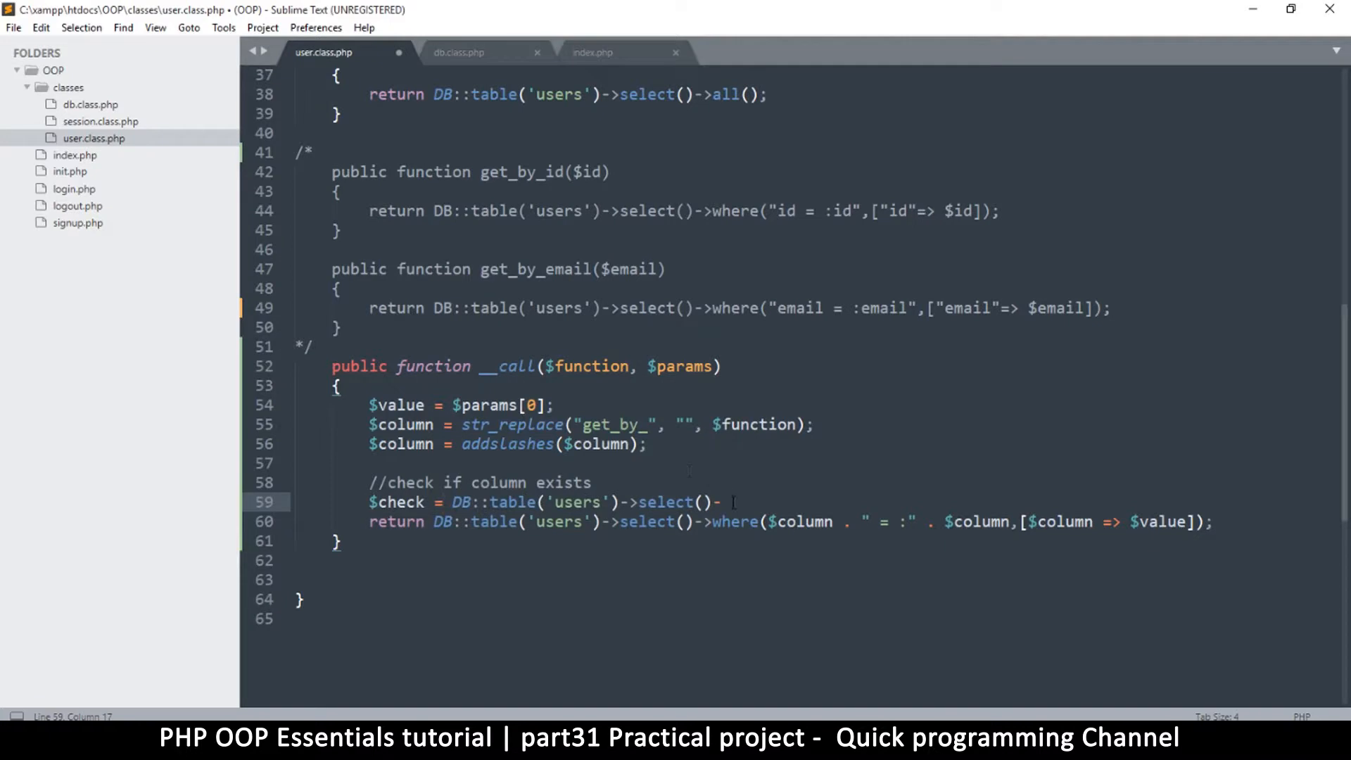
{"action": "key", "text": "Return"}
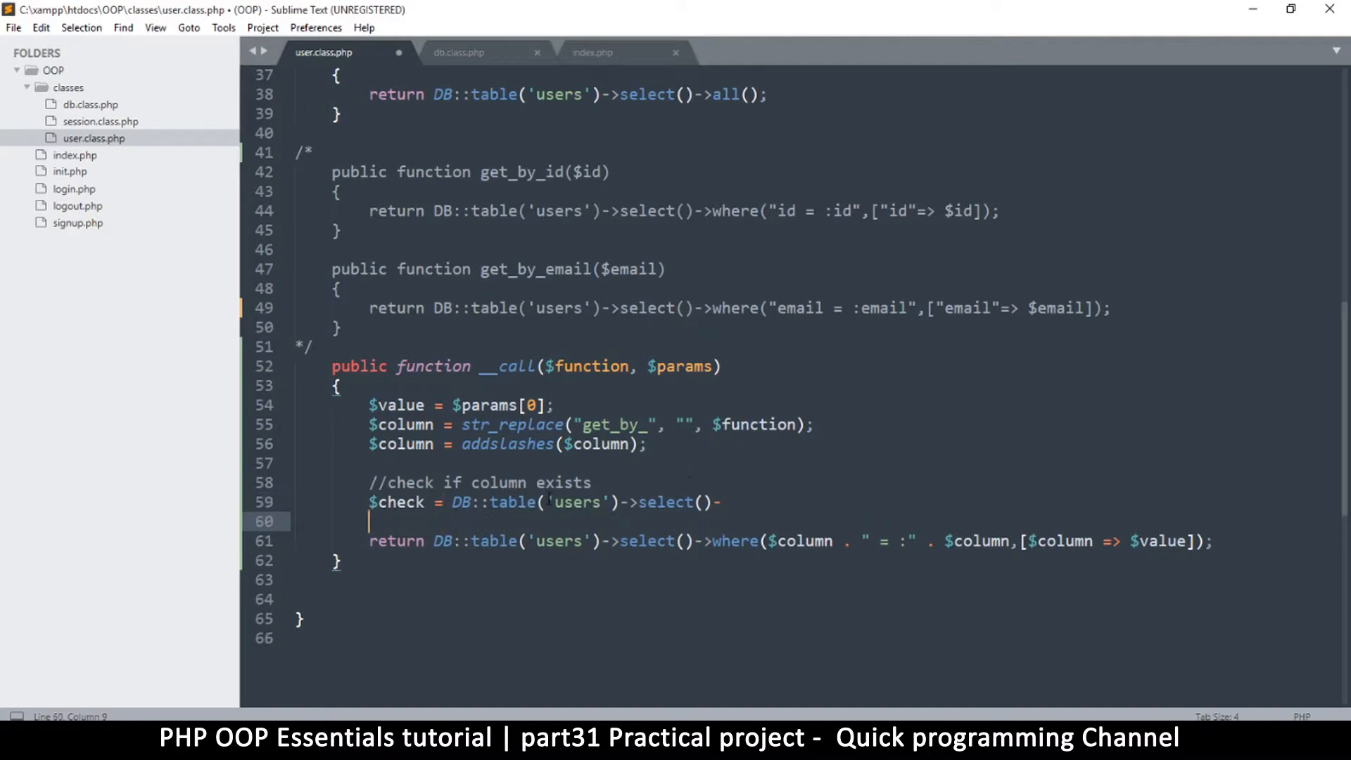
Replace select() with query('show columns from users') on the $check line
{"action": "double_click", "coordinate": [576, 503]}
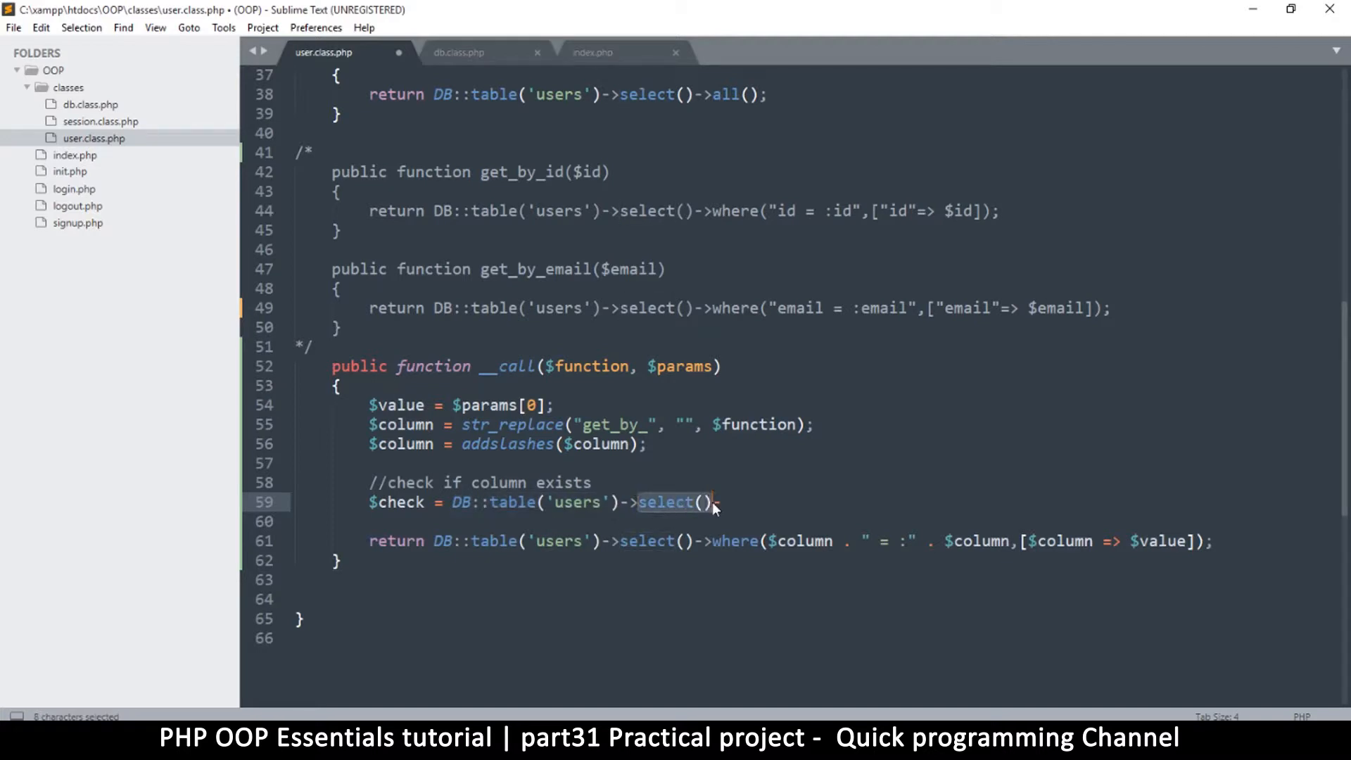
{"action": "type", "text": "query"}
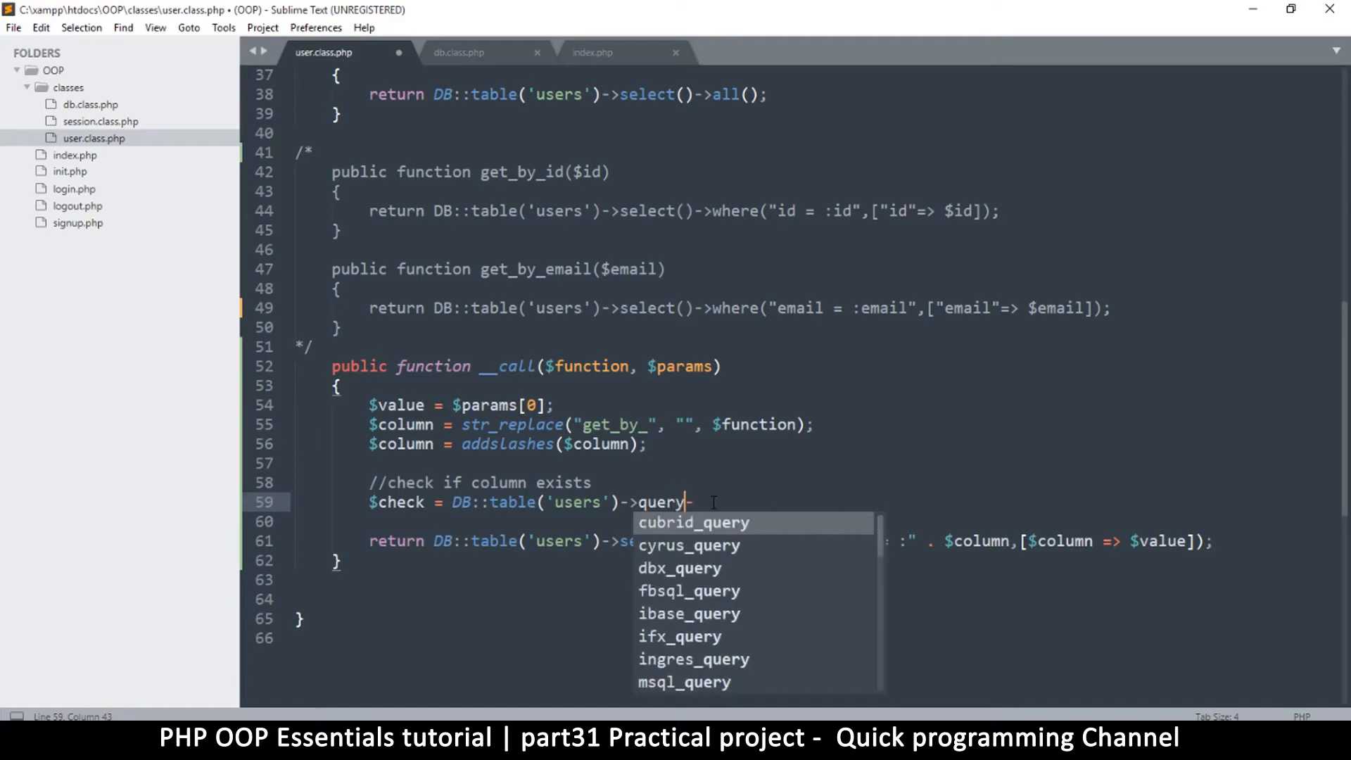
{"action": "type", "text": "()"}
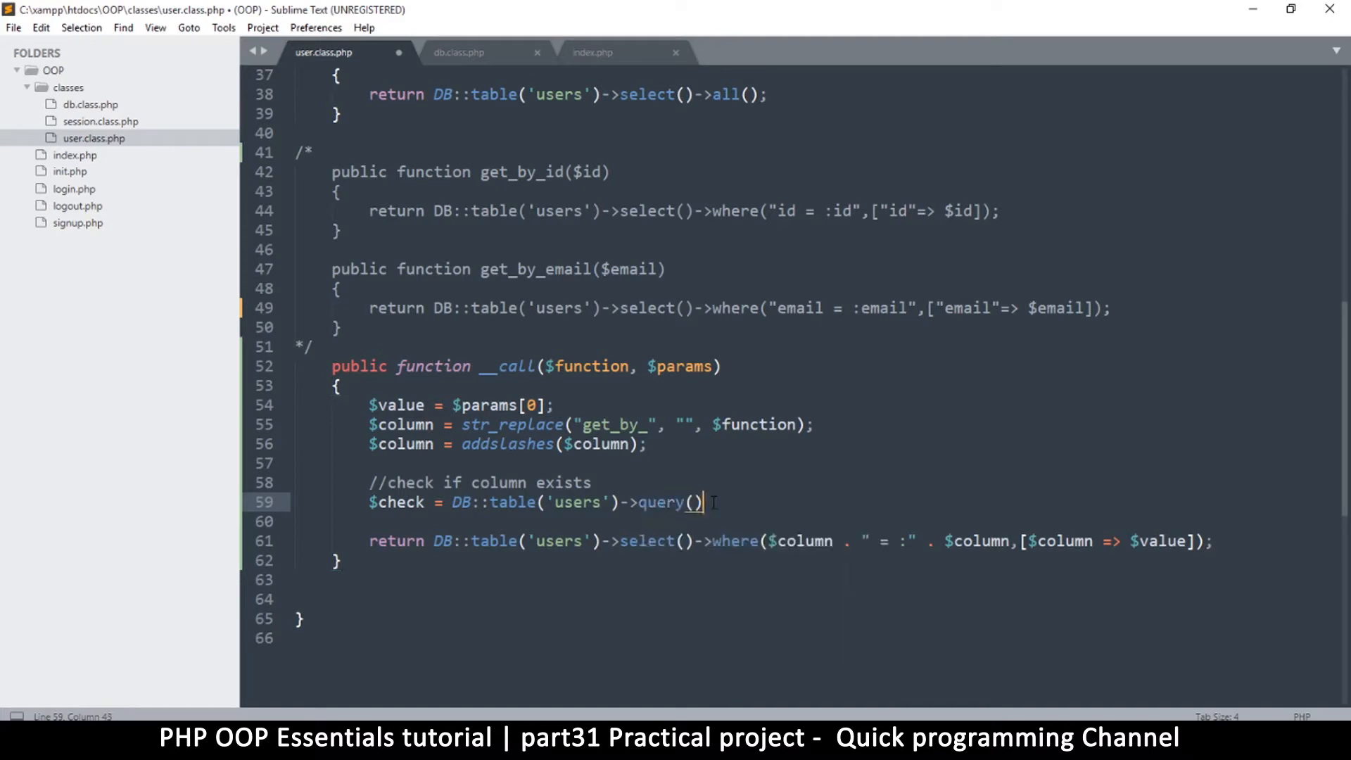
{"action": "type", "text": ";"}
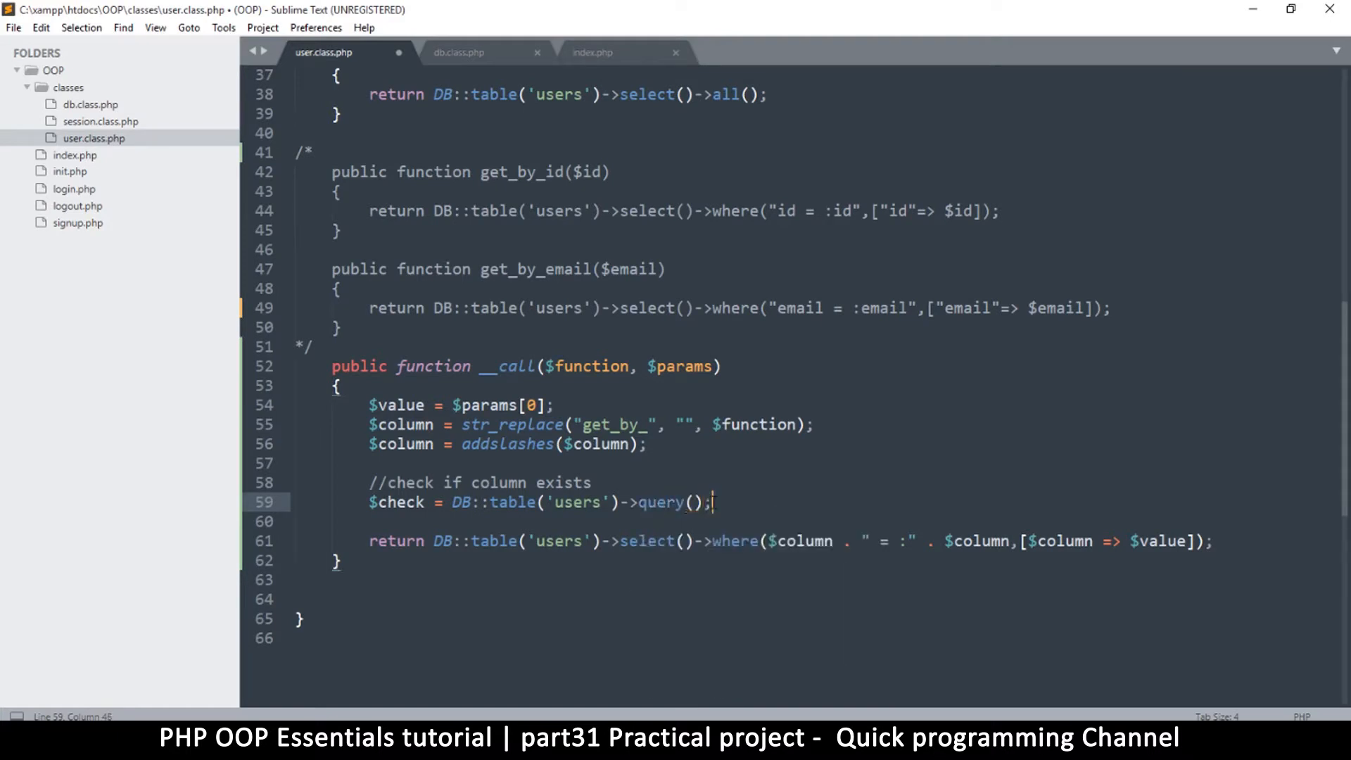
{"action": "type", "text": "''"}
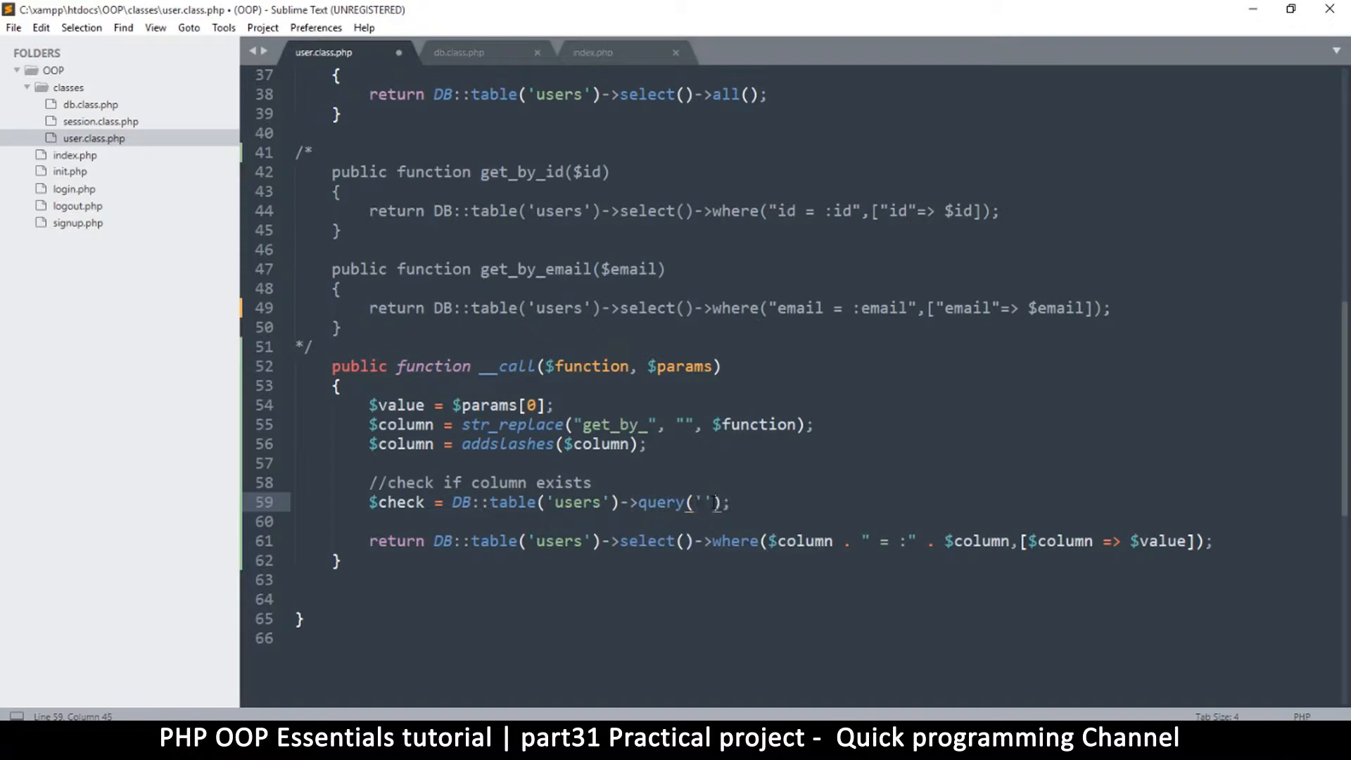
{"action": "type", "text": "show"}
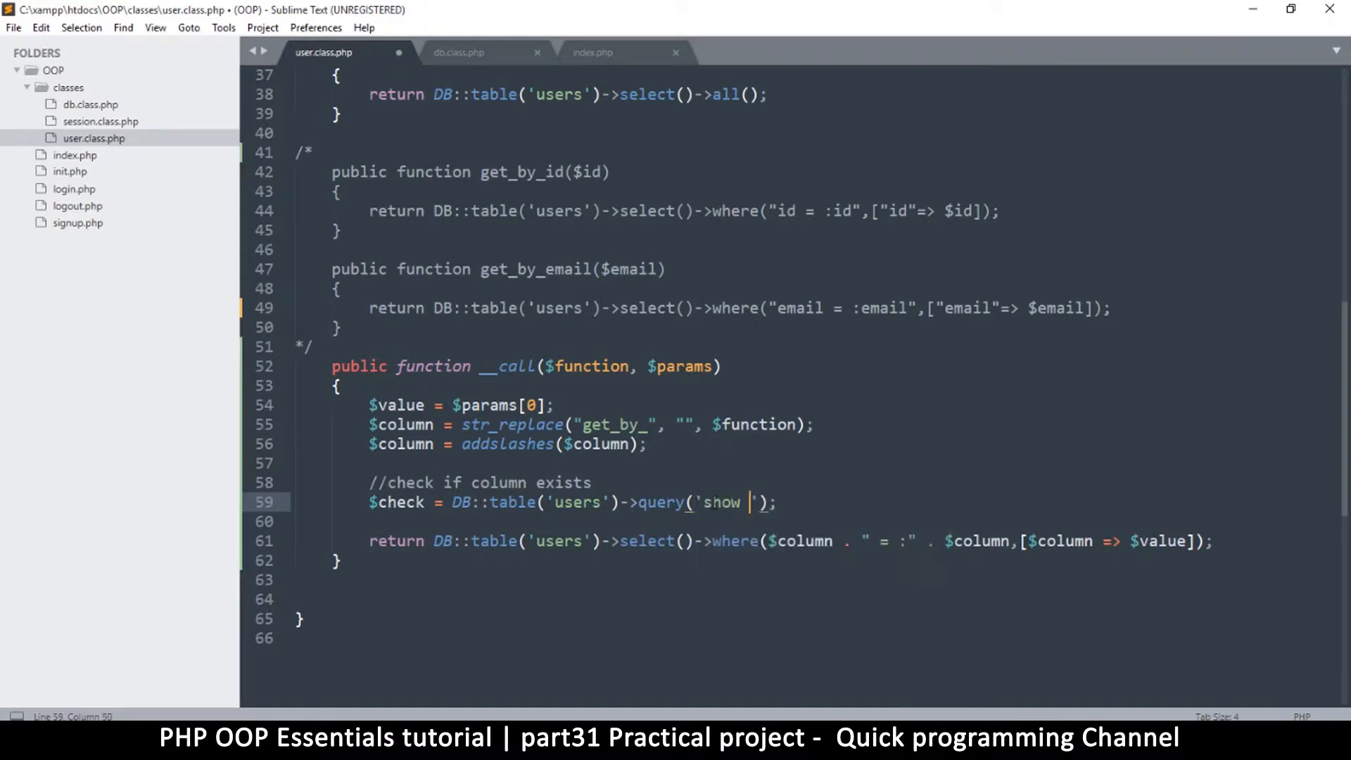
{"action": "type", "text": "column"}
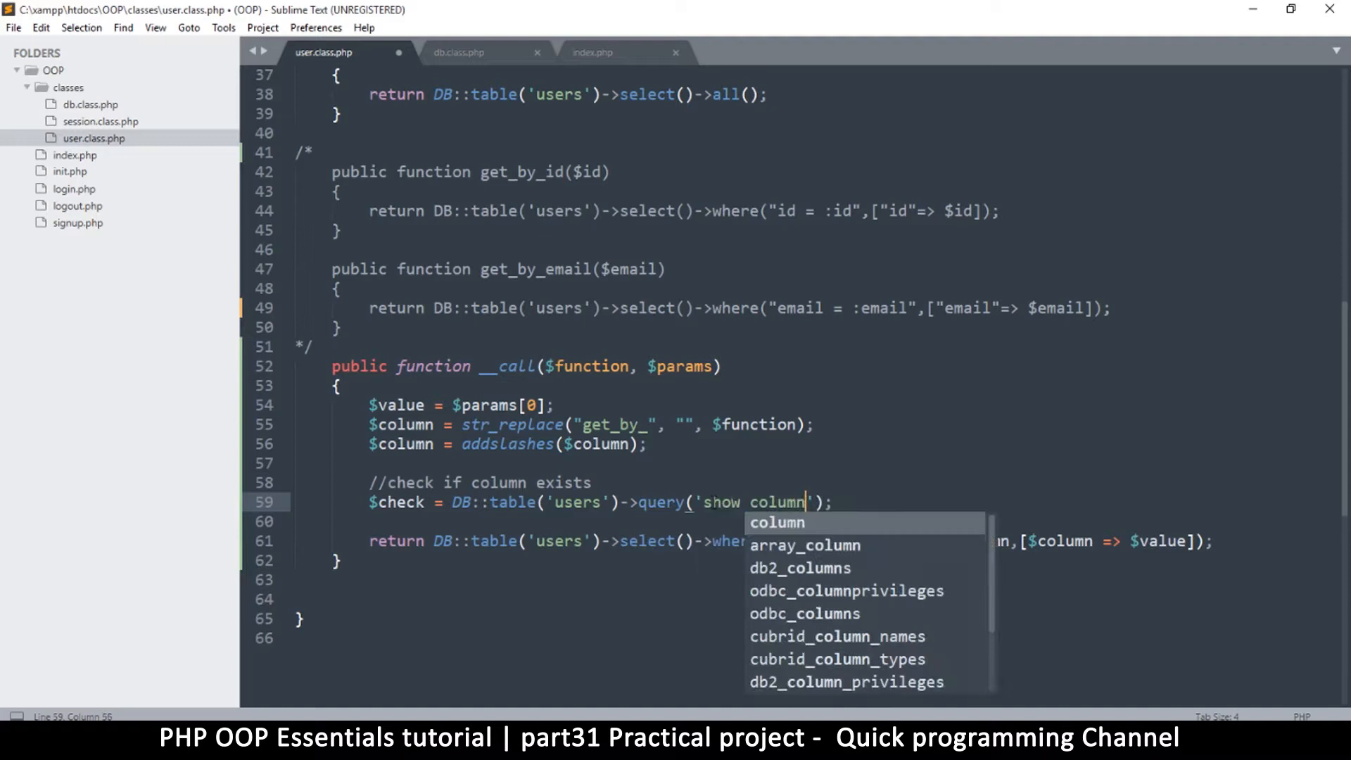
{"action": "type", "text": "s from"}
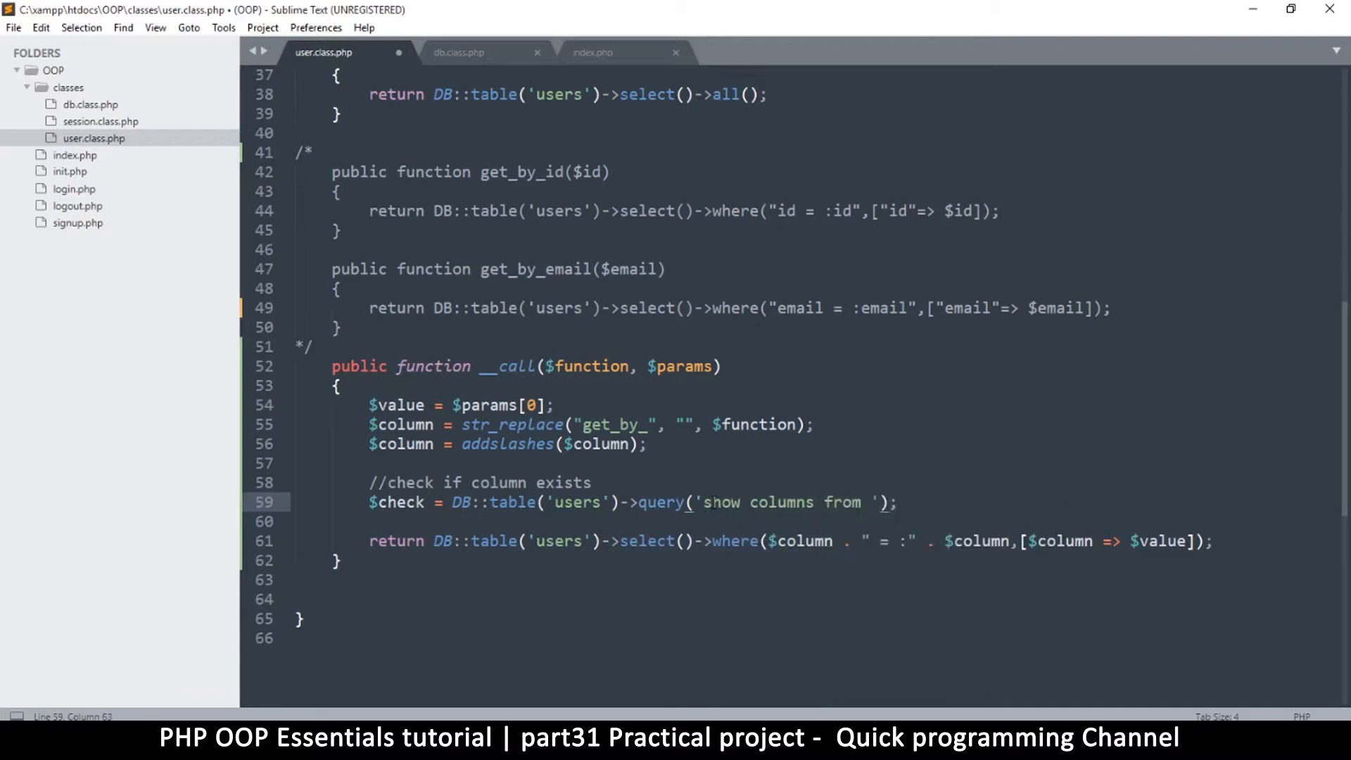
{"action": "type", "text": "users"}
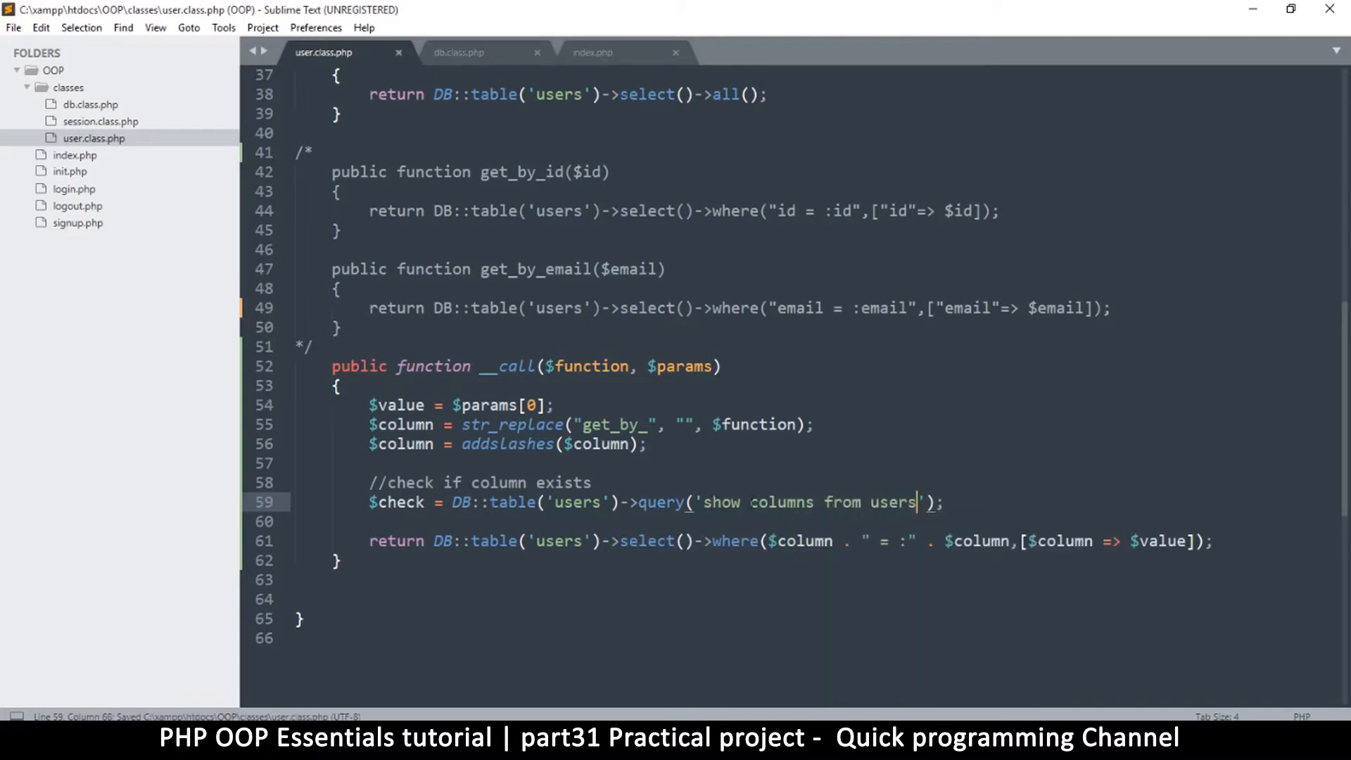
{"action": "scroll", "scroll_direction": "down", "scroll_amount": 3}
{"action": "type", "text": "print_r($check);"}
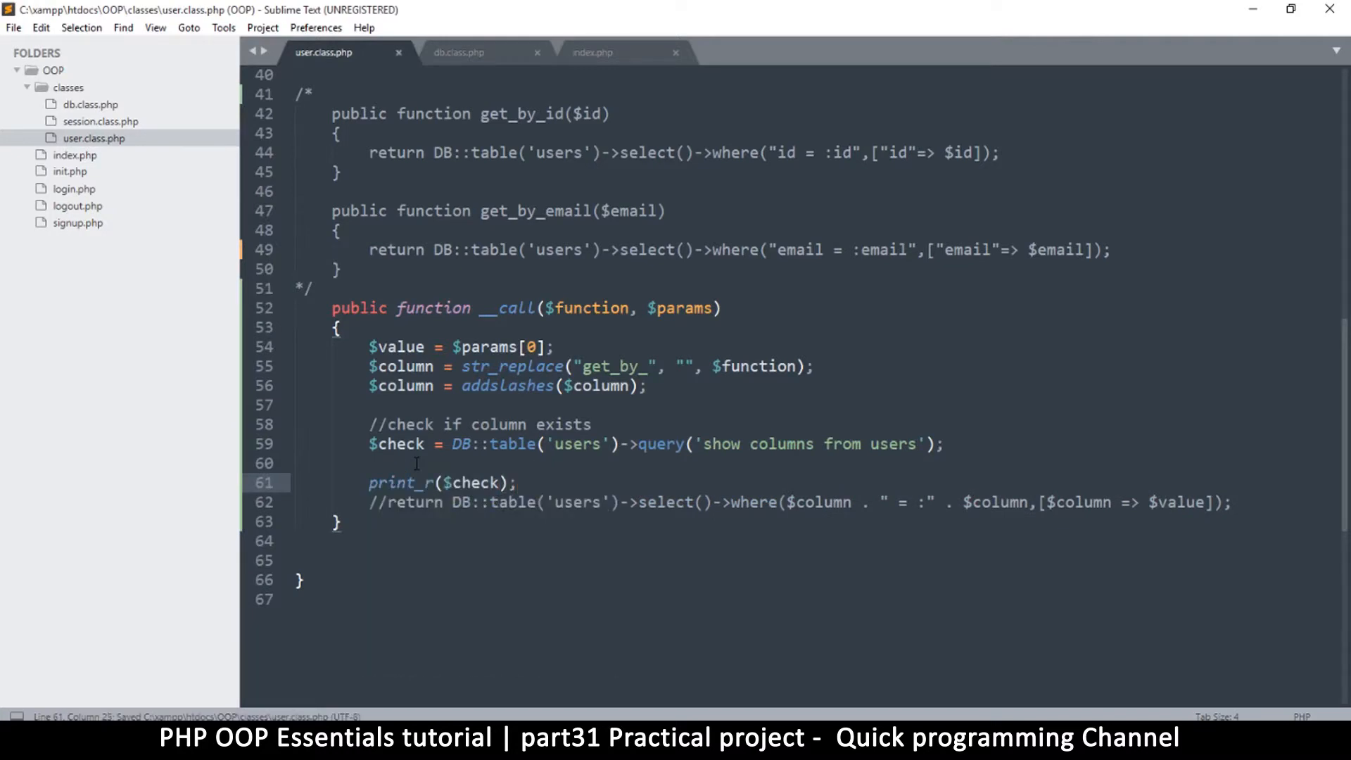
Add echo "<pre>"; before print_r($check) and save the class file
{"action": "type", "text": "<"}
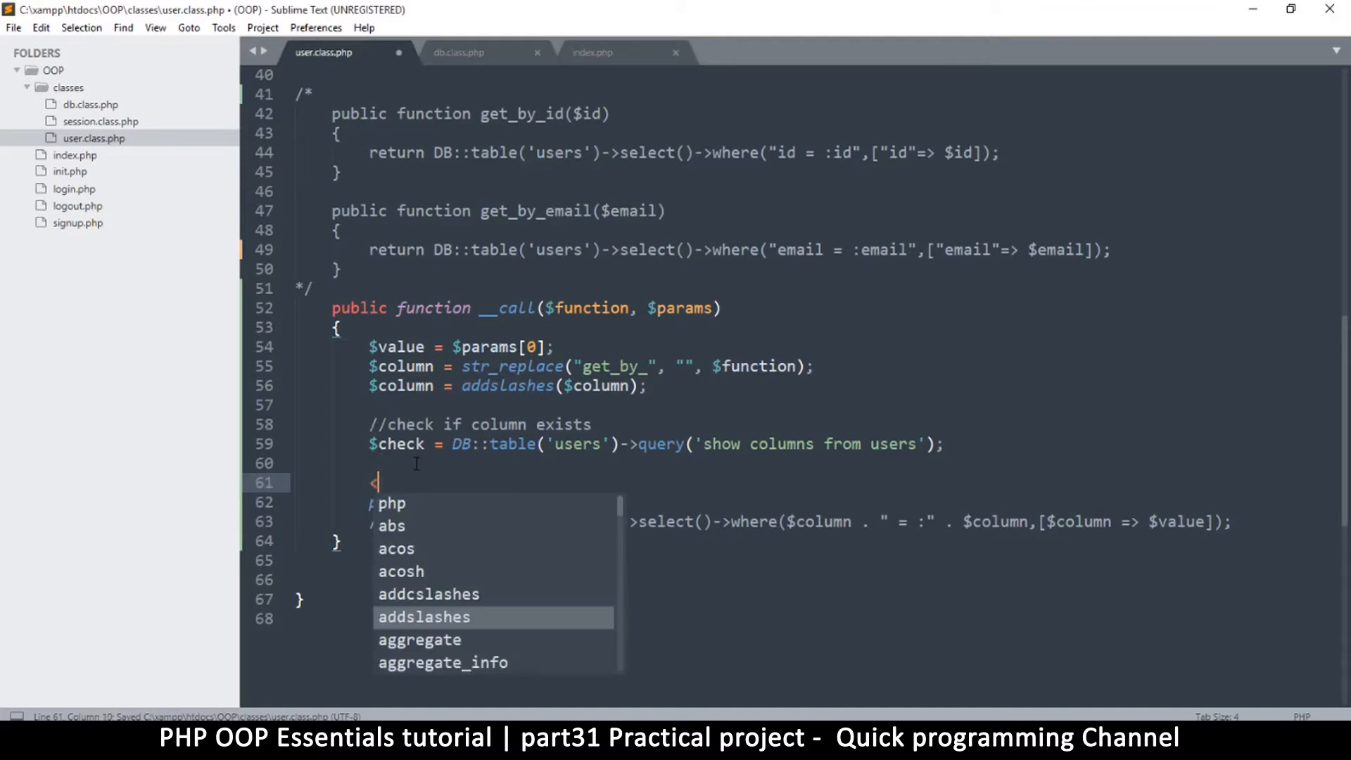
{"action": "type", "text": "echo"}
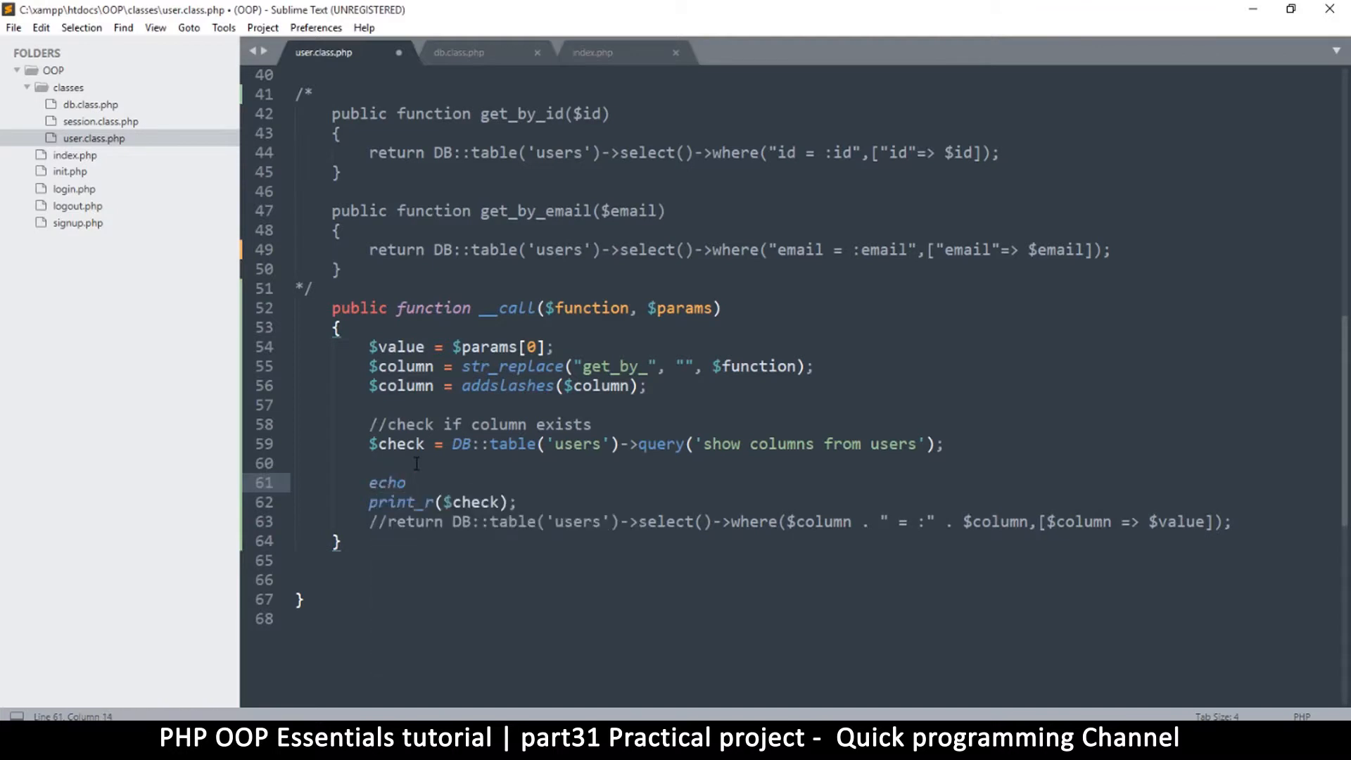
{"action": "type", "text": "\"<pre\""}
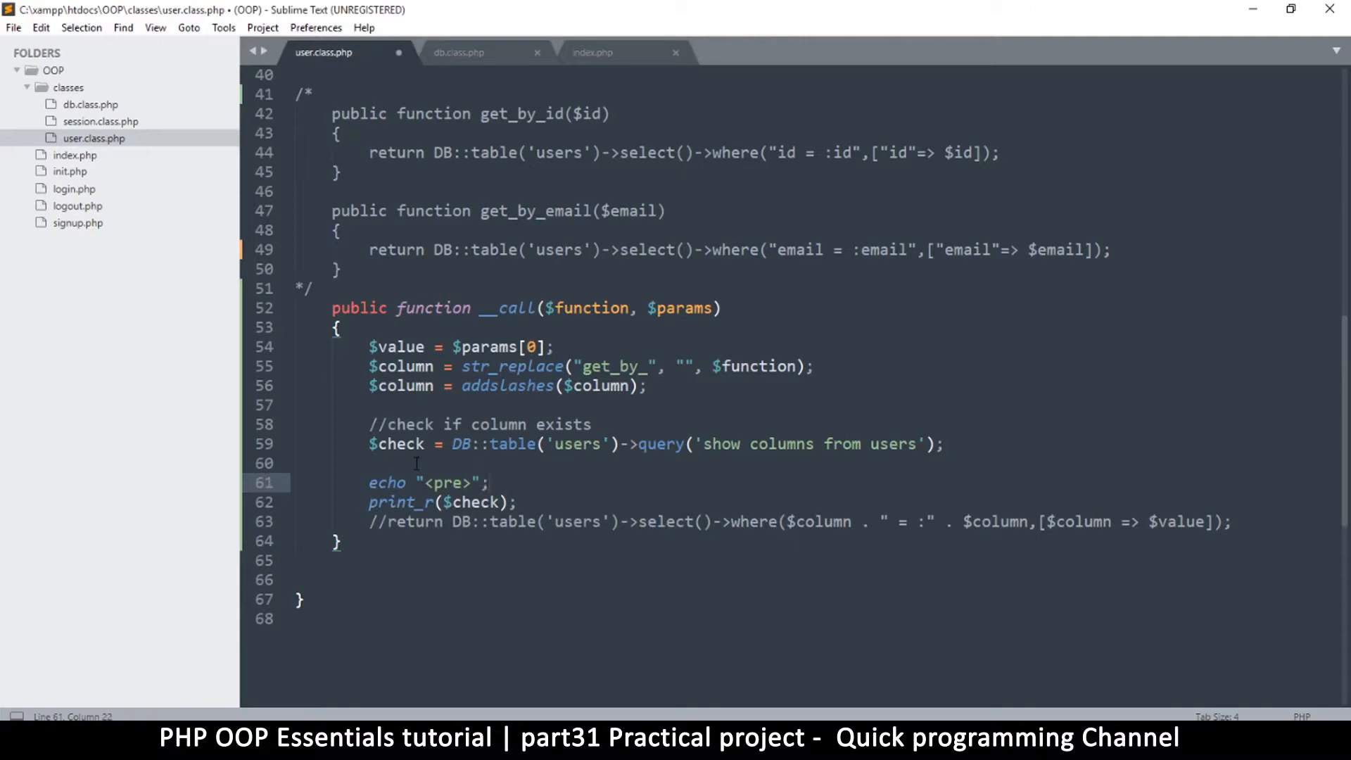
{"action": "key", "text": "ctrl+s"}
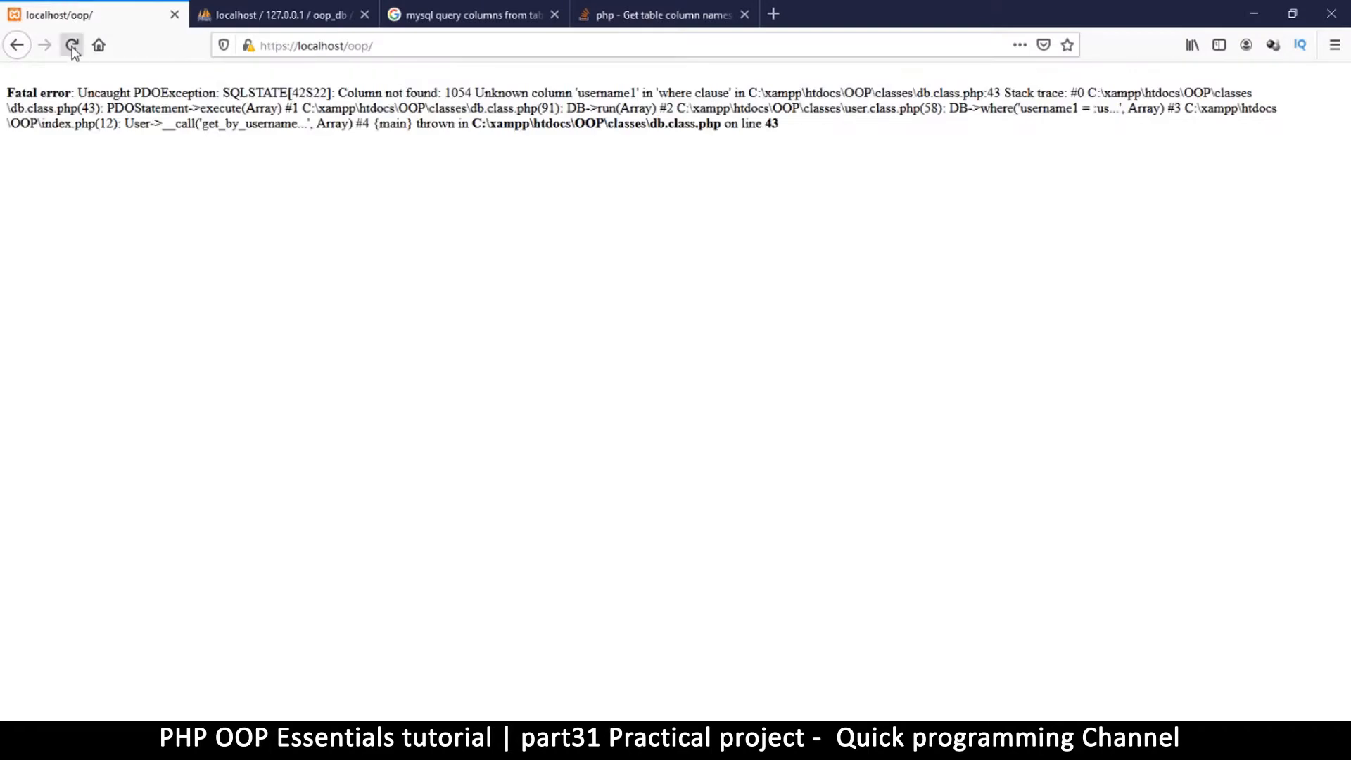
Reload localhost/oop and select the printed id field entry in the column array
{"action": "left_click", "coordinate": [70, 44]}
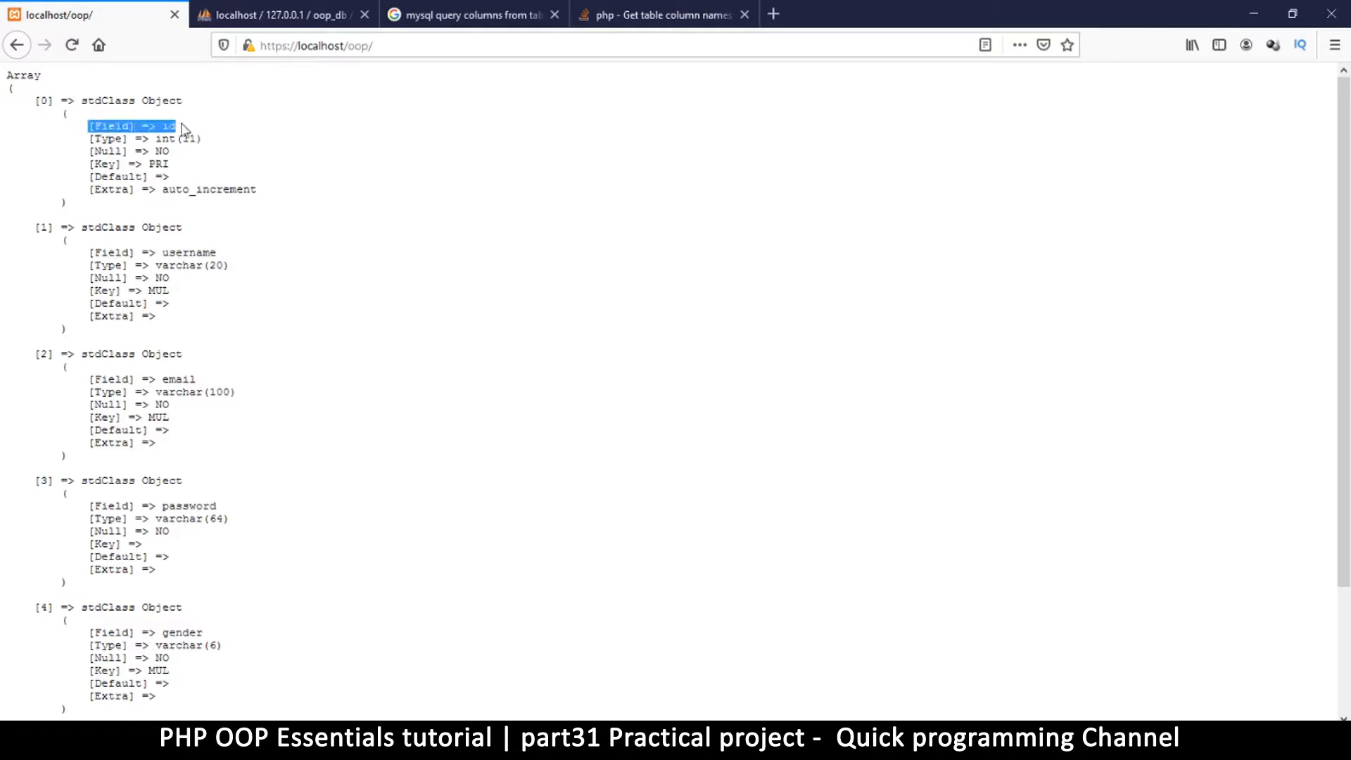
{"action": "left_click_drag", "start_coordinate": [171, 138], "coordinate": [257, 190]}
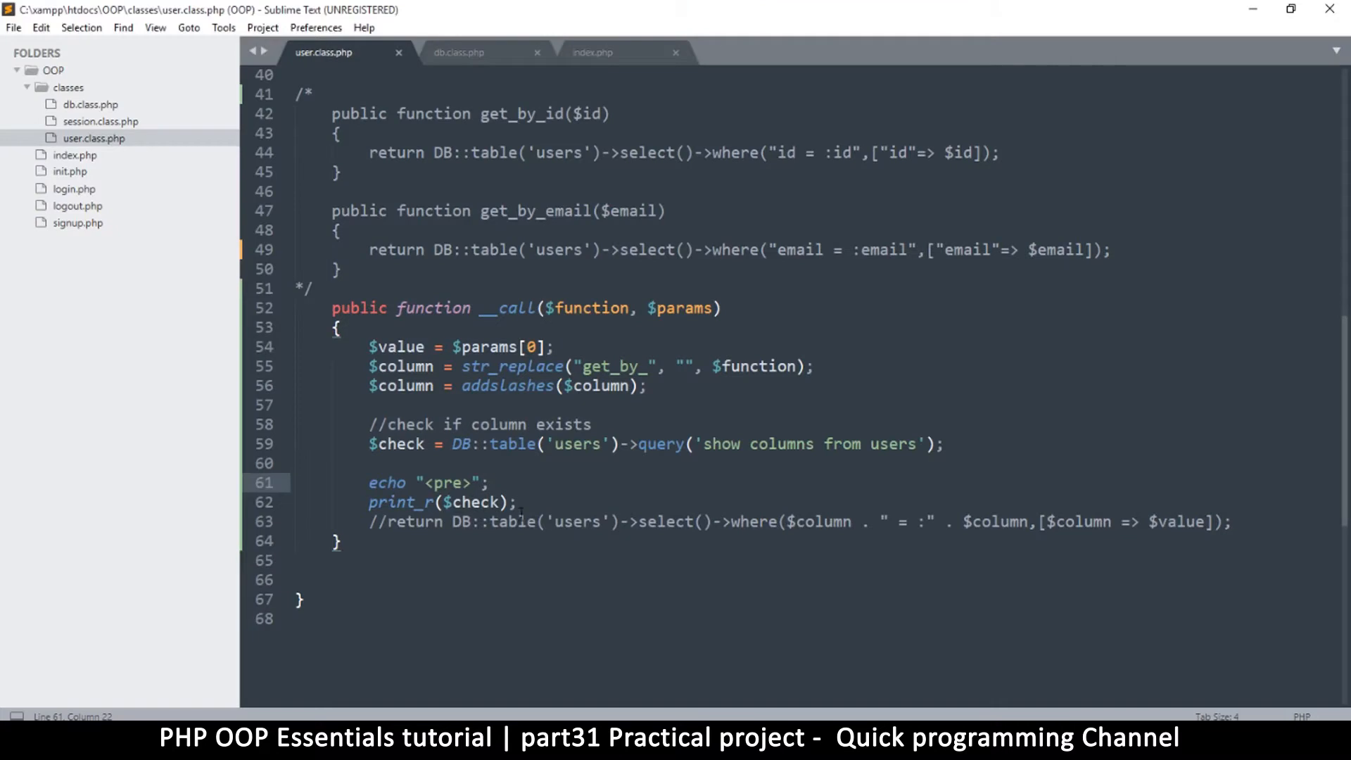
Wrap $check in array_column($check, "Field") inside print_r and save the class file
{"action": "left_click", "coordinate": [440, 501]}
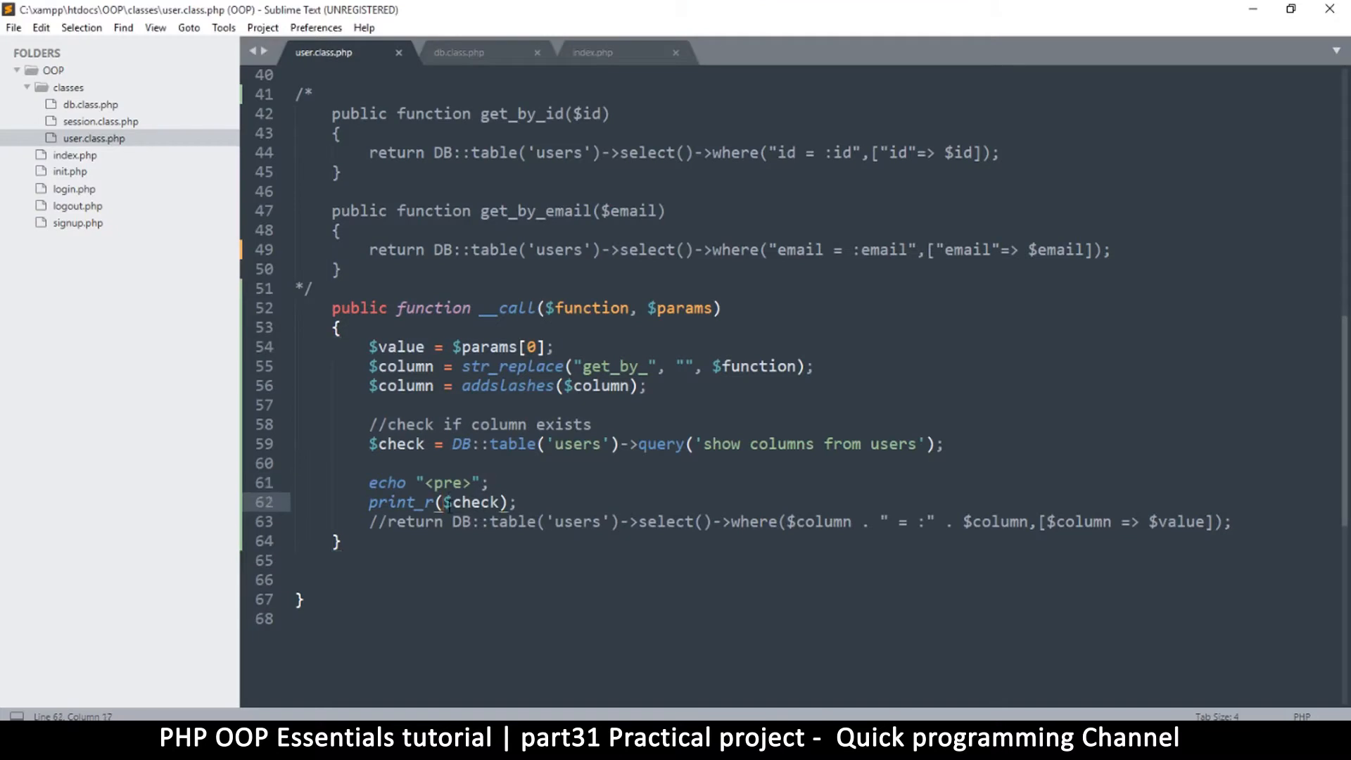
{"action": "type", "text": "array_column(input, column_key"}
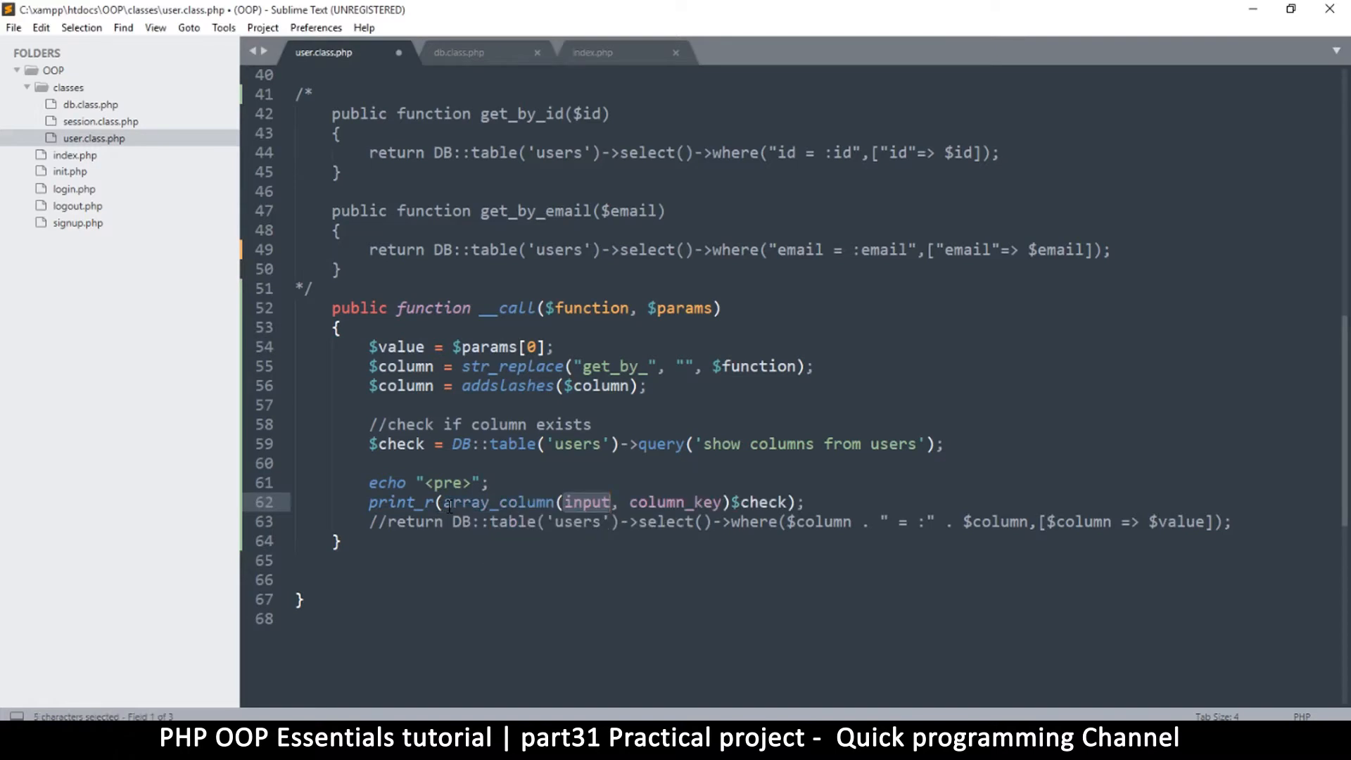
{"action": "type", "text": "$check"}
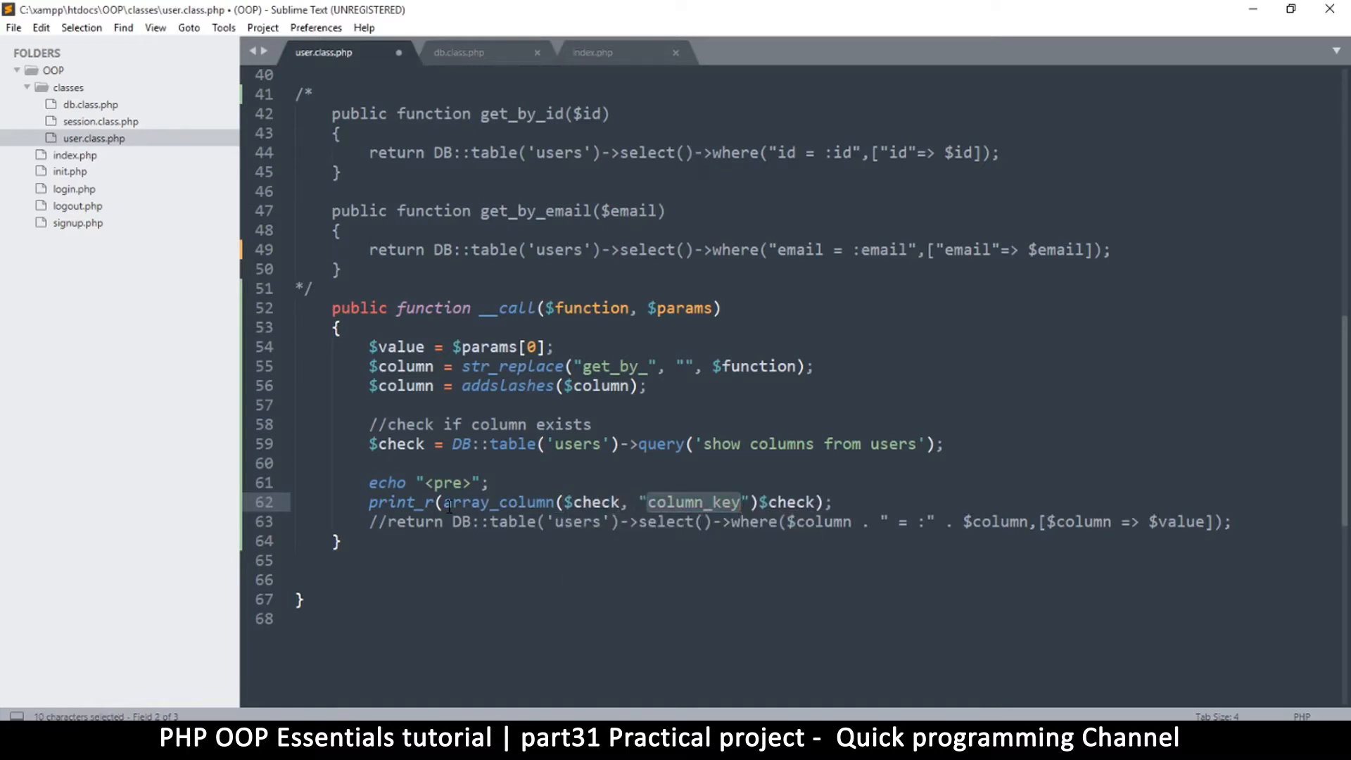
{"action": "type", "text": "Field"}
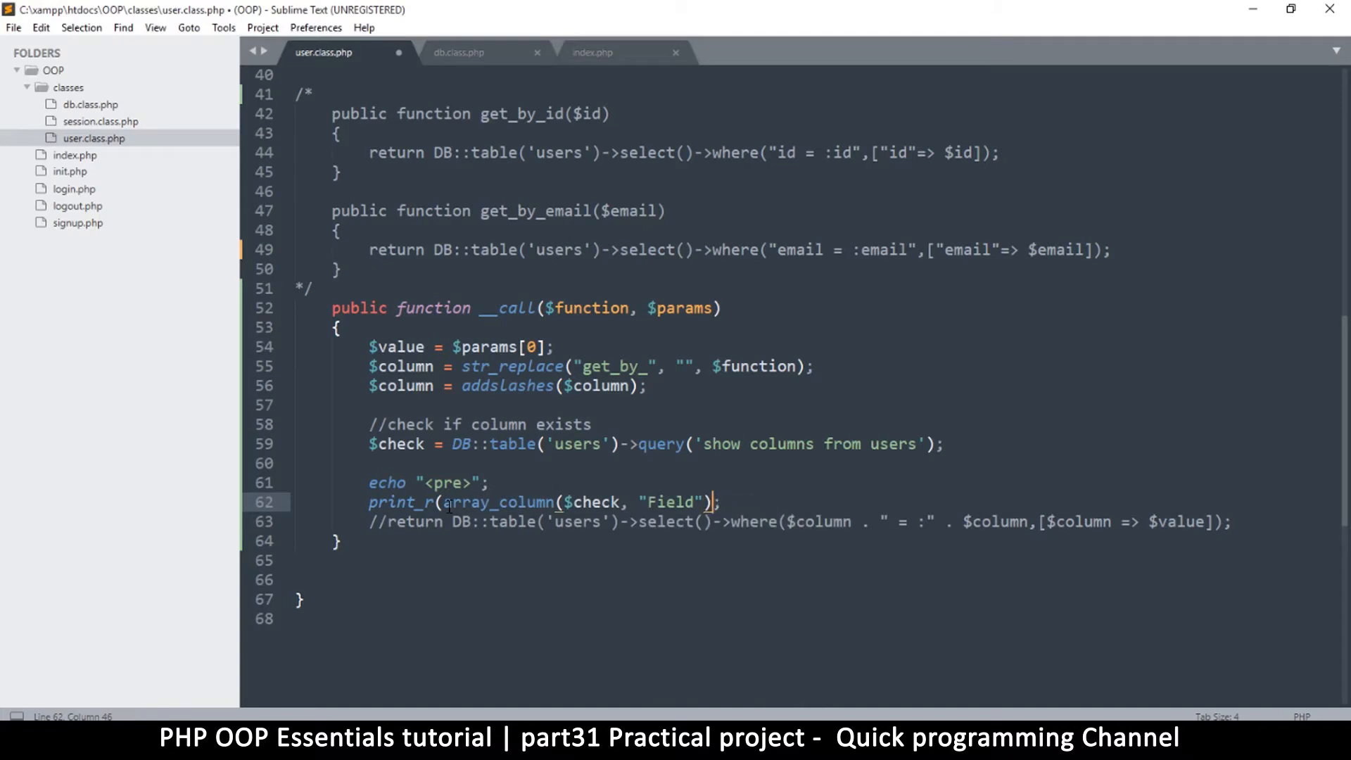
{"action": "key", "text": "ctrl+s"}
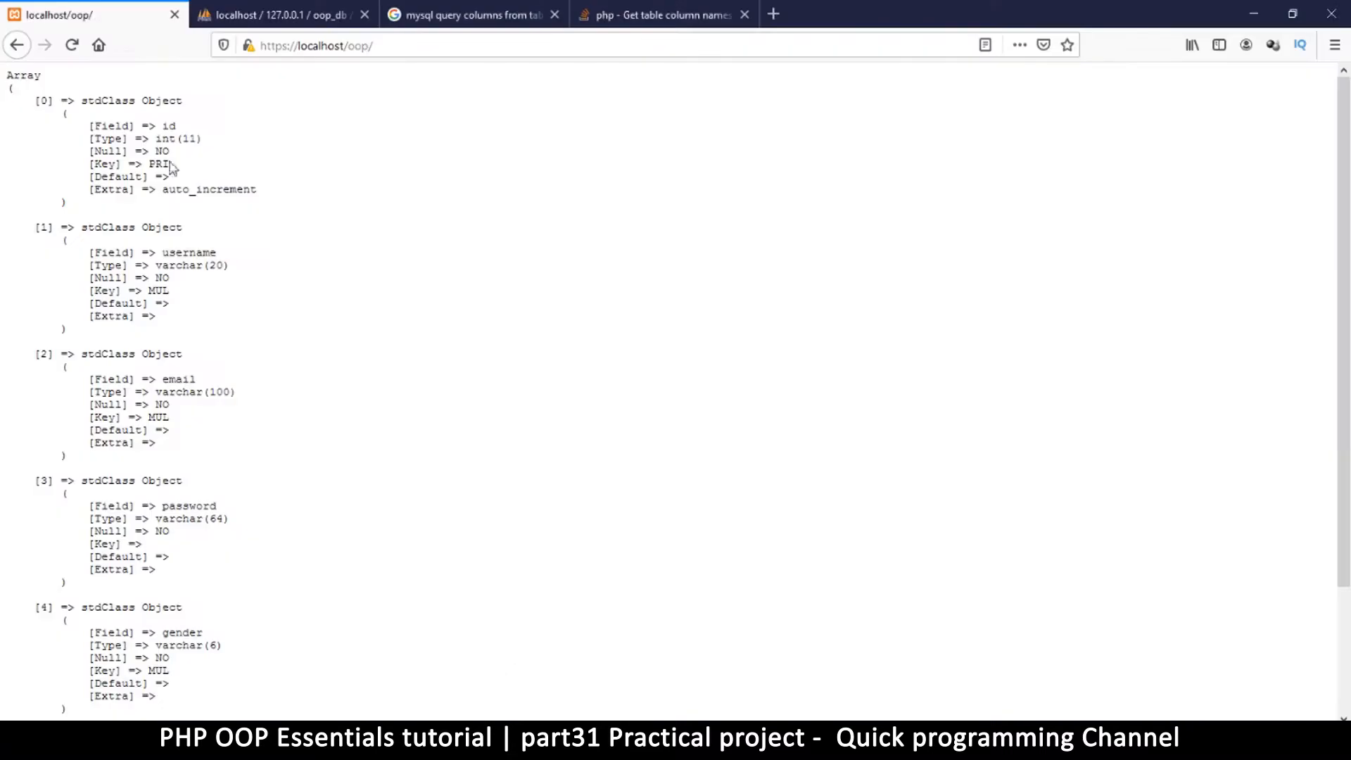
{"action": "mouse_move", "coordinate": [161, 362]}
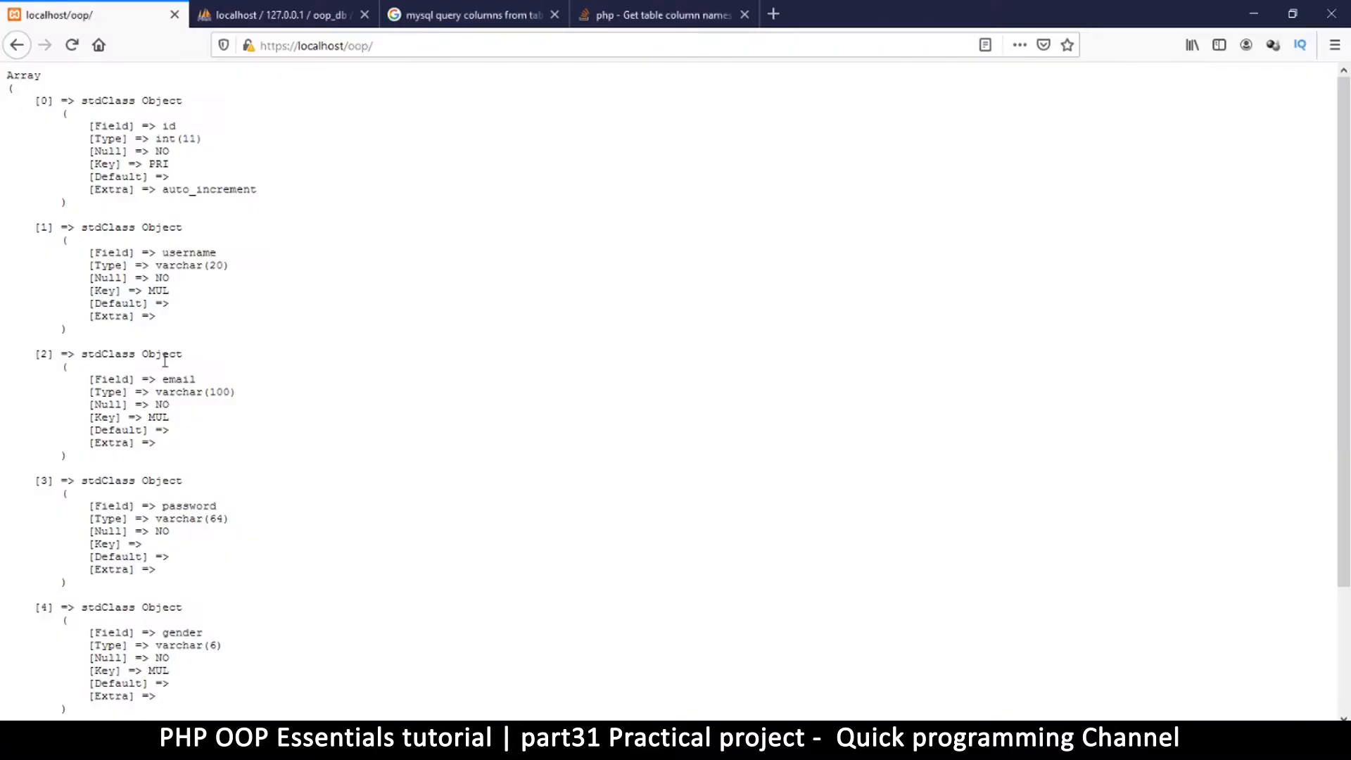
{"action": "mouse_move", "coordinate": [70, 43]}
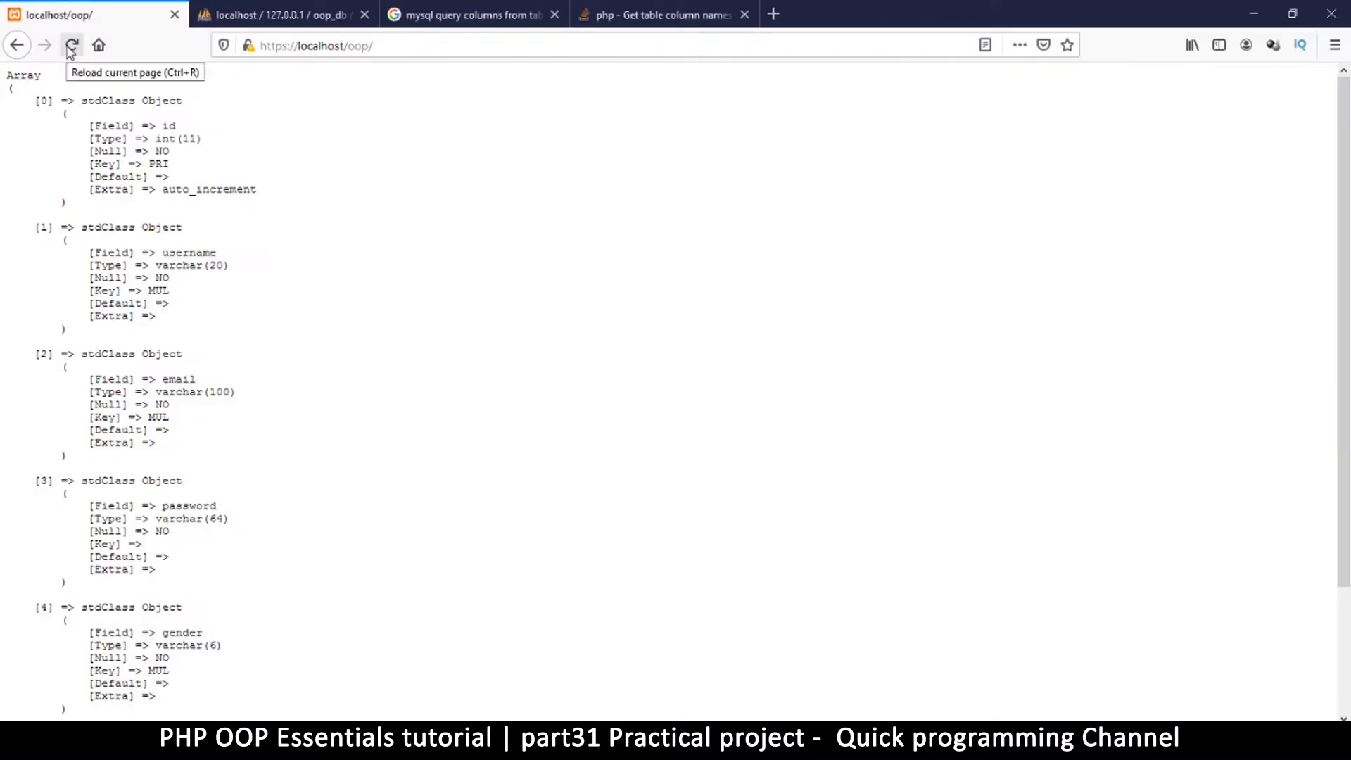
Reload the page, fix the brief parse error in the editor, and reload again
{"action": "left_click", "coordinate": [71, 44]}
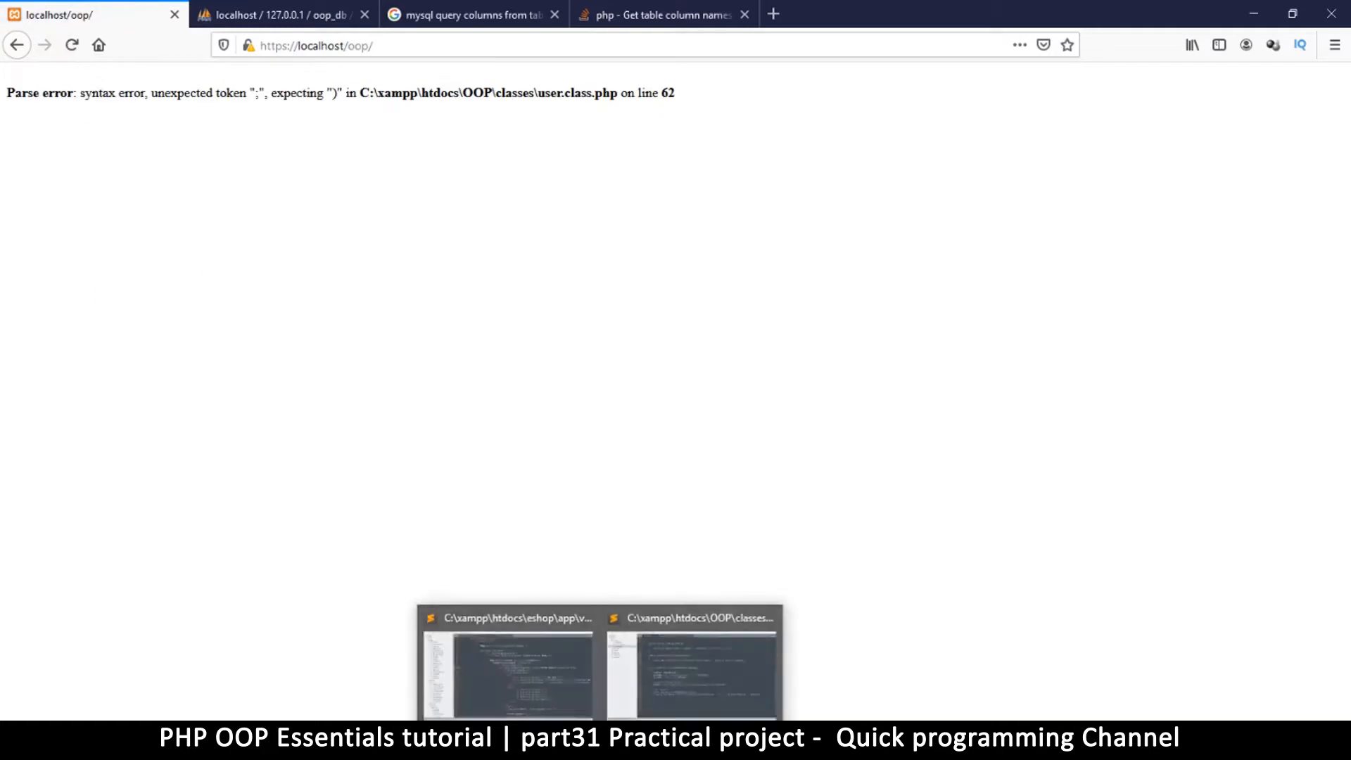
{"action": "left_click", "coordinate": [698, 672]}
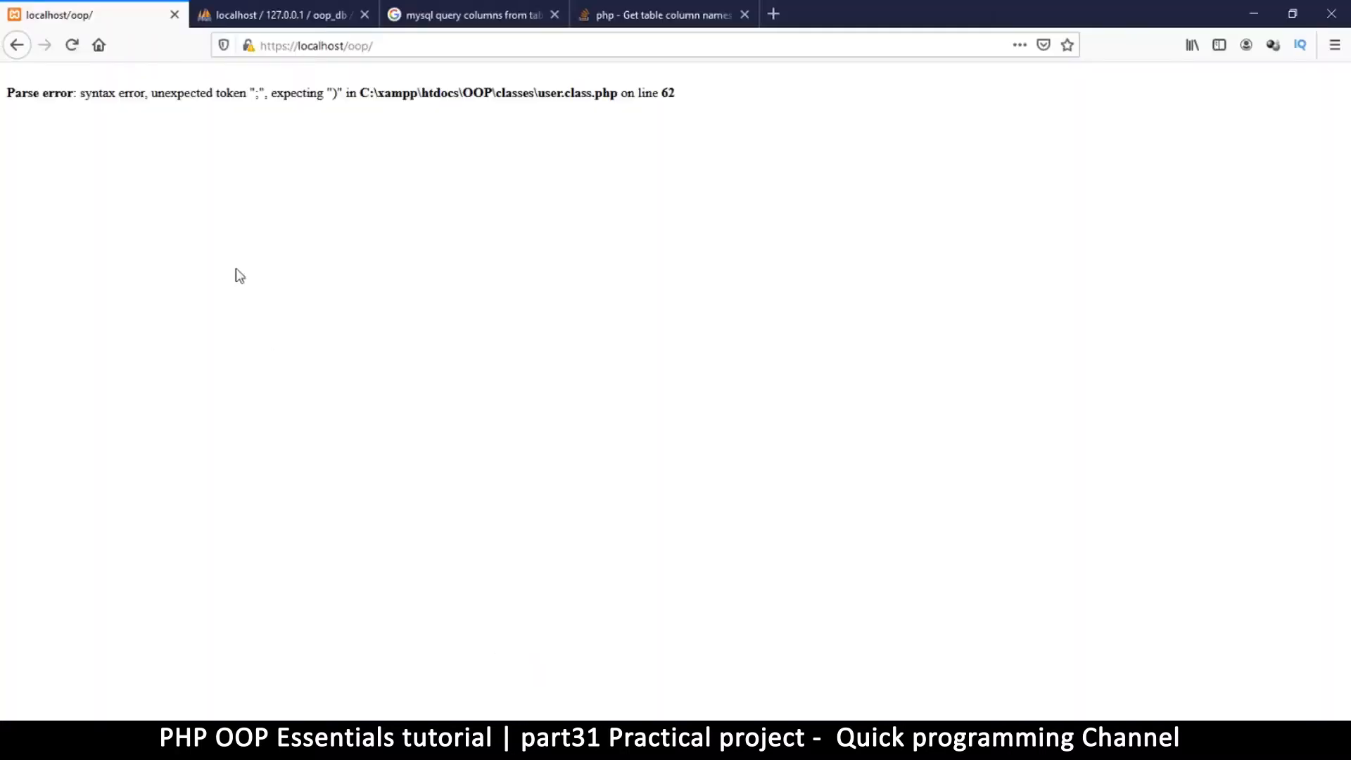
{"action": "left_click", "coordinate": [70, 44]}
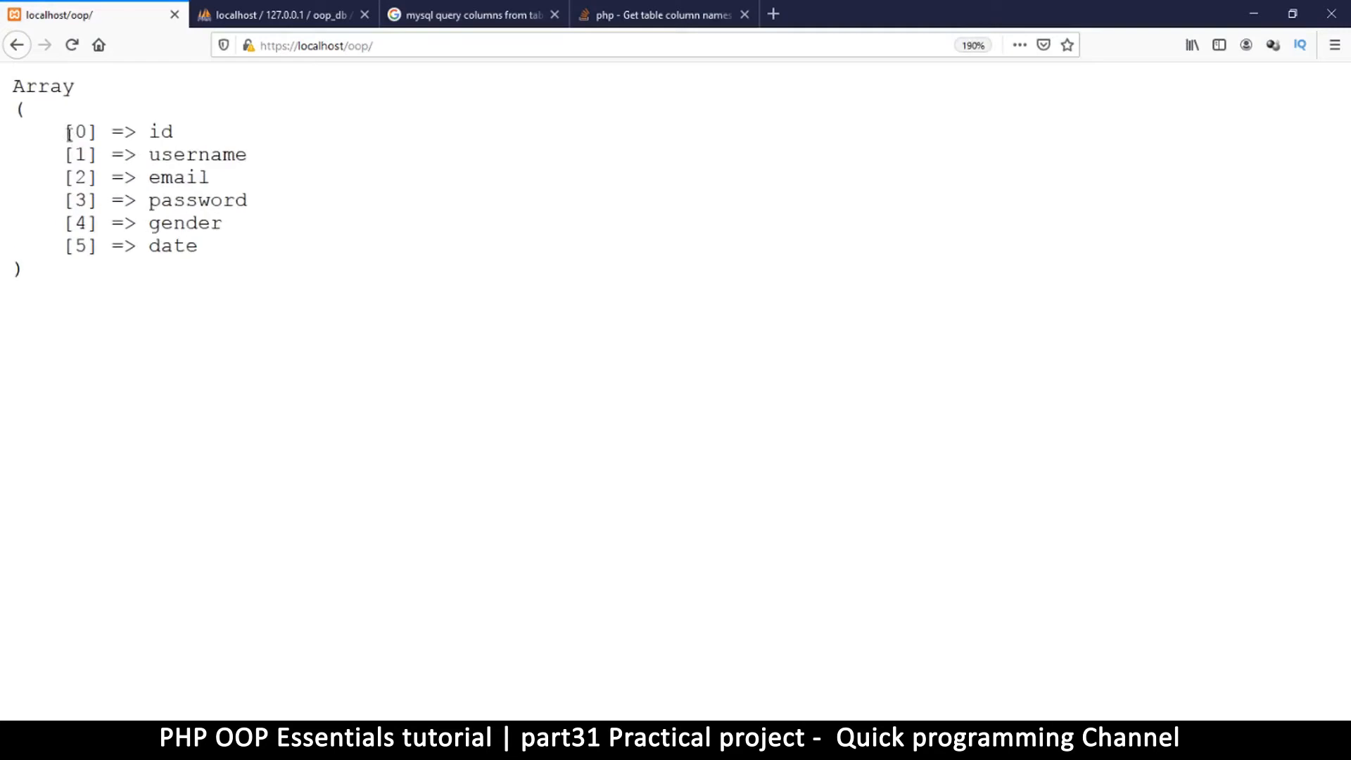
Select the listed column names id, username, email, password, gender, date, then return to the editor
{"action": "left_click_drag", "start_coordinate": [66, 131], "coordinate": [197, 245]}
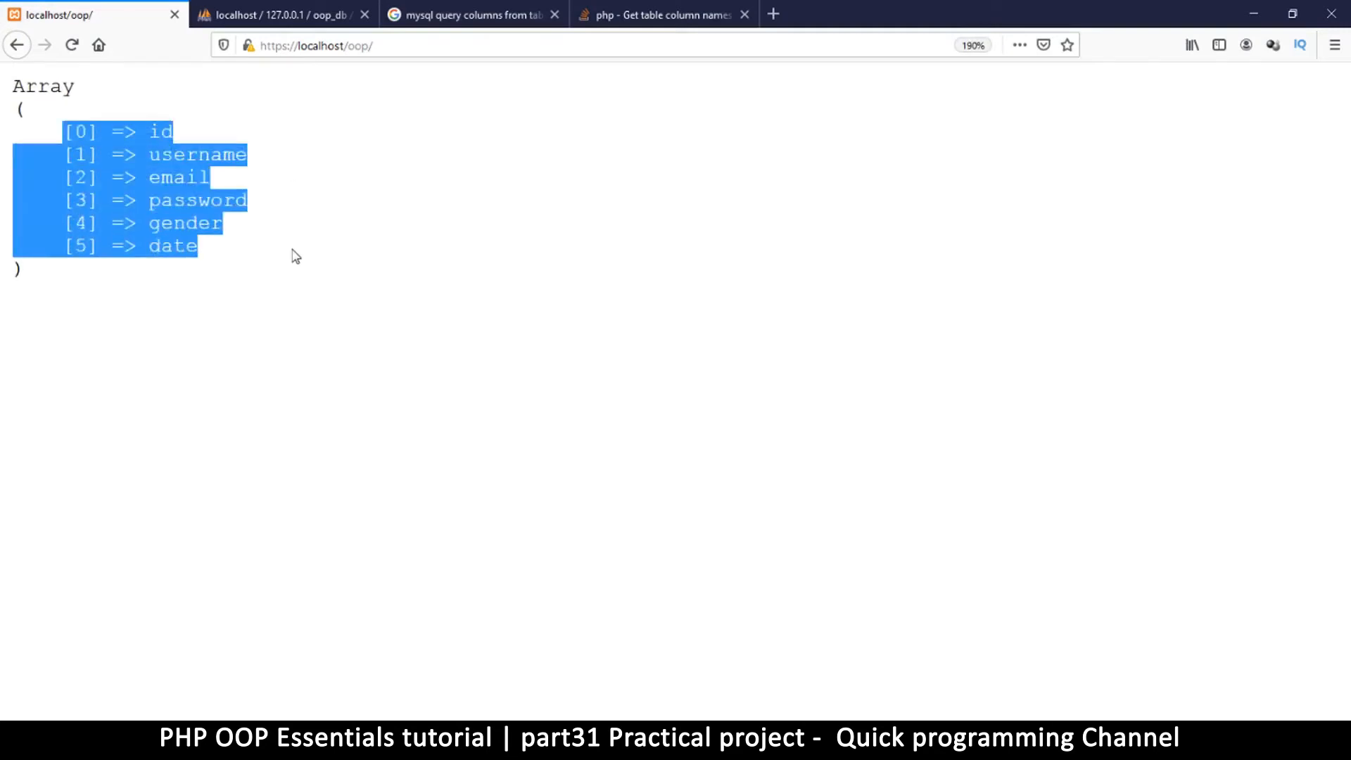
{"action": "left_click", "coordinate": [53, 138]}
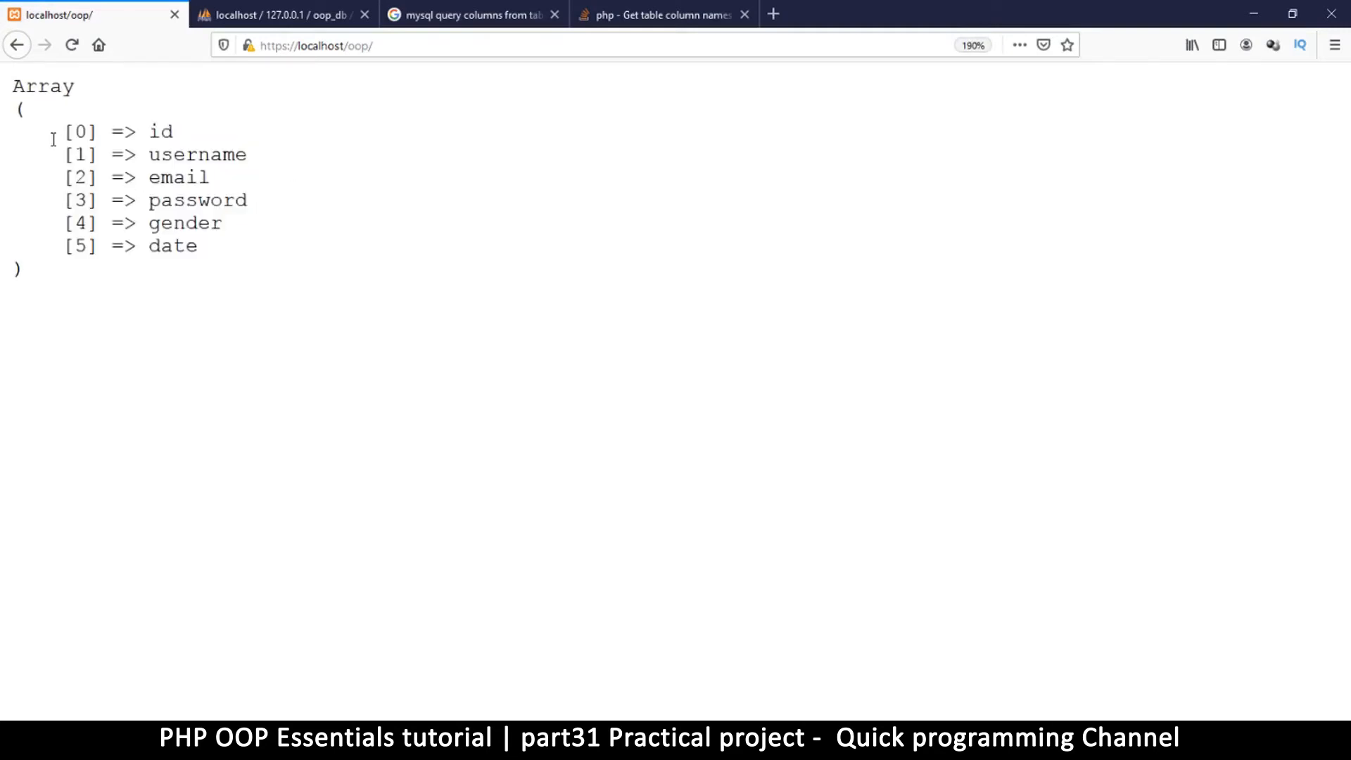
{"action": "left_click_drag", "start_coordinate": [63, 131], "coordinate": [197, 245]}
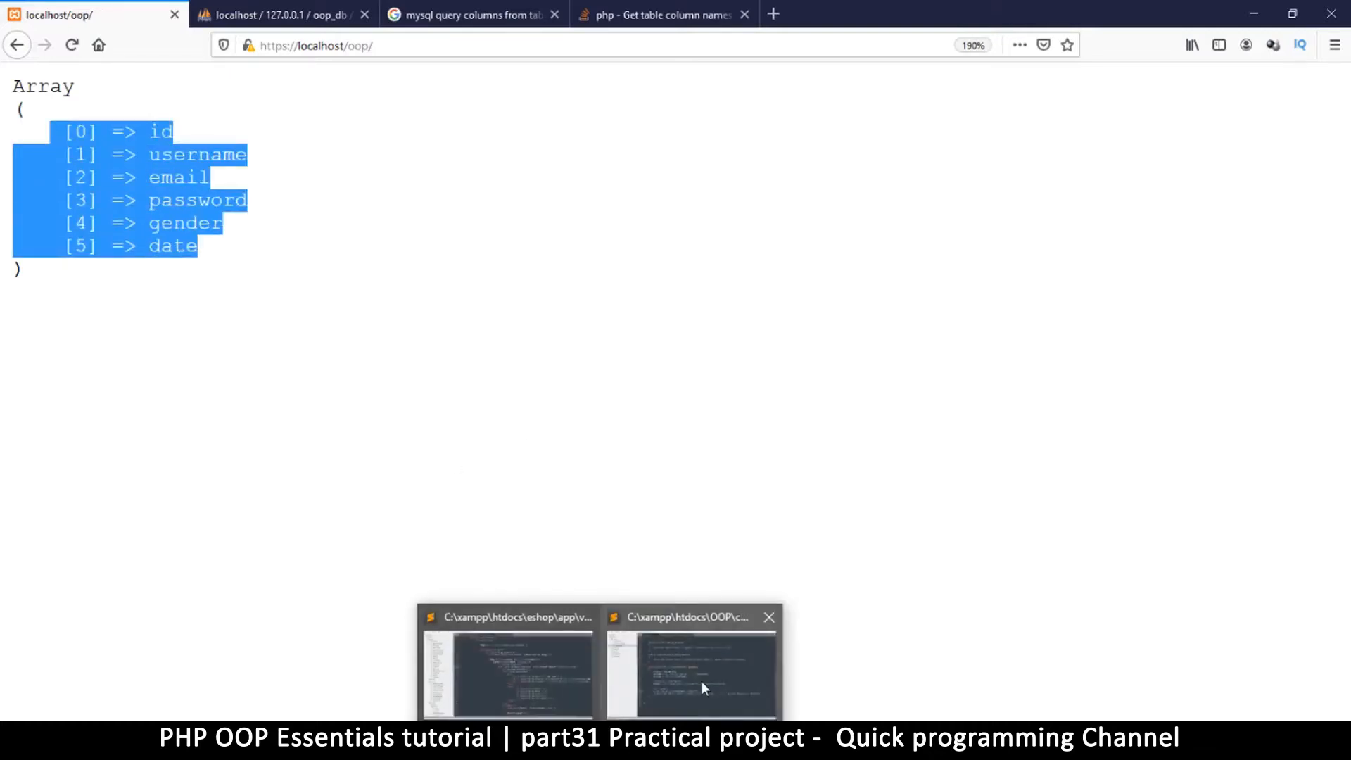
{"action": "left_click", "coordinate": [704, 690]}
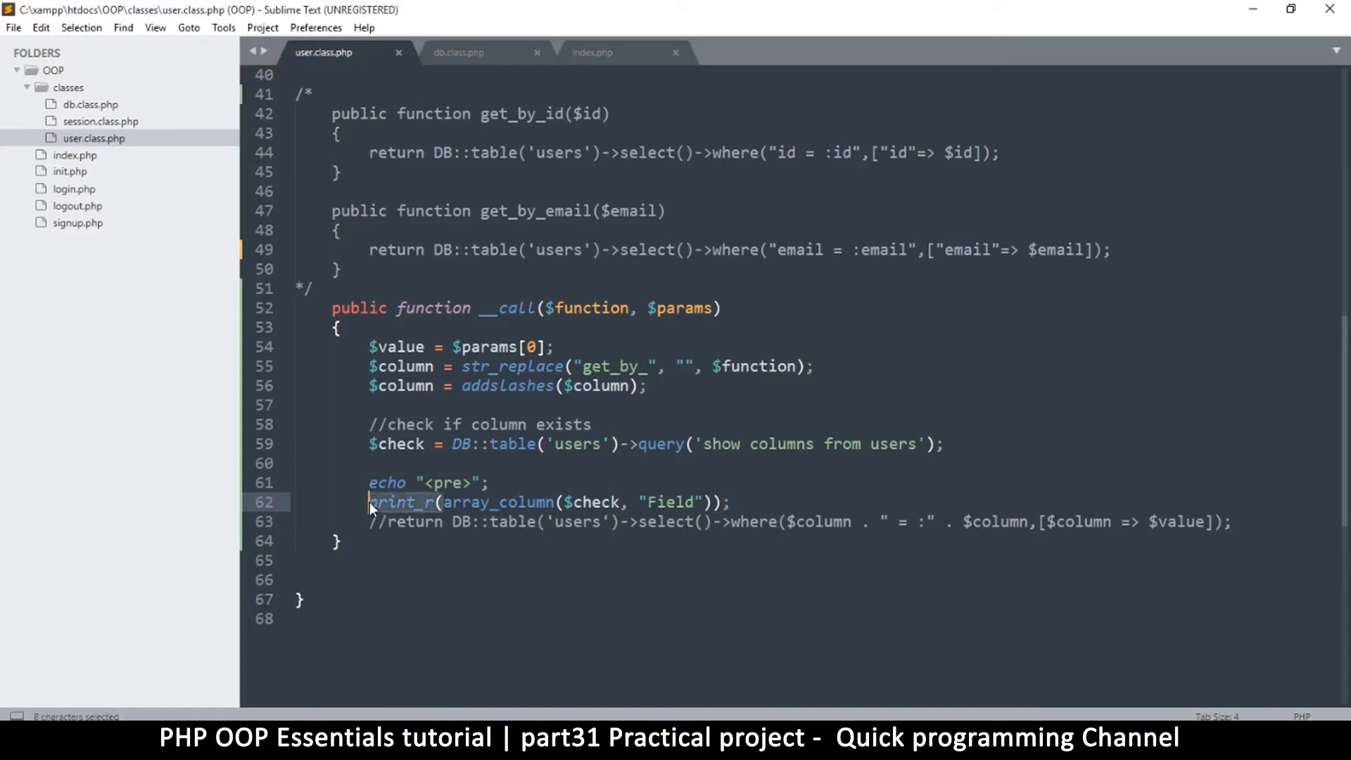
Assign array_column($check, "Field") to $all_columns and delete the pre echo line
{"action": "type", "text": "$all_"}
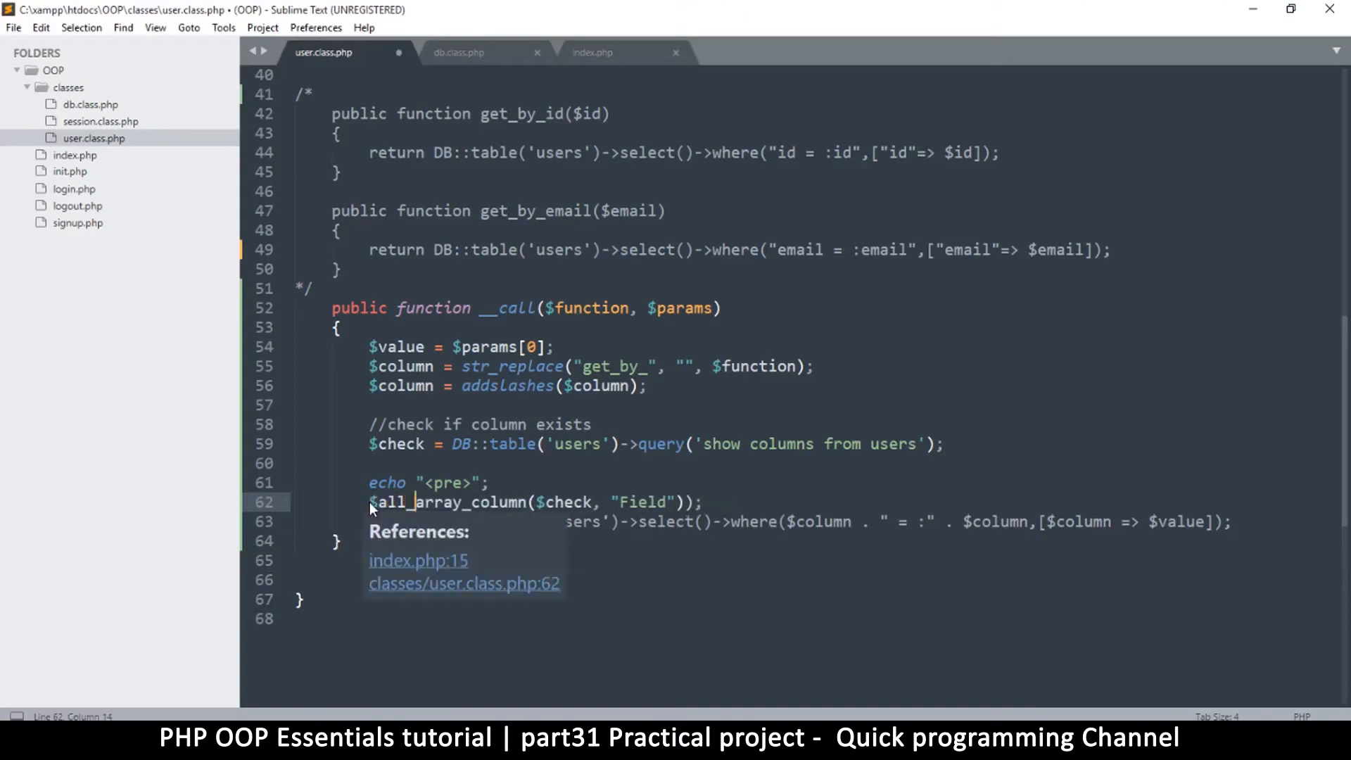
{"action": "type", "text": "columns ="}
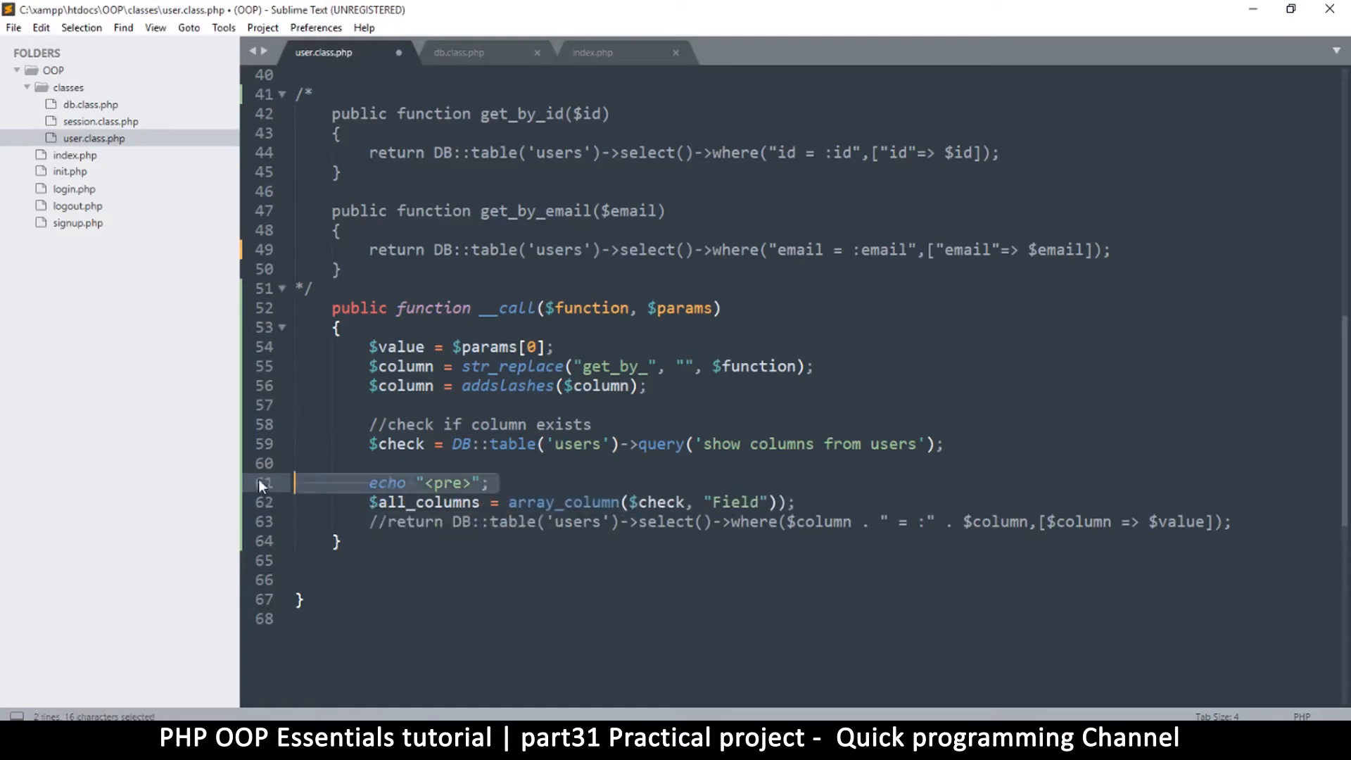
{"action": "key", "text": "Delete"}
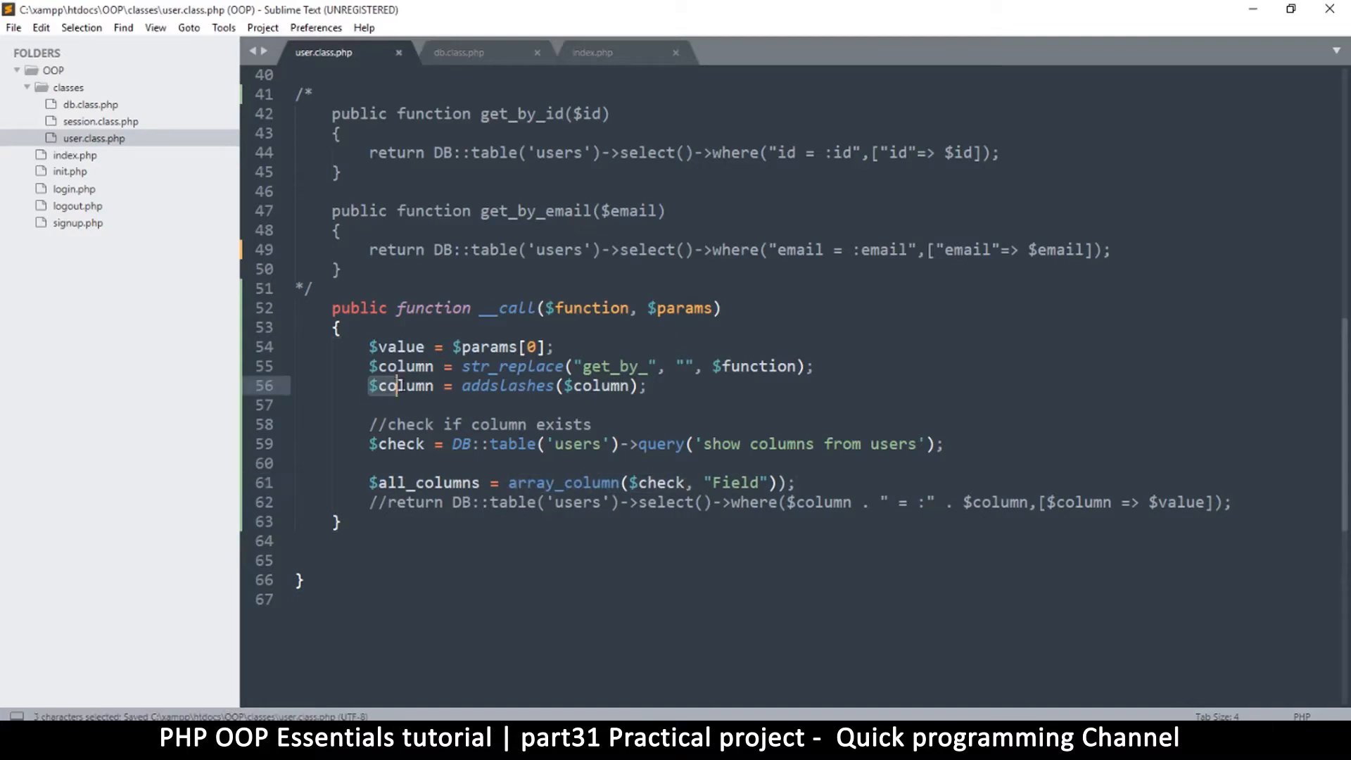
Begin an if(in_array($column, $all_columns)) condition below the assignment
{"action": "double_click", "coordinate": [400, 385]}
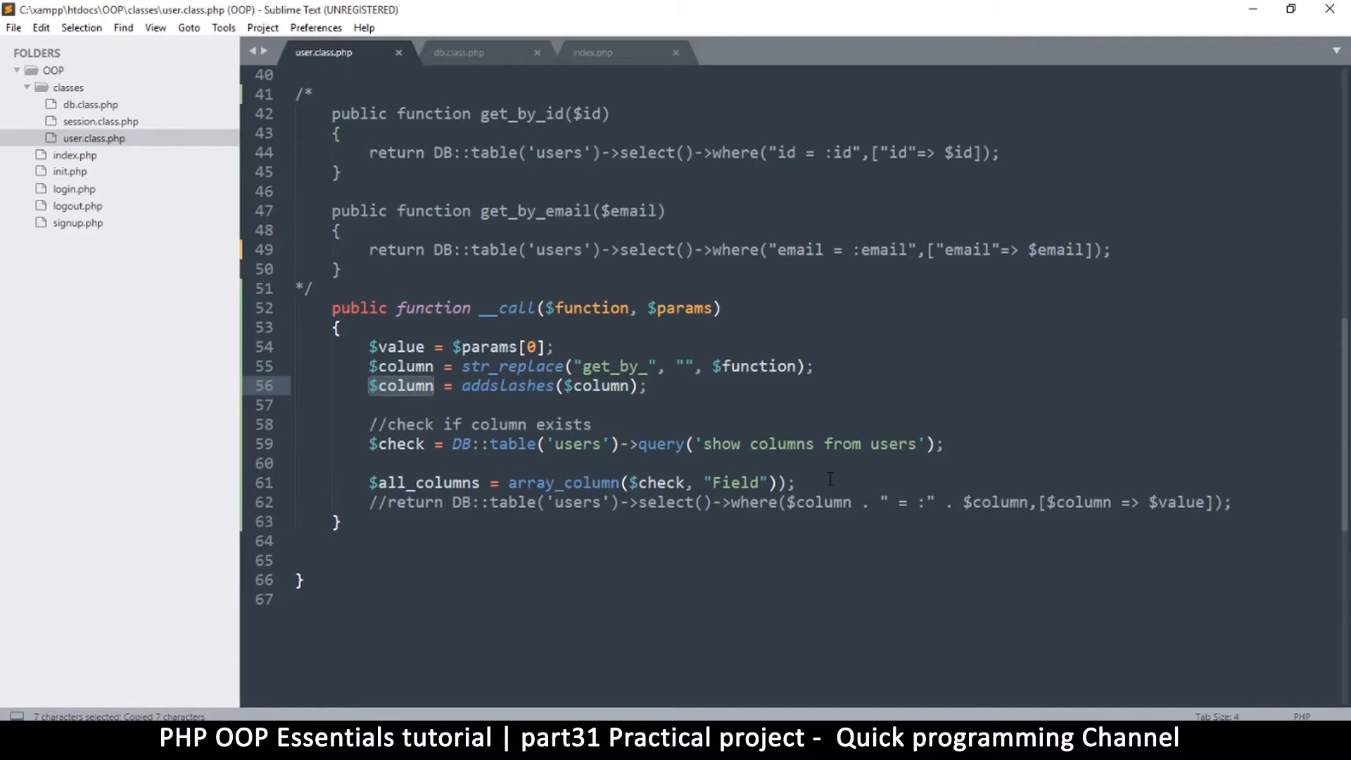
{"action": "type", "text": "if"}
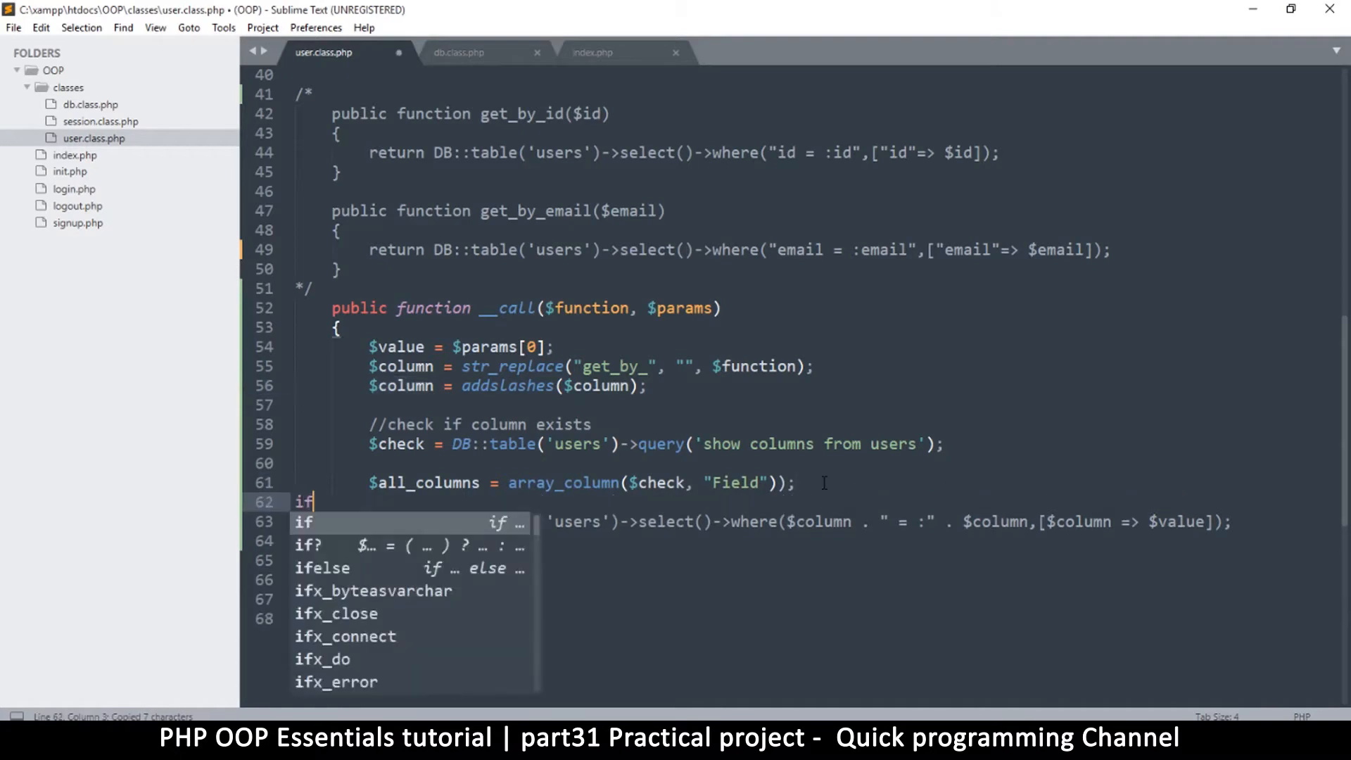
{"action": "type", "text": "(in_array(needle, haystack"}
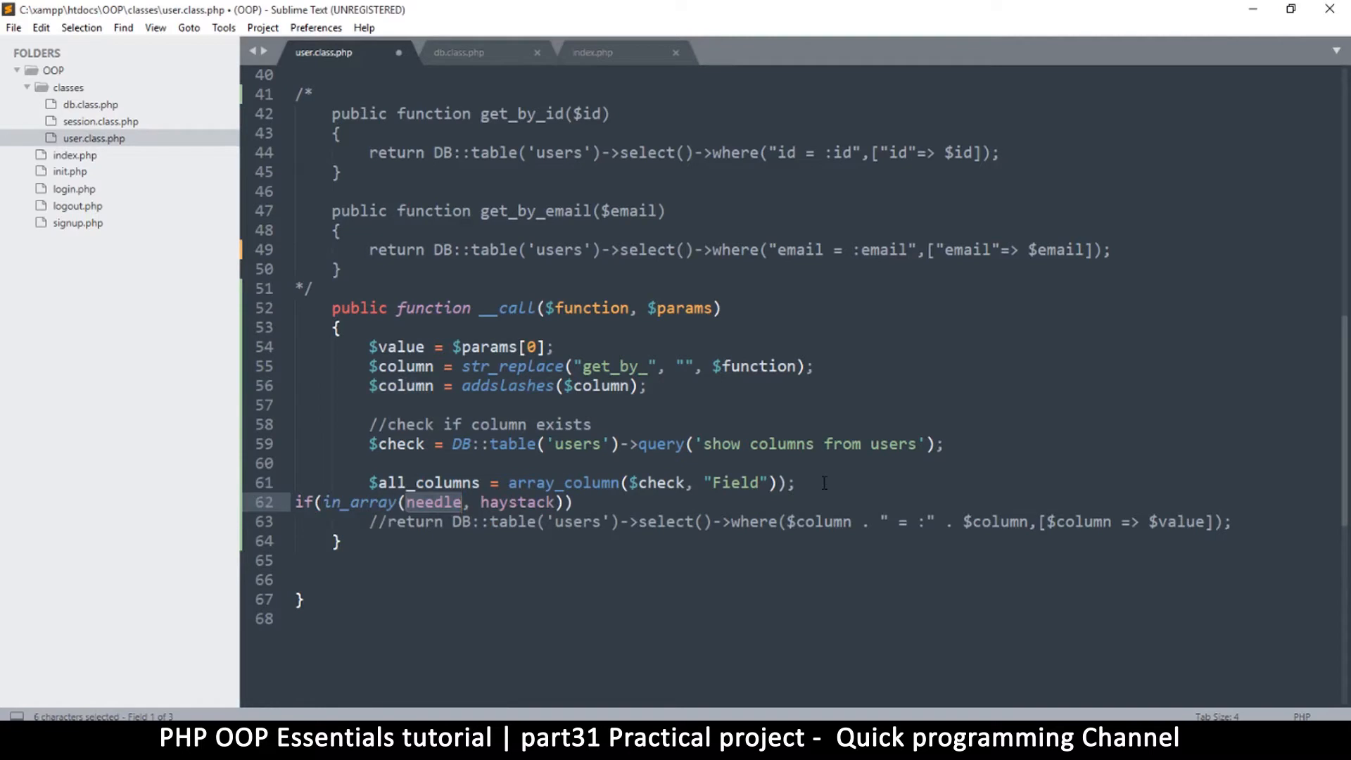
{"action": "type", "text": "$column"}
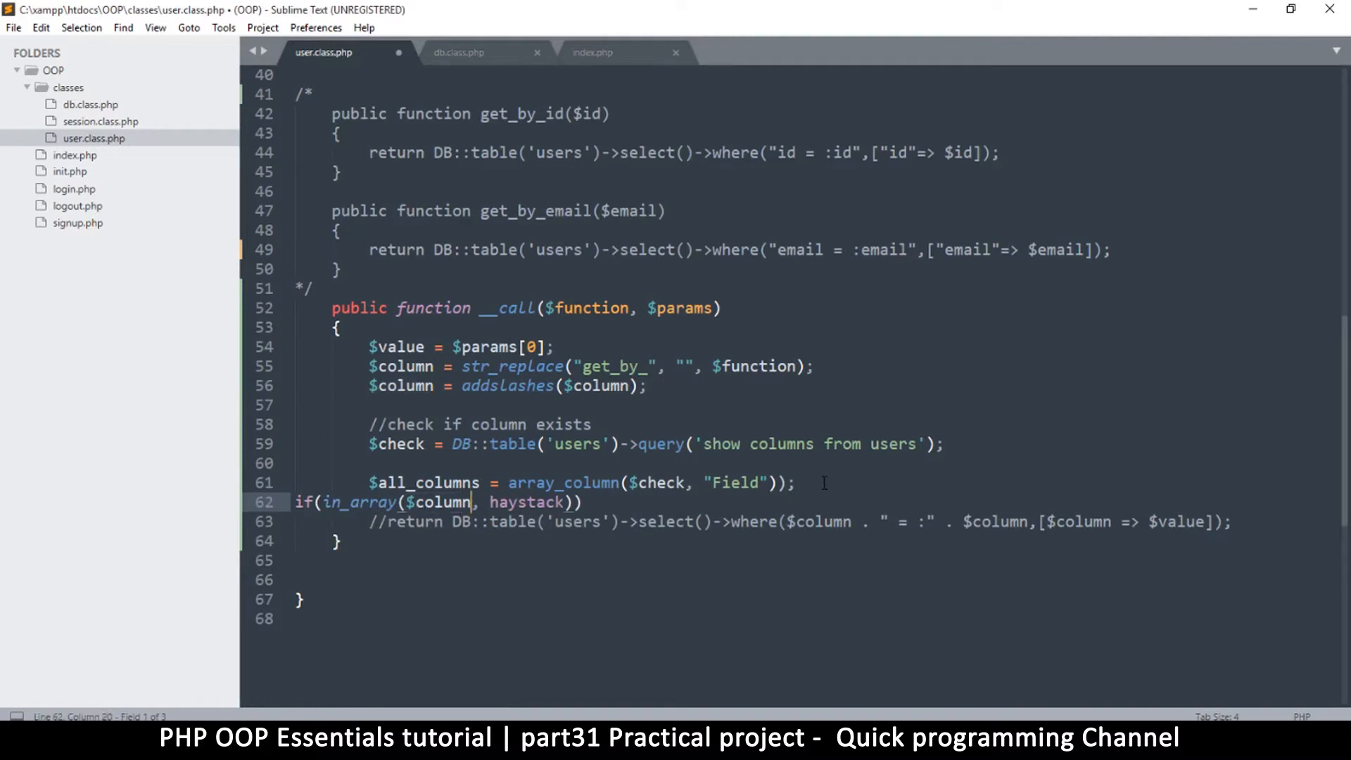
{"action": "type", "text": "$all_column"}
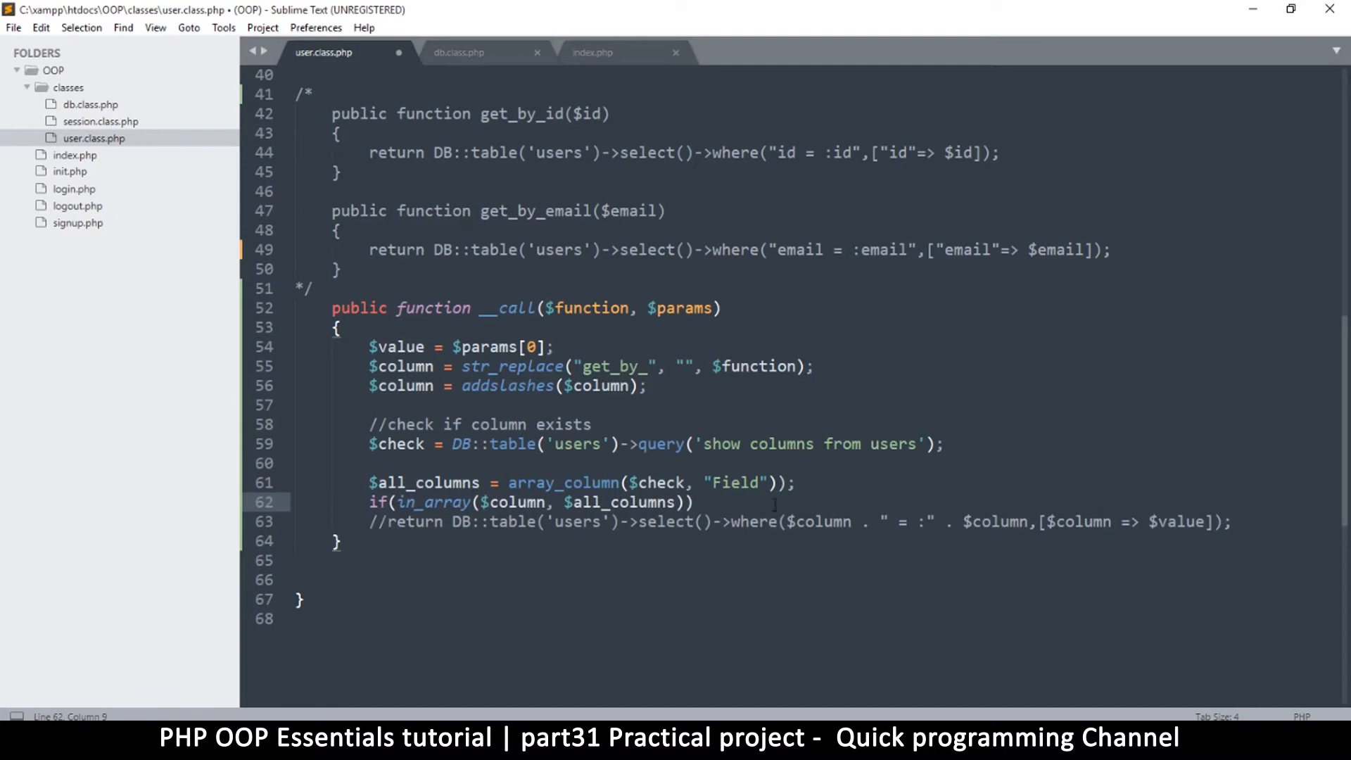
Move the return DB::table query inside the if block and add return false after it
{"action": "left_click", "coordinate": [699, 503]}
{"action": "type", "text": "{"}
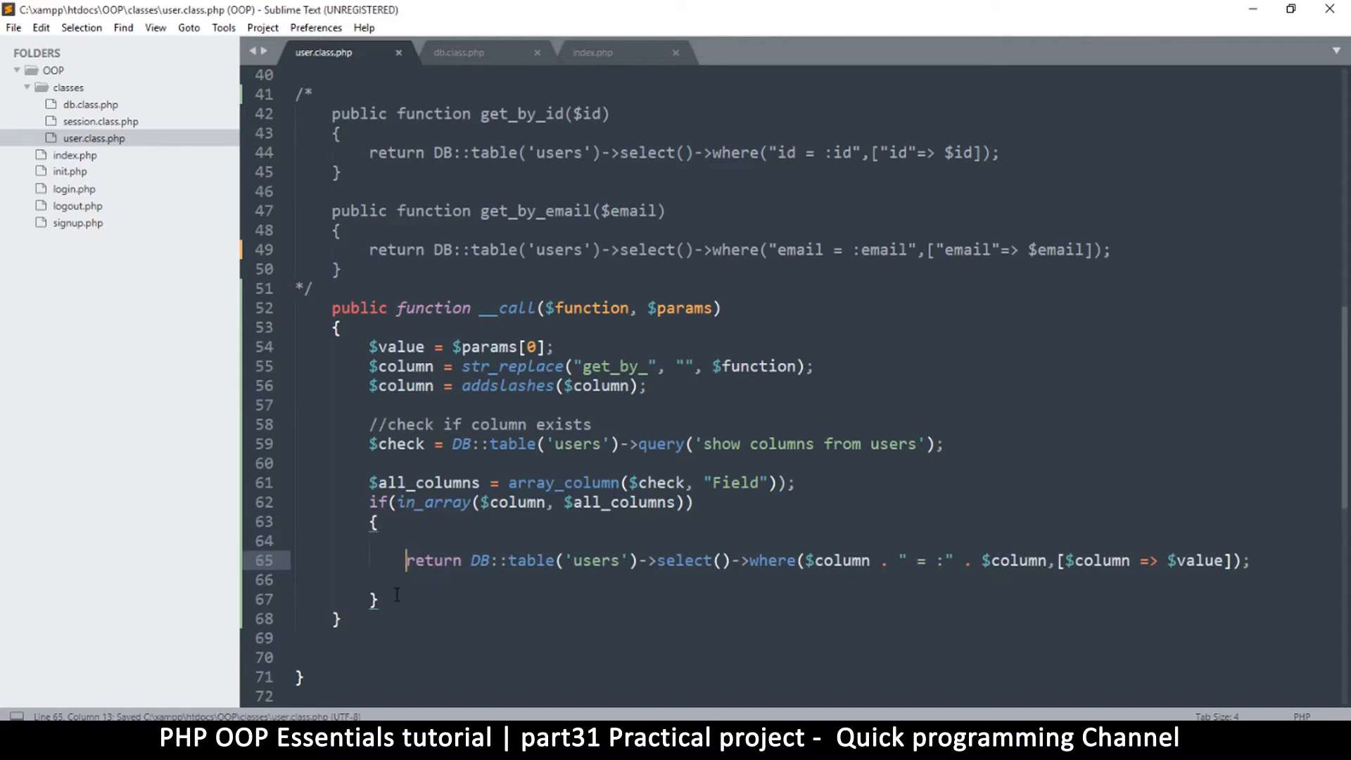
{"action": "type", "text": "return false;"}
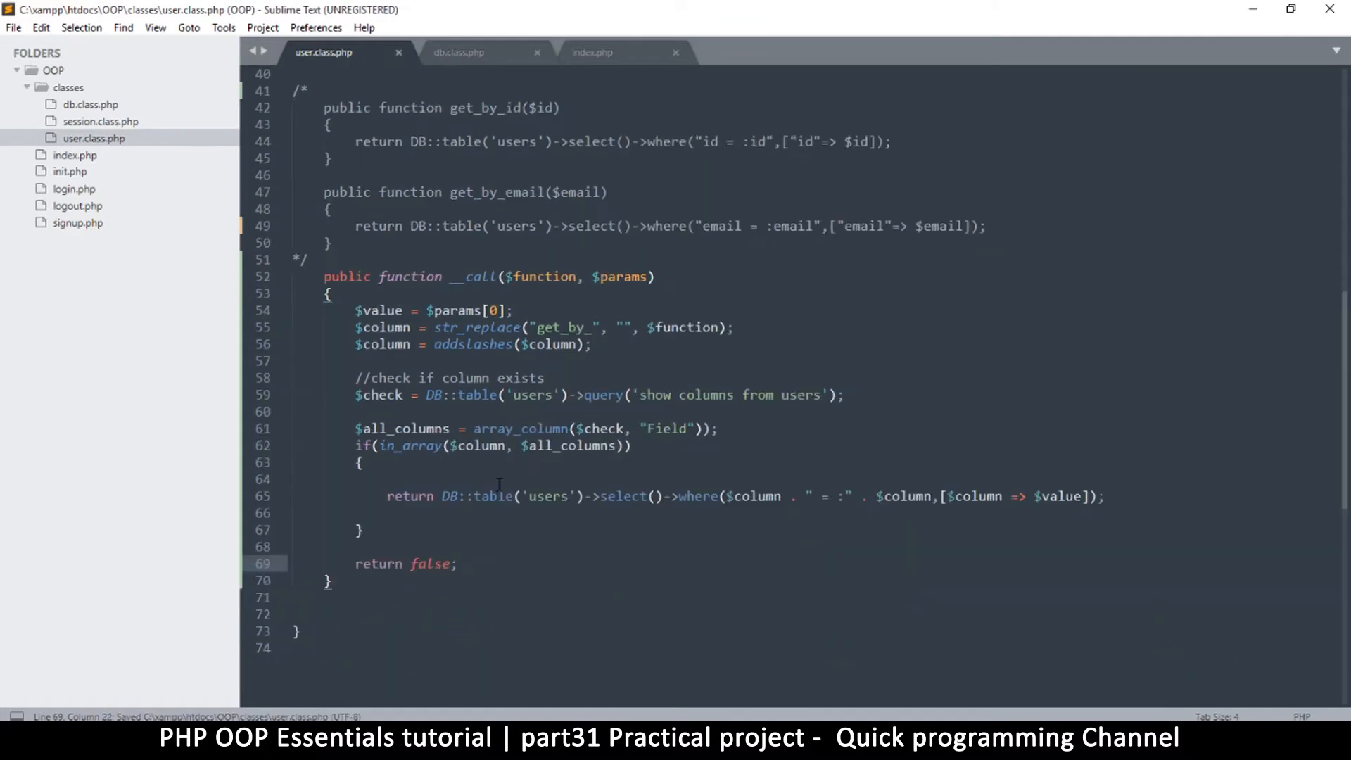
{"action": "mouse_move", "coordinate": [506, 659]}
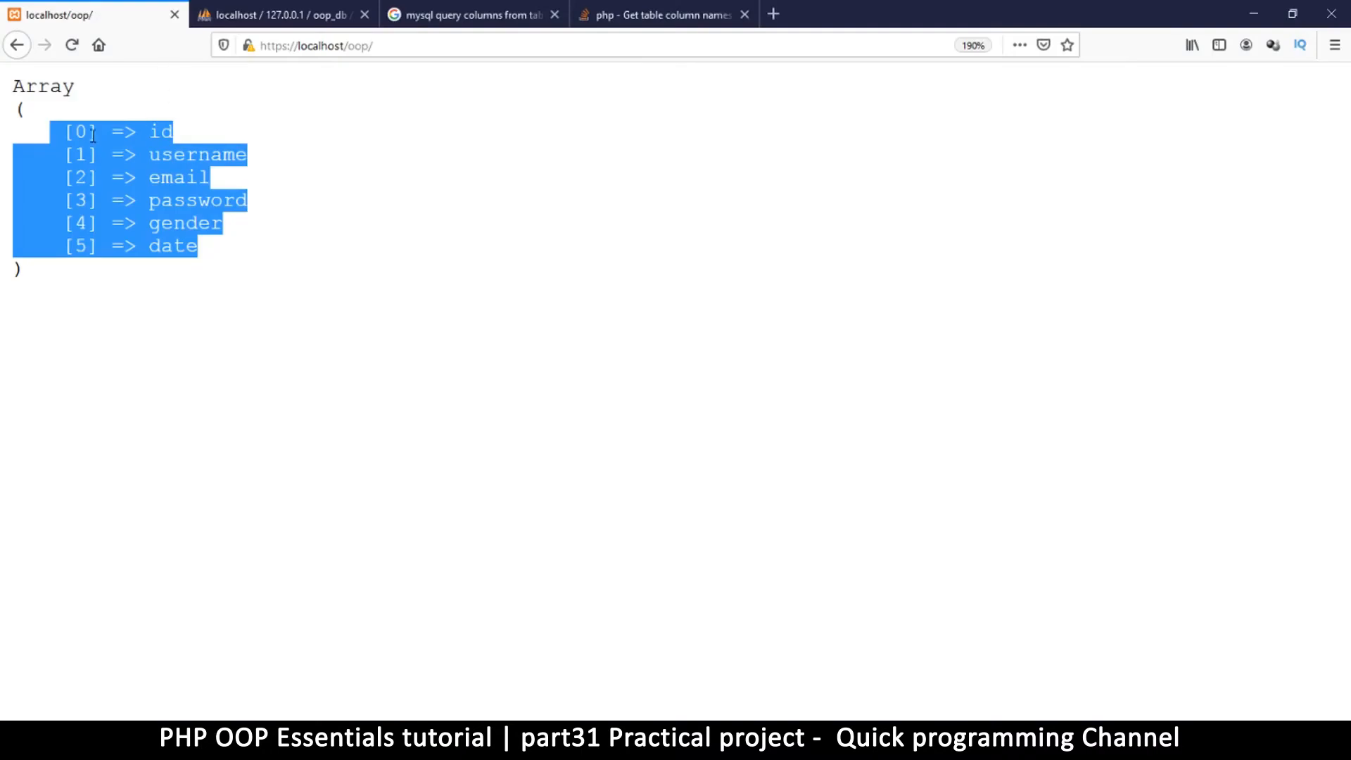
Inspect the if block braces in user.class.php, then reload localhost/oop, which reports an unclosed '{' parse error
{"action": "left_click", "coordinate": [70, 45]}
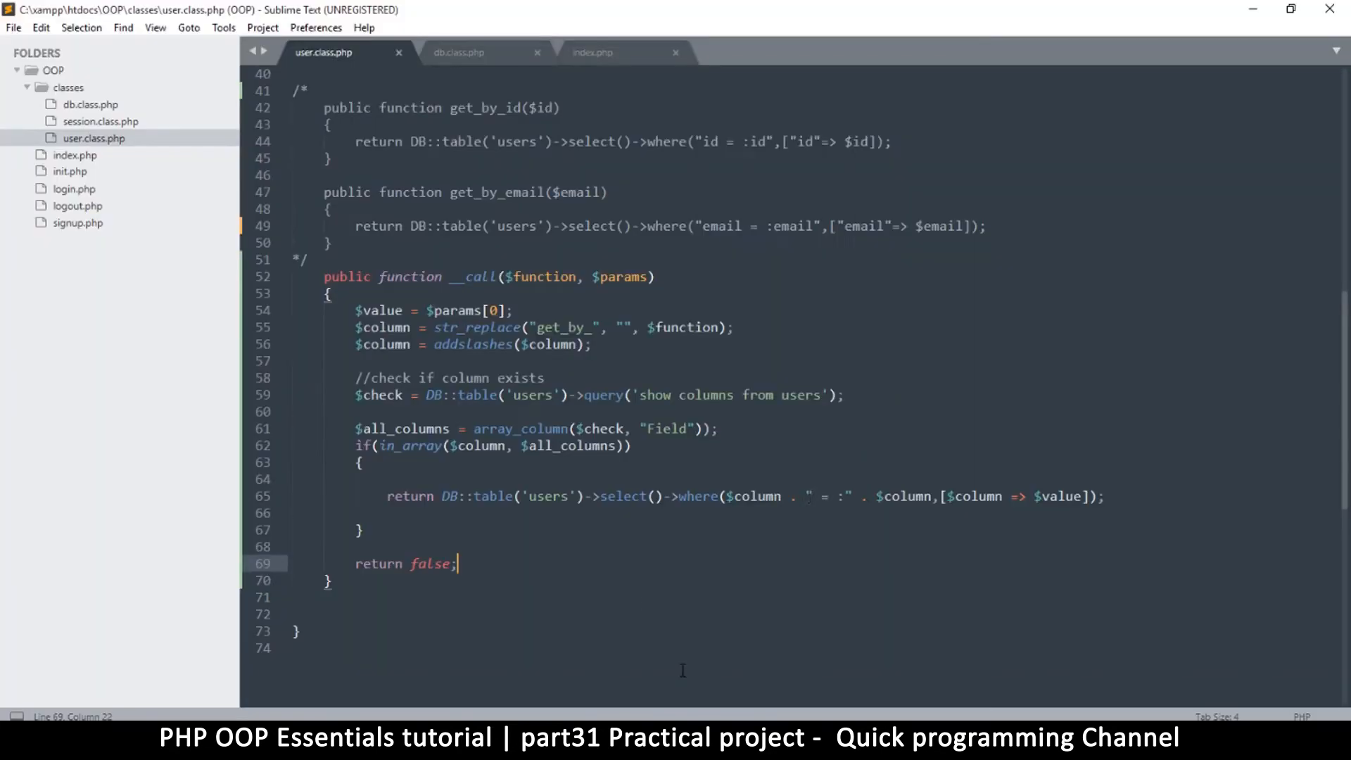
{"action": "mouse_move", "coordinate": [645, 446]}
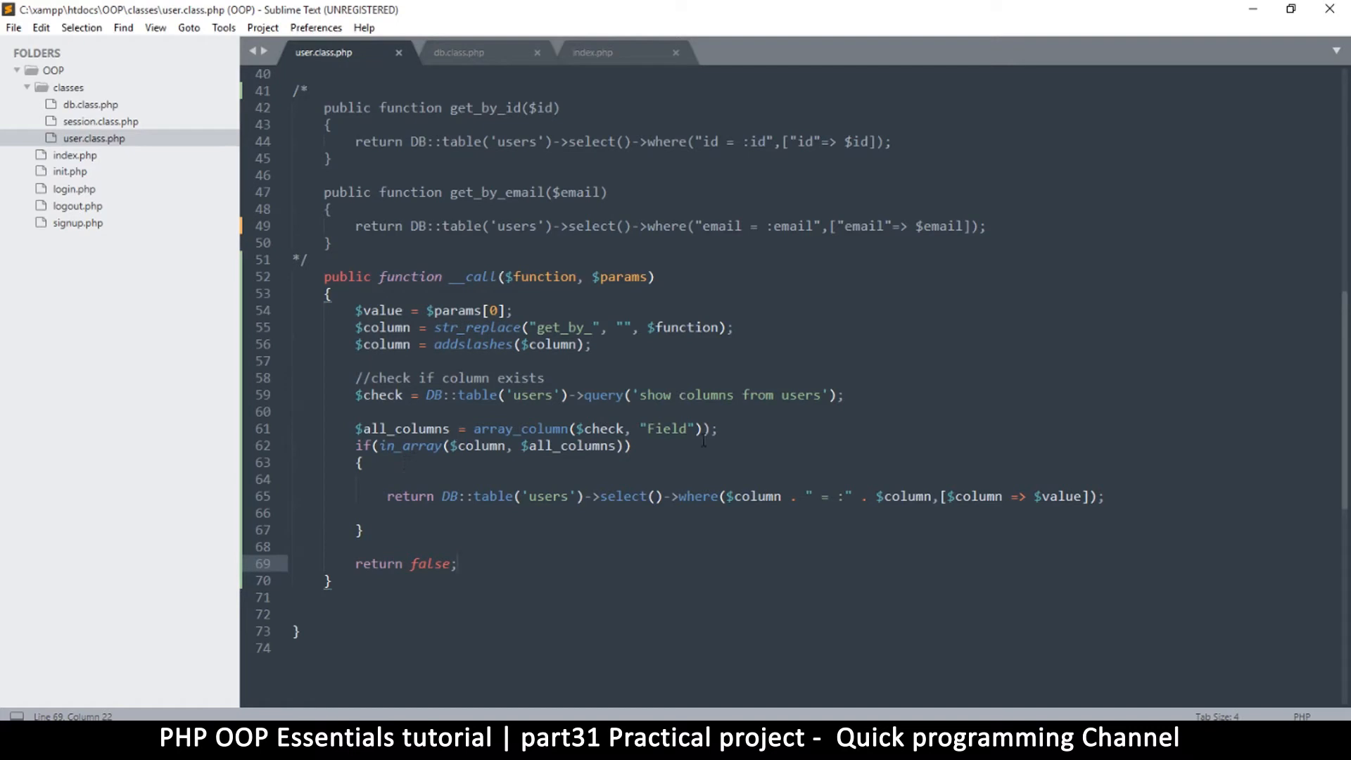
{"action": "left_click", "coordinate": [695, 428]}
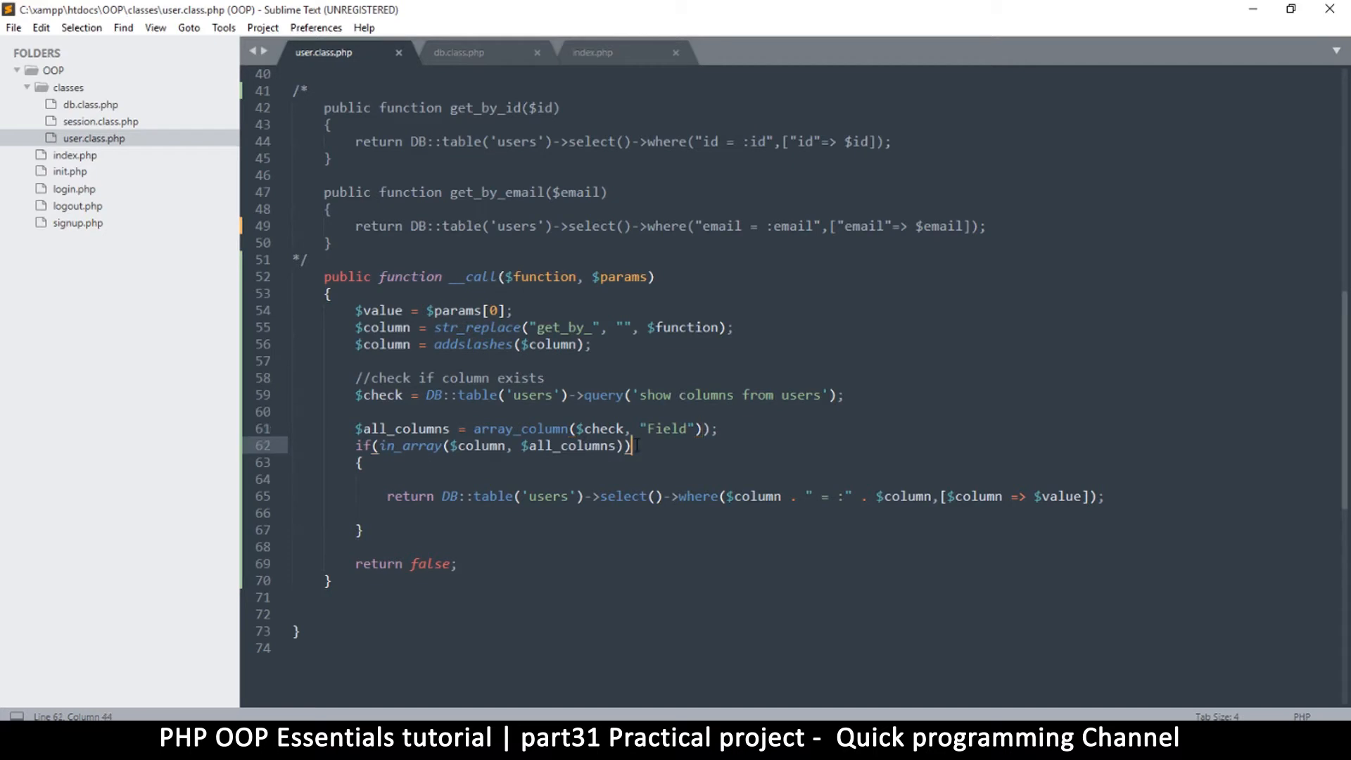
{"action": "left_click", "coordinate": [426, 465]}
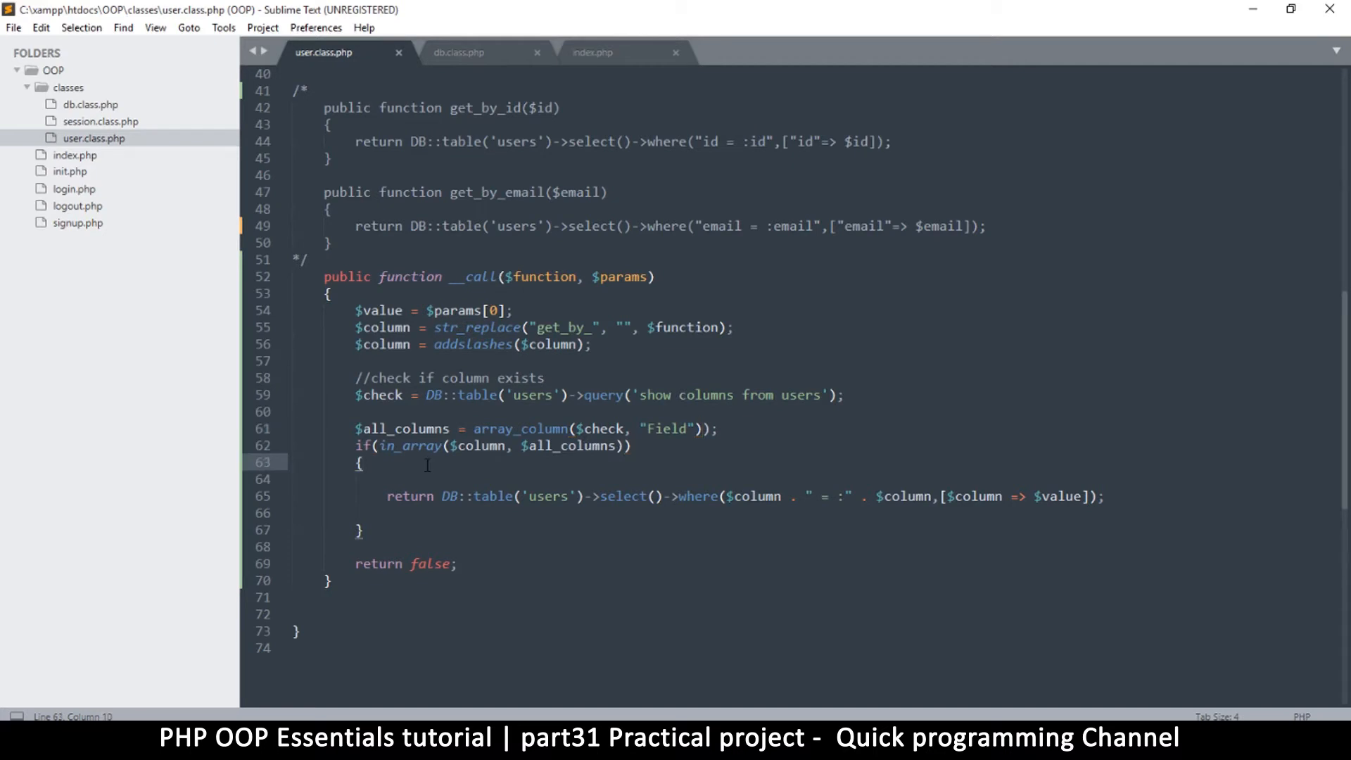
{"action": "mouse_move", "coordinate": [794, 411]}
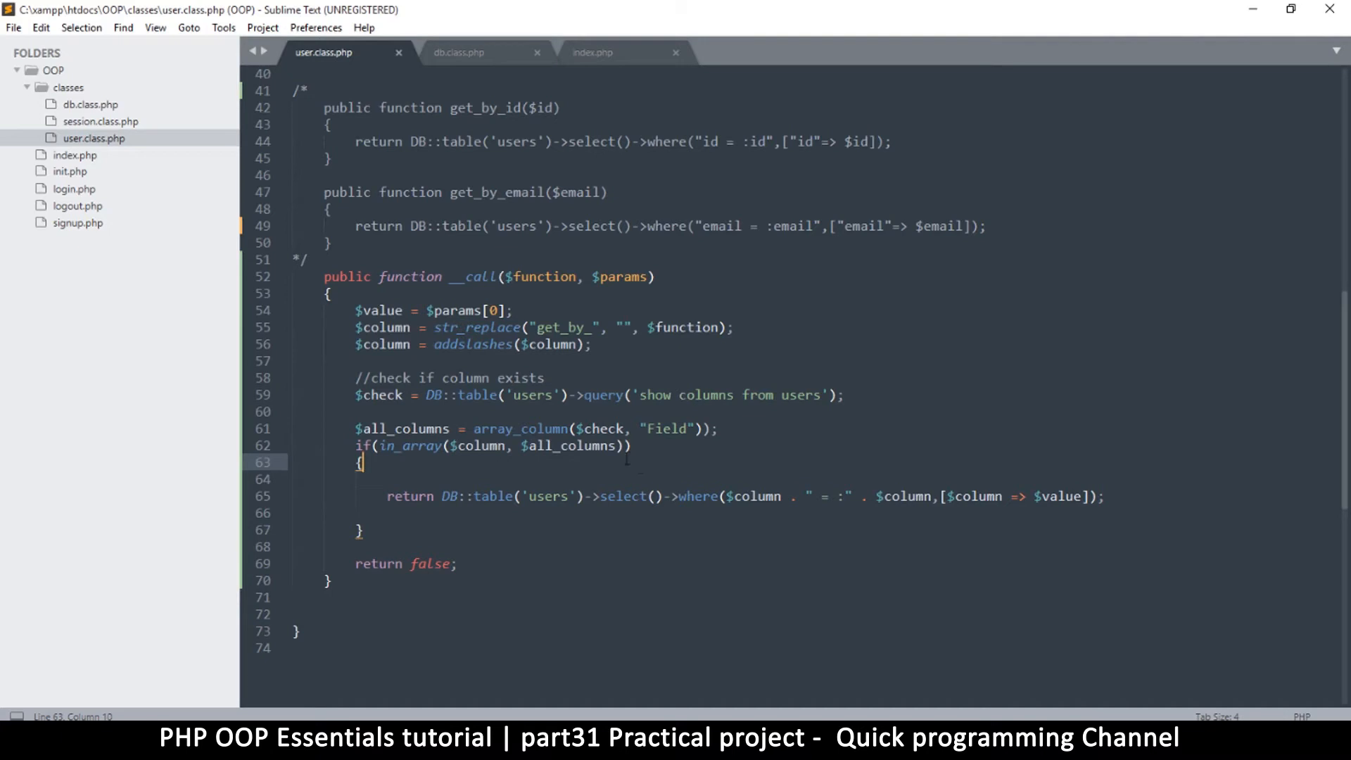
{"action": "left_click", "coordinate": [627, 447]}
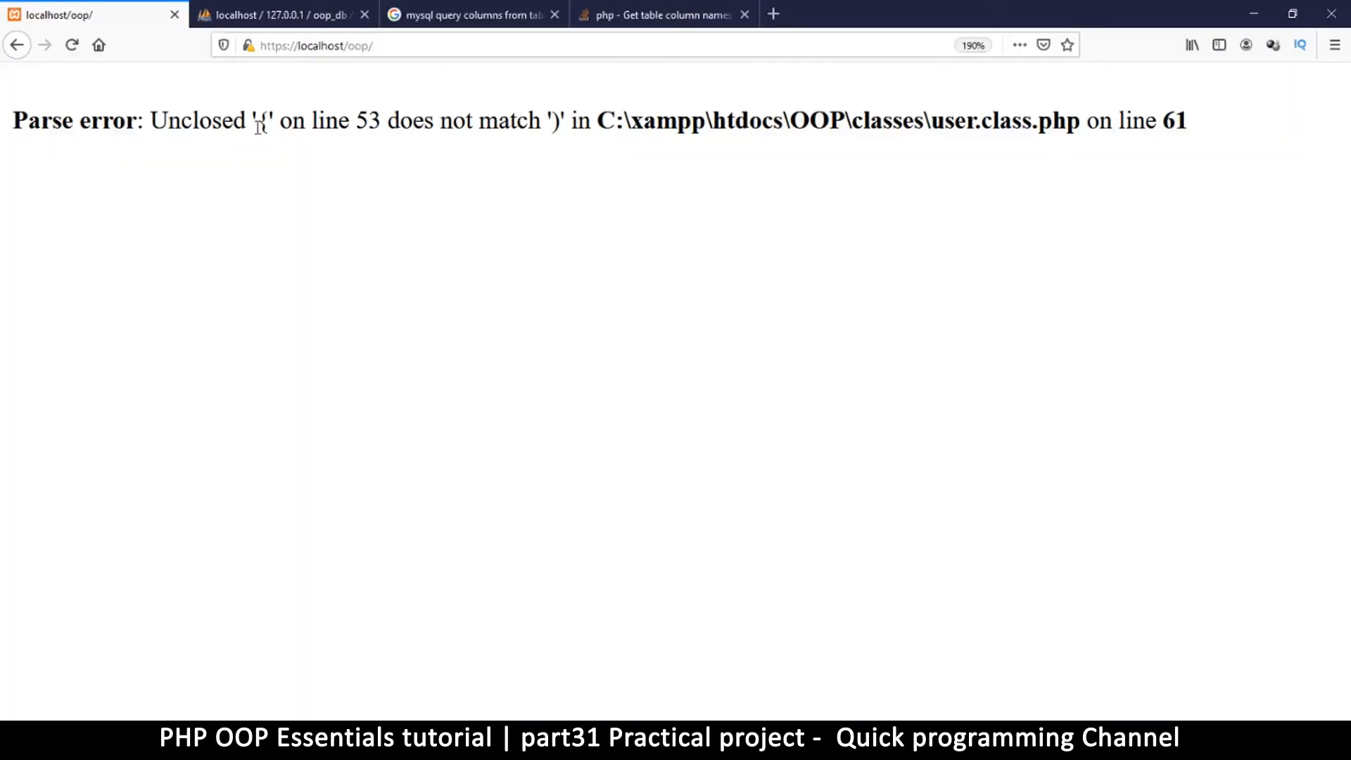
{"action": "mouse_move", "coordinate": [403, 142]}
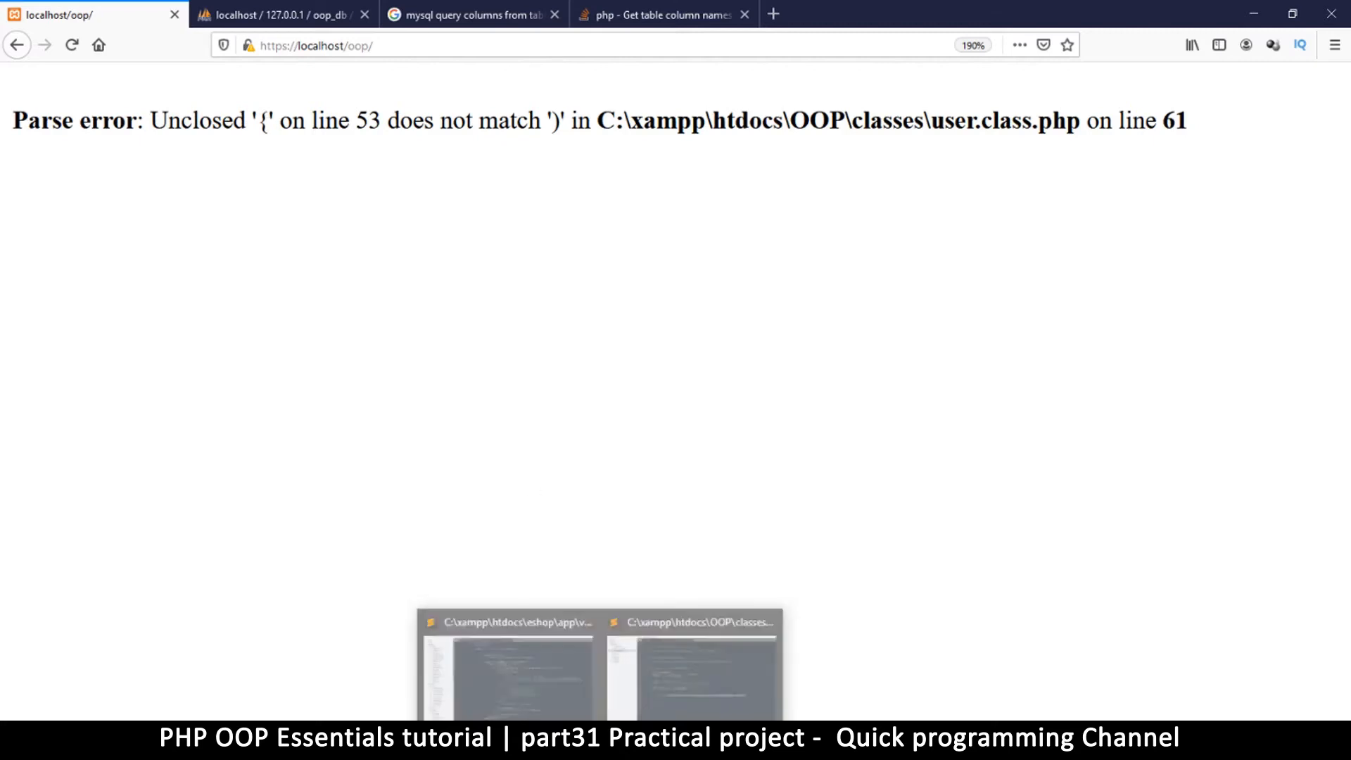
Remove the stray ')' after array_column($check, "Field") on line 61 and save user.class.php
{"action": "left_click", "coordinate": [692, 658]}
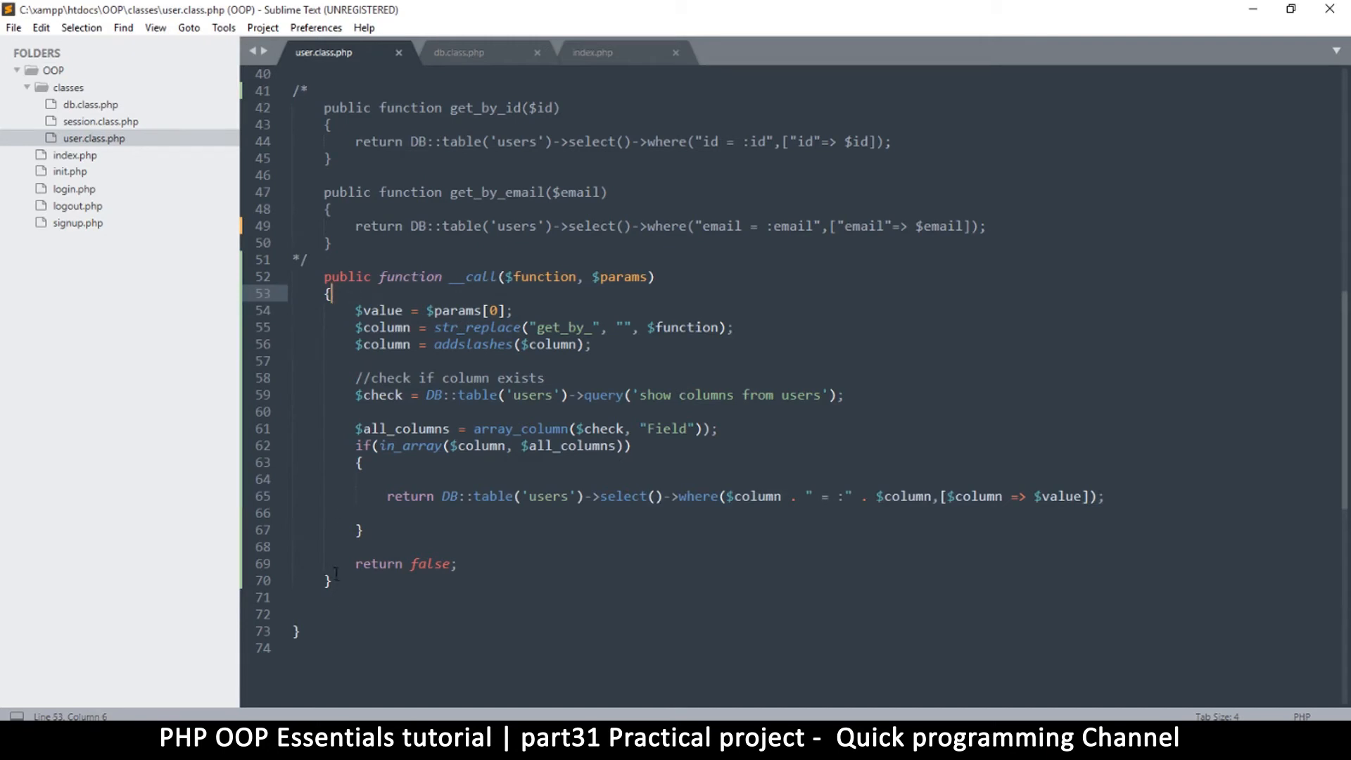
{"action": "left_click", "coordinate": [335, 580]}
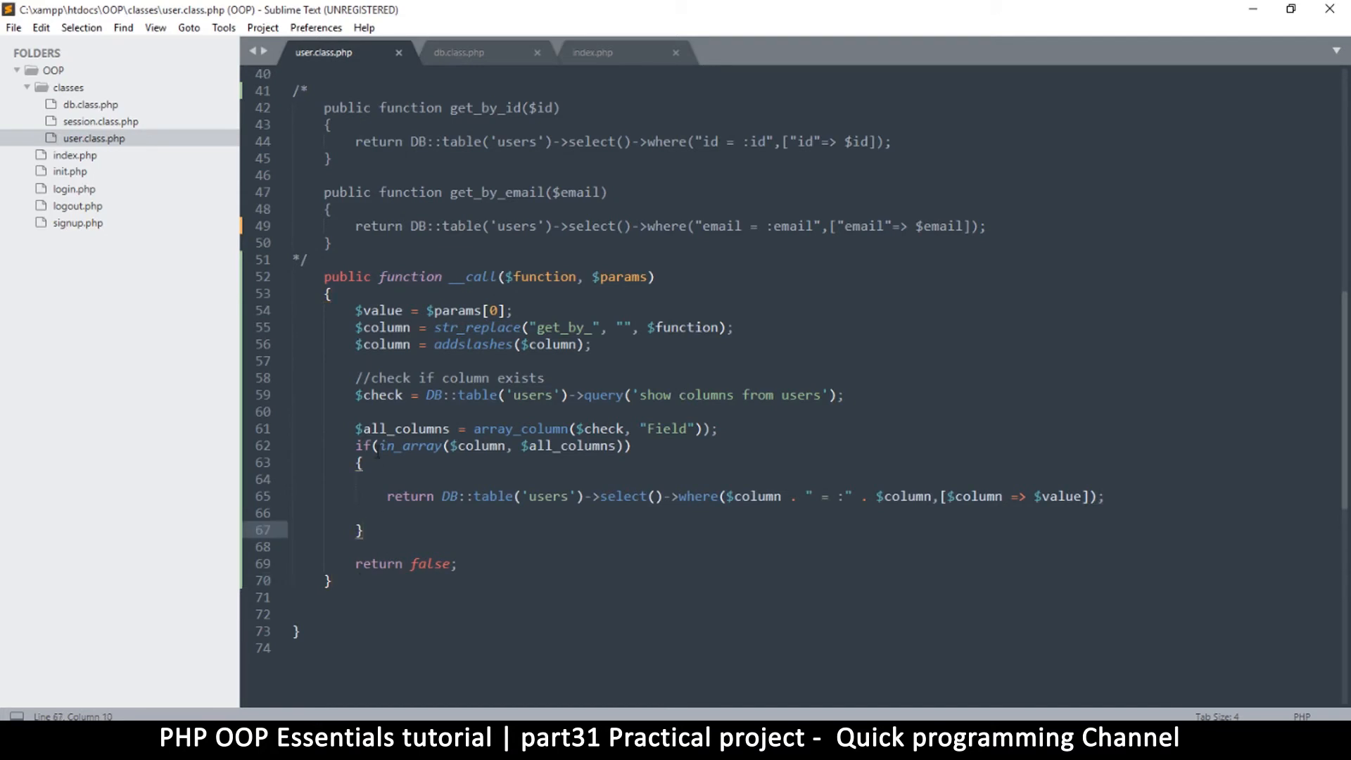
{"action": "mouse_move", "coordinate": [411, 445]}
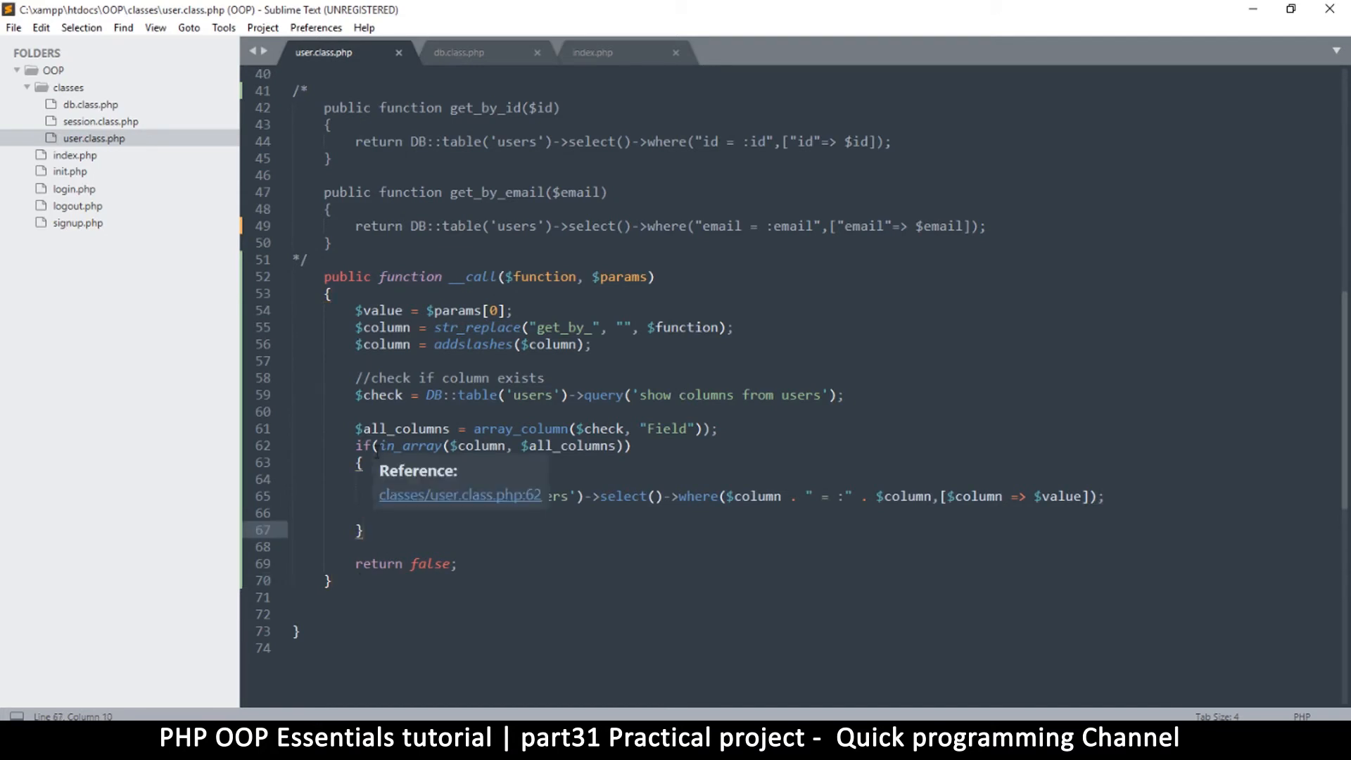
{"action": "mouse_move", "coordinate": [306, 574]}
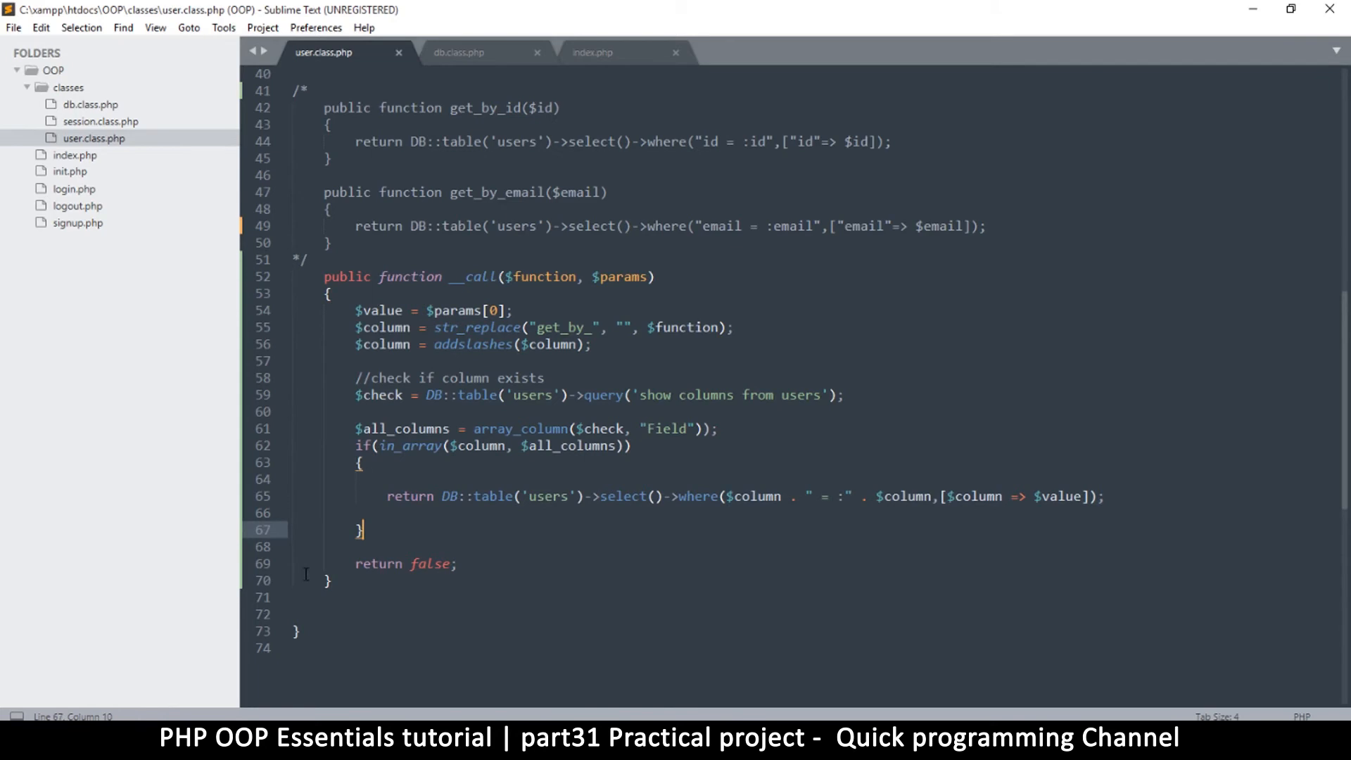
{"action": "left_click", "coordinate": [709, 428]}
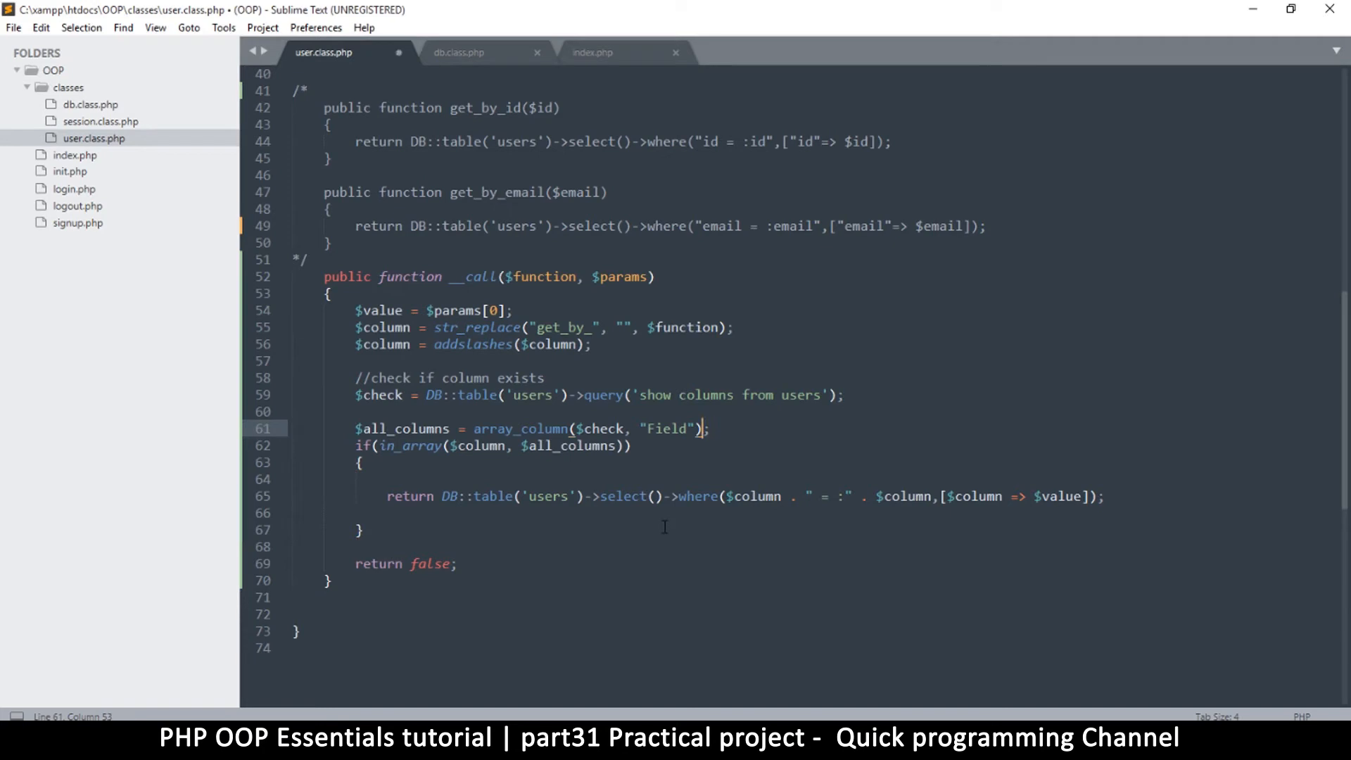
{"action": "key", "text": "ctrl+s"}
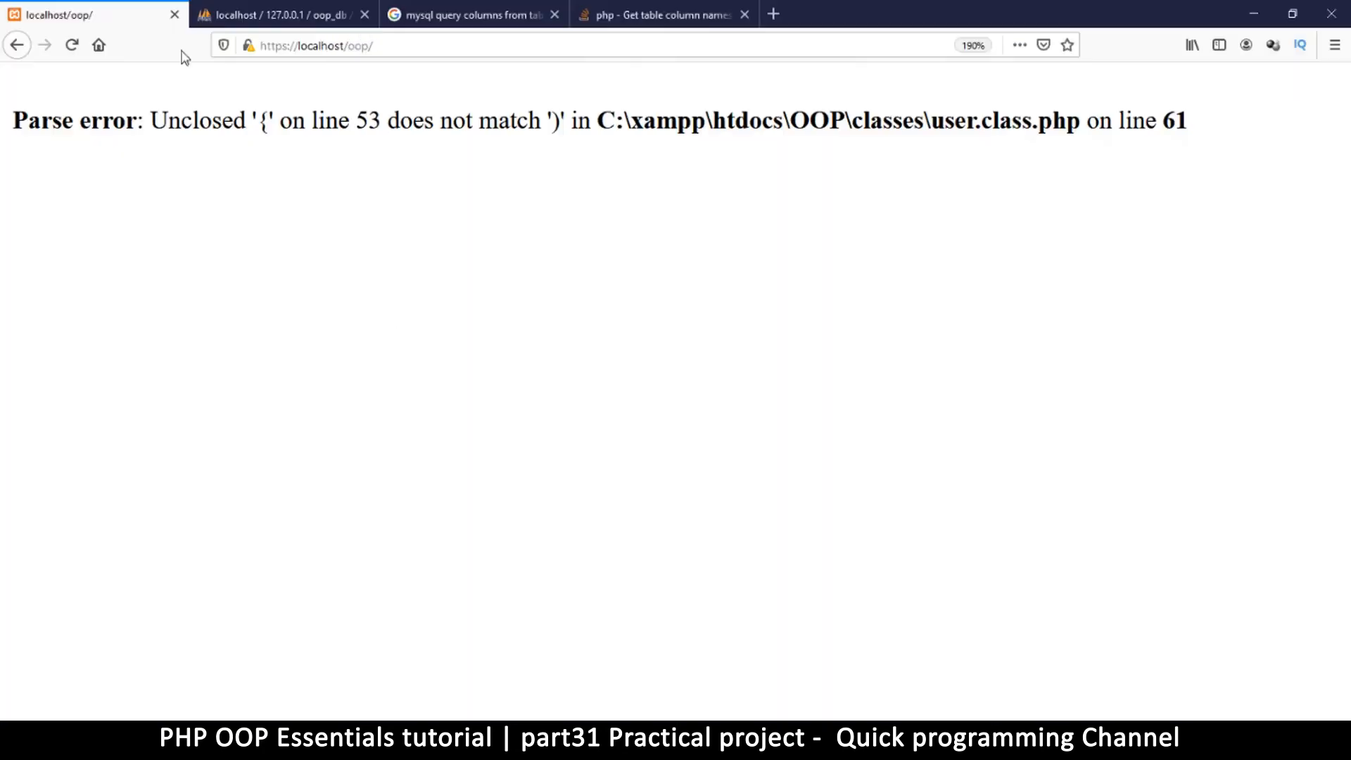
Return to the editor and switch to index.php
{"action": "left_click", "coordinate": [68, 43]}
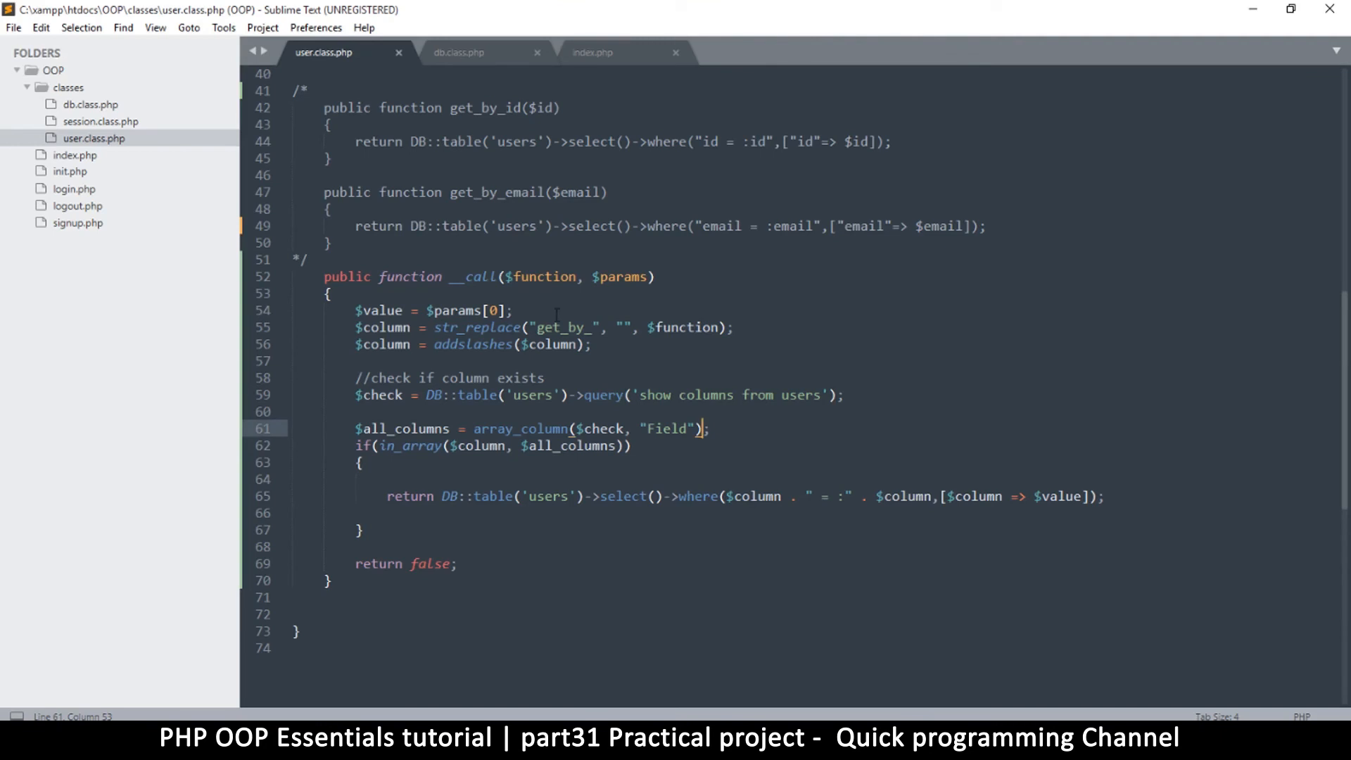
{"action": "left_click", "coordinate": [592, 52]}
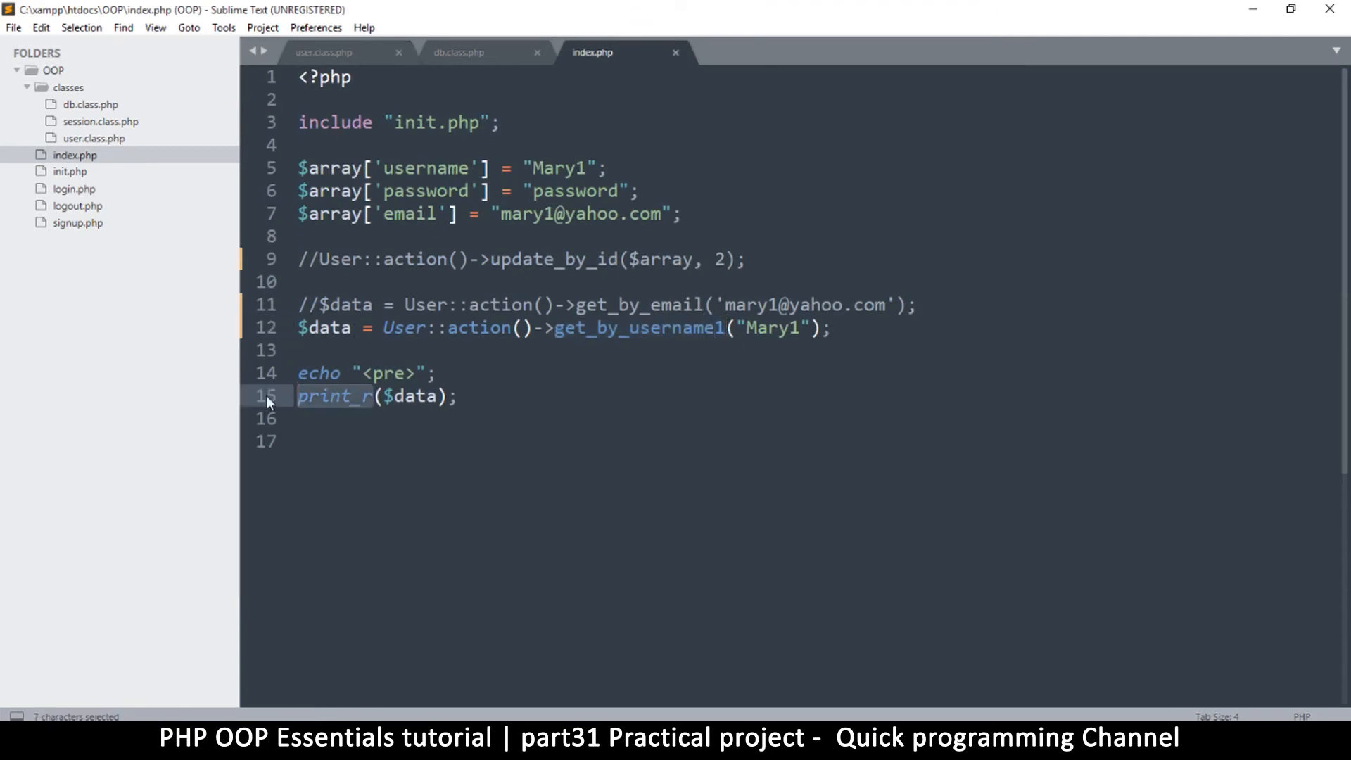
Replace print_r with var_dump in index.php and save it
{"action": "type", "text": "var_dum"}
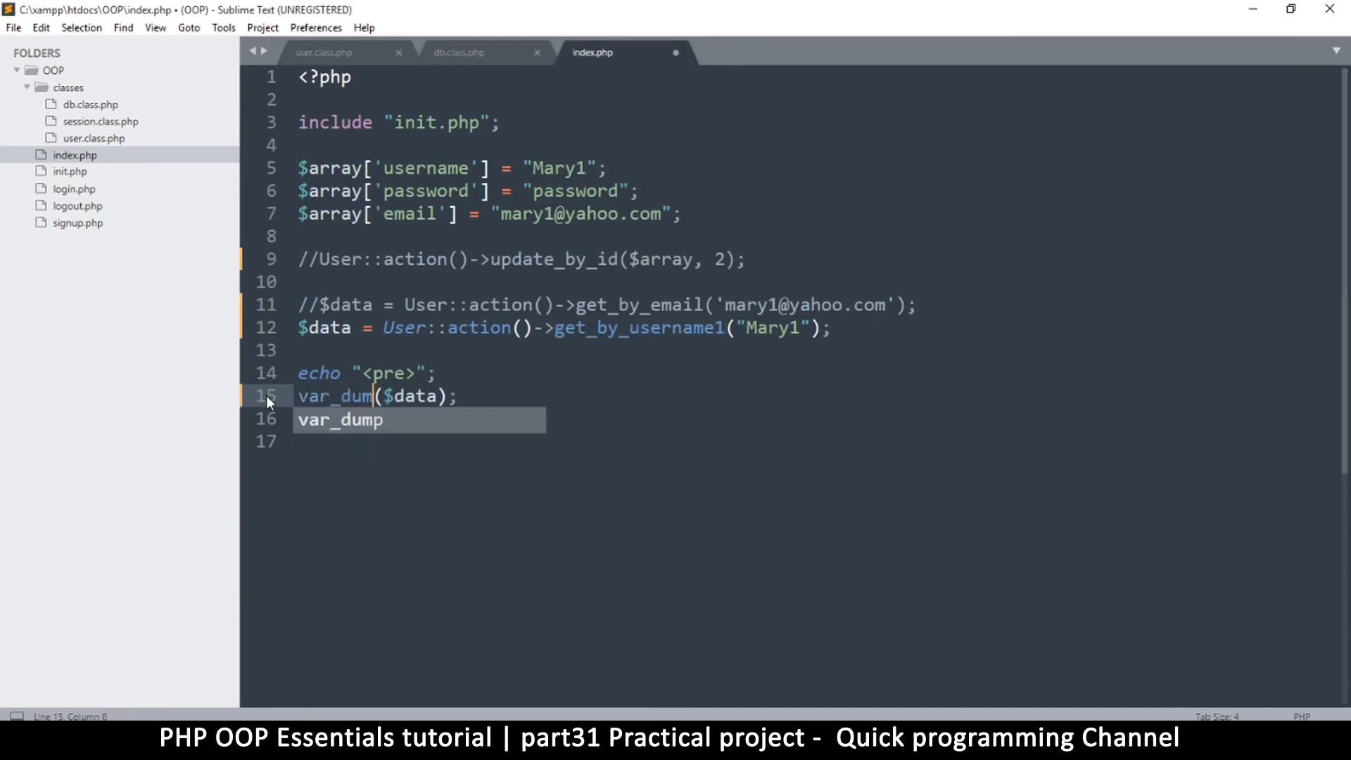
{"action": "key", "text": "ctrl+s"}
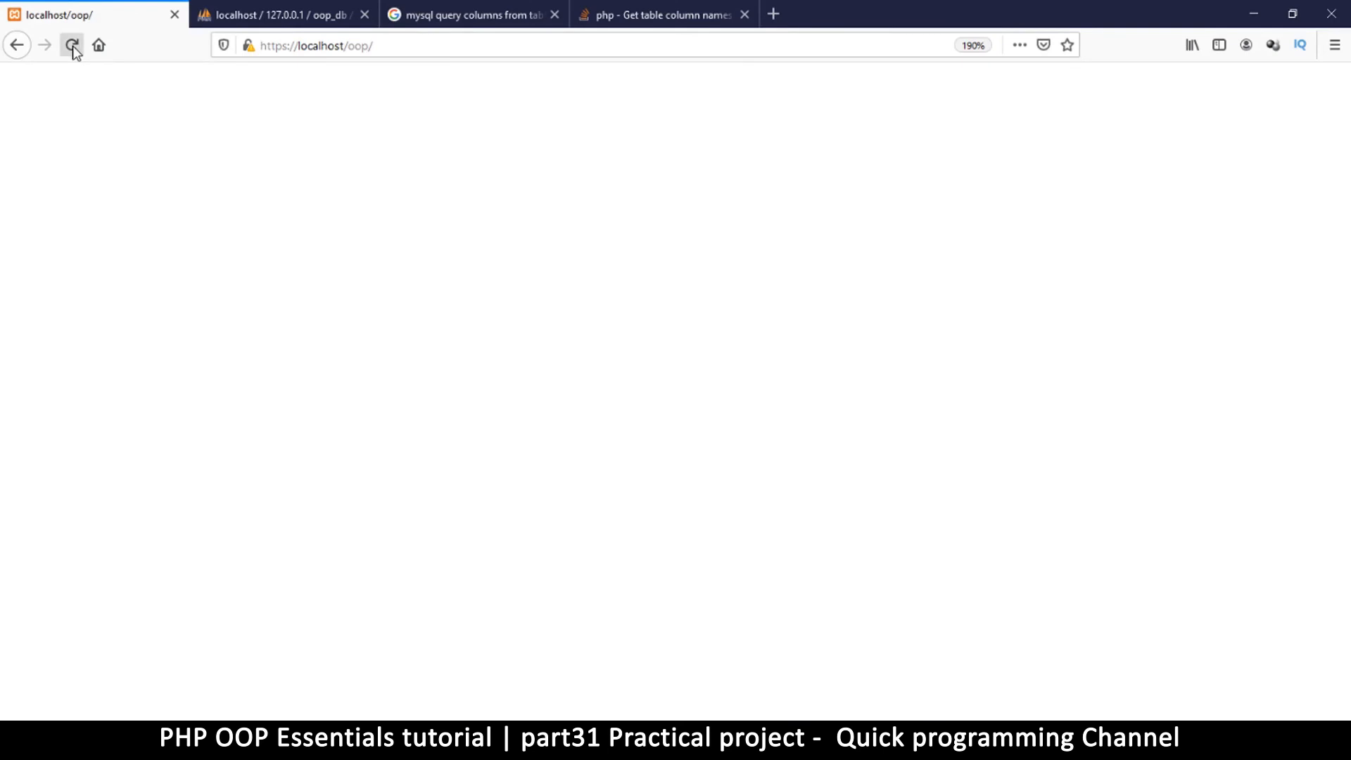
{"action": "left_click", "coordinate": [70, 44]}
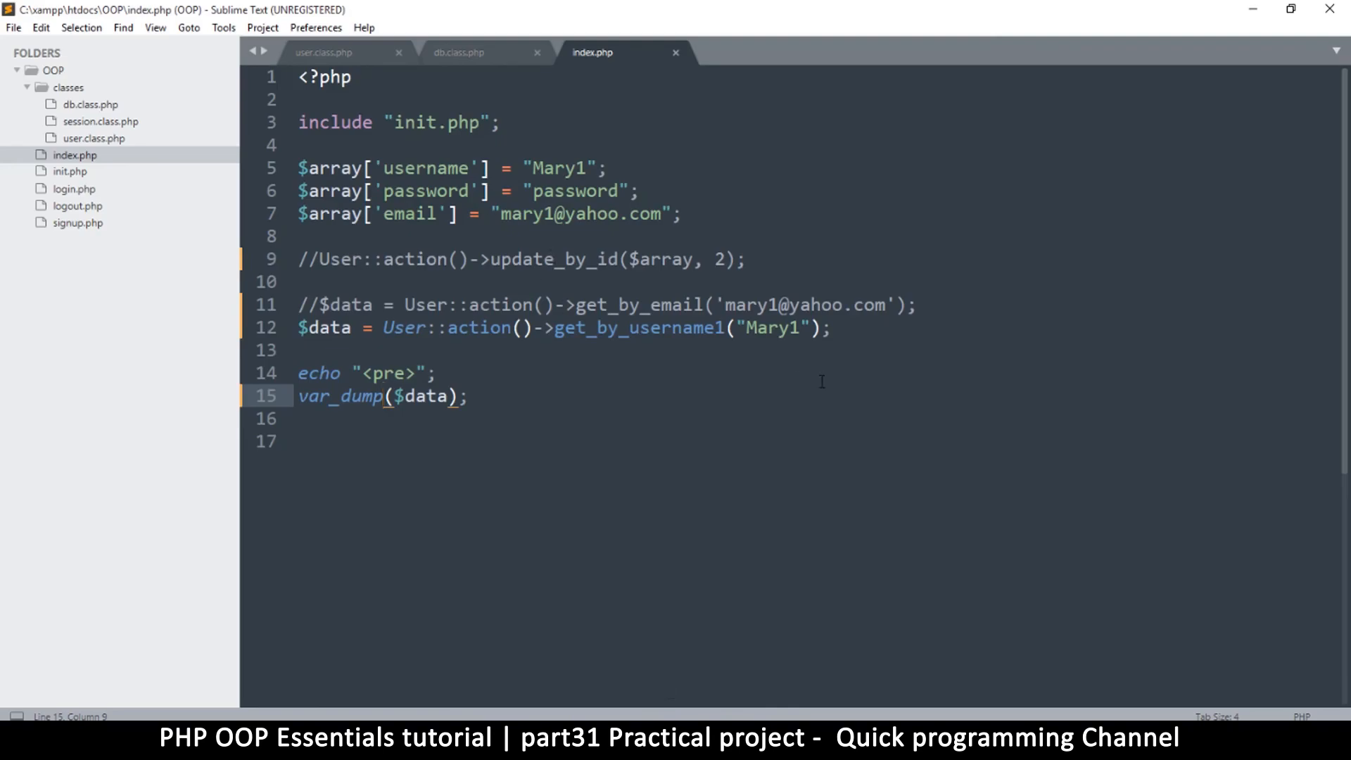
{"action": "key", "text": "Backspace"}
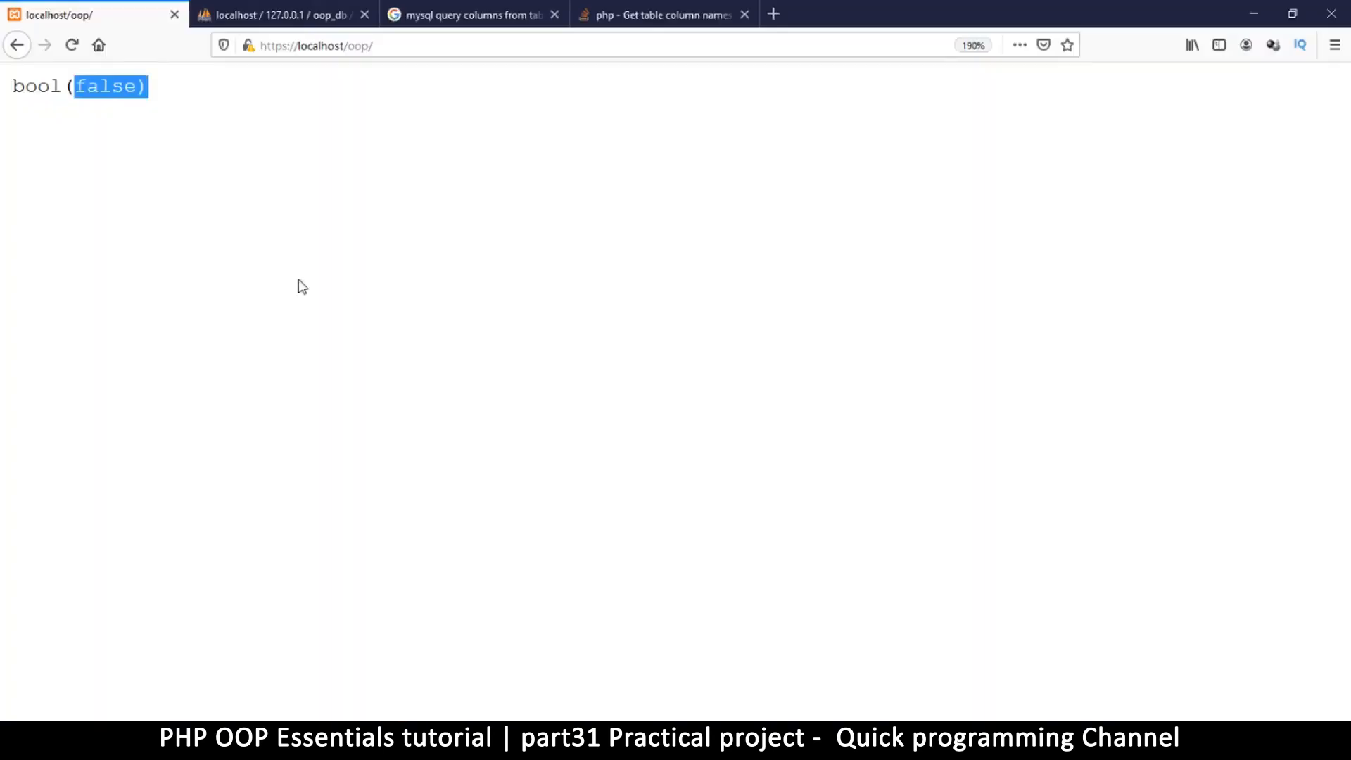
Reload the page to see bool(false) for the misspelled column, then Mary1's dumped user record
{"action": "left_click", "coordinate": [72, 44]}
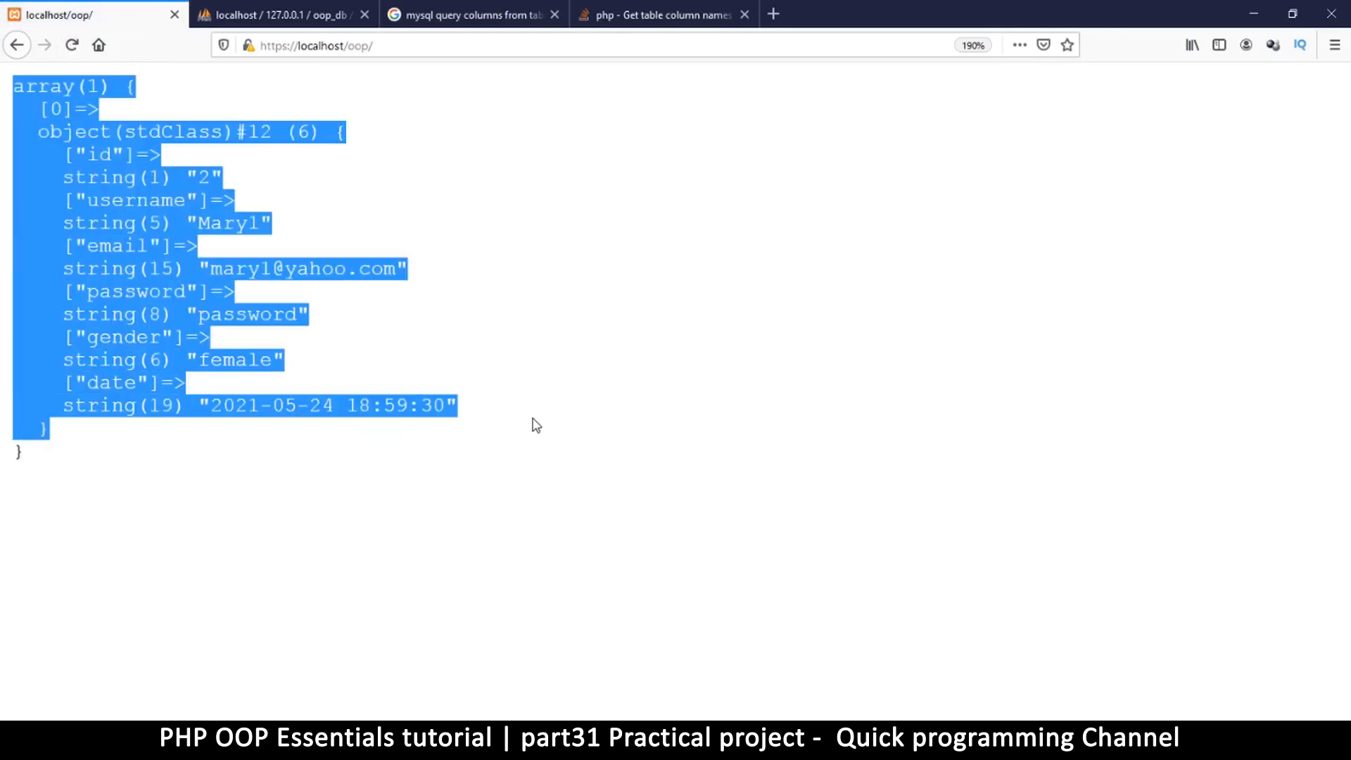
{"action": "left_click", "coordinate": [899, 690]}
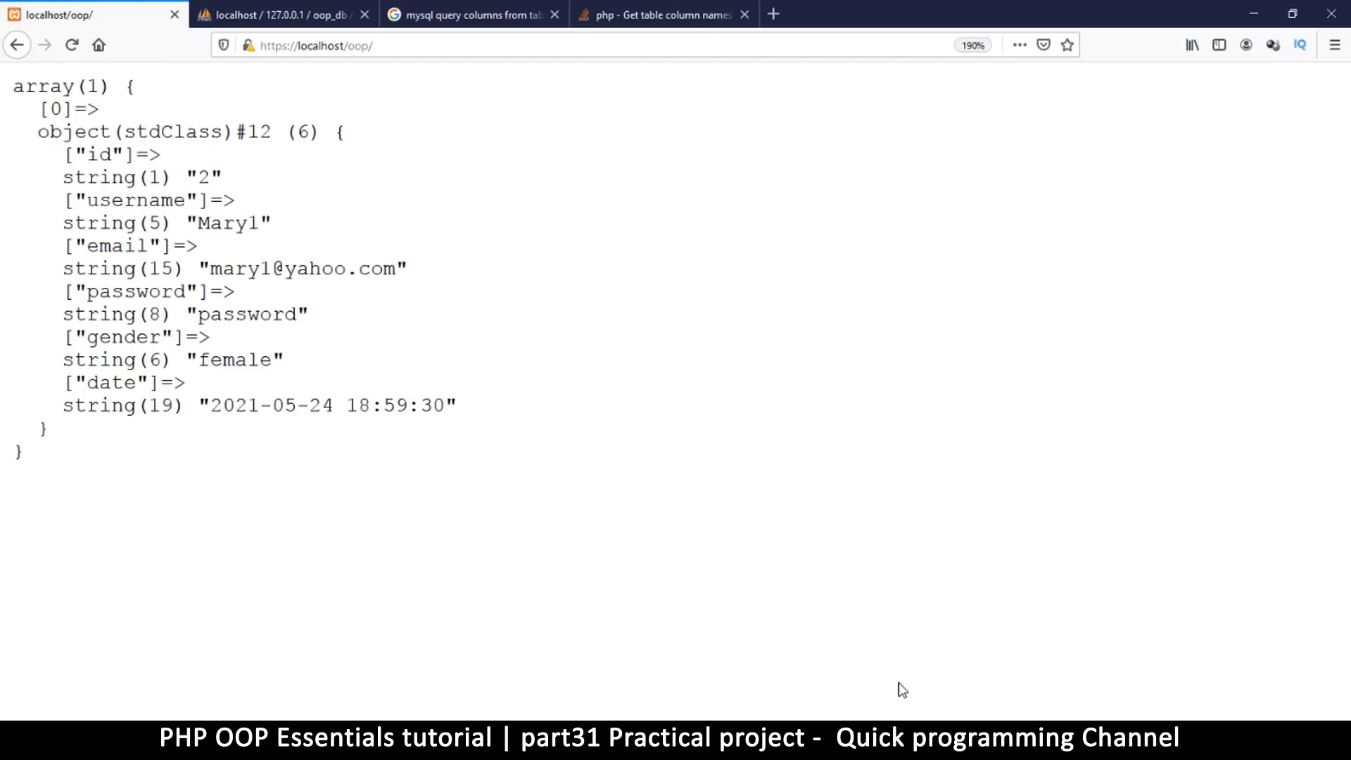
{"action": "mouse_move", "coordinate": [846, 646]}
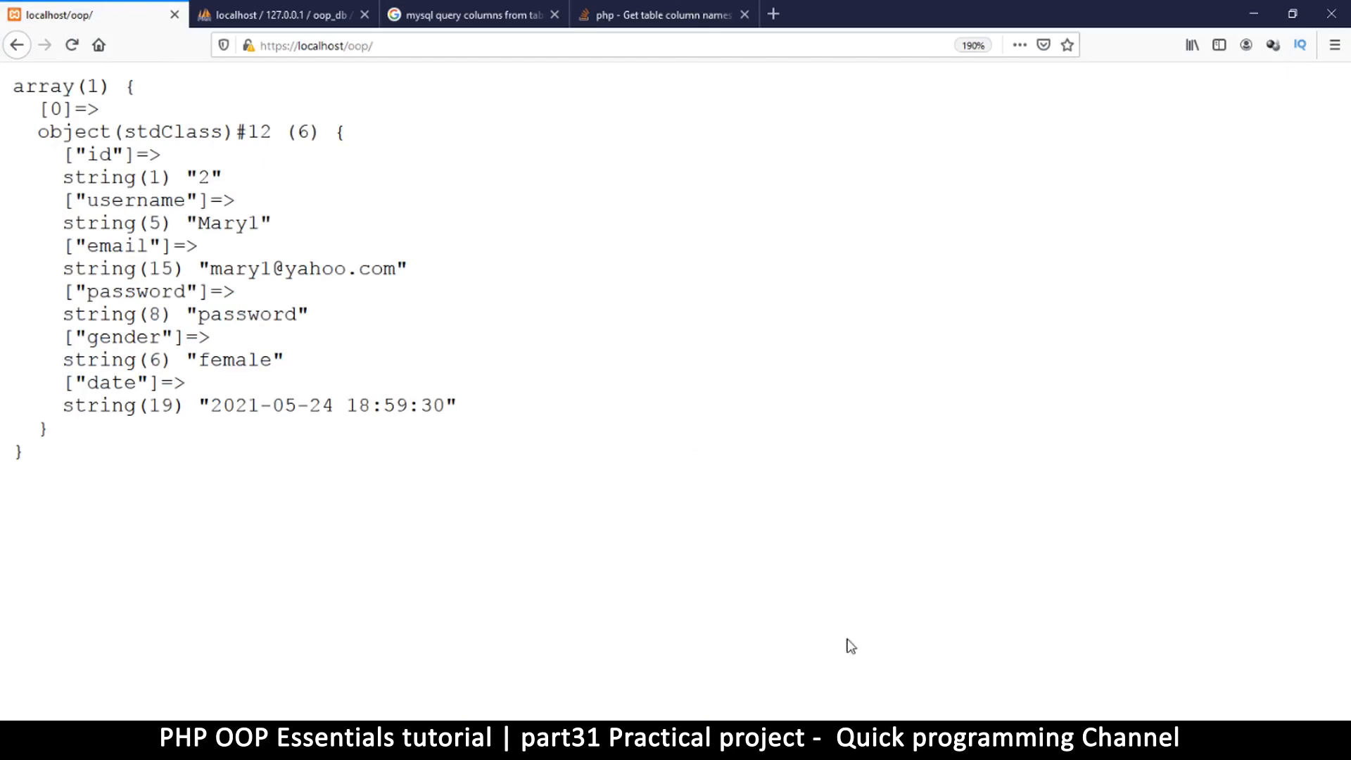
{"action": "mouse_move", "coordinate": [509, 656]}
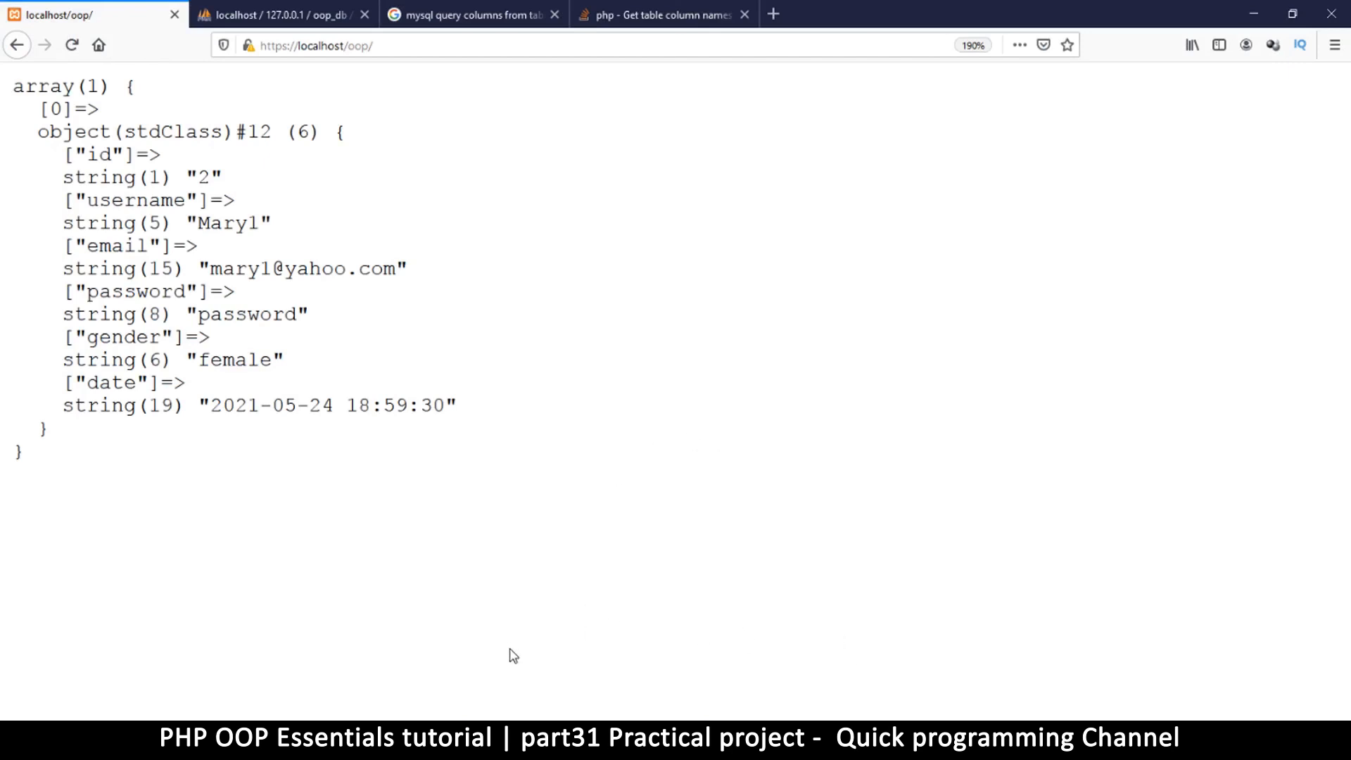